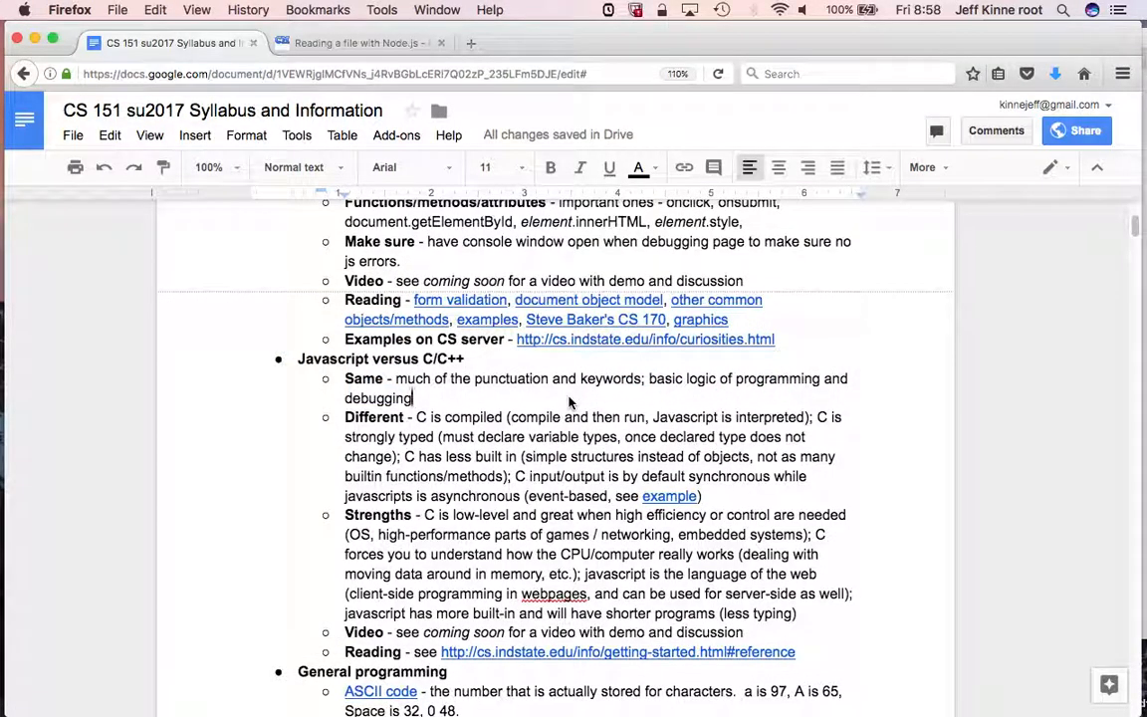
# - Add a bold 'Why talking about' sub-bullet under Javascript versus C/C++ mentioning CS 151
pyautogui.scroll(-3)
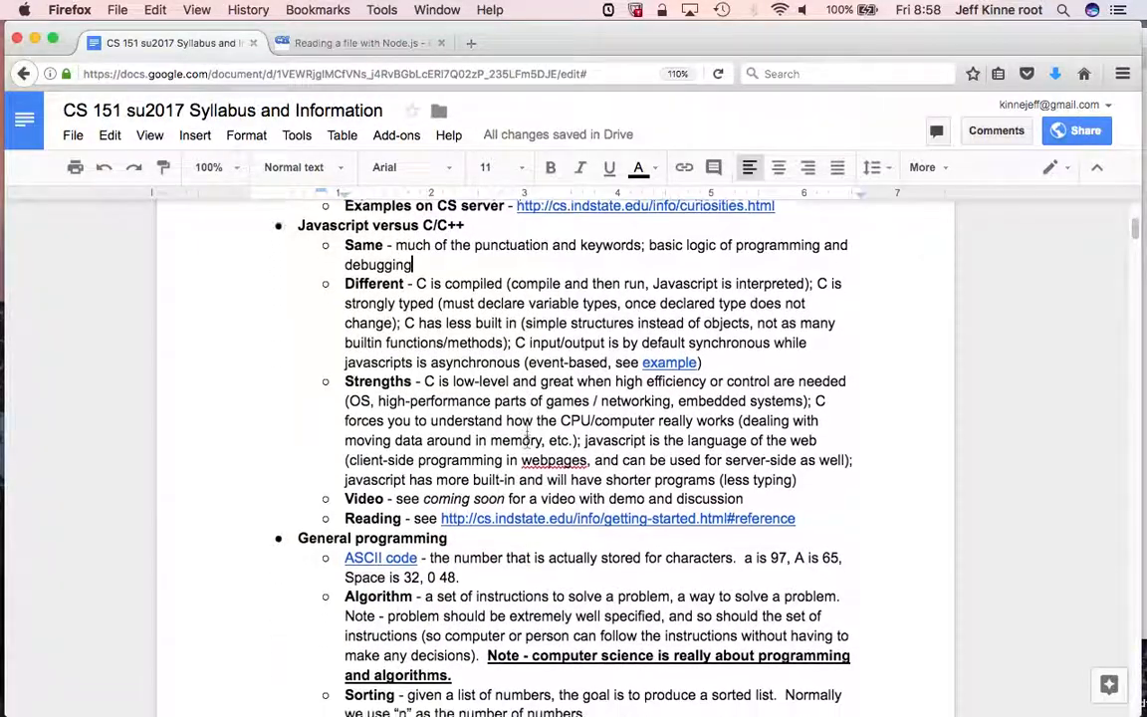
pyautogui.scroll(-3)
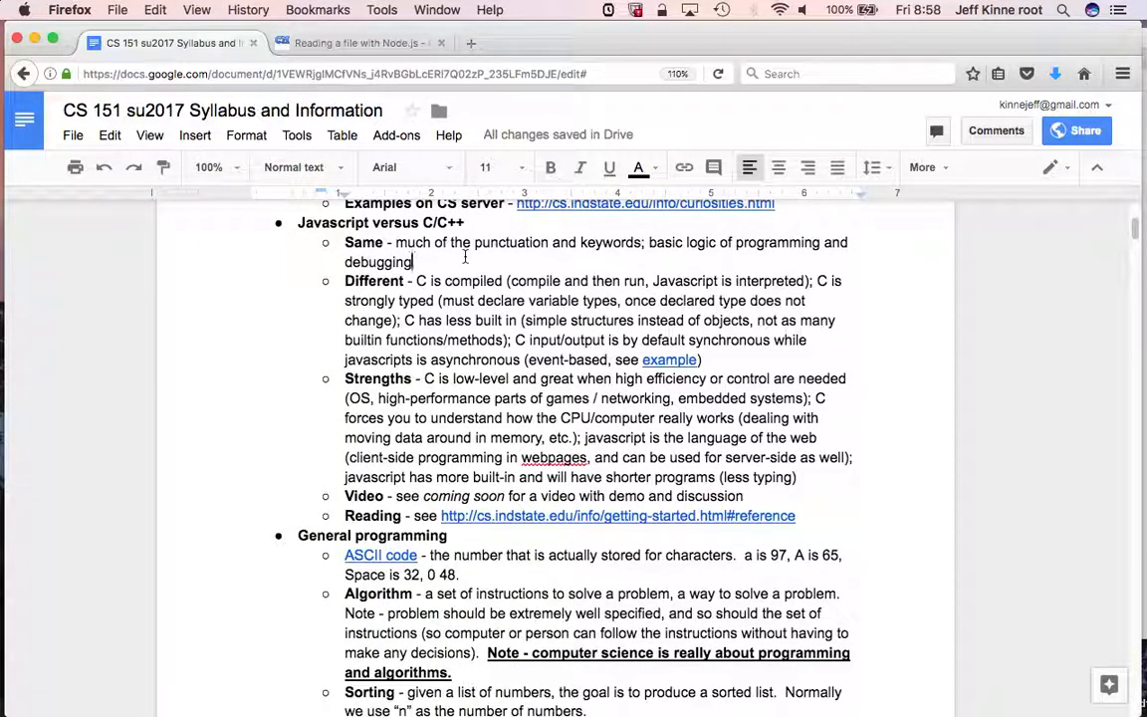
pyautogui.click(550, 167)
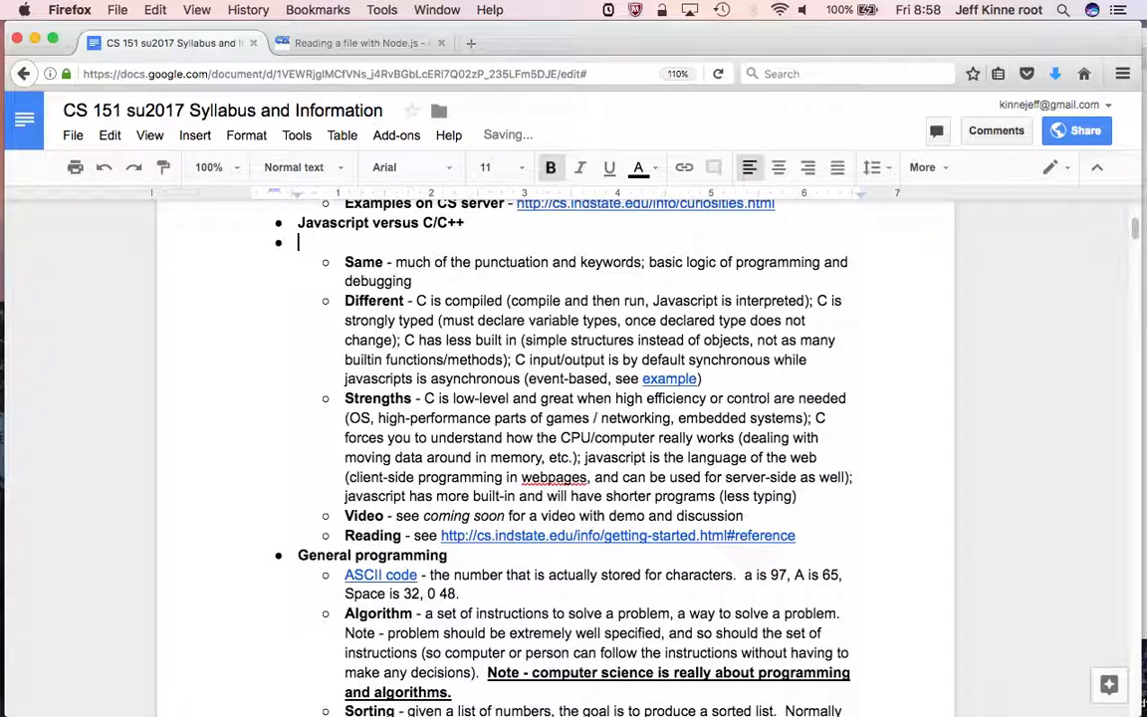
pyautogui.write('WHy')
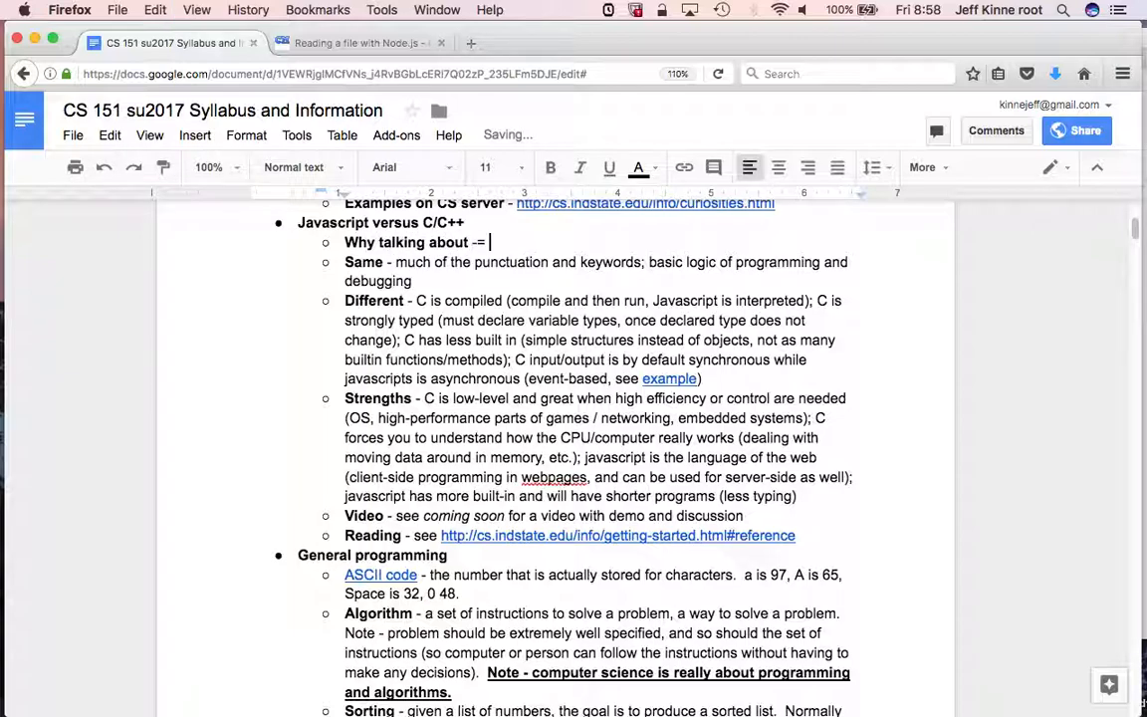
pyautogui.write('CS 151 is javascript, CS 2')
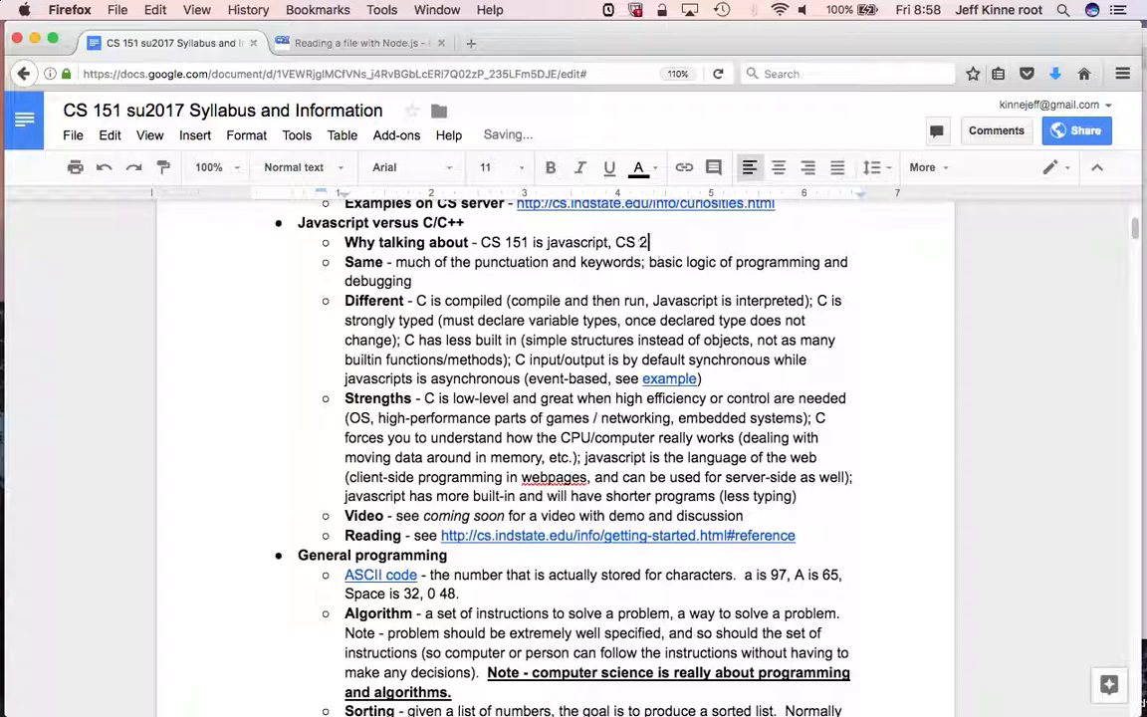
pyautogui.write('01, 202')
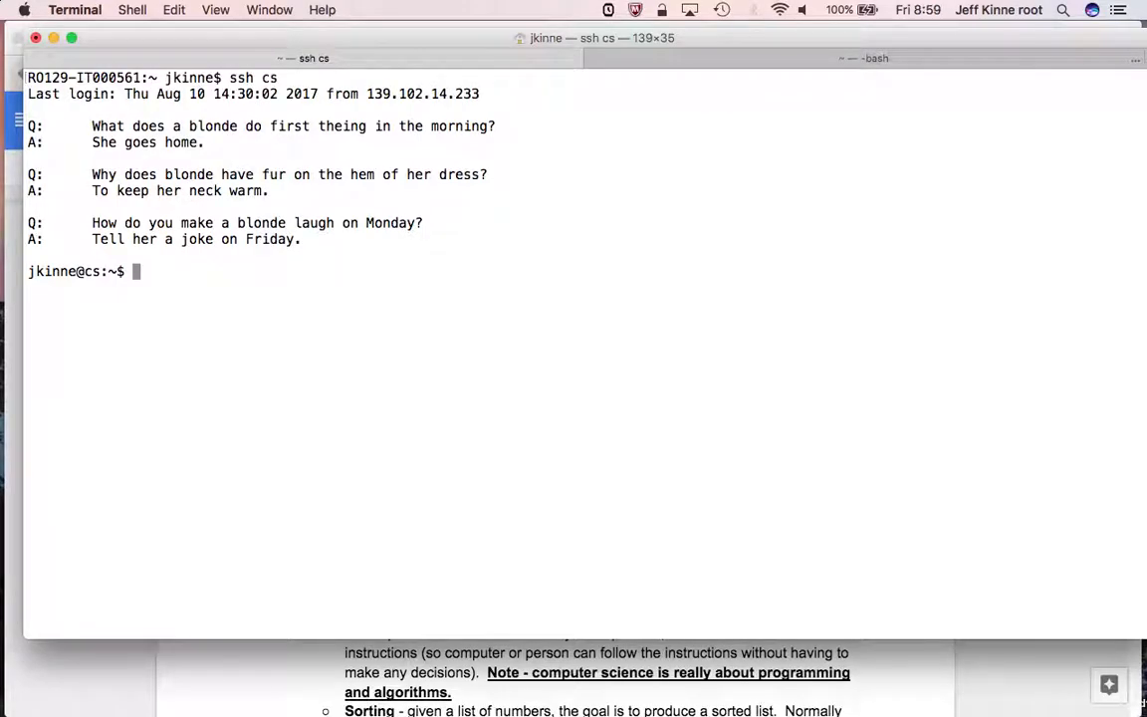
# - In cs151-su2017, create a world-readable C_examples folder and open hello.c in Emacs
pyautogui.write('cd public_html/cs')
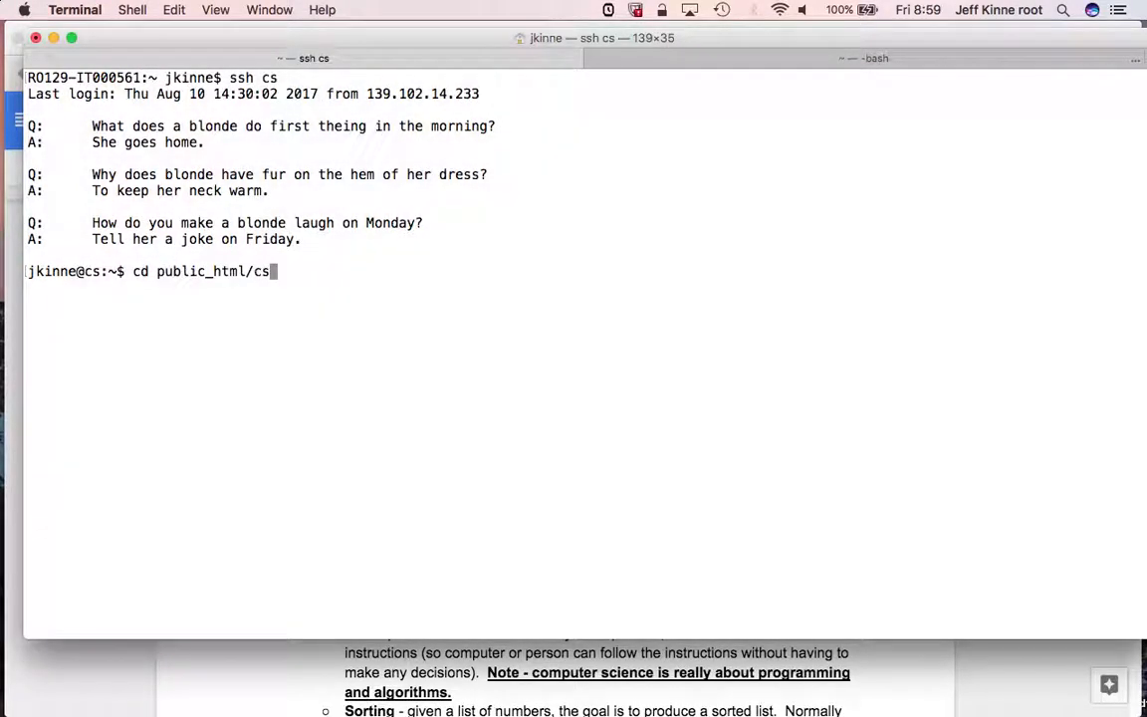
pyautogui.write('151-su2017/')
pyautogui.write('mkdir')
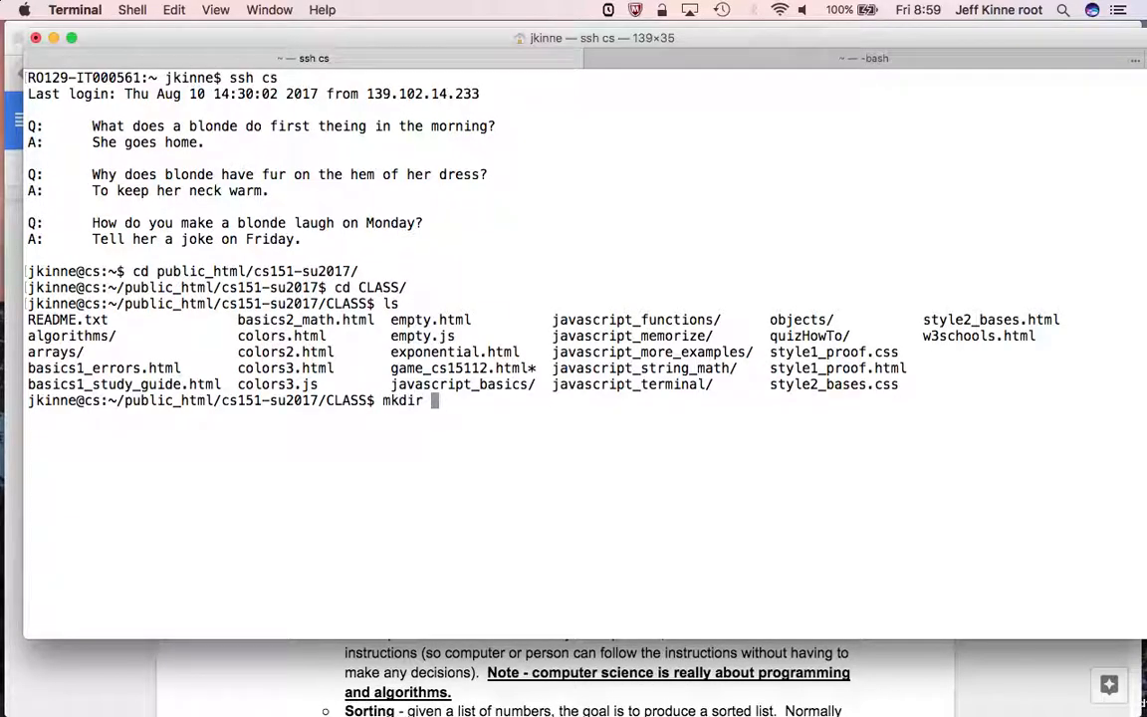
pyautogui.write('C_examples')
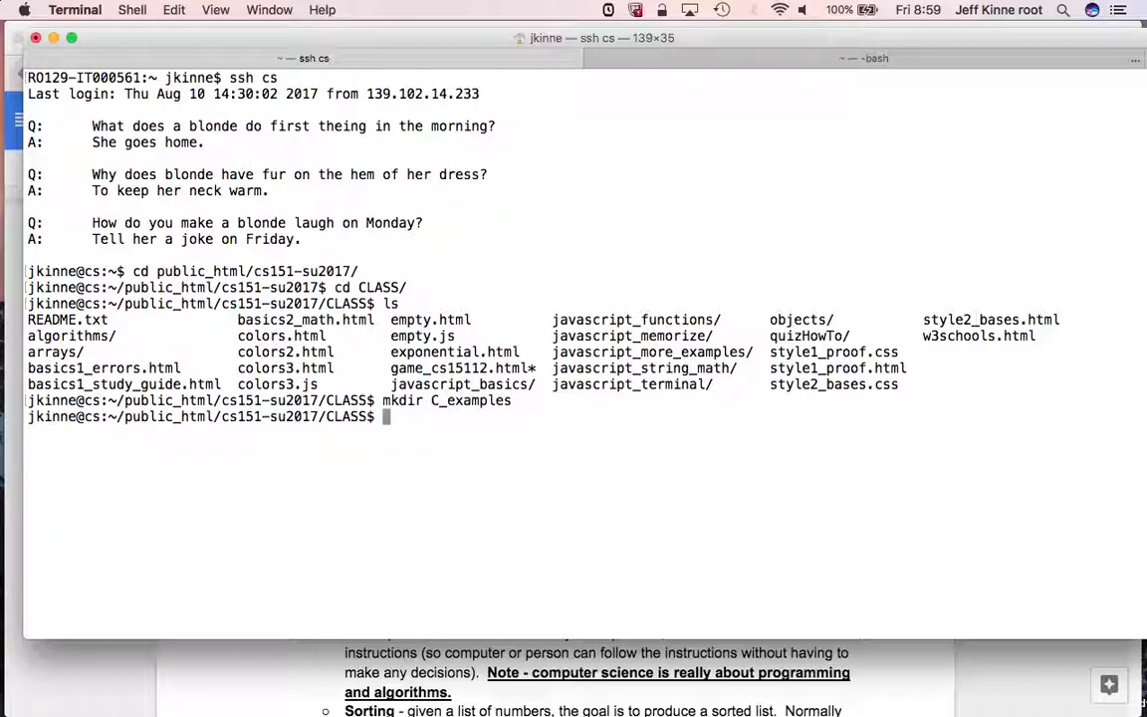
pyautogui.write('chmod a+rx C_examples/')
pyautogui.write('cd C_examples/')
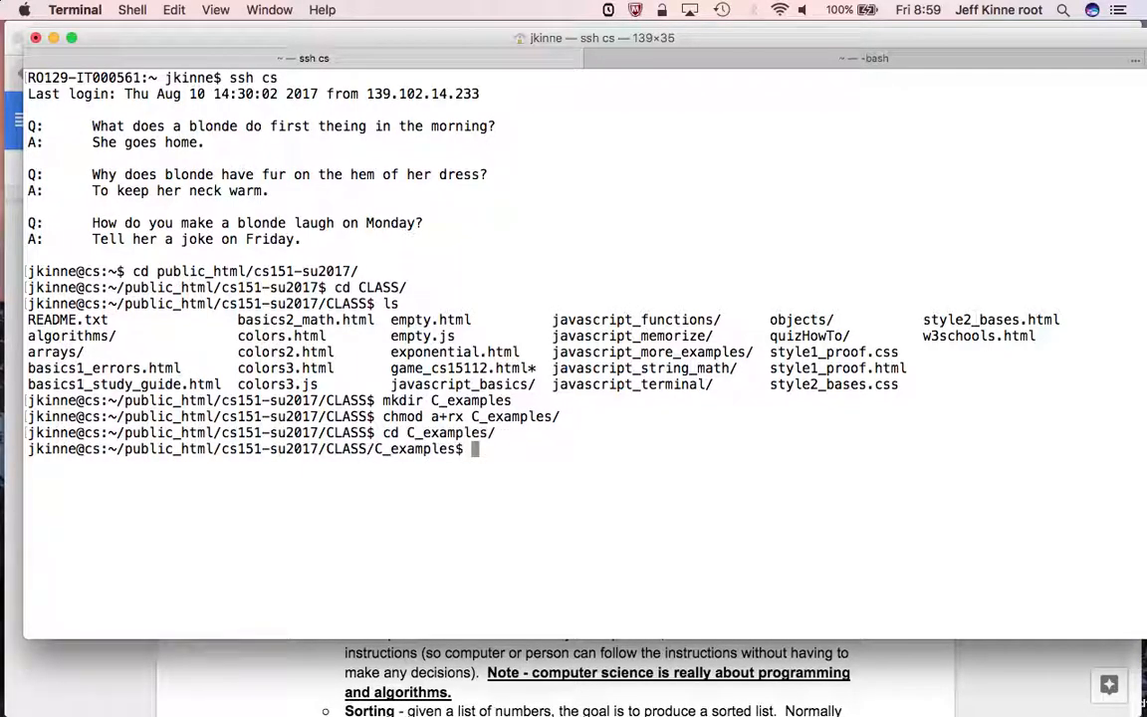
pyautogui.write('emacs hel')
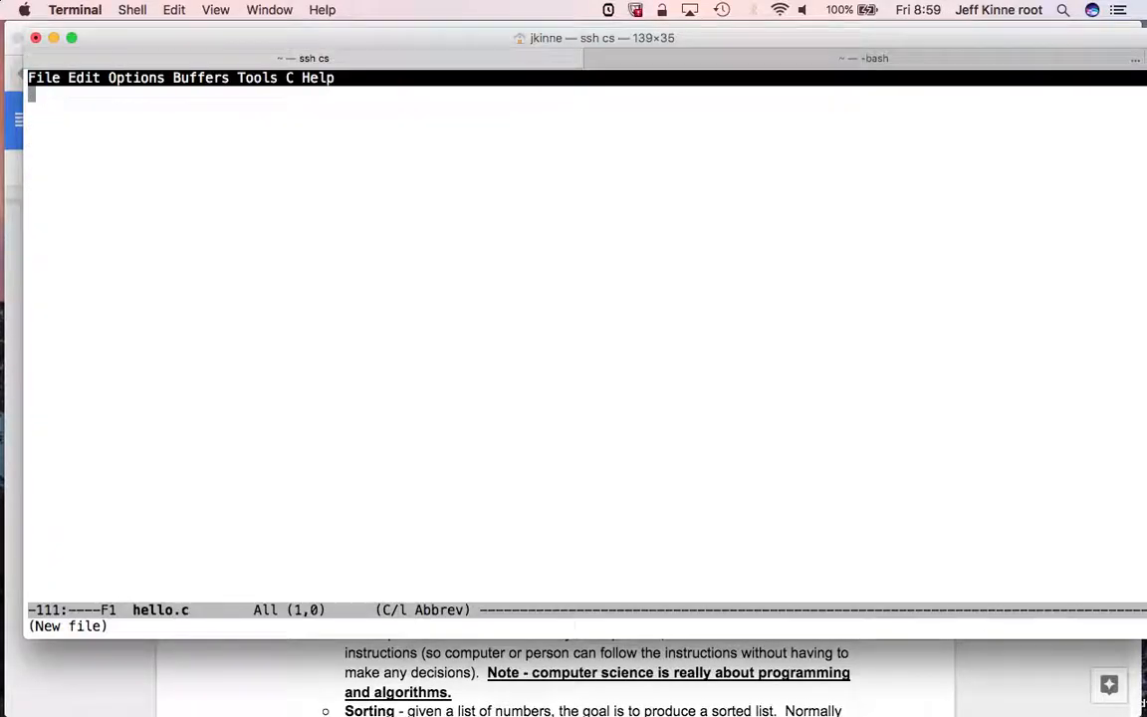
# - Write the #include line and the main(int argc, char *argv[]) header in hello.c
pyautogui.write('#include <stdio.h>')
pyautogui.write('int ma')
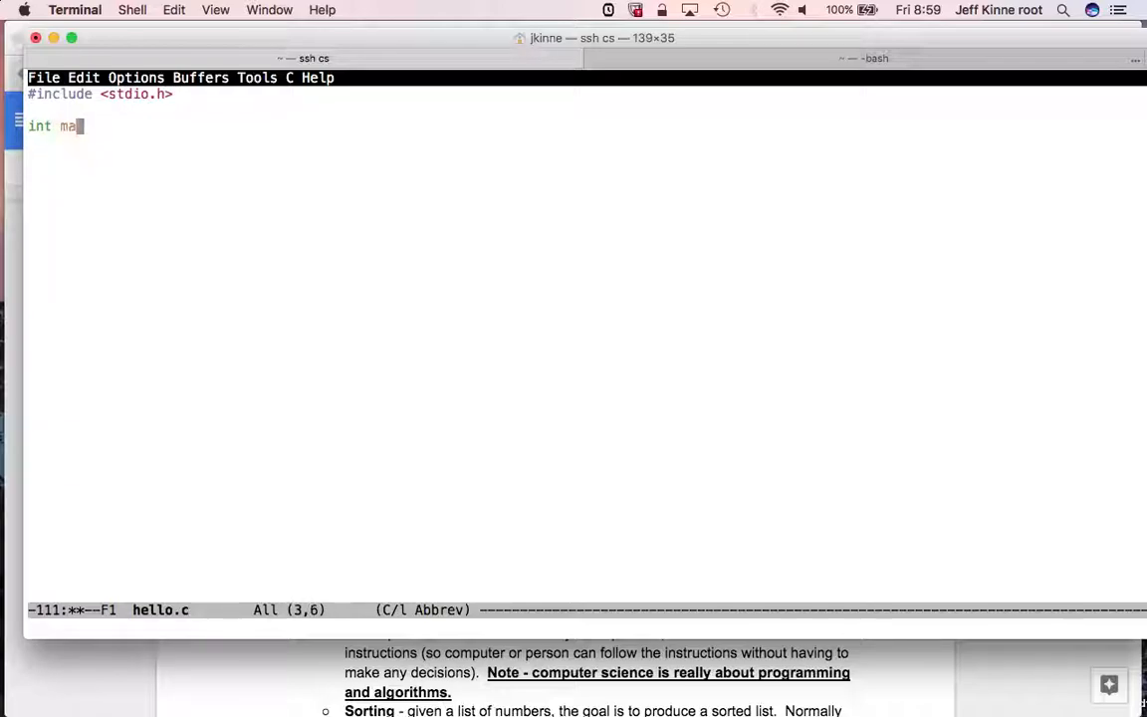
pyautogui.write('in(')
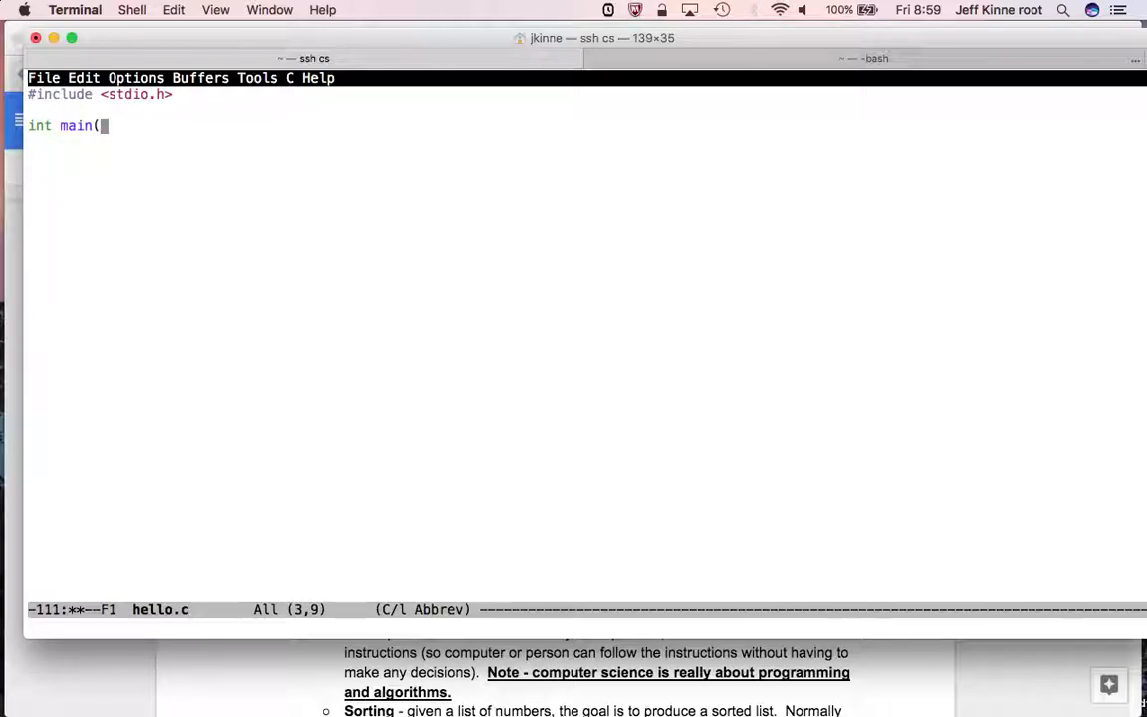
pyautogui.write('int argc,')
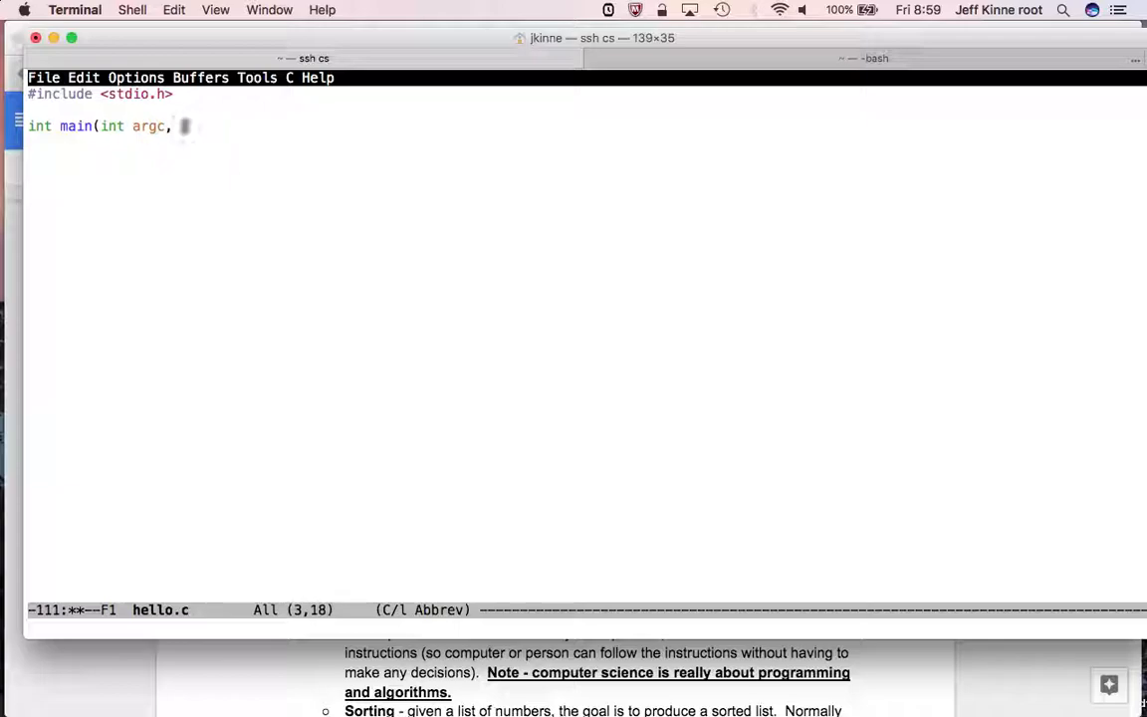
pyautogui.write('char *argv[]) {')
pyautogui.write('}')
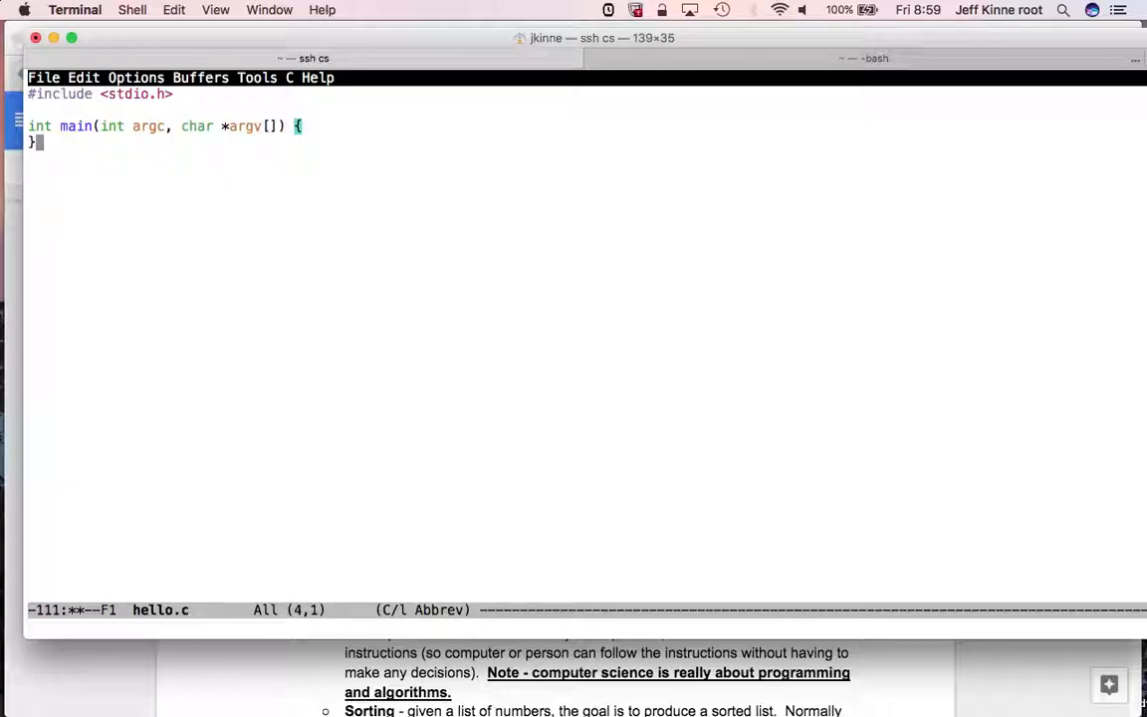
# - Fill main with return 0; and printf("Hello World.\n")
pyautogui.write('retu')
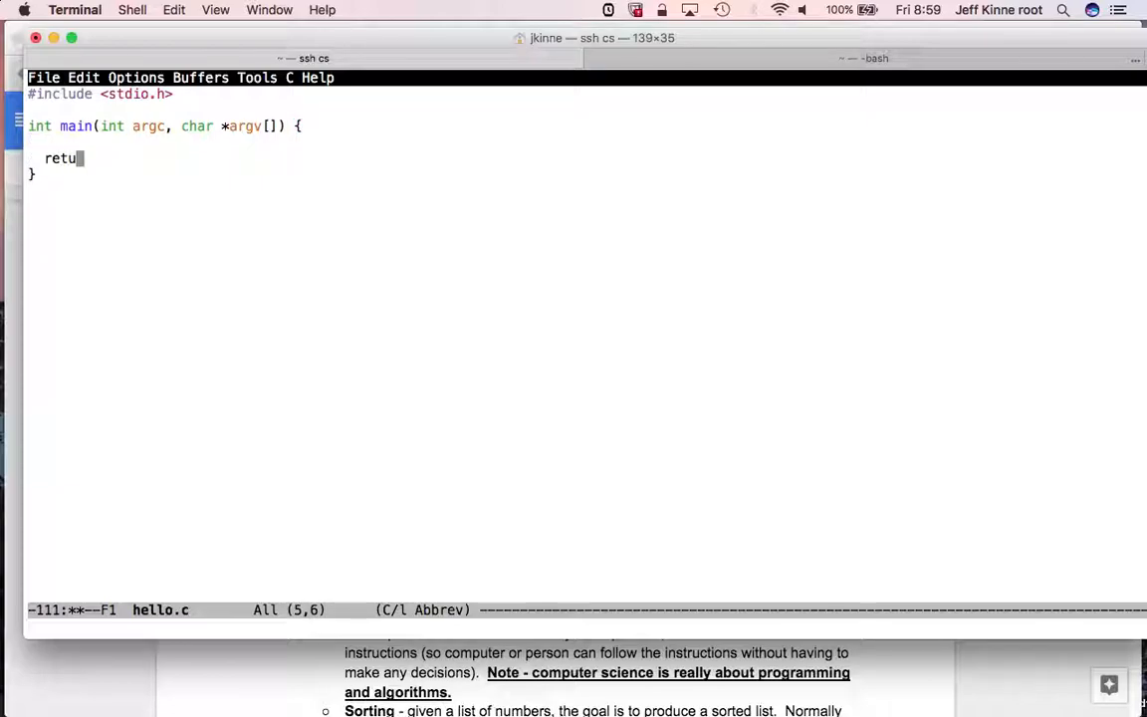
pyautogui.write('rn 0;')
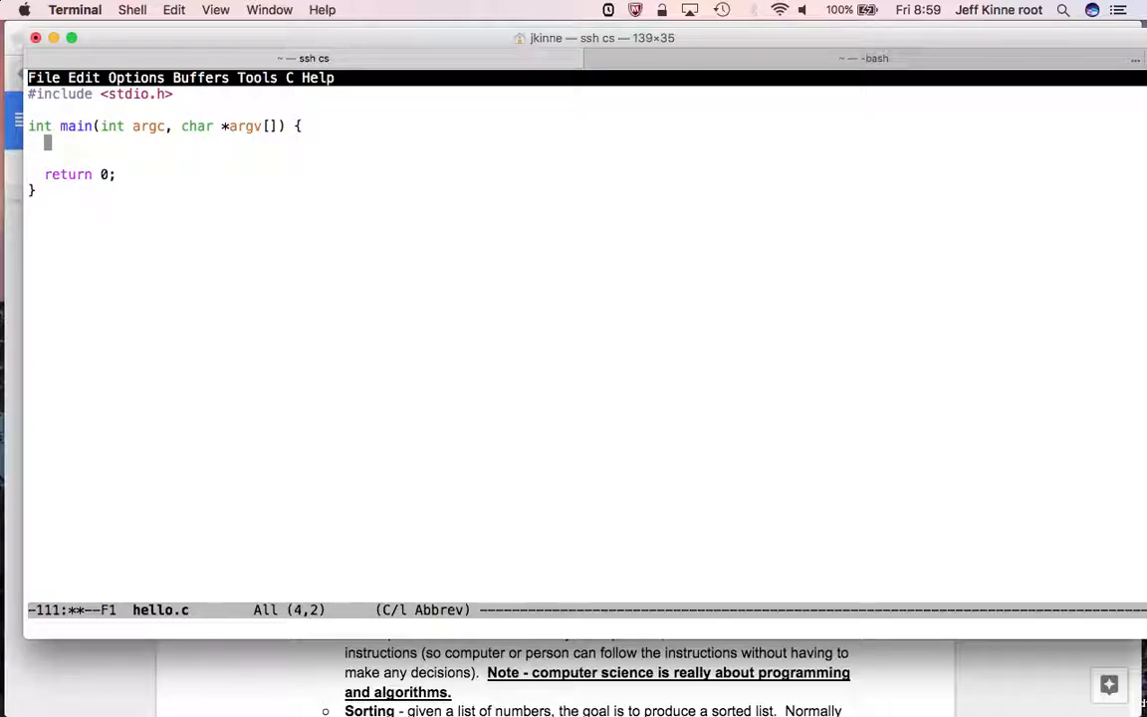
pyautogui.write('printf("Hello')
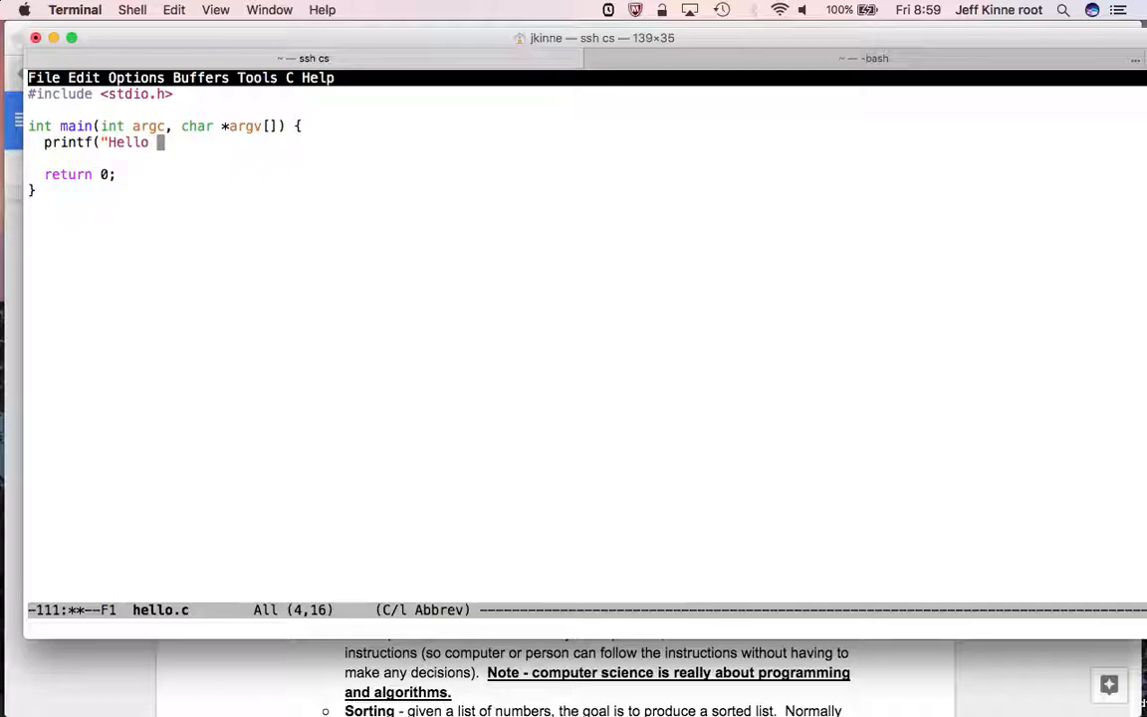
pyautogui.write('World.\\n");')
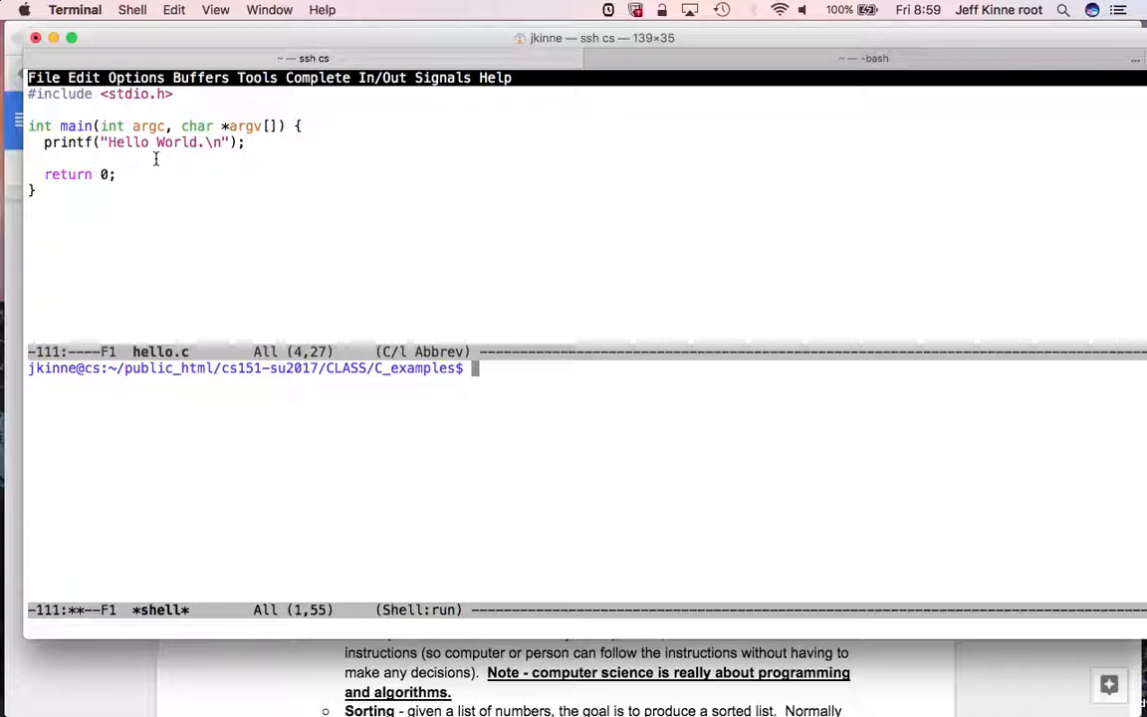
# - Move up a folder, then erase a mistaken node hello.c command
pyautogui.write('cd ..')
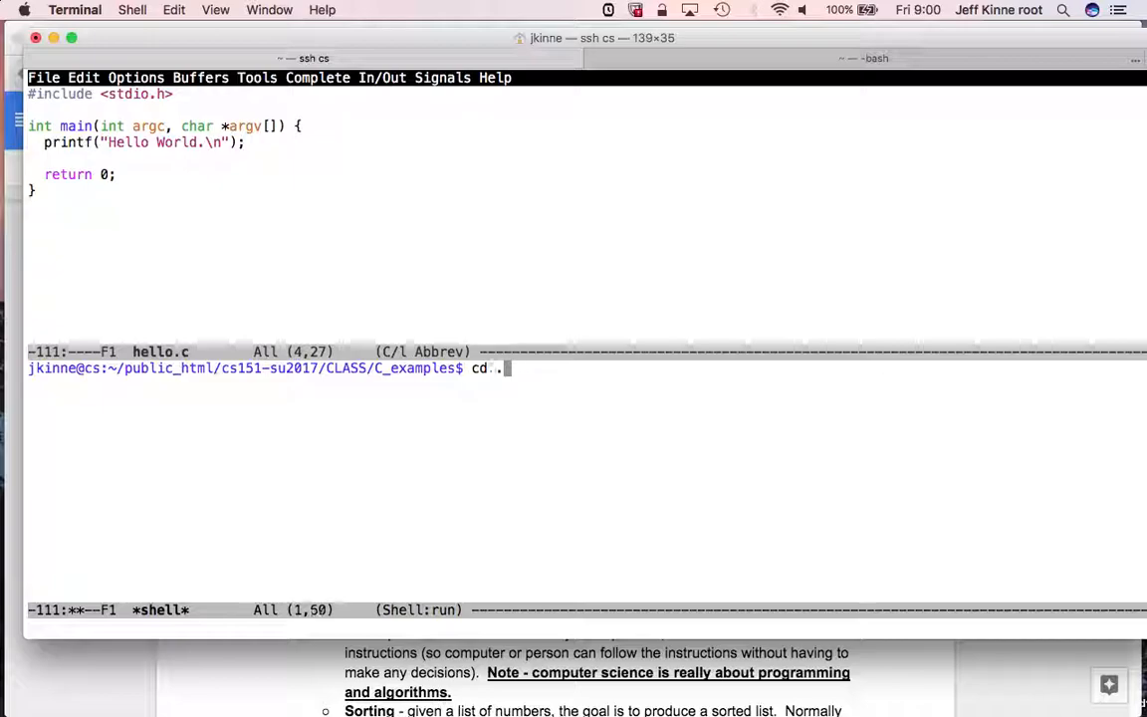
pyautogui.write('node h')
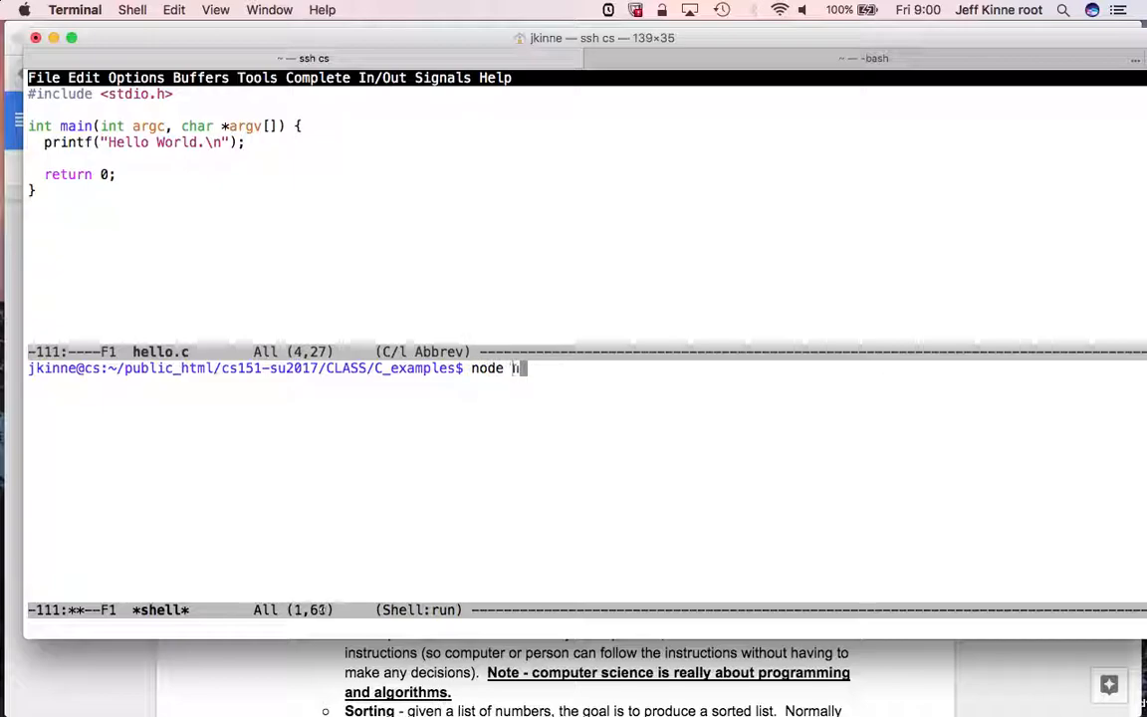
pyautogui.write('hello.c')
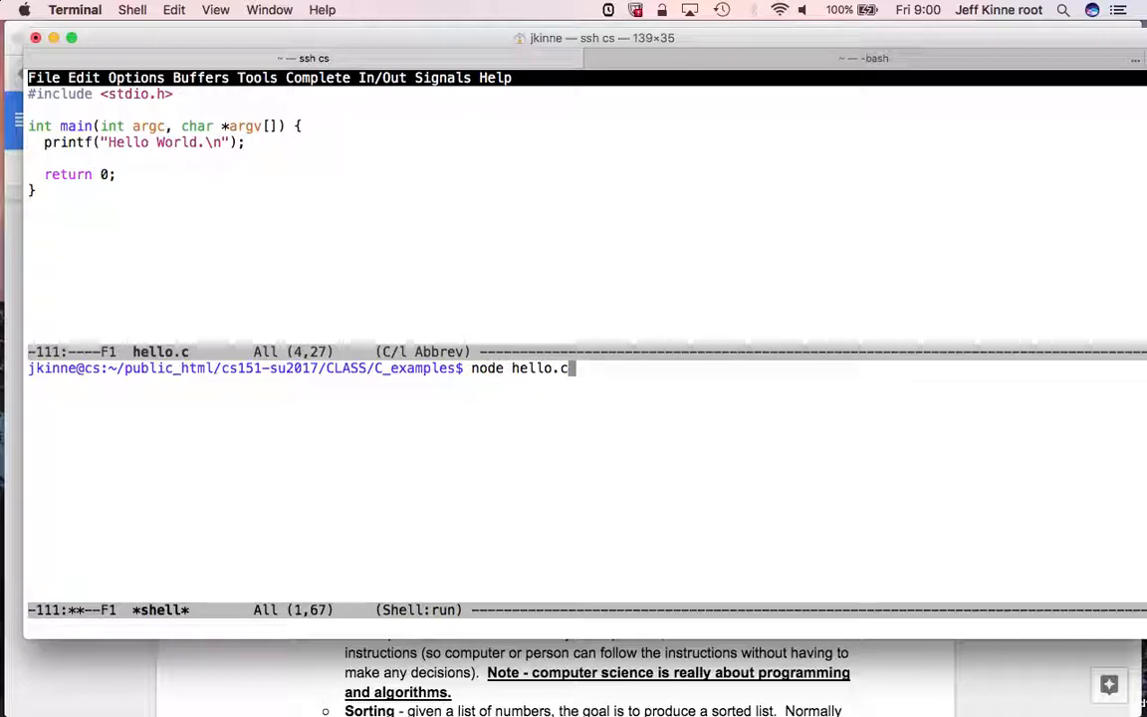
pyautogui.press('BackSpace')
pyautogui.write('g')
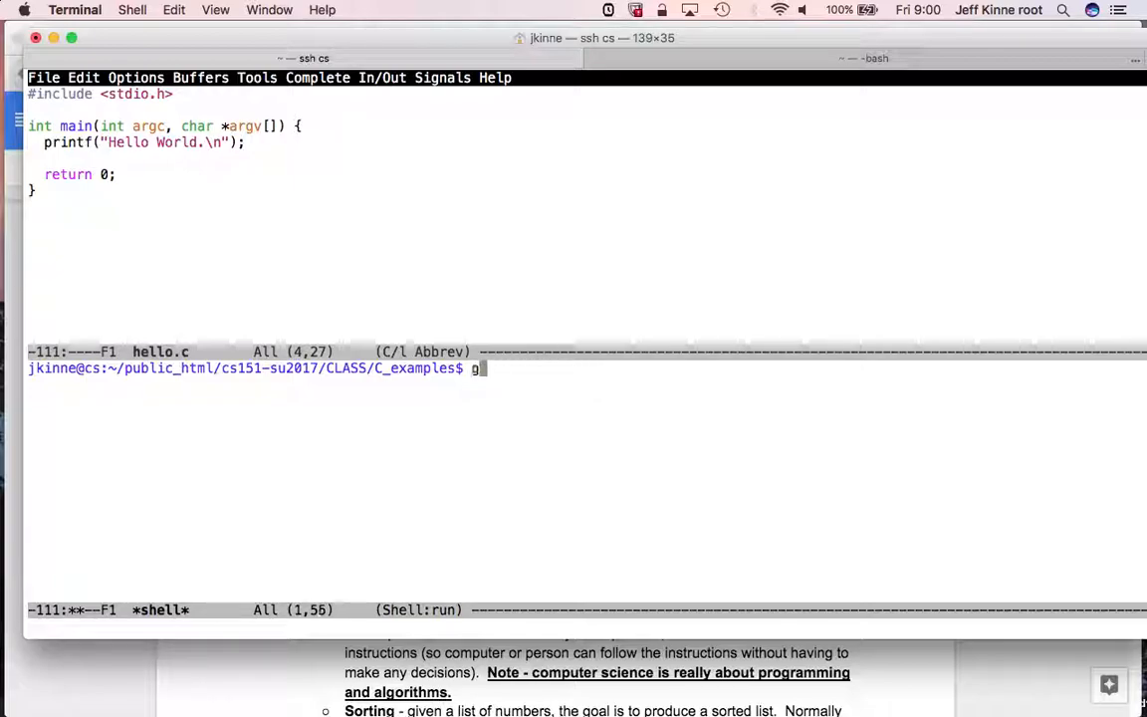
# - Compile hello.c with gcc into the hi executable and list the folder in detail
pyautogui.write('cc')
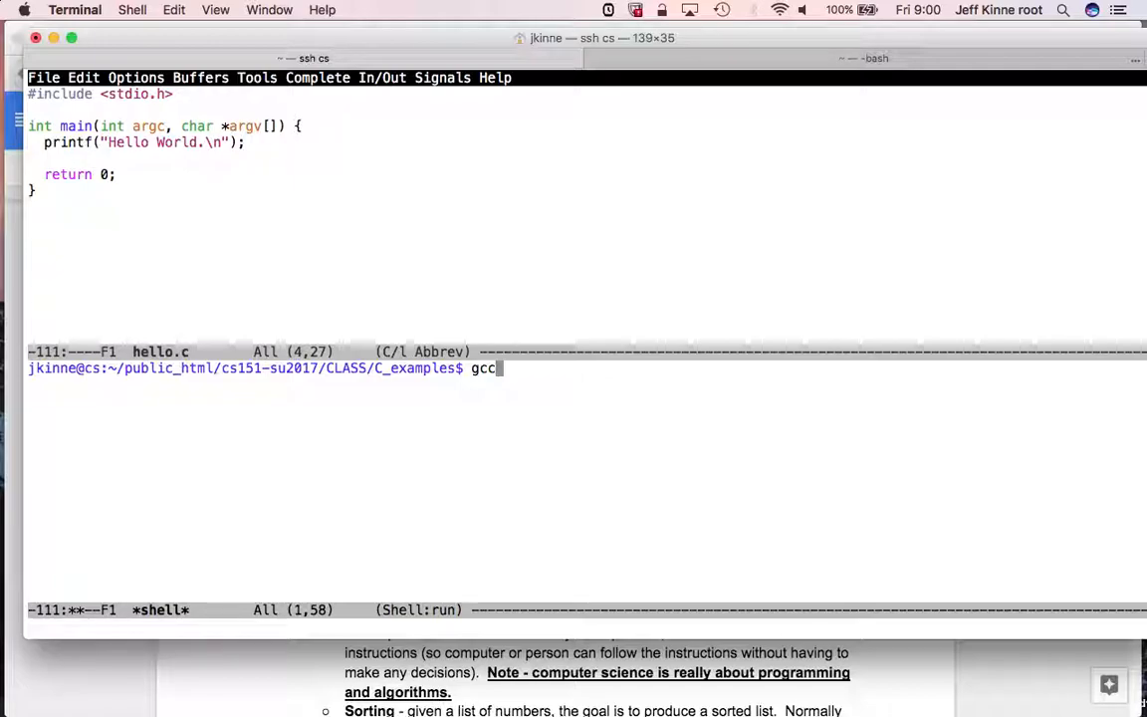
pyautogui.write('h')
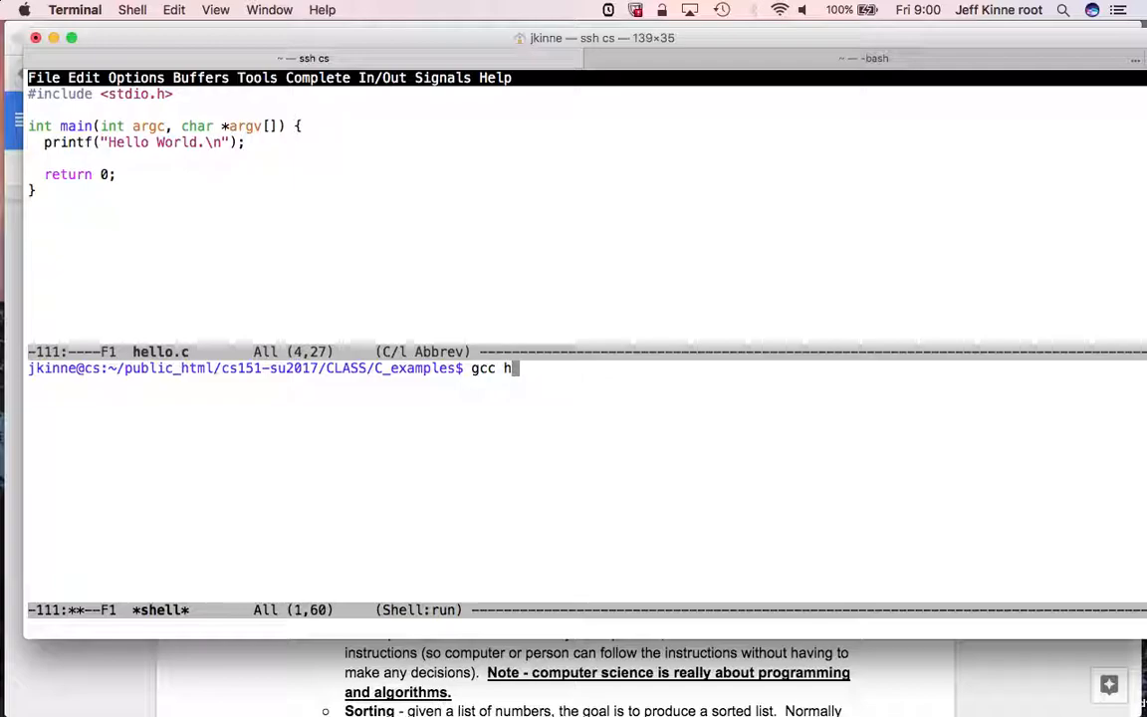
pyautogui.write('ello.c -o hi')
pyautogui.write('ls -l')
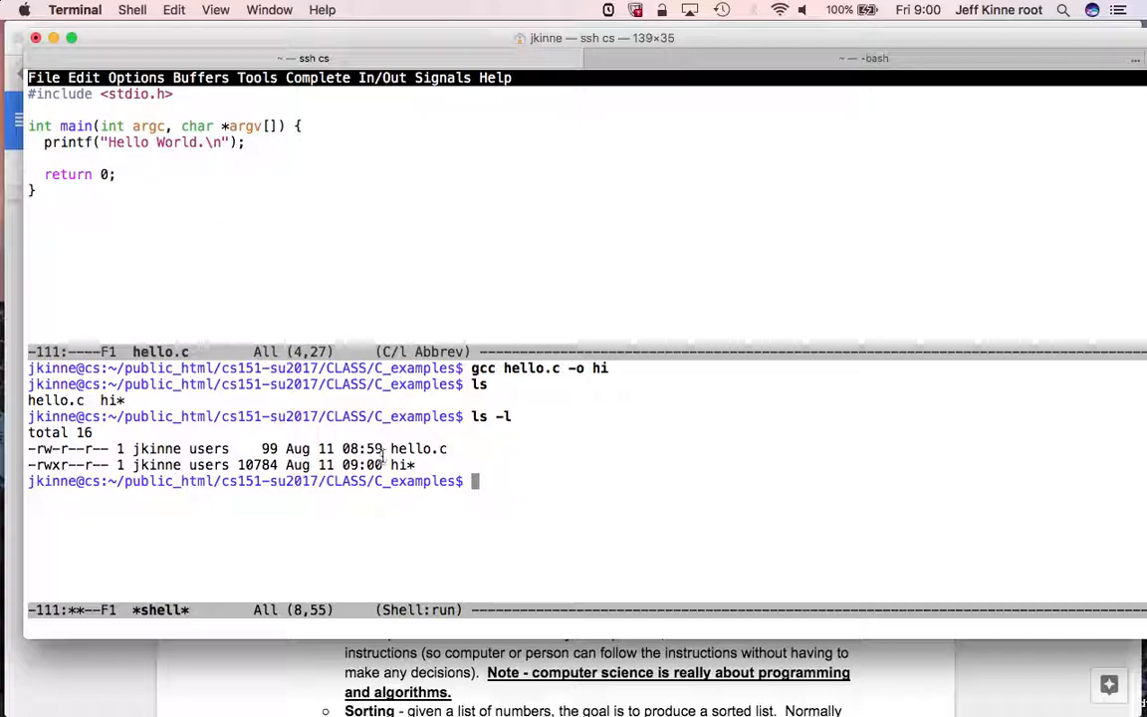
pyautogui.moveTo(496, 448)
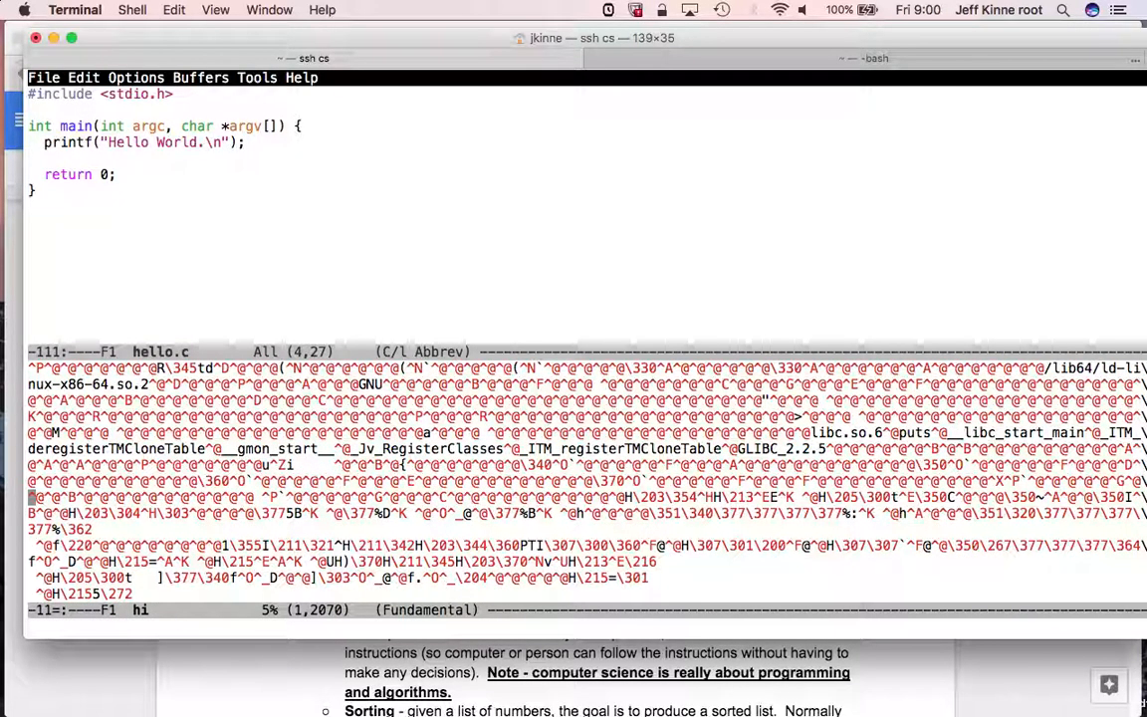
pyautogui.scroll(-3)
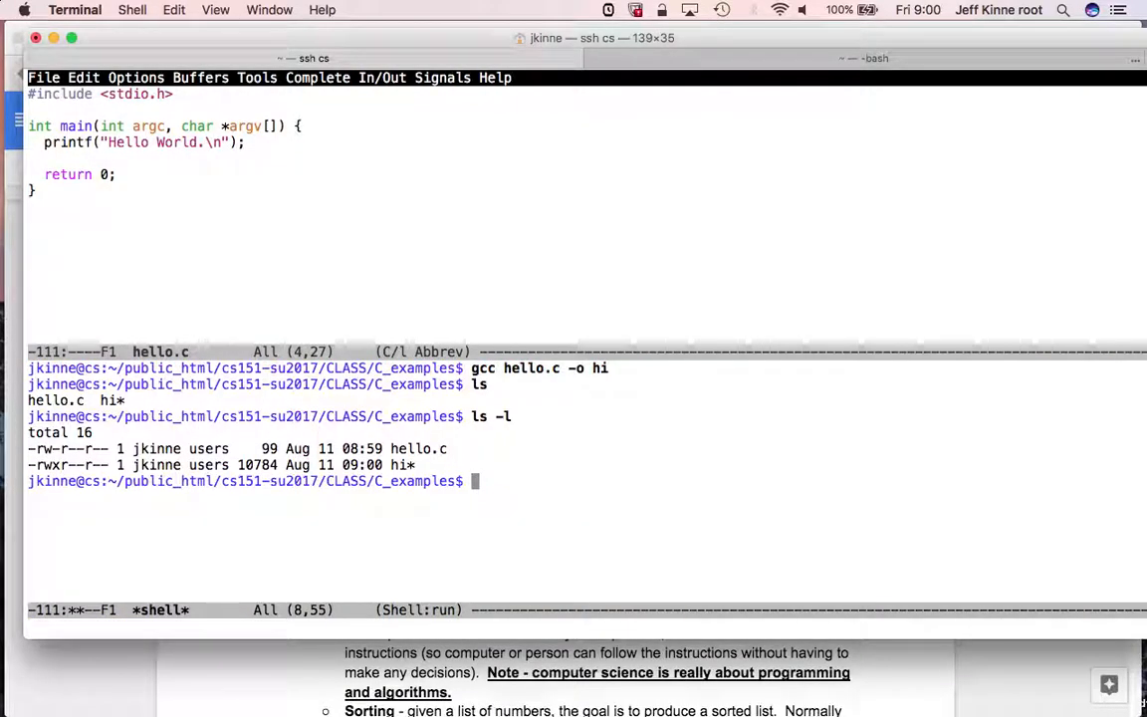
# - Run the program: plain hi is not found, while ./hi prints Hello World
pyautogui.write('./hi')
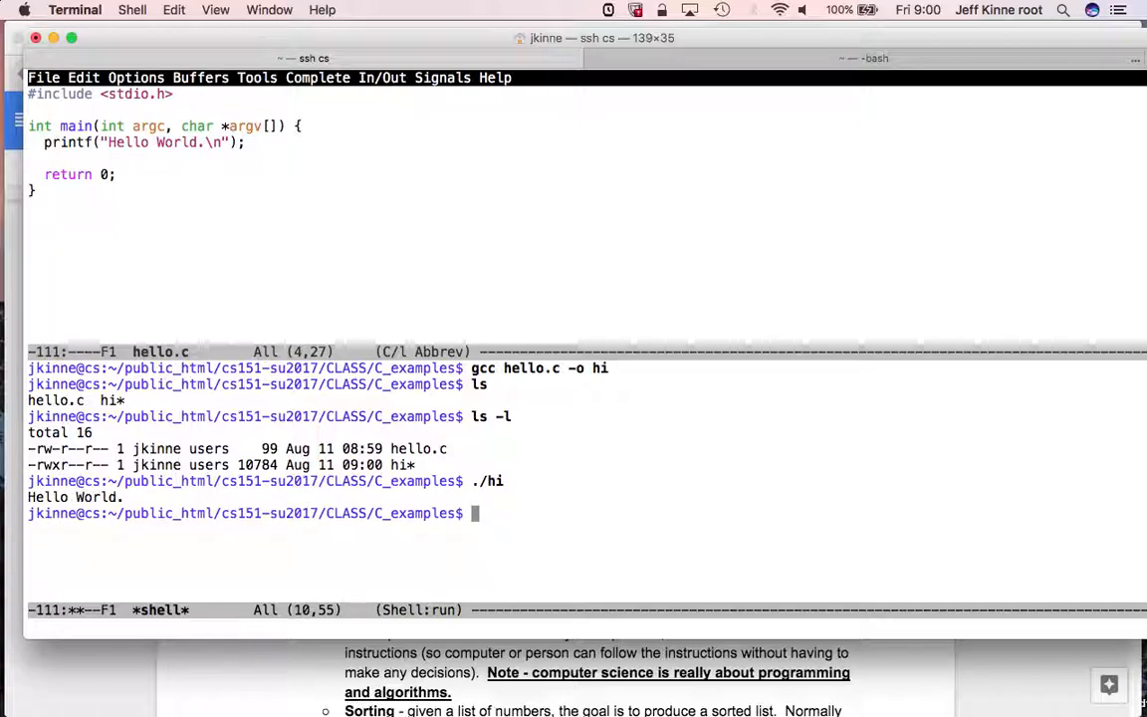
pyautogui.write('hi')
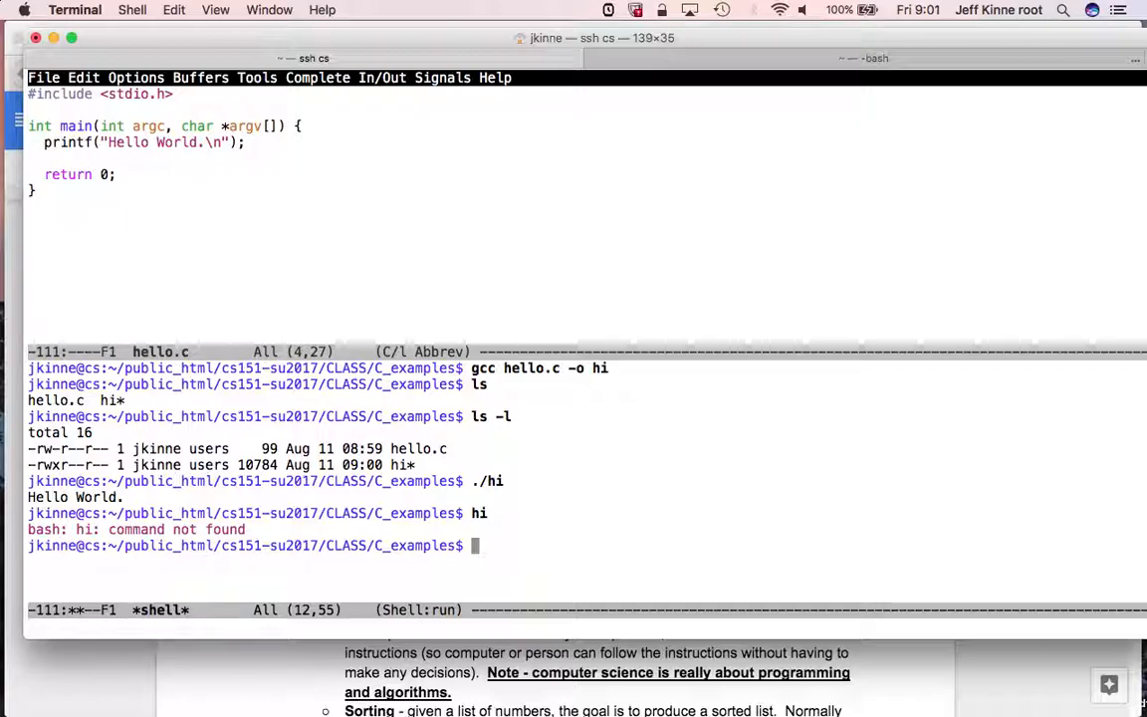
pyautogui.write('node')
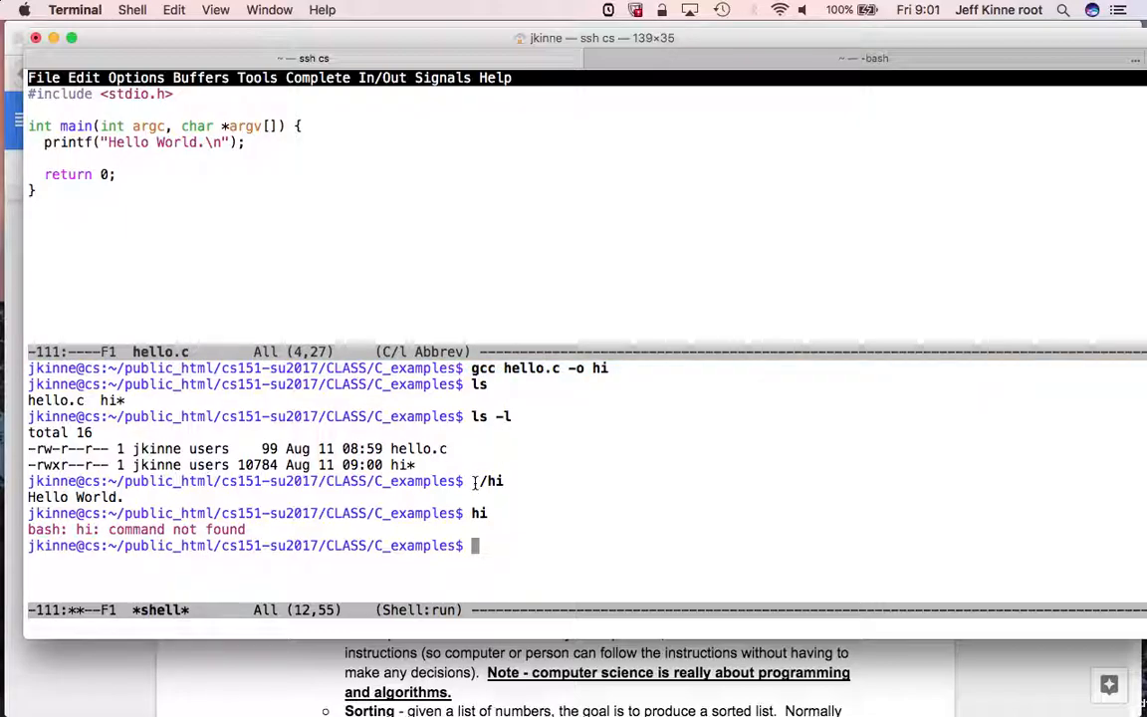
pyautogui.write('./hi')
pyautogui.write('Note: many p')
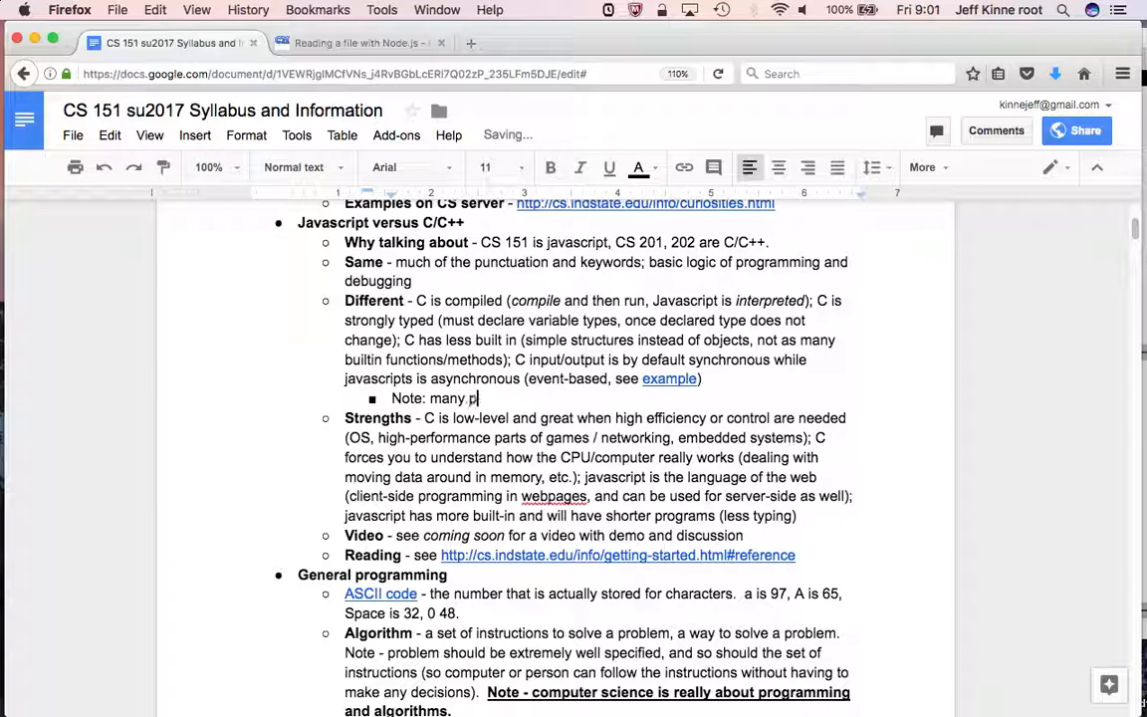
# - Type the note that many programs on your computer are compiled, packaged, and installed to run
pyautogui.write('rograms in')
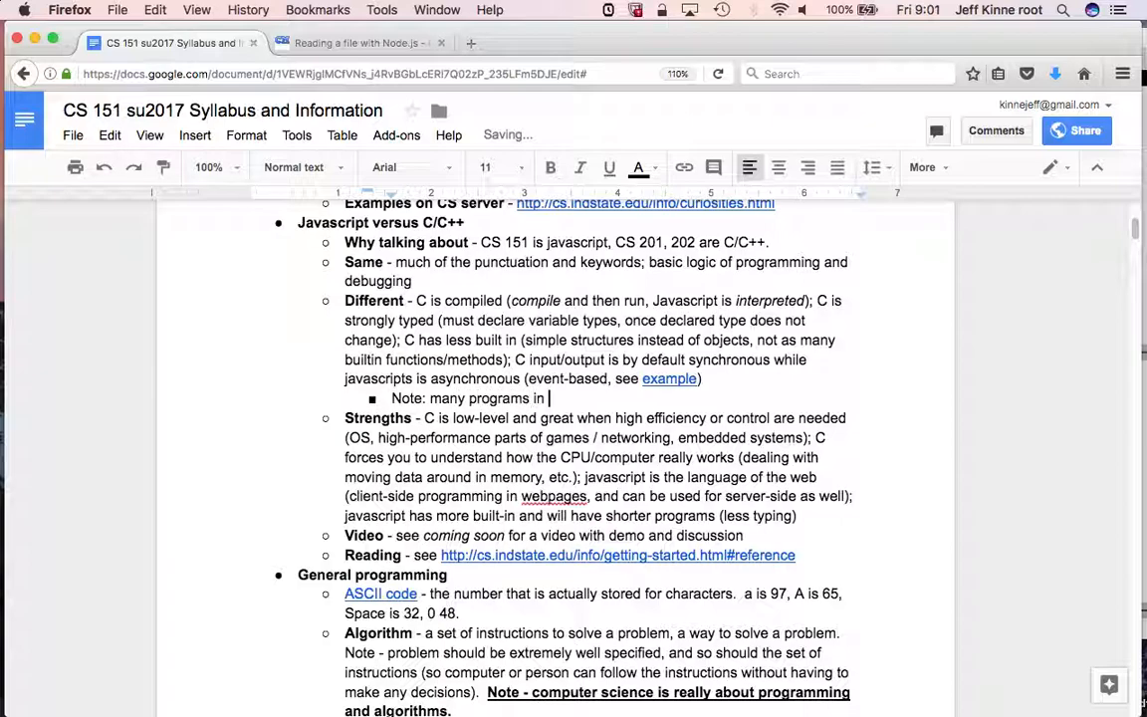
pyautogui.write('your computer were written in C/C++ (for')
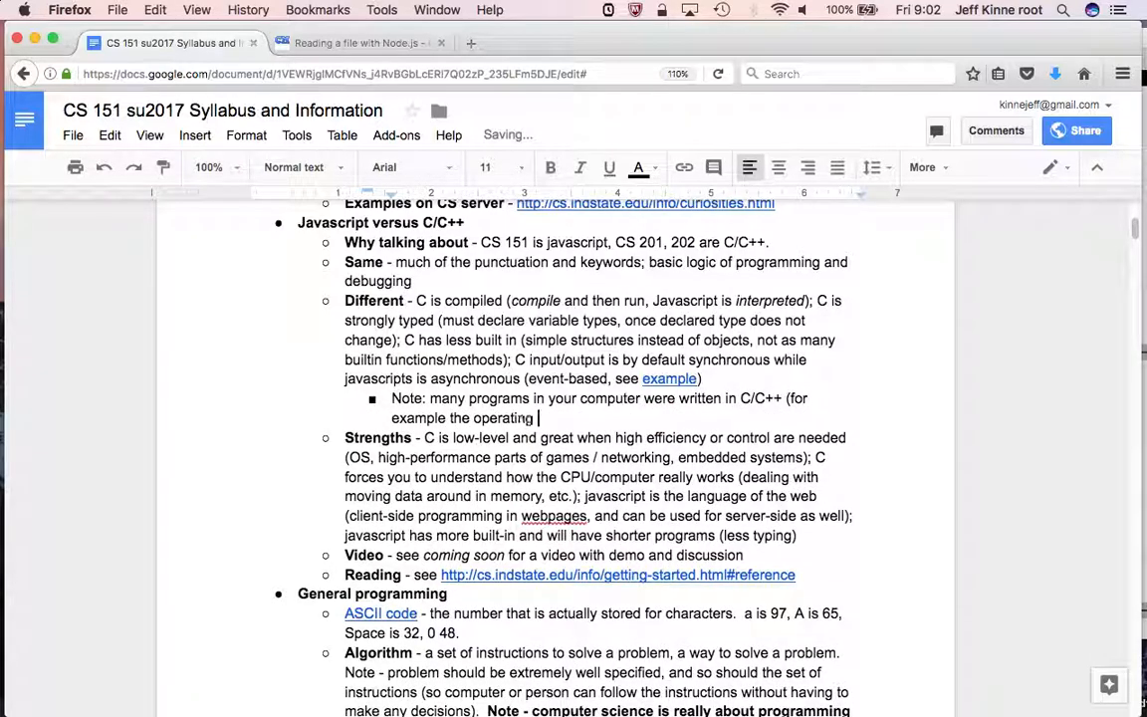
pyautogui.write('system), compi')
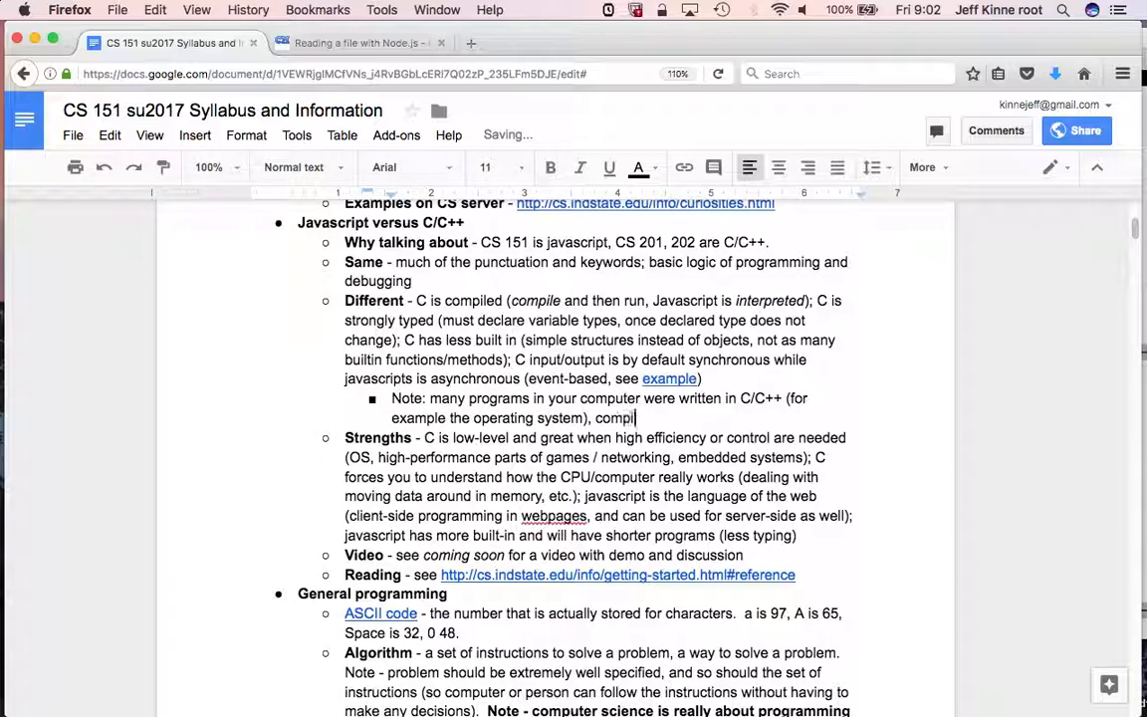
pyautogui.write('led by the developer')
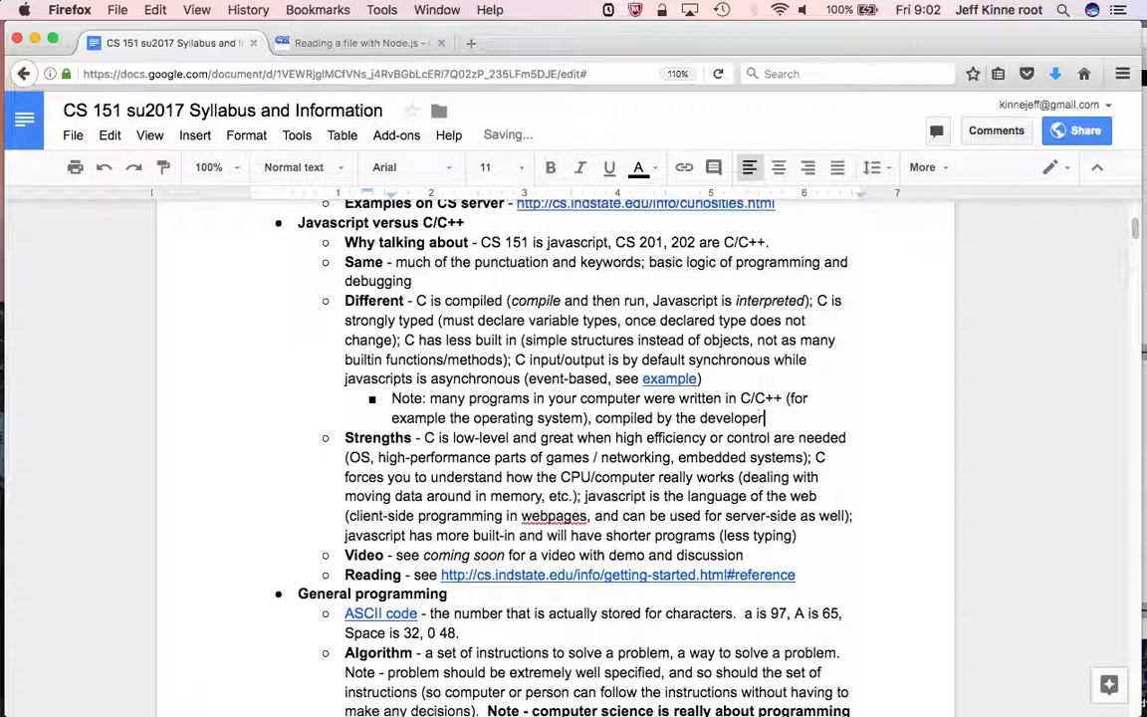
pyautogui.write('s, and then packaged to b')
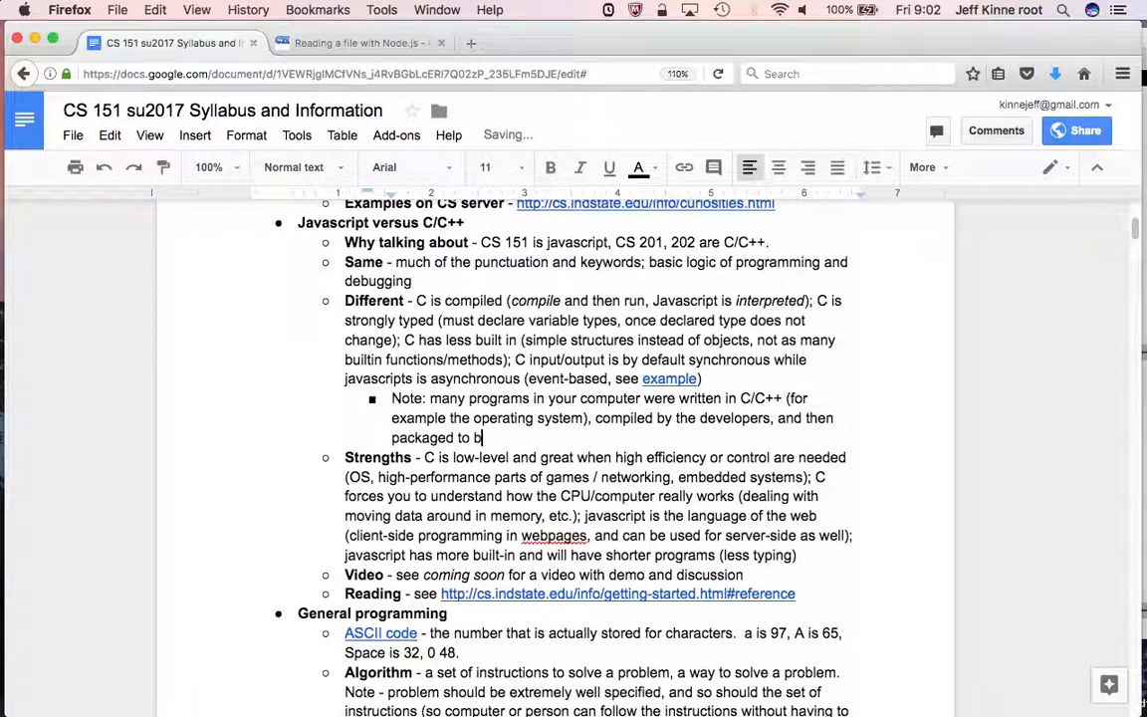
pyautogui.write('e put on your computer')
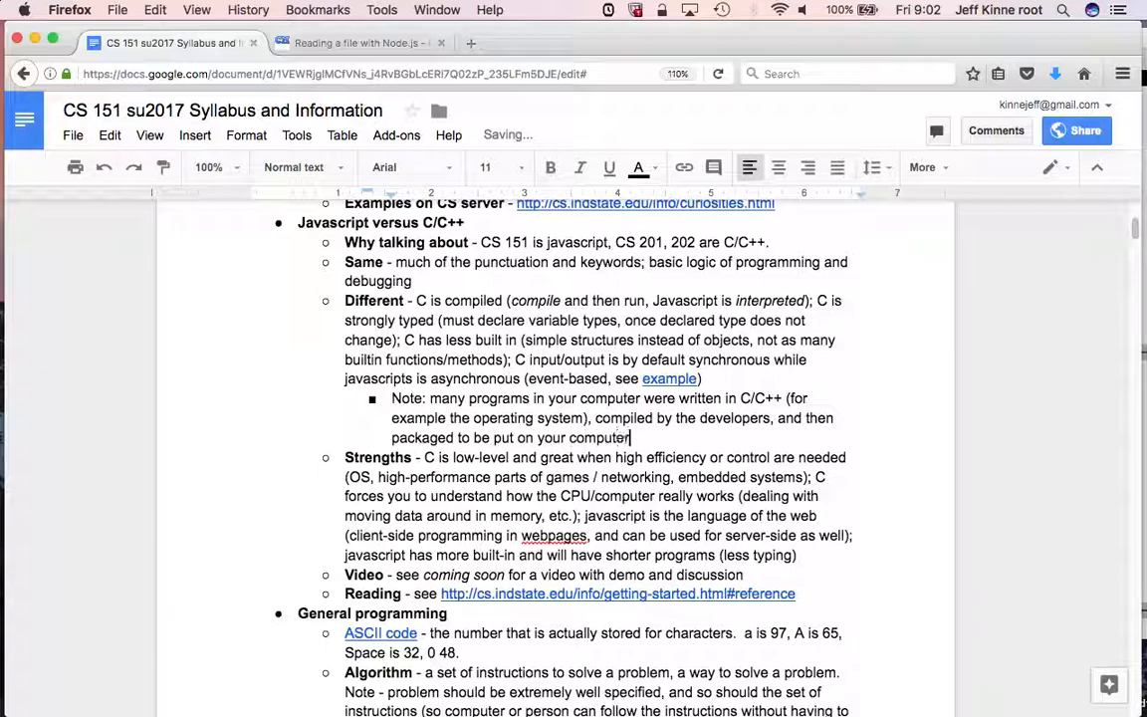
pyautogui.write('to run.')
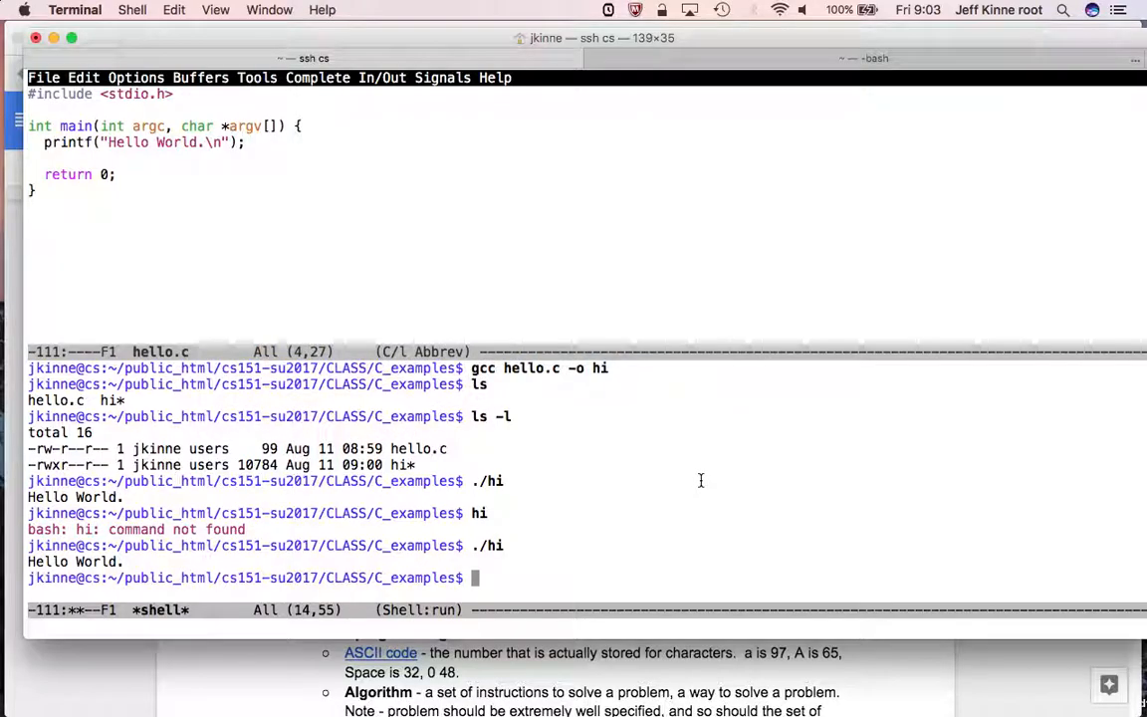
pyautogui.moveTo(664, 516)
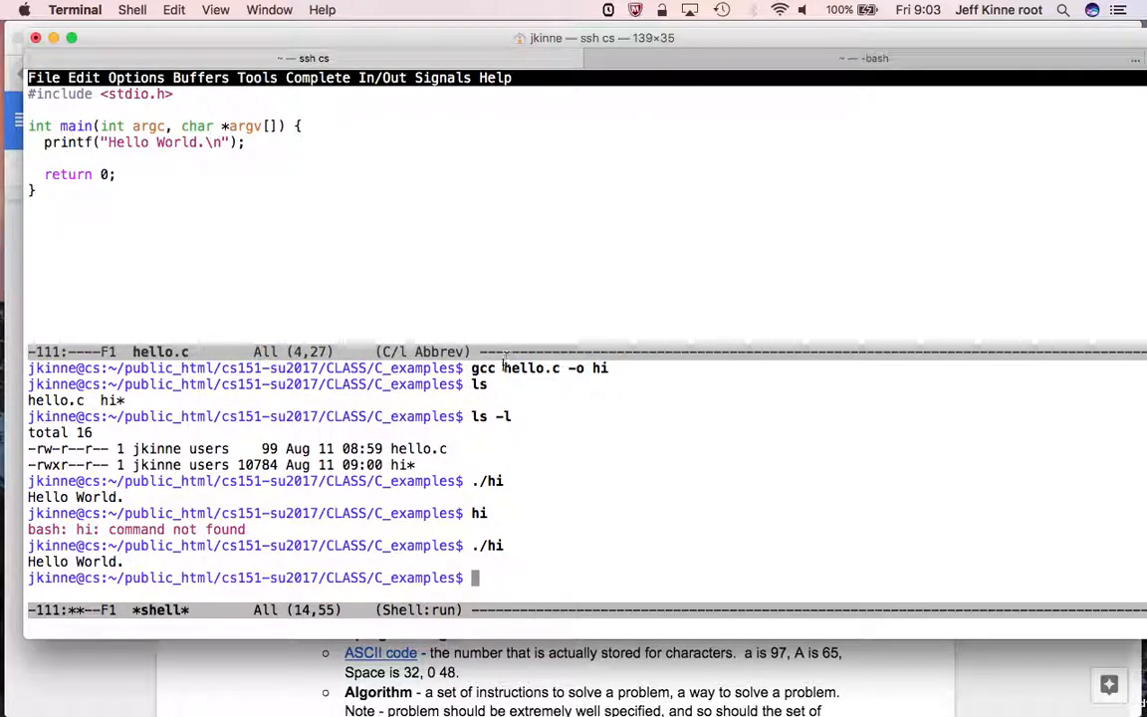
pyautogui.moveTo(507, 367)
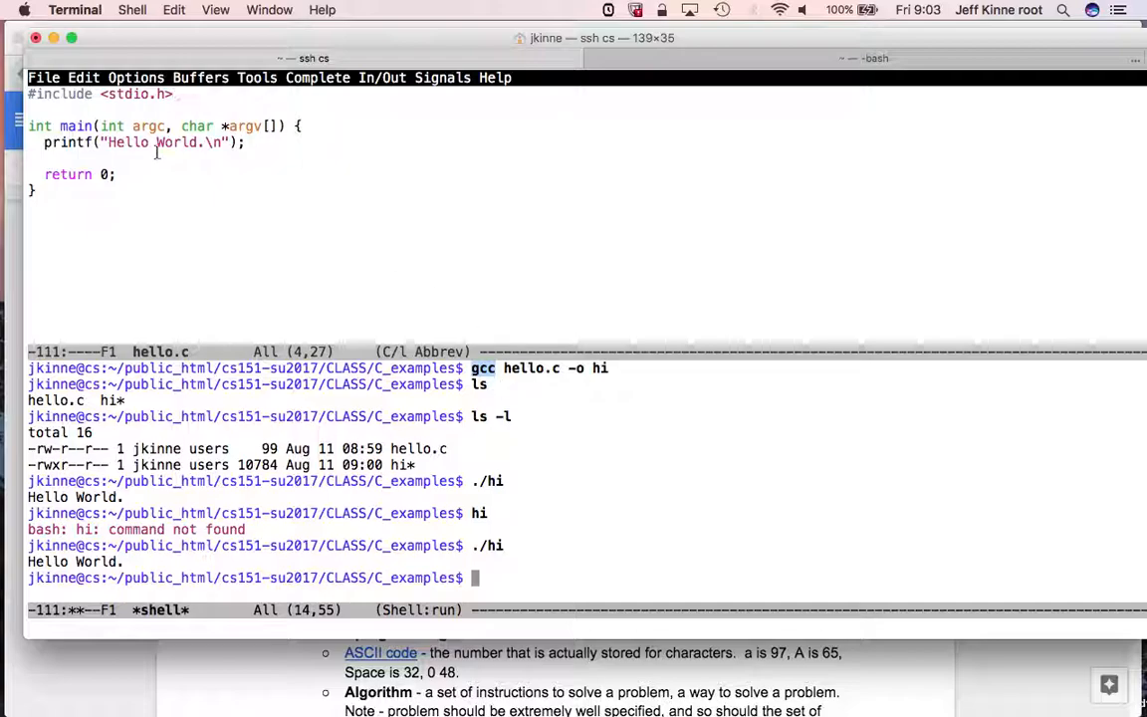
pyautogui.moveTo(246, 196)
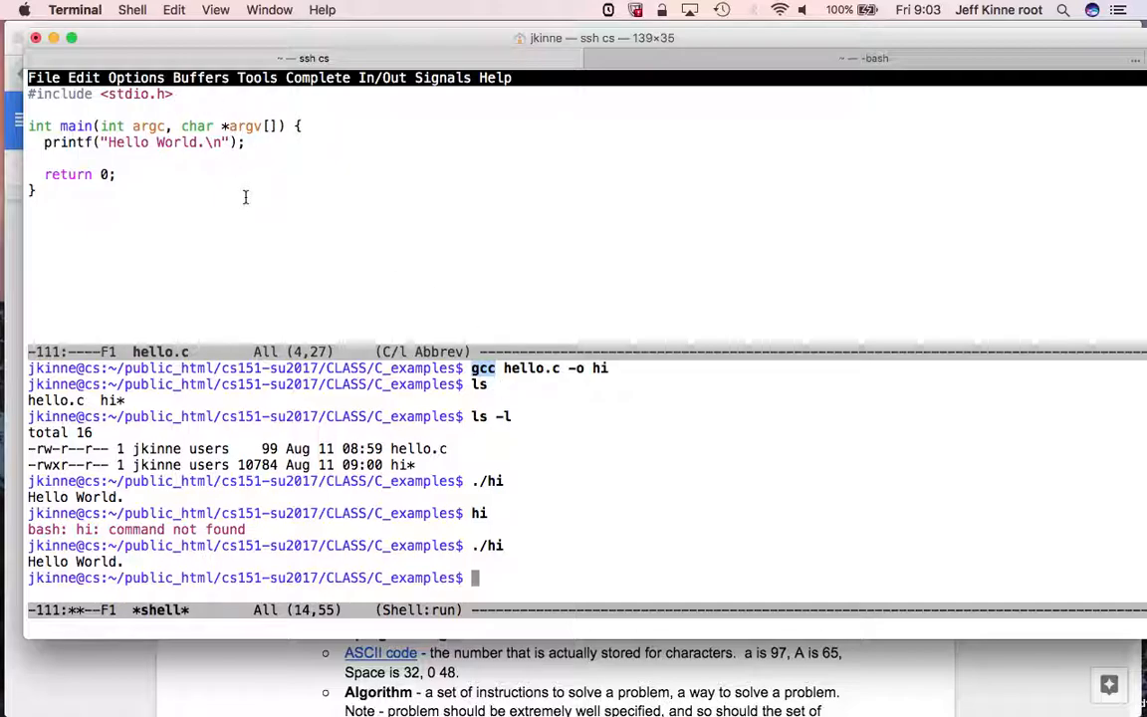
pyautogui.moveTo(510, 369)
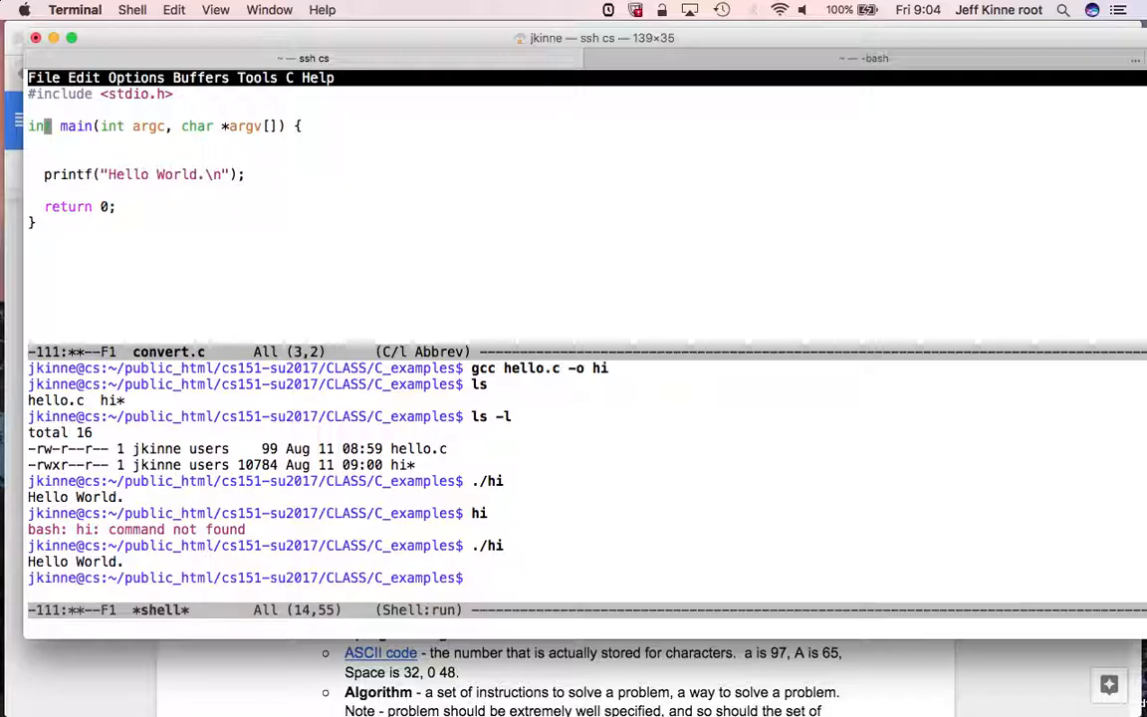
# - Write a /* Usage */ comment in convert.c showing an example temperature conversion
pyautogui.write('/*')
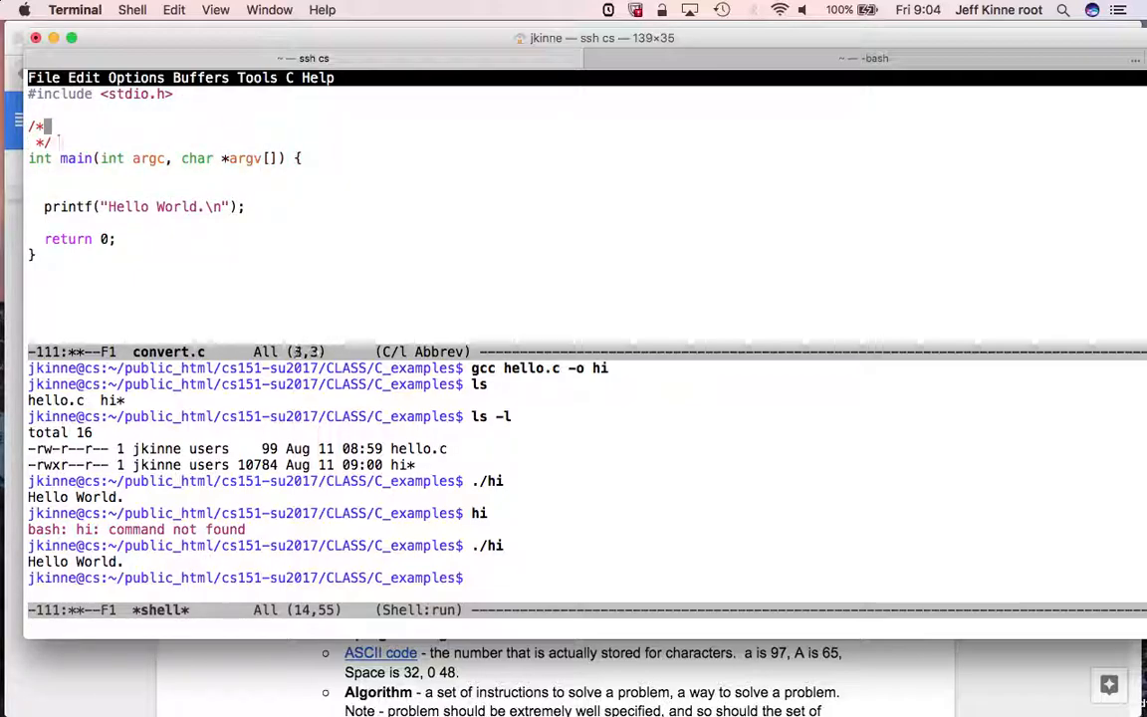
pyautogui.write('Usage: ./conv')
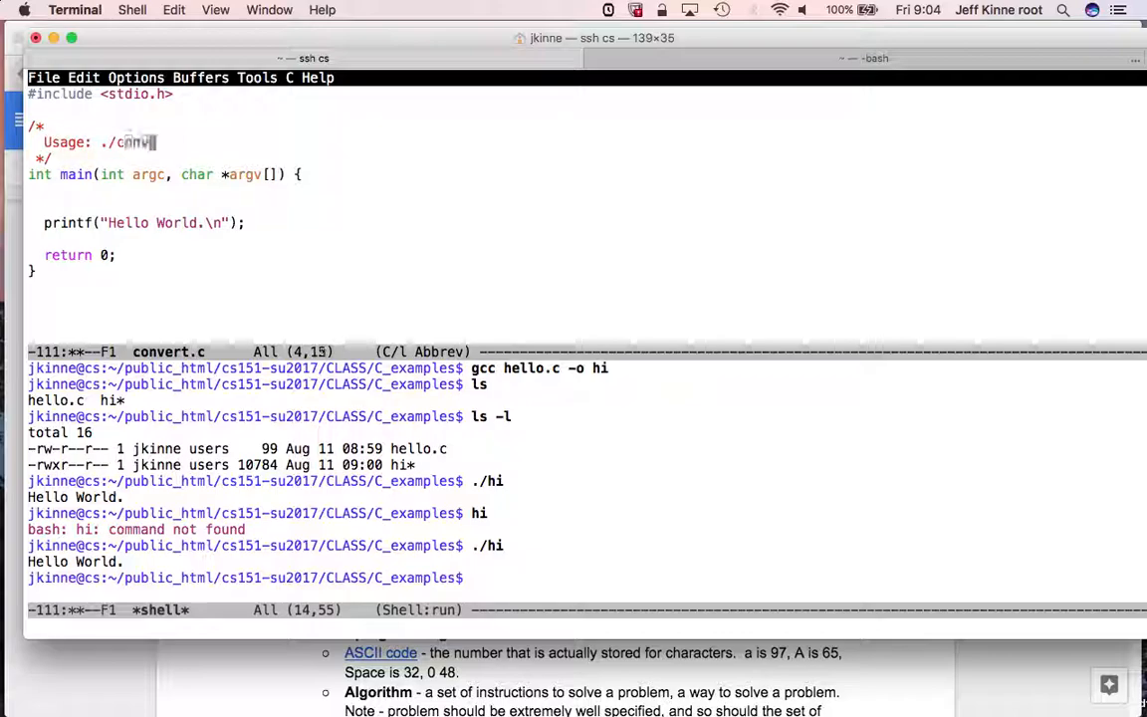
pyautogui.write('ert')
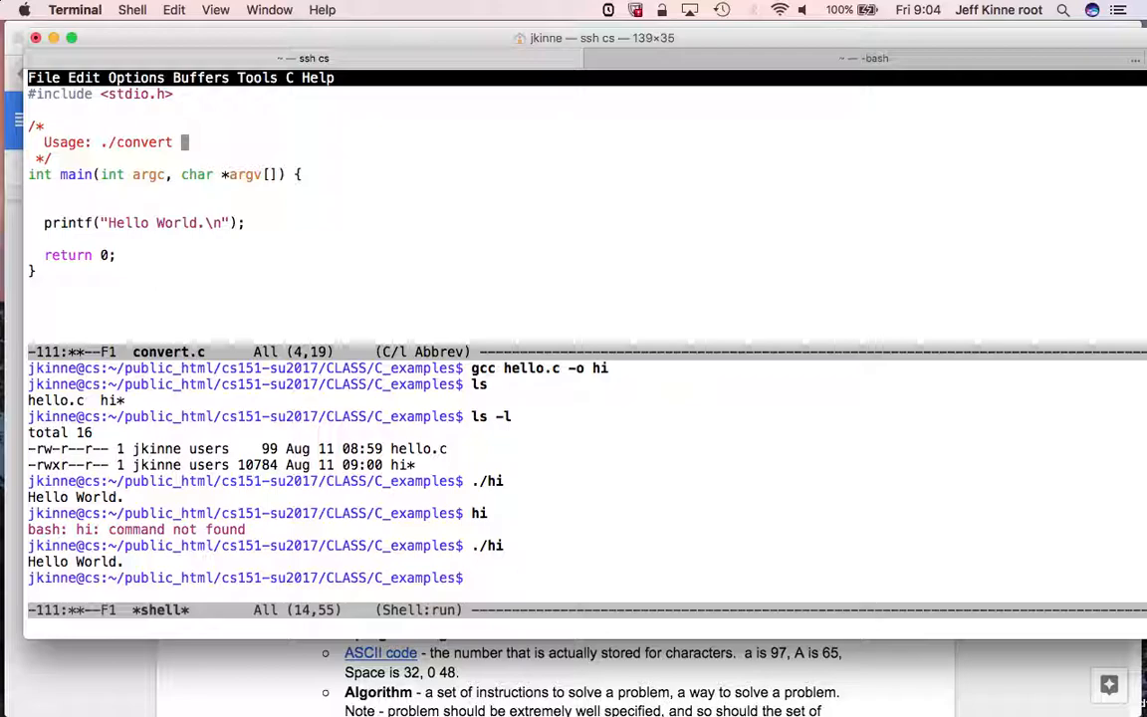
pyautogui.write('32')
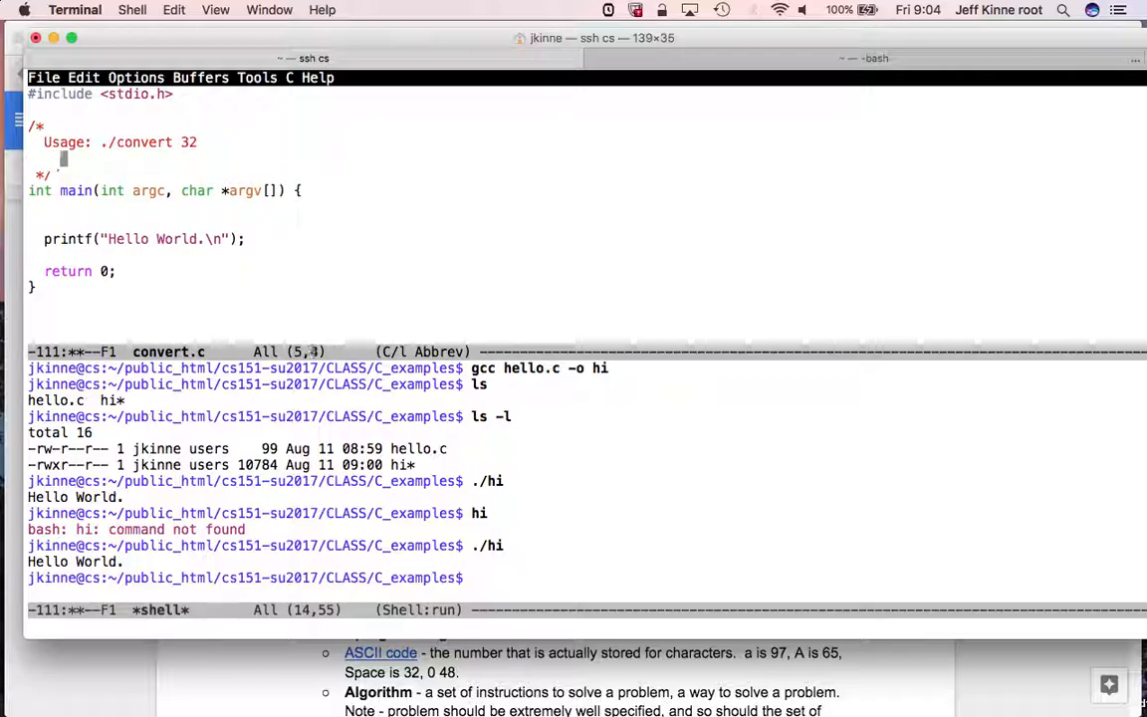
pyautogui.write('0.')
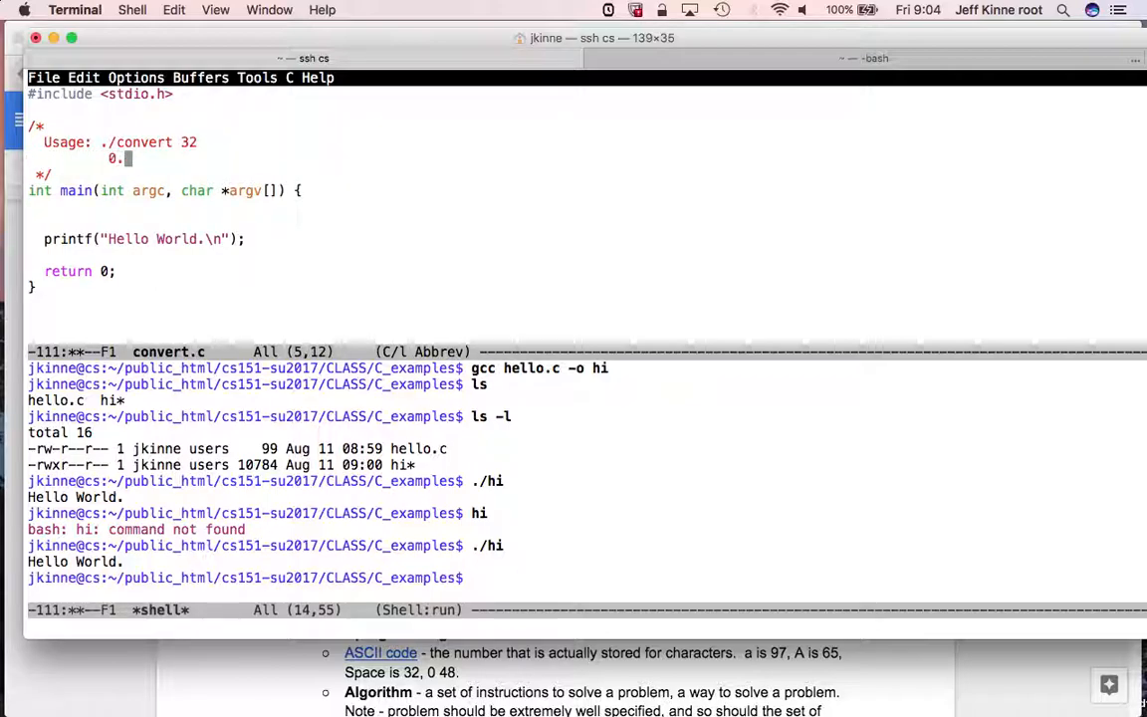
pyautogui.write('C')
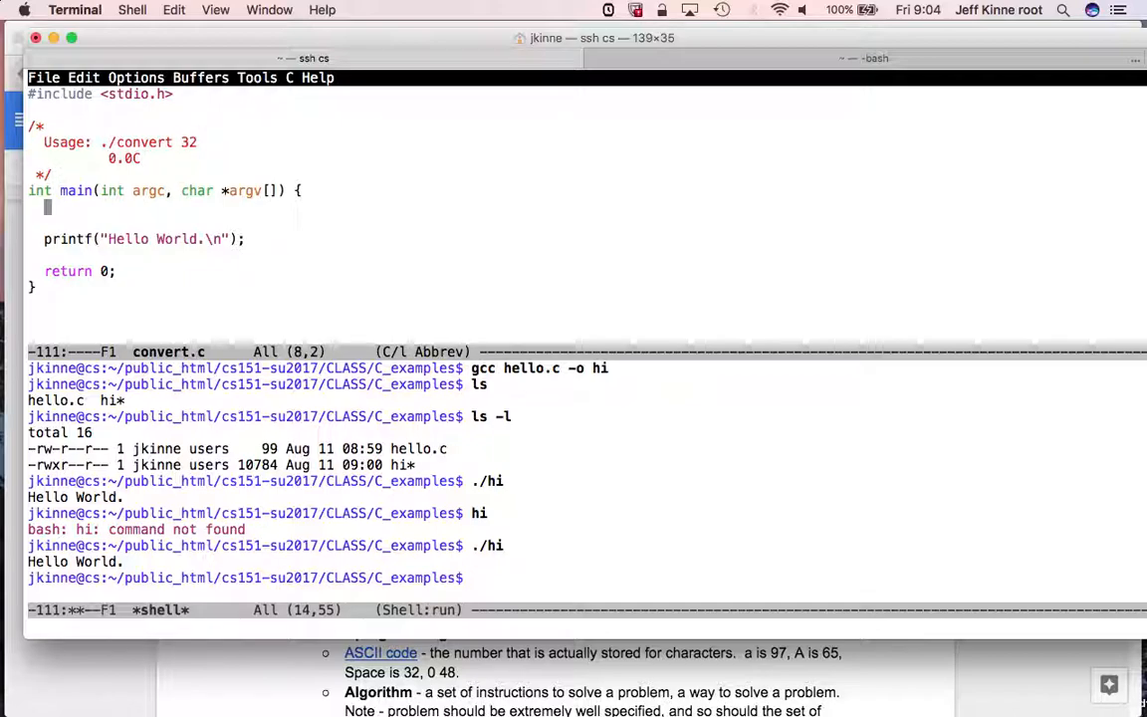
# - Add #include <stdlib.h> and an if (argc) block printing 'Usage: ./convert tempF' and calling exit();
pyautogui.write('if (argc < 2) {')
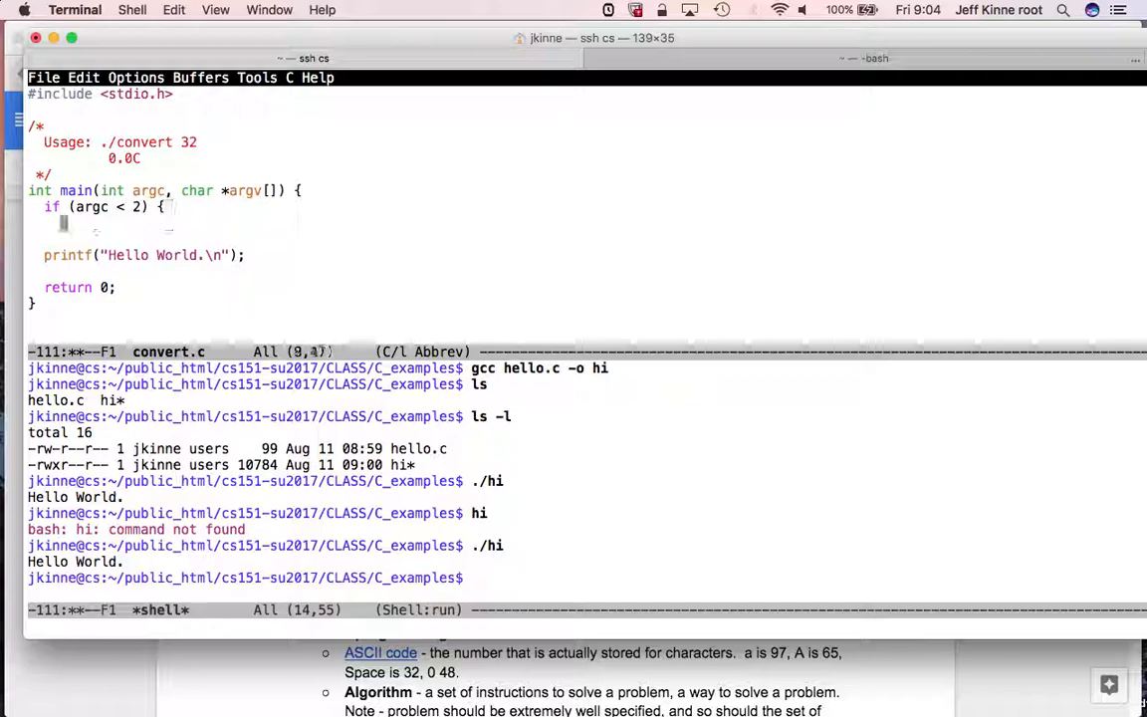
pyautogui.write('printf("\\n");')
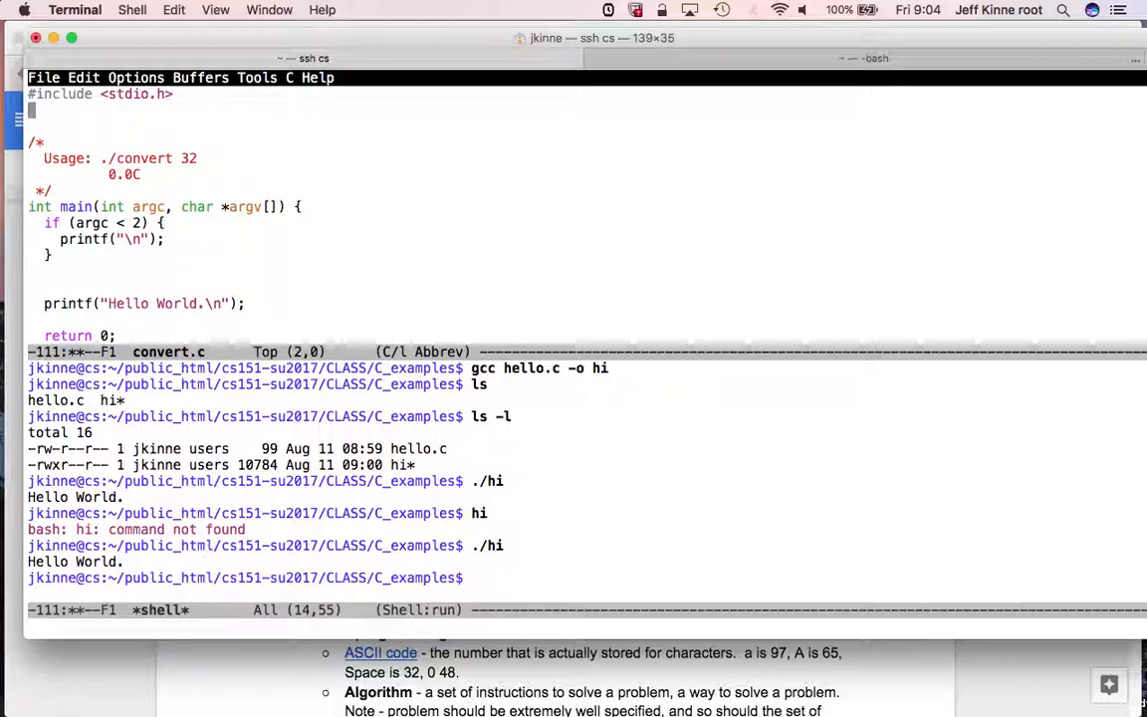
pyautogui.write('#')
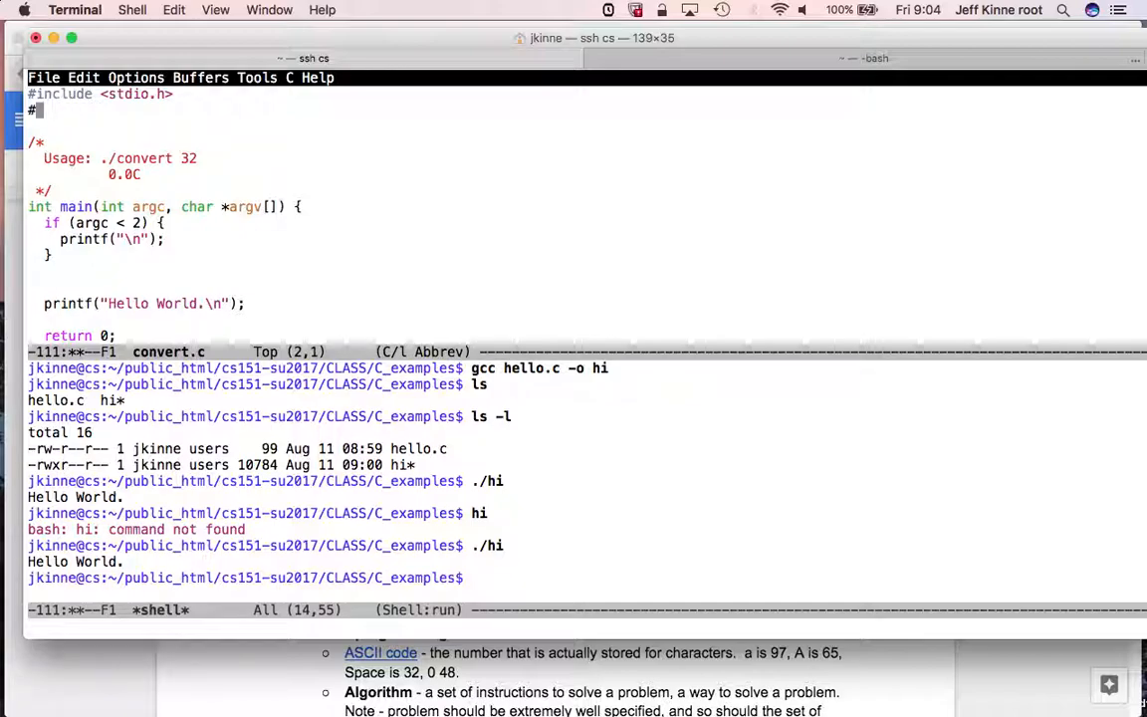
pyautogui.write('include <stdlib.h>')
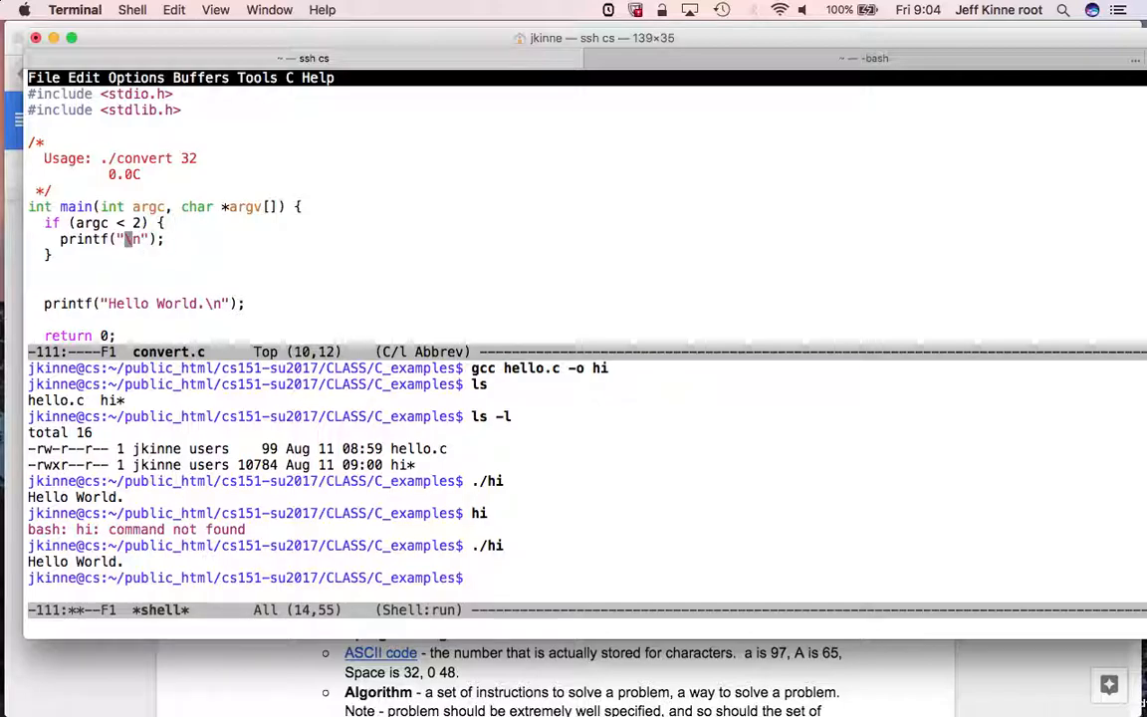
pyautogui.write('Usage: ./convo')
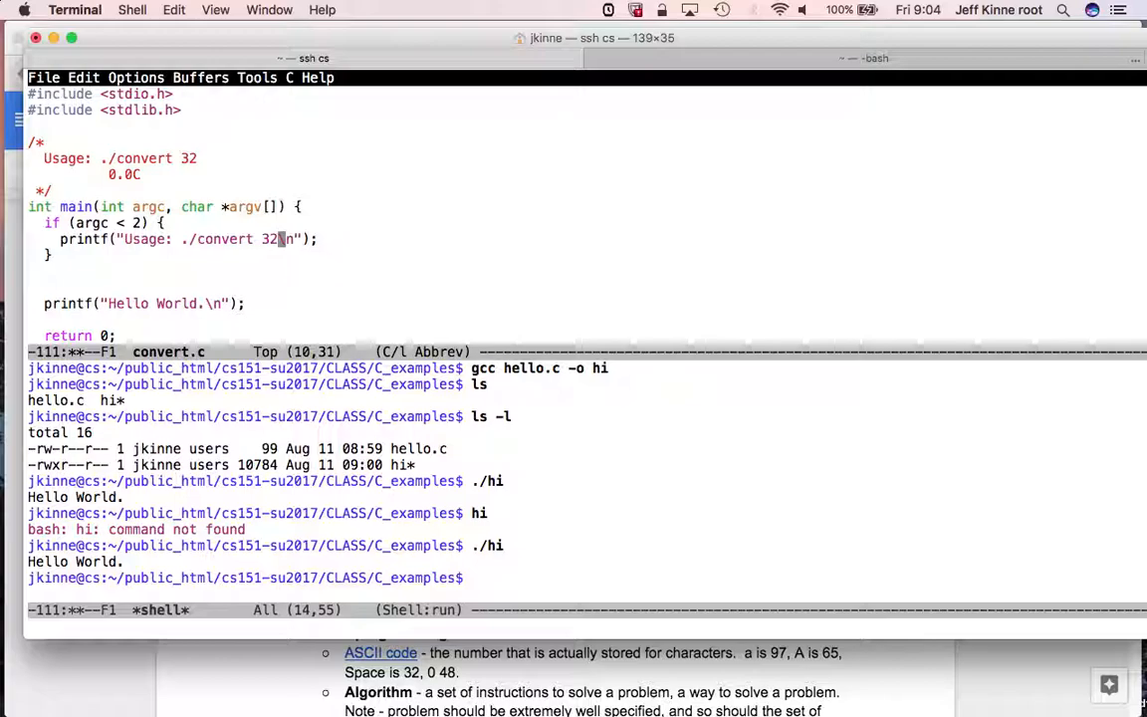
pyautogui.write('tempF')
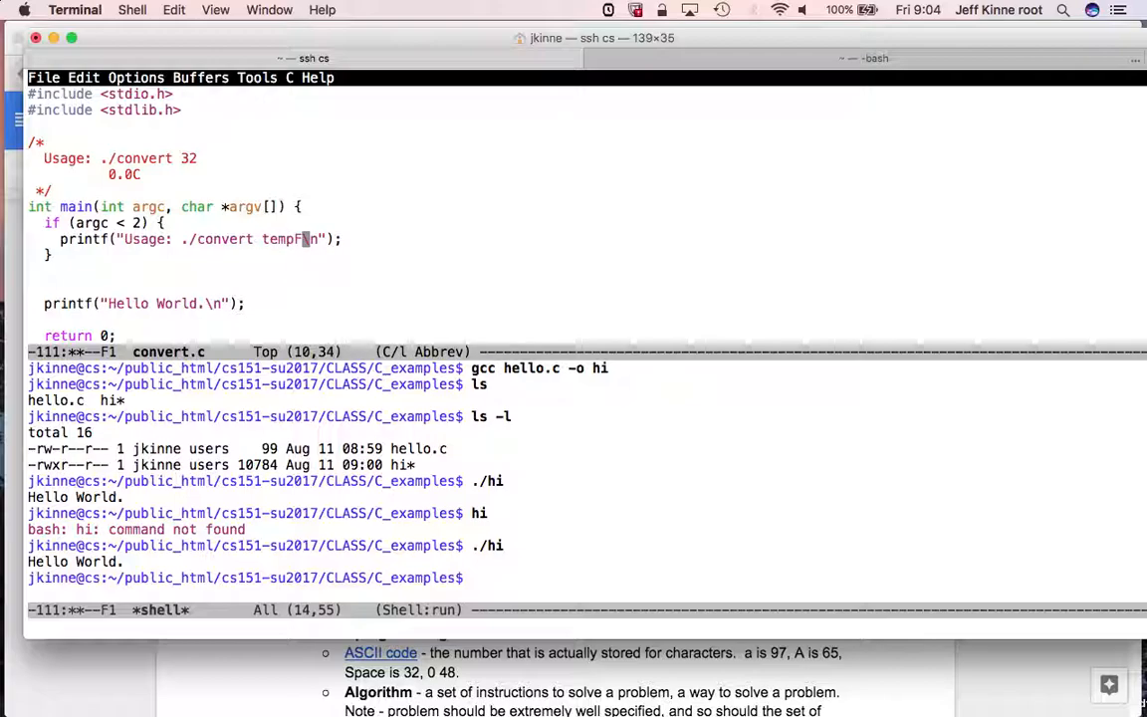
pyautogui.write('exit();')
pyautogui.click(586, 577)
pyautogui.write('gcc c')
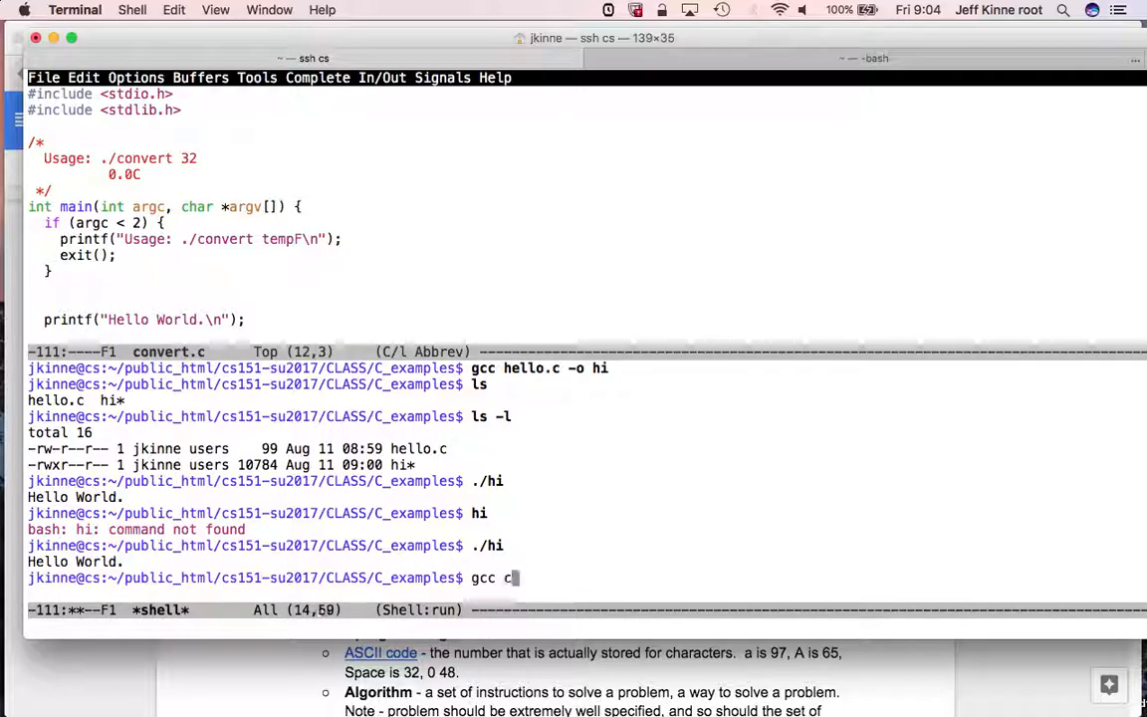
# - Compile convert.c with gcc -o convert, which reports too few arguments to exit
pyautogui.write('onvert.c -o convert')
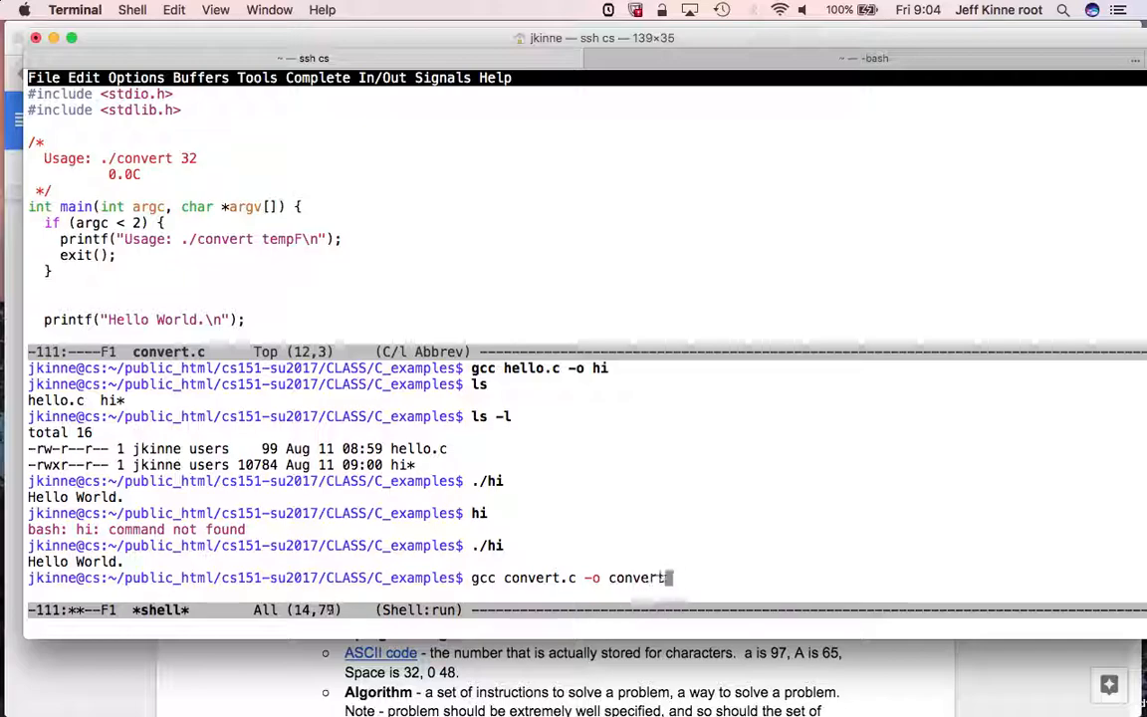
pyautogui.press('Return')
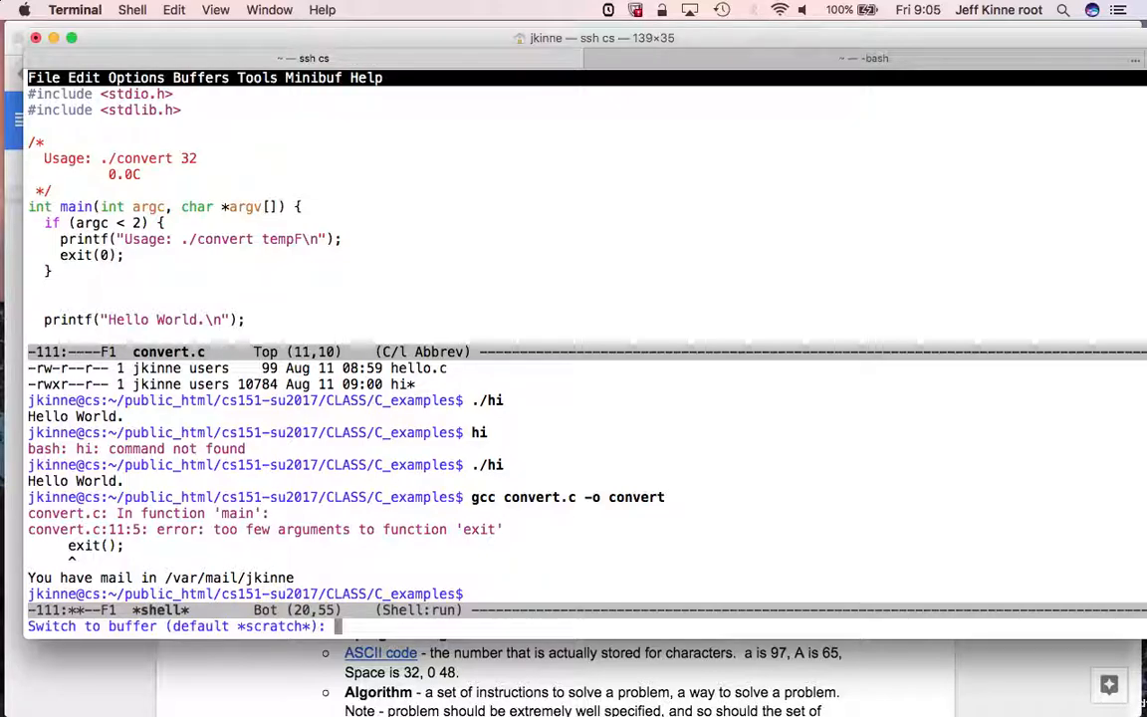
pyautogui.press('Return')
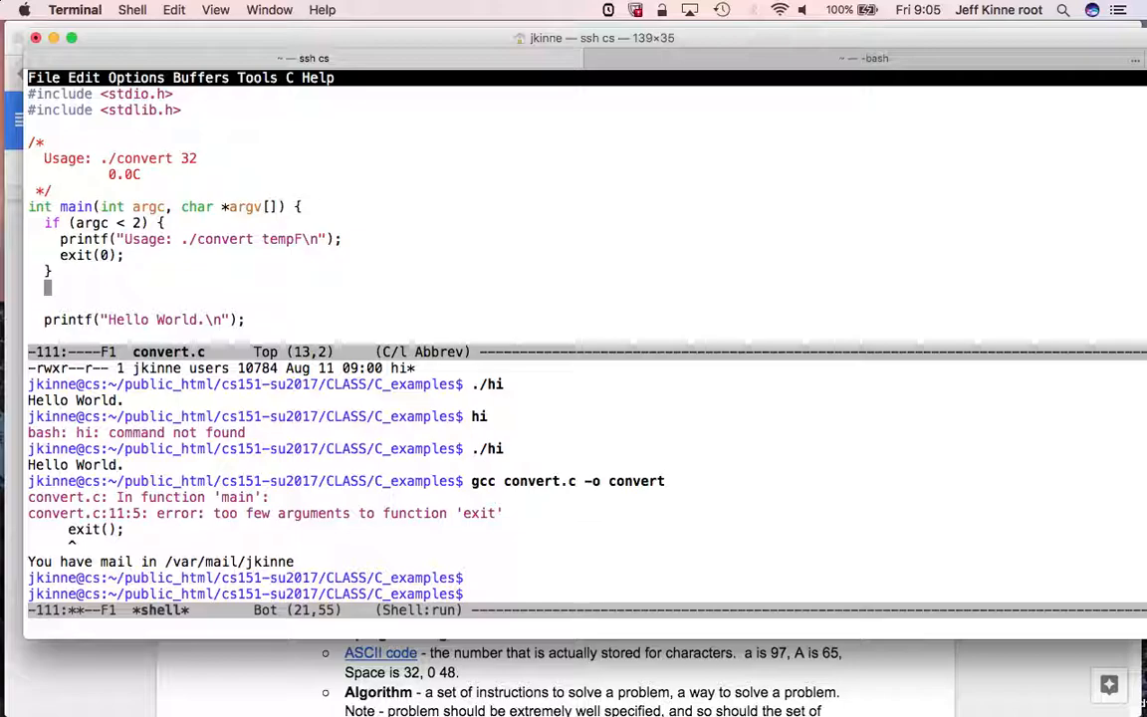
# - Read argv[1] as the temperature and begin a printf with a Celsius format string
pyautogui.write('printf')
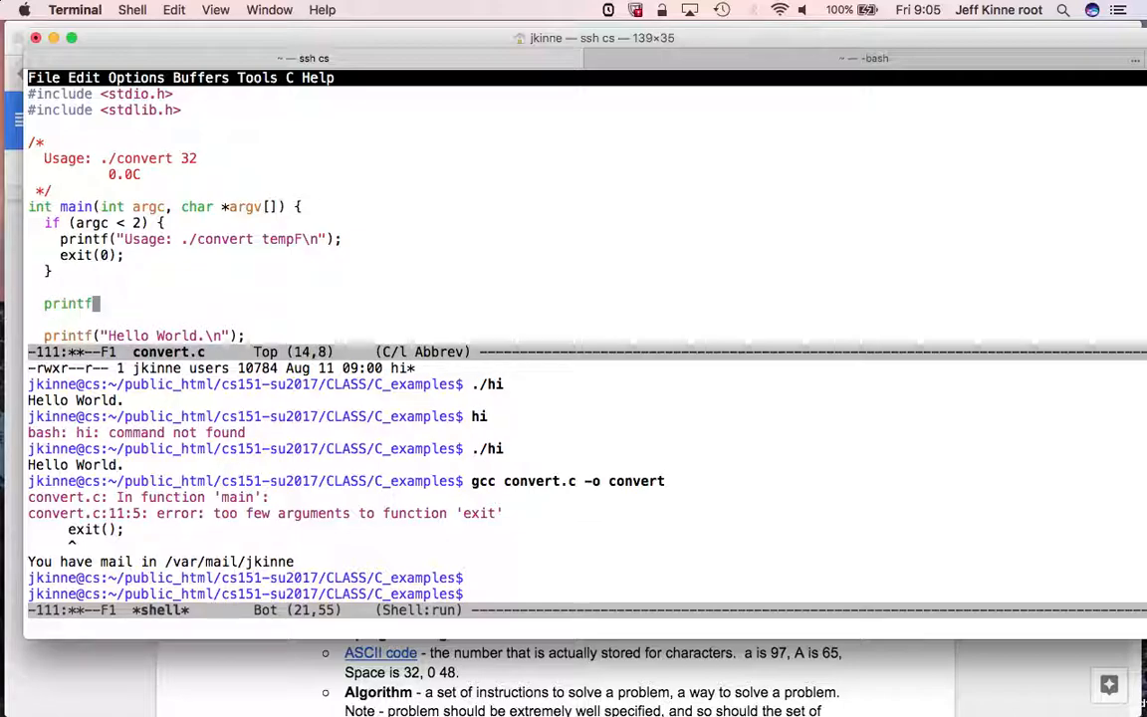
pyautogui.write('int:')
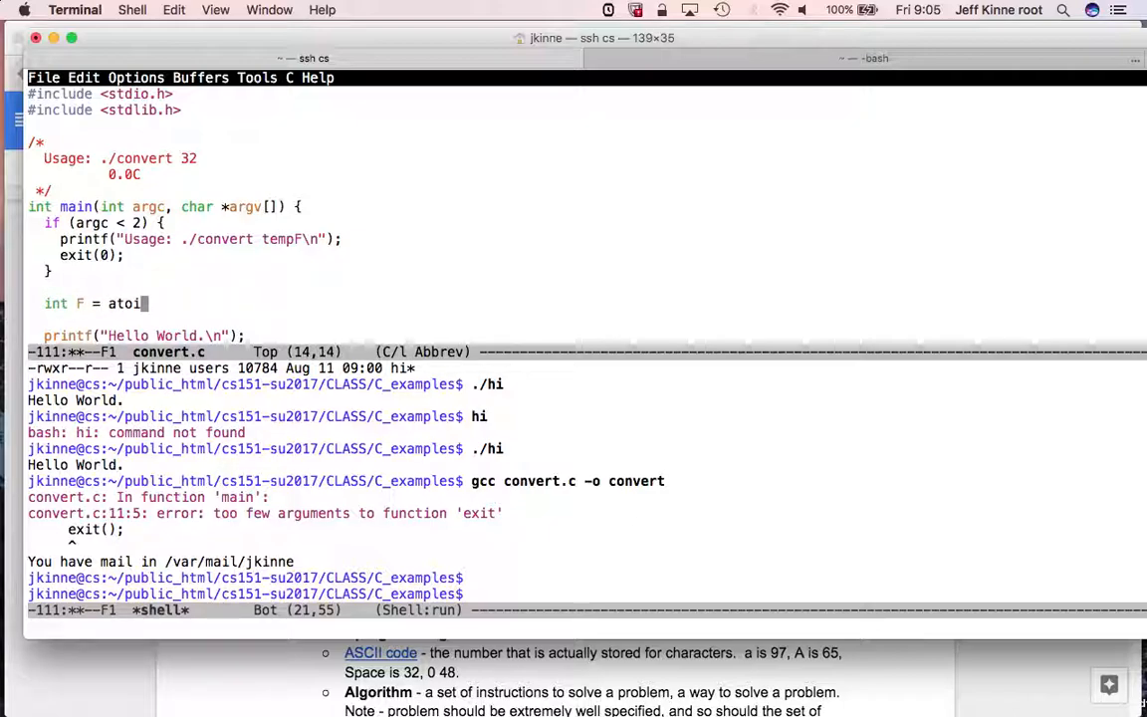
pyautogui.write('(argv[1]);')
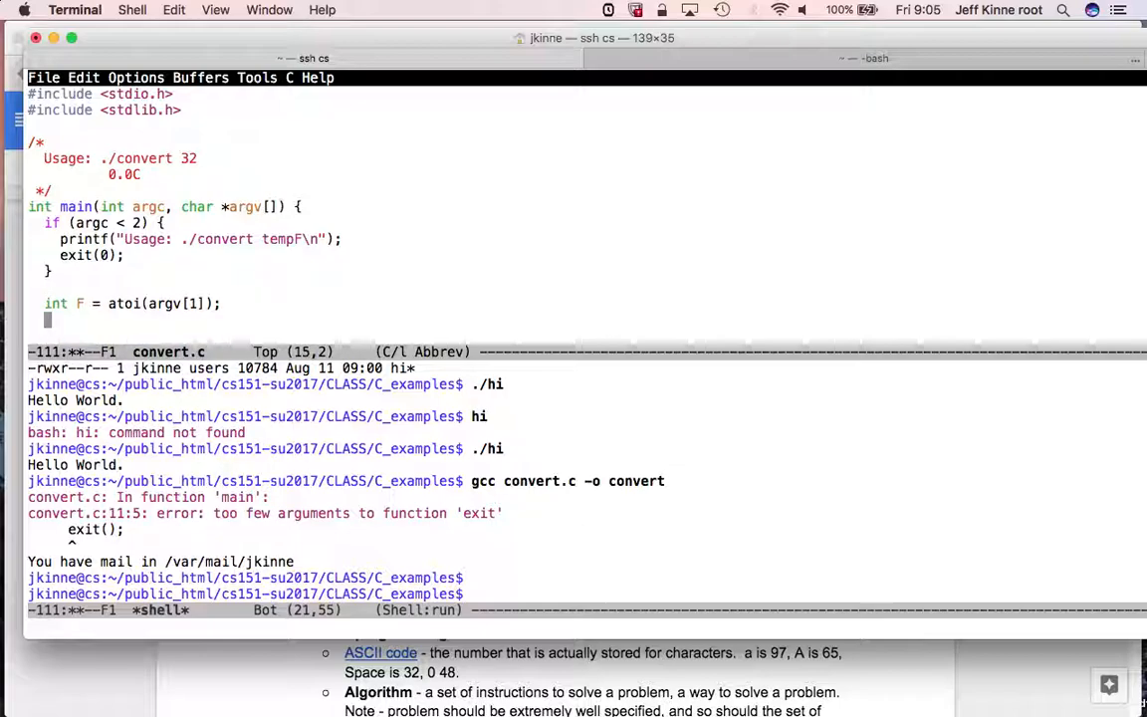
pyautogui.write('printf("')
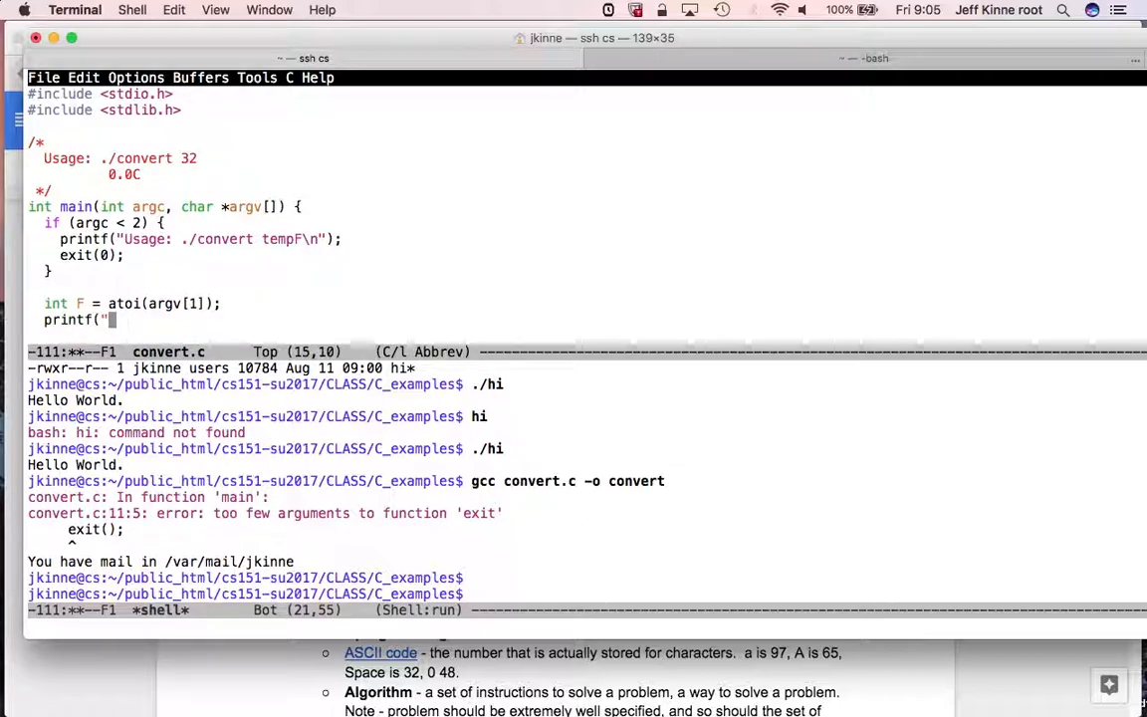
pyautogui.write('%')
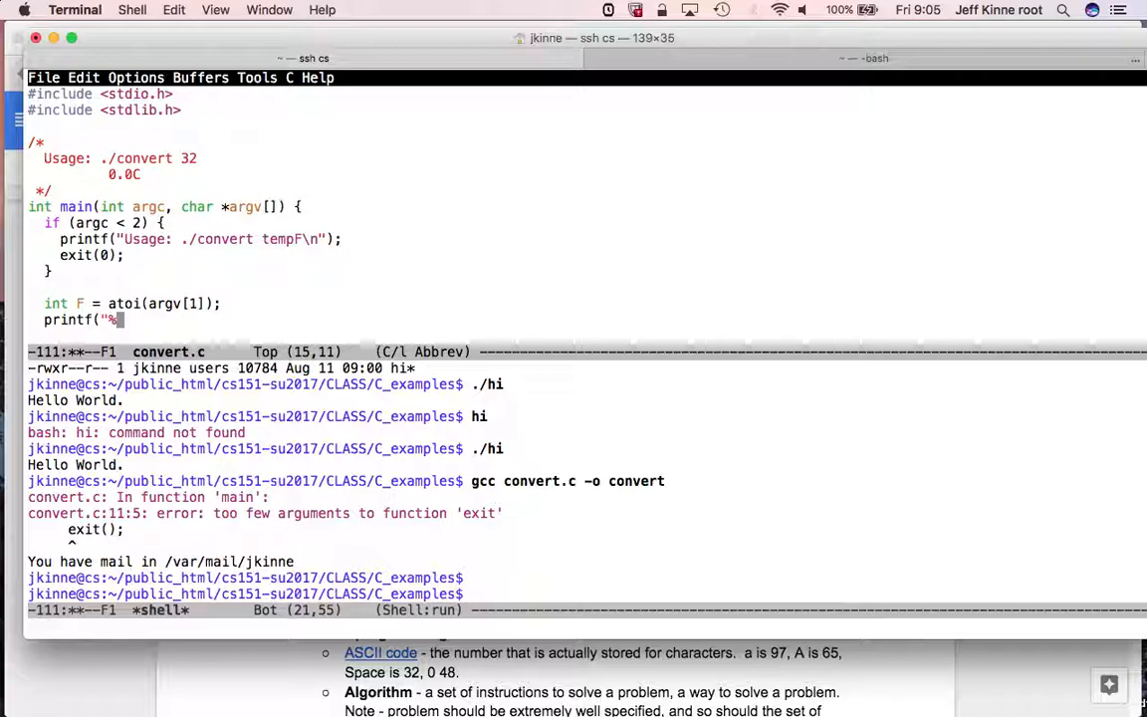
pyautogui.write('dC\\n",')
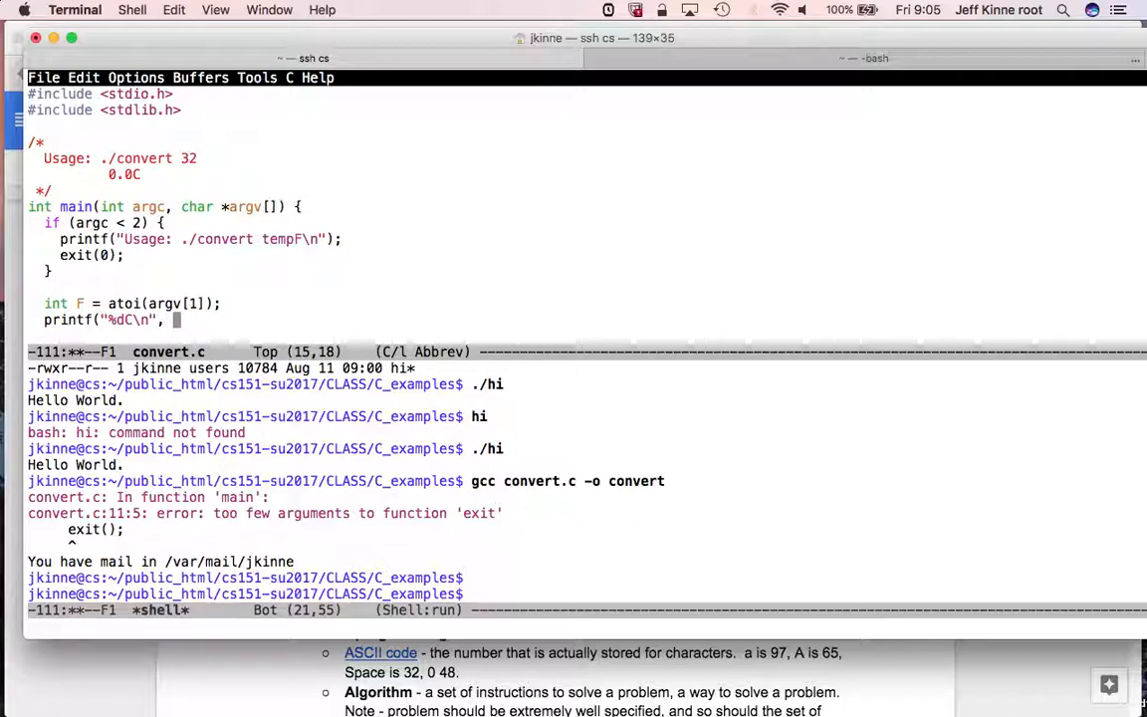
# - Print (F-32)*5/9 and declare F as a double
pyautogui.write('F')
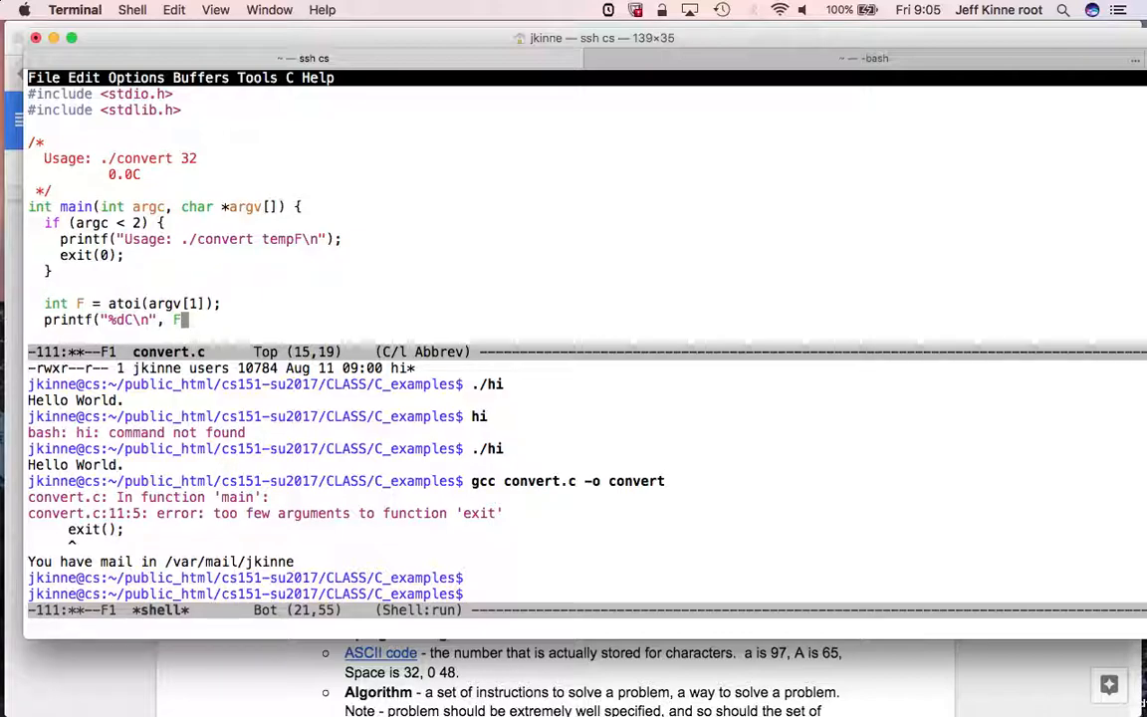
pyautogui.write('(F-')
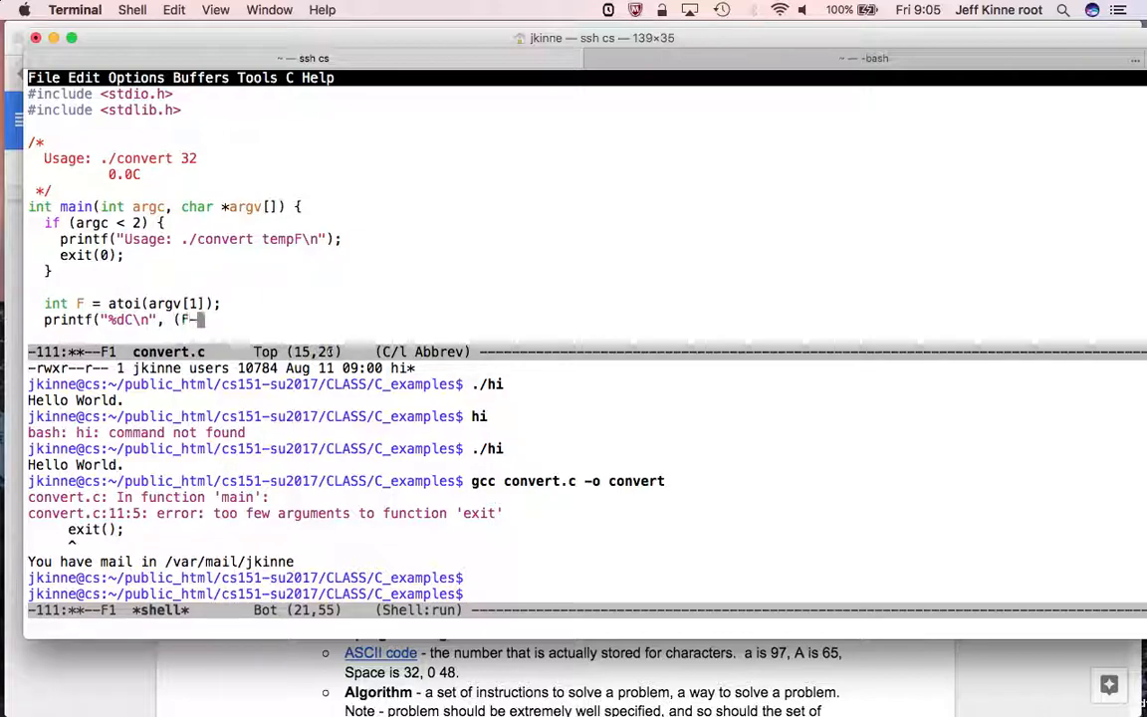
pyautogui.write('32)*')
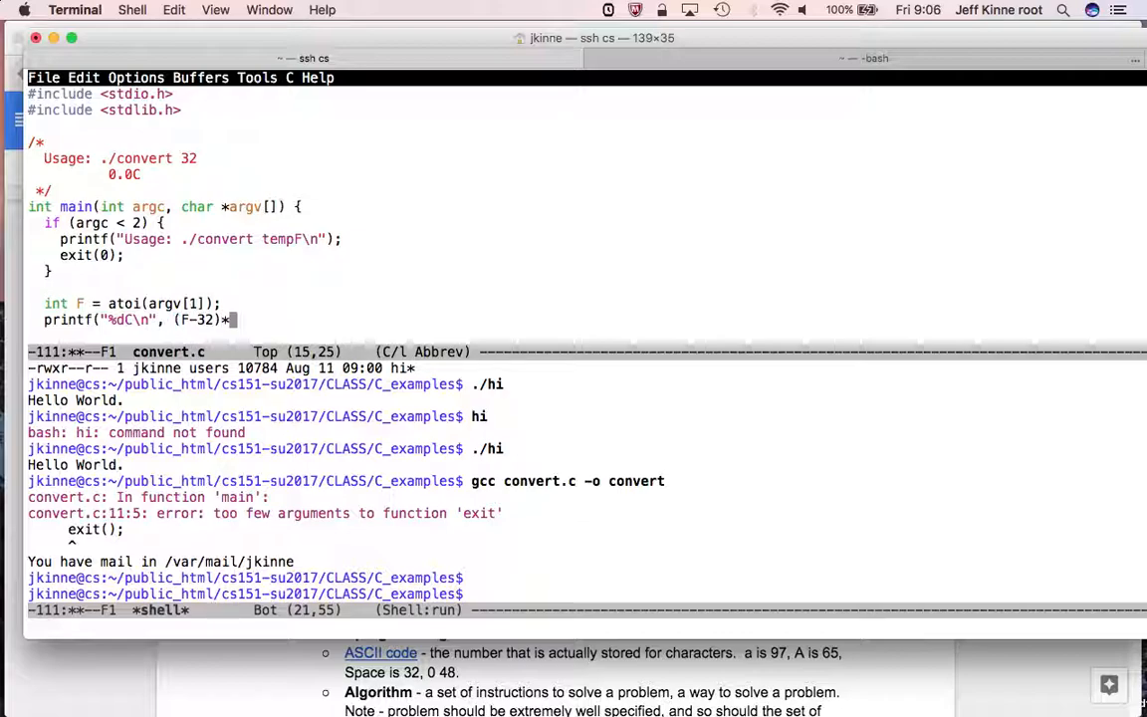
pyautogui.write('5/')
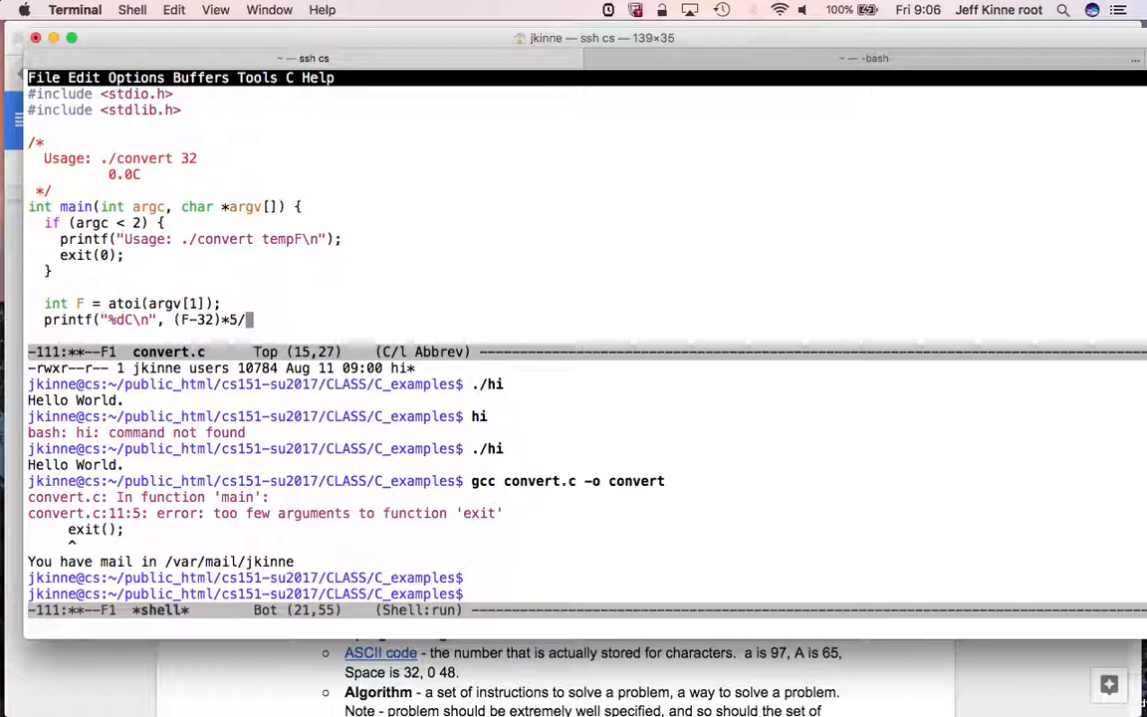
pyautogui.write('9);')
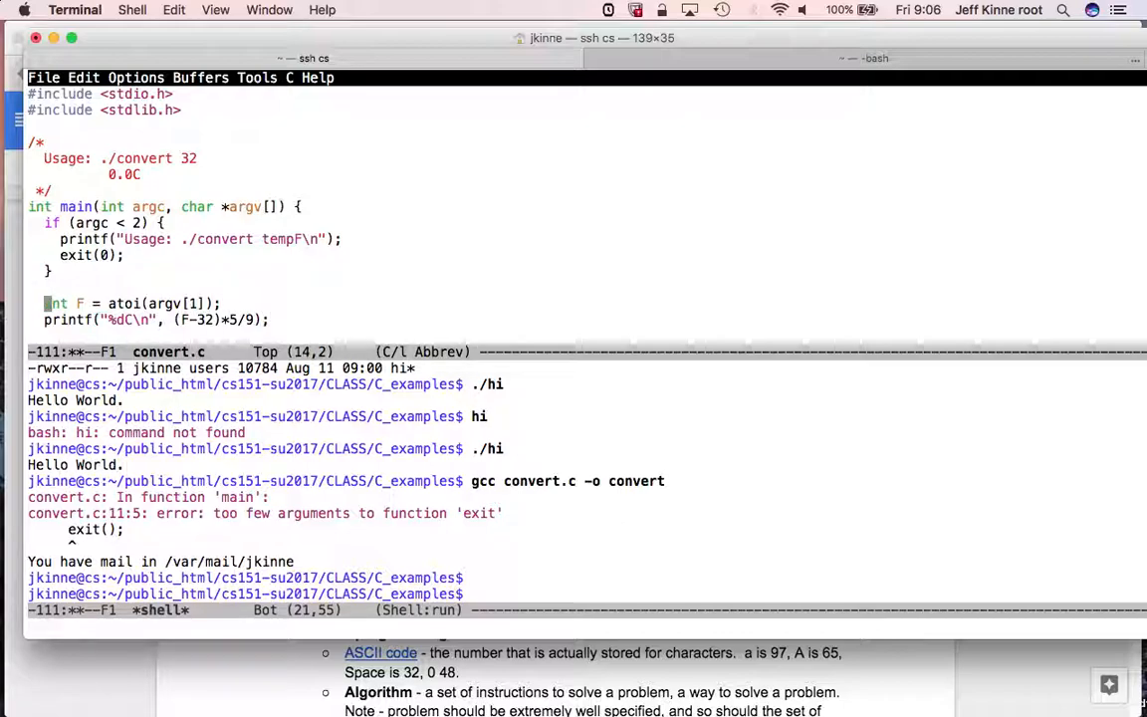
pyautogui.write('double')
pyautogui.click(586, 593)
pyautogui.write('gcc convert.c -o convert')
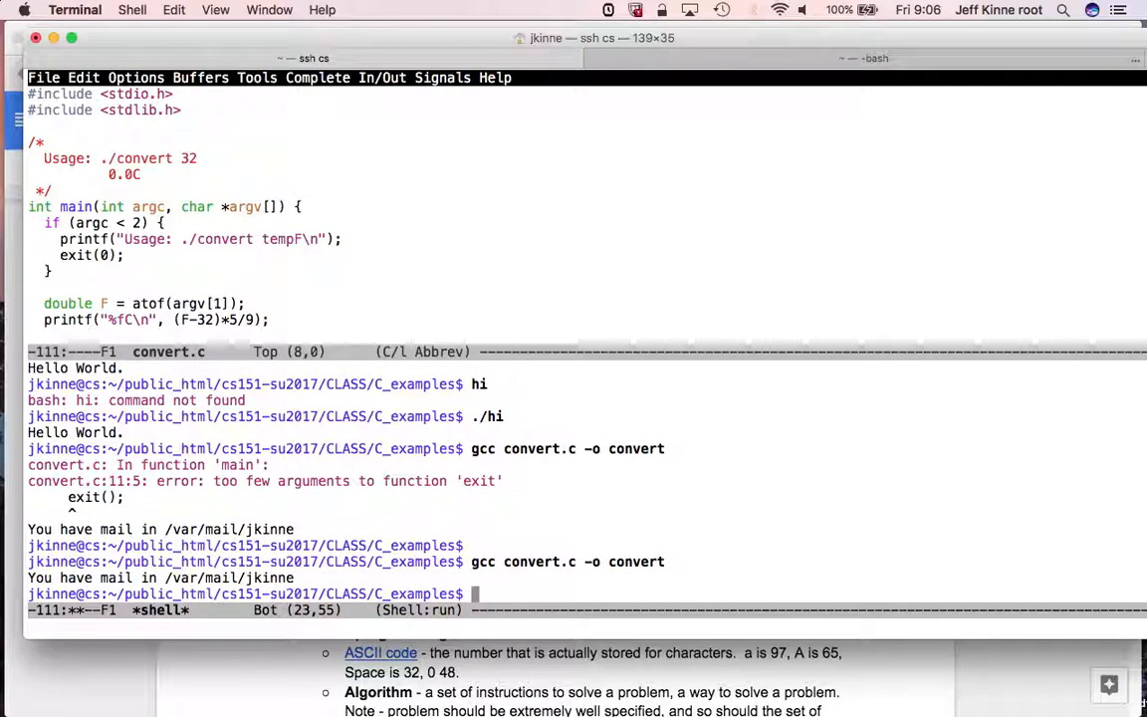
# - Run ./convert with no argument, then add // process.exit and // console.log comments
pyautogui.write('./')
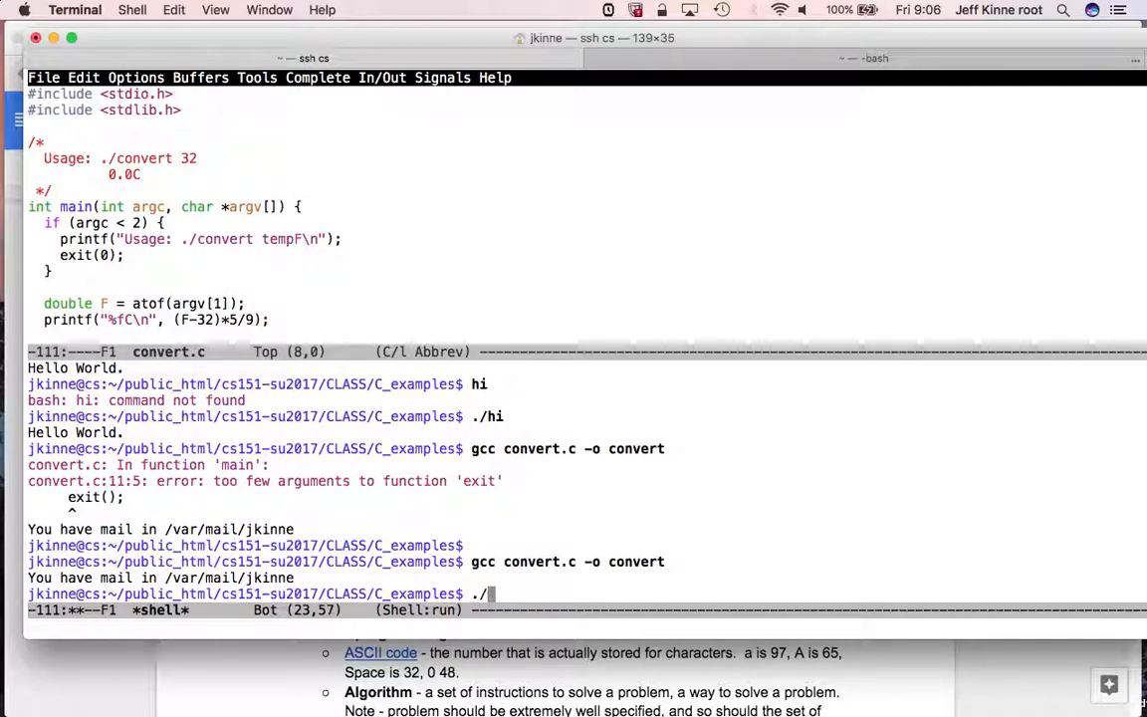
pyautogui.write('convert')
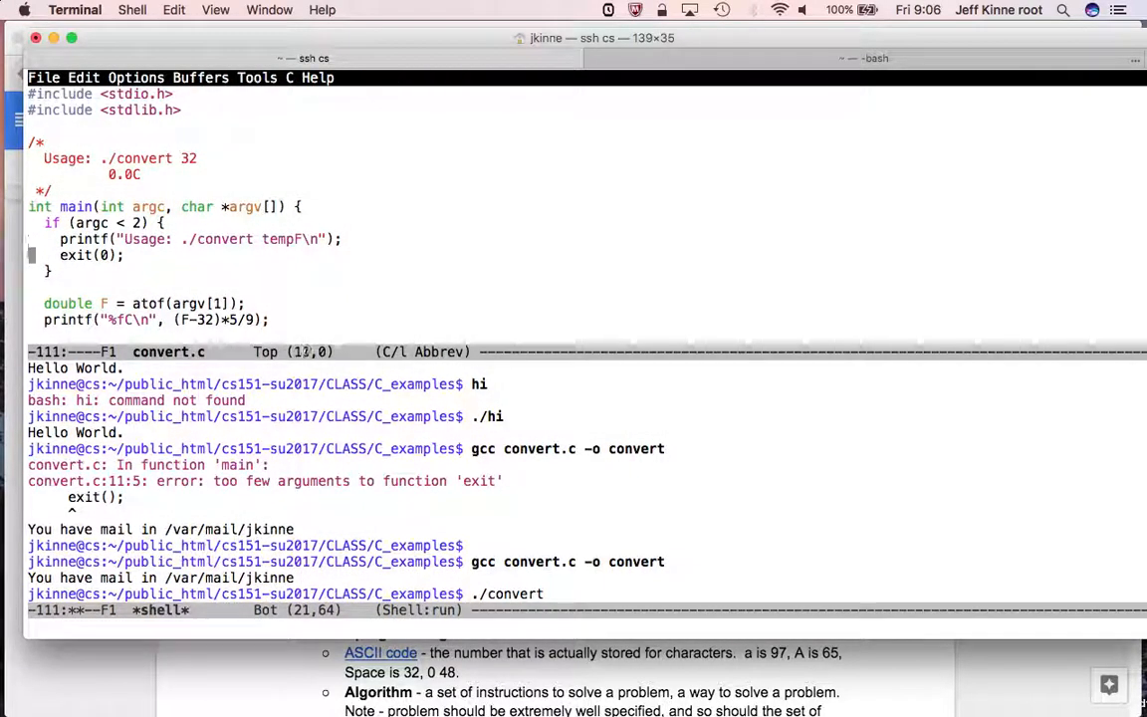
pyautogui.write('// process.exit();')
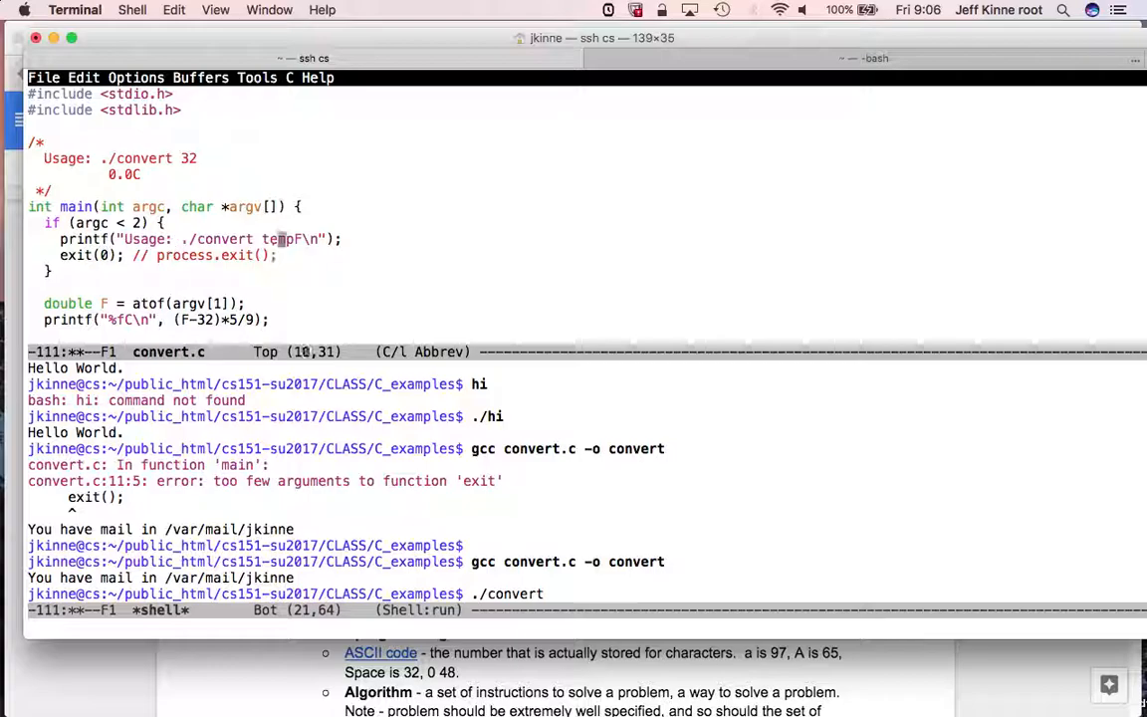
pyautogui.write('// onc')
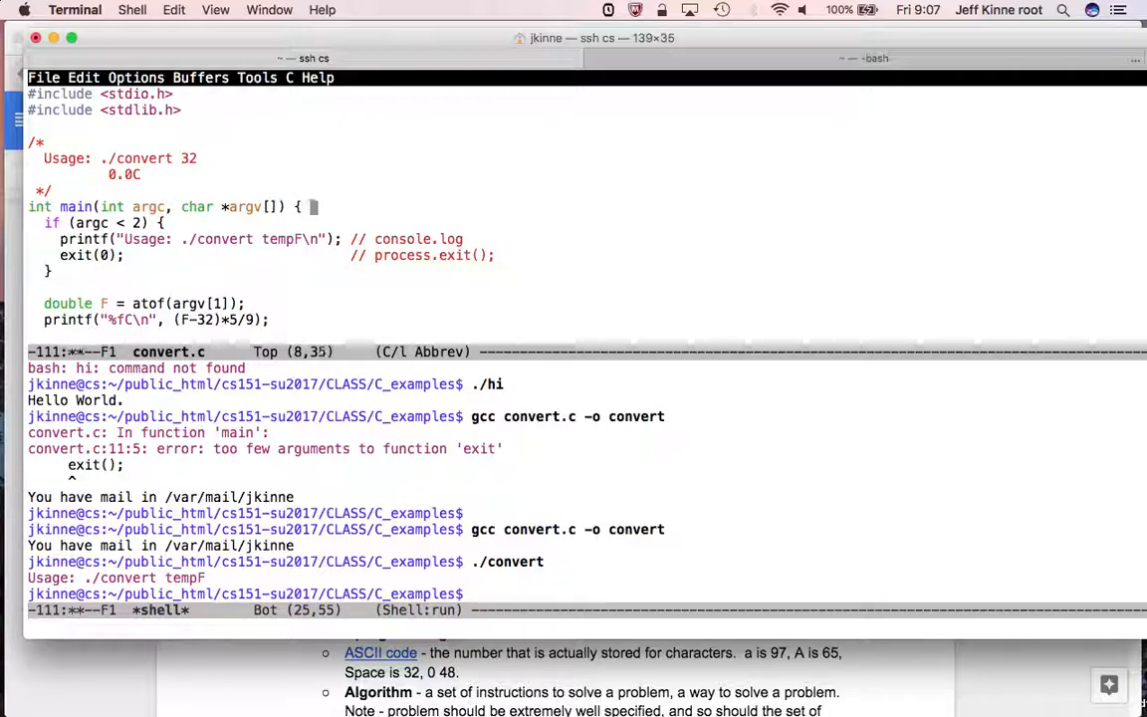
# - Add and align a '// process.argv.length, process.argv' comment beside main's parameters
pyautogui.write('// process.e')
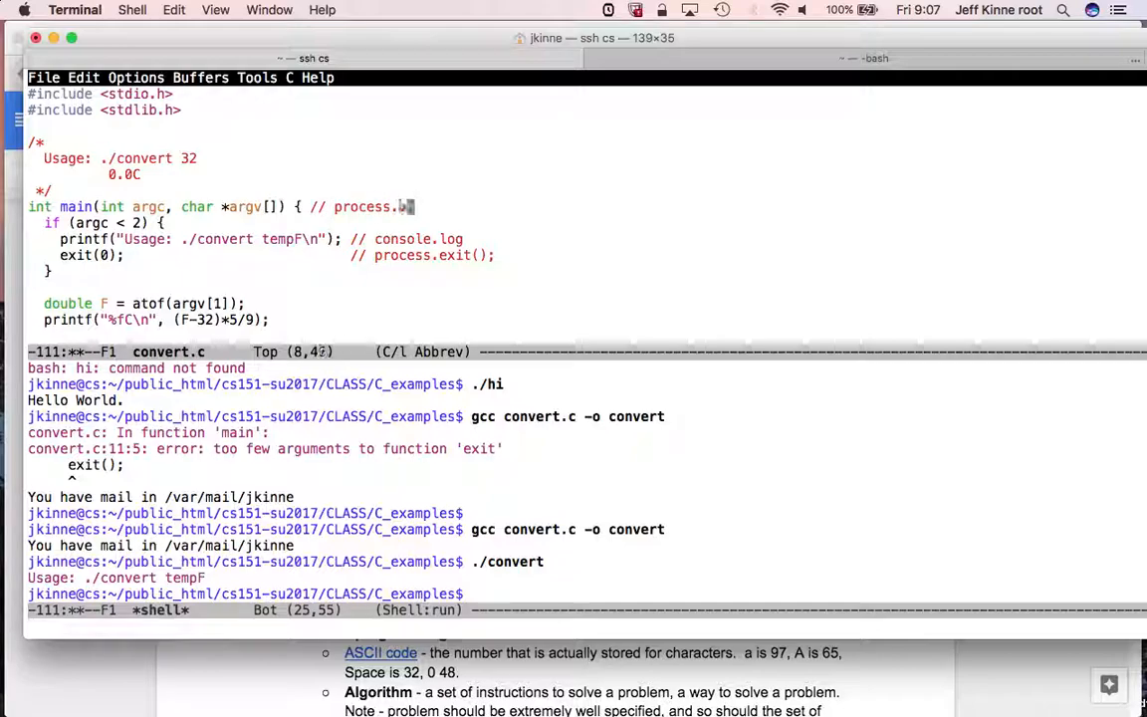
pyautogui.write('argv.length,')
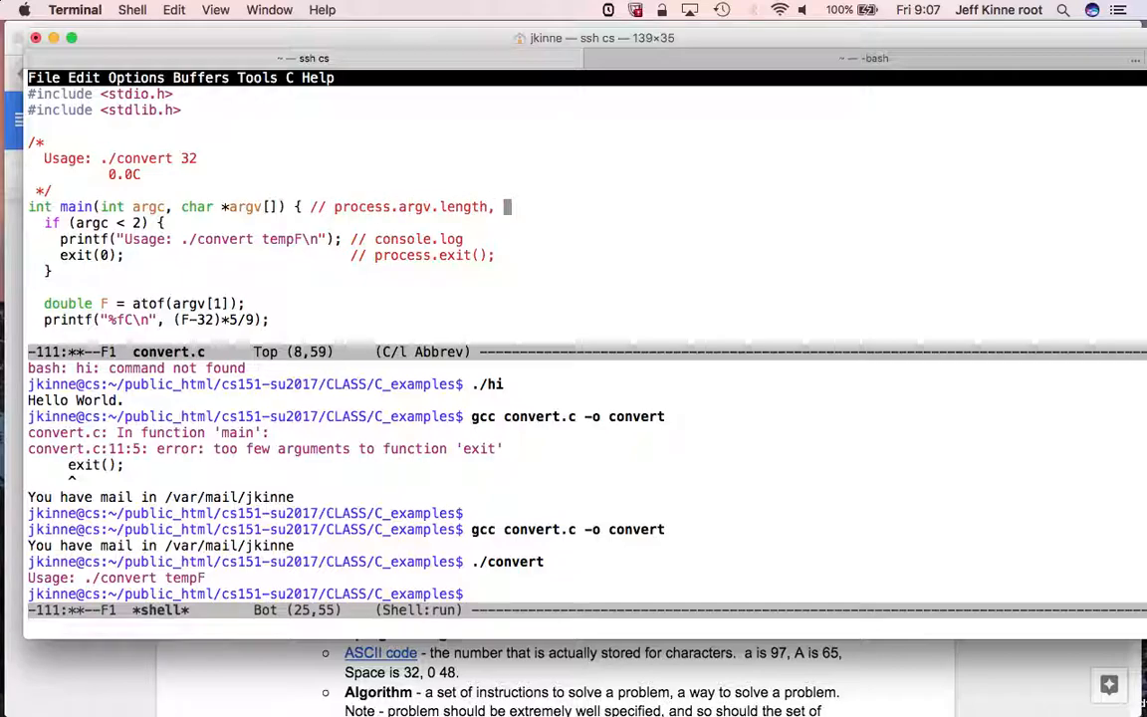
pyautogui.write('process.argv')
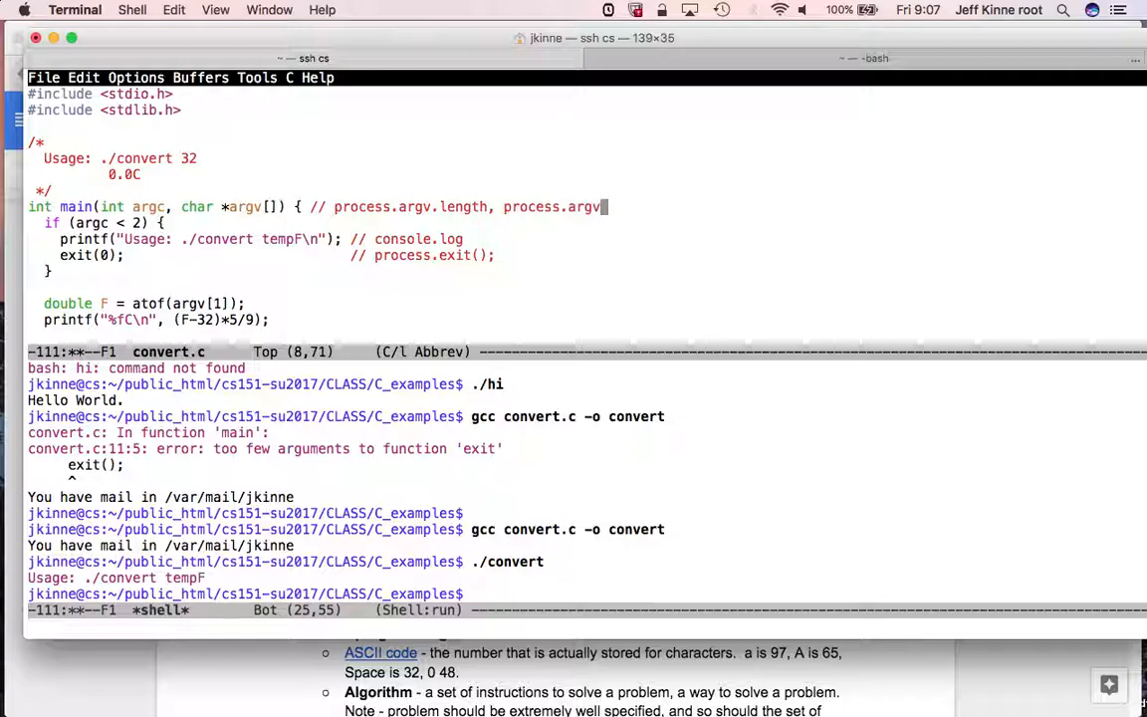
pyautogui.press('ctrl+x ctrl+s')
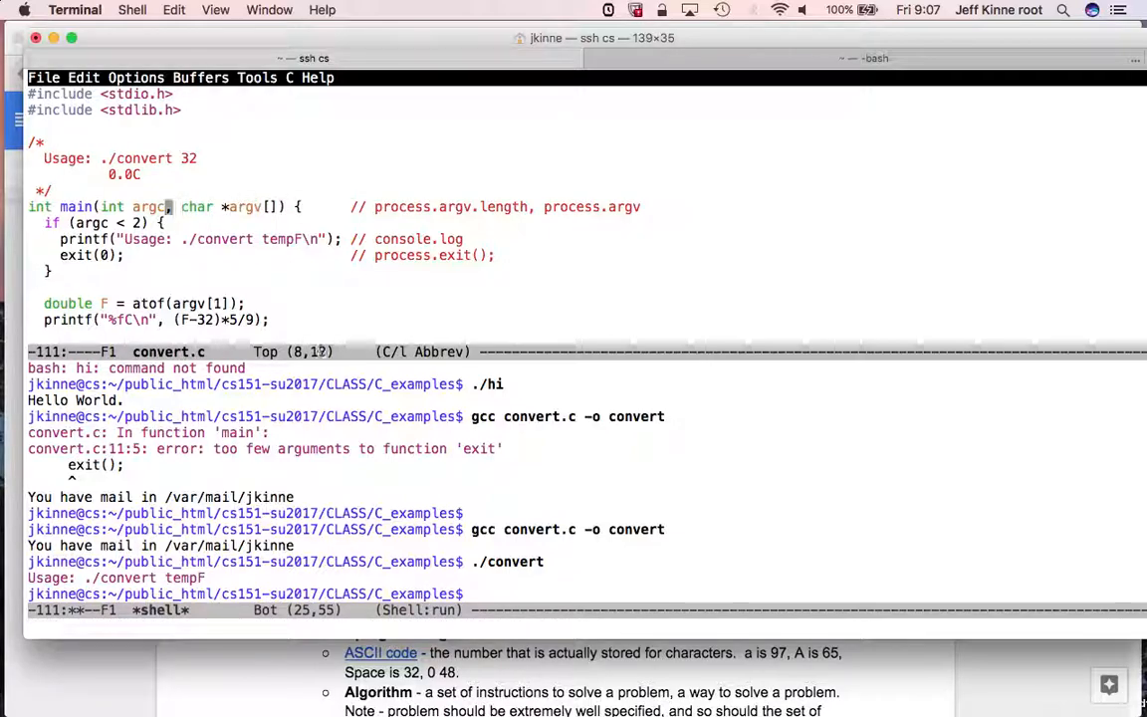
# - Move main's parameters to their own line and comment that JavaScript runs top-down while C starts at main
pyautogui.press('Return')
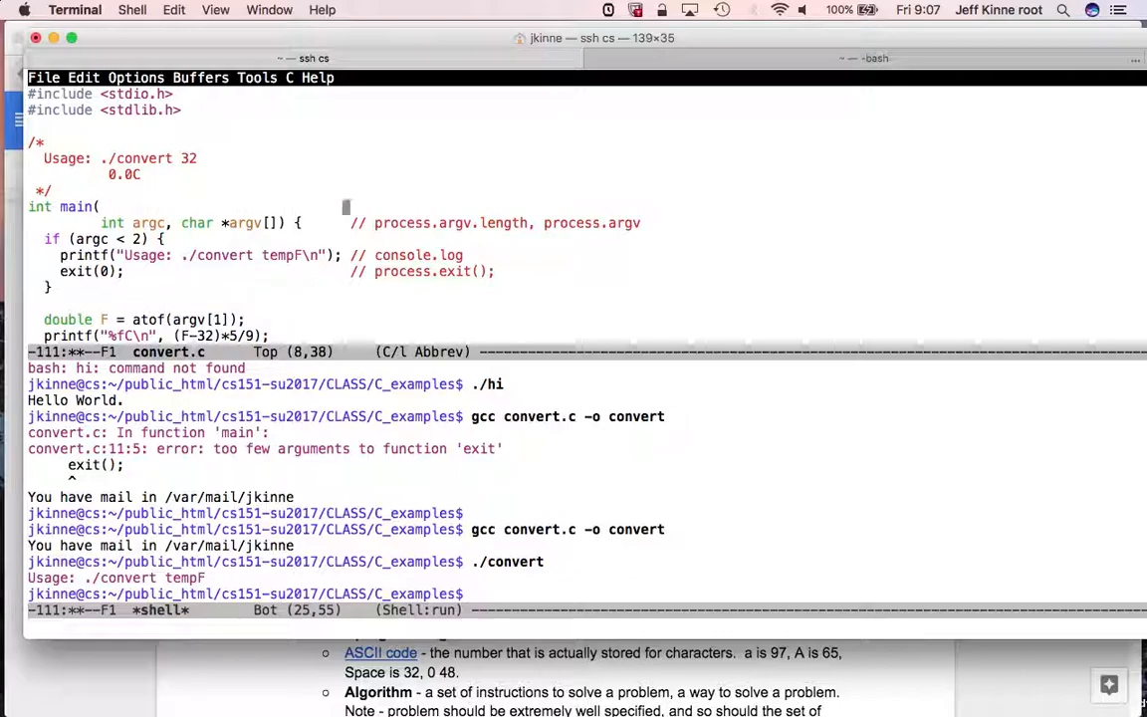
pyautogui.write('// in javascript, star')
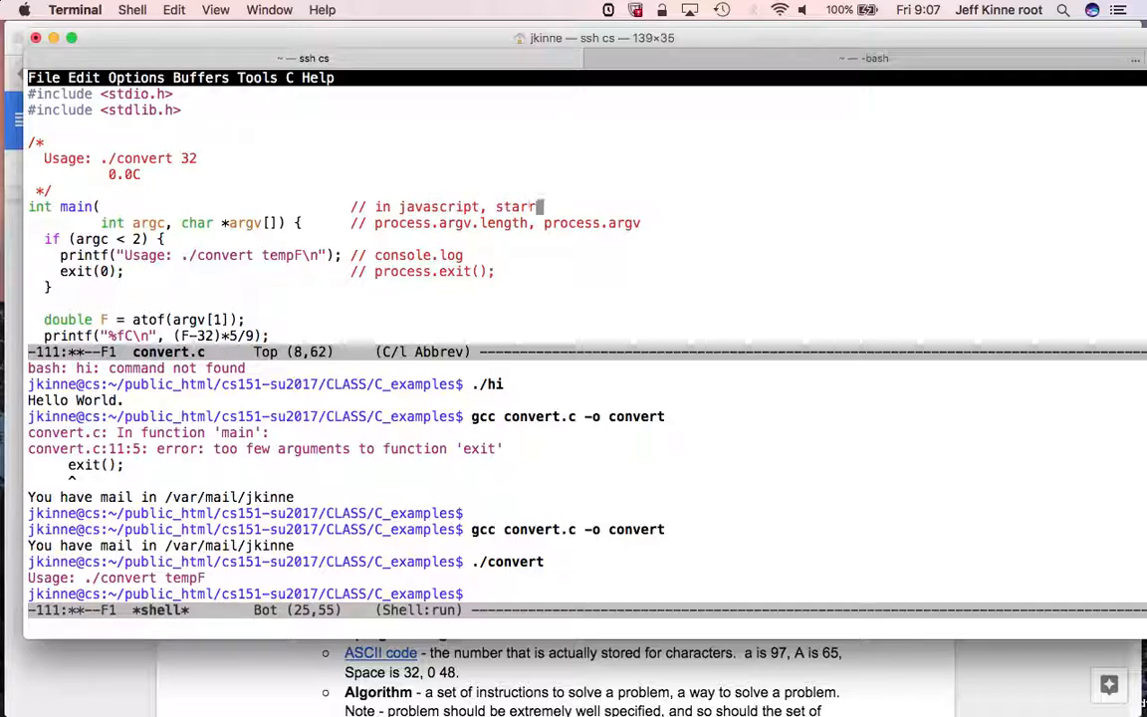
pyautogui.write('running from top of file.  in C, start')
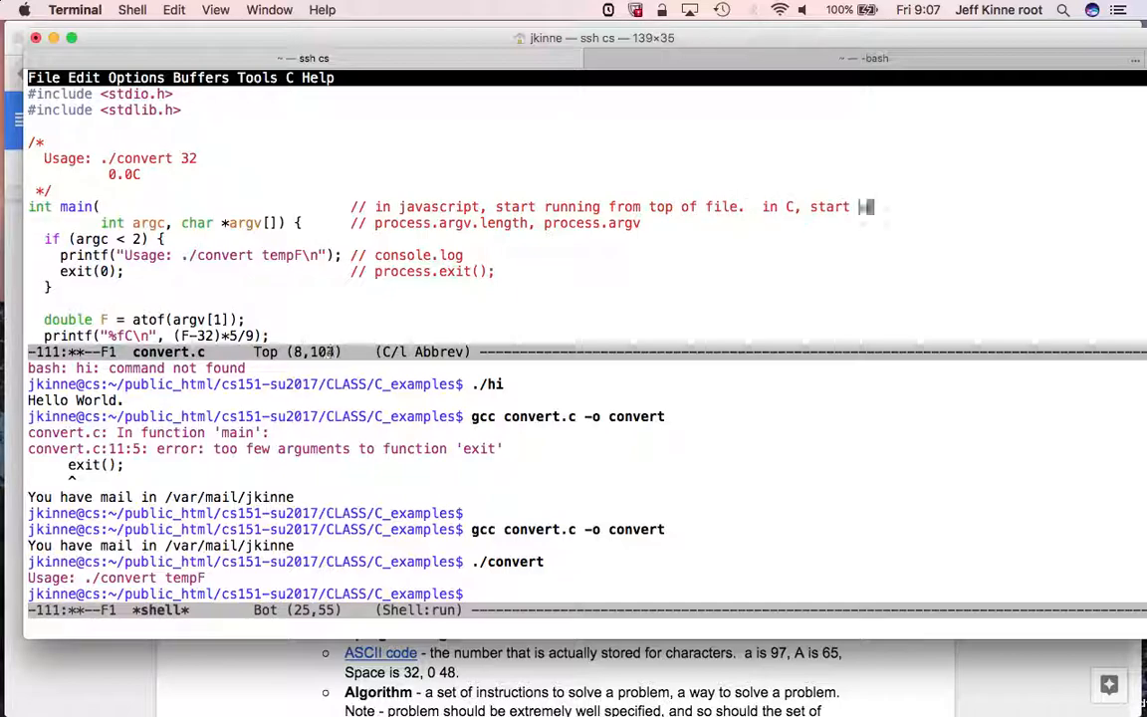
pyautogui.write('with main function')
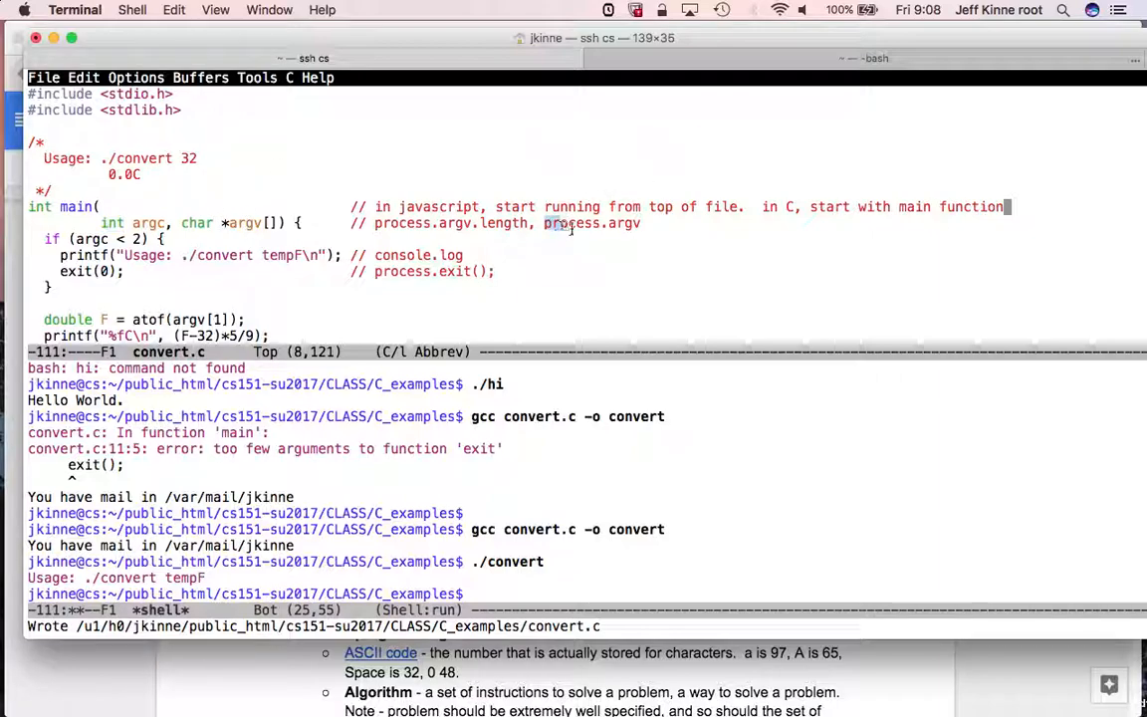
# - Highlight the char type in main's parameters and argv[1] in the conversion line
pyautogui.doubleClick(592, 222)
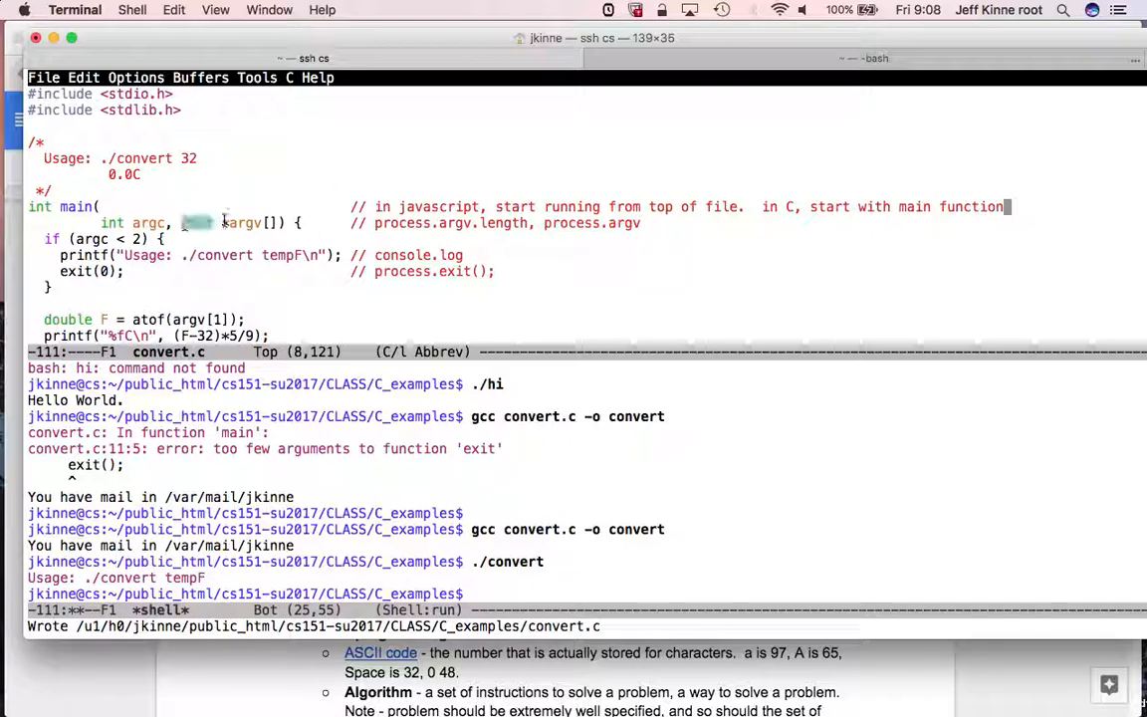
pyautogui.write('char')
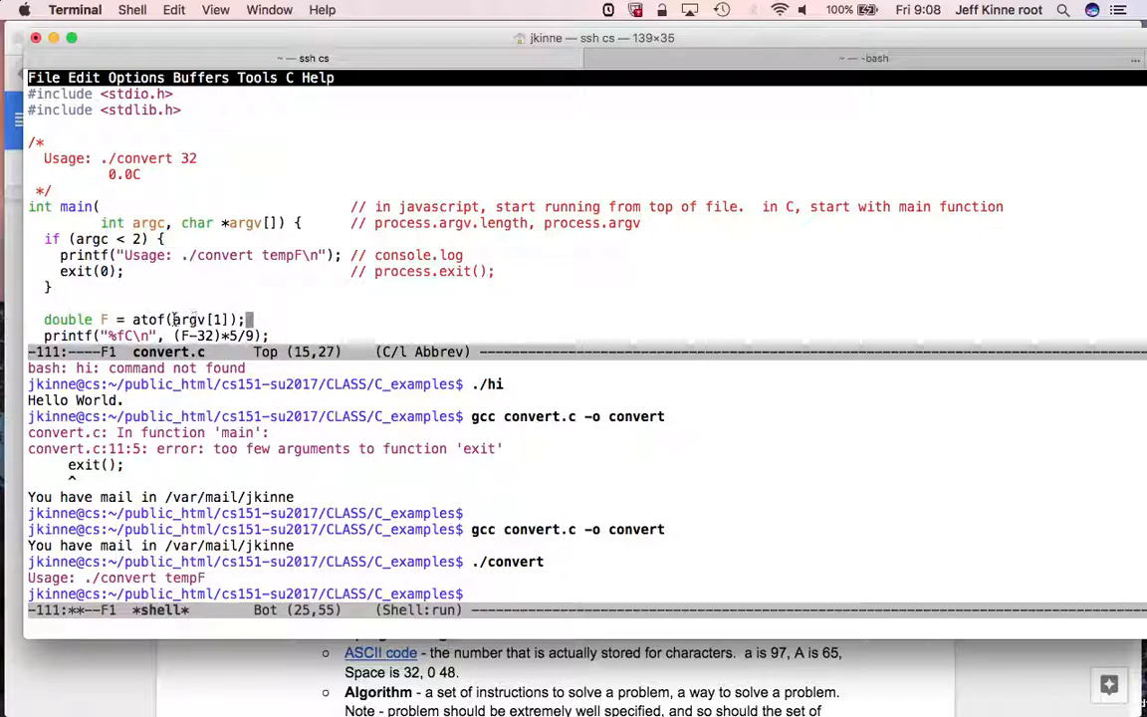
pyautogui.doubleClick(193, 319)
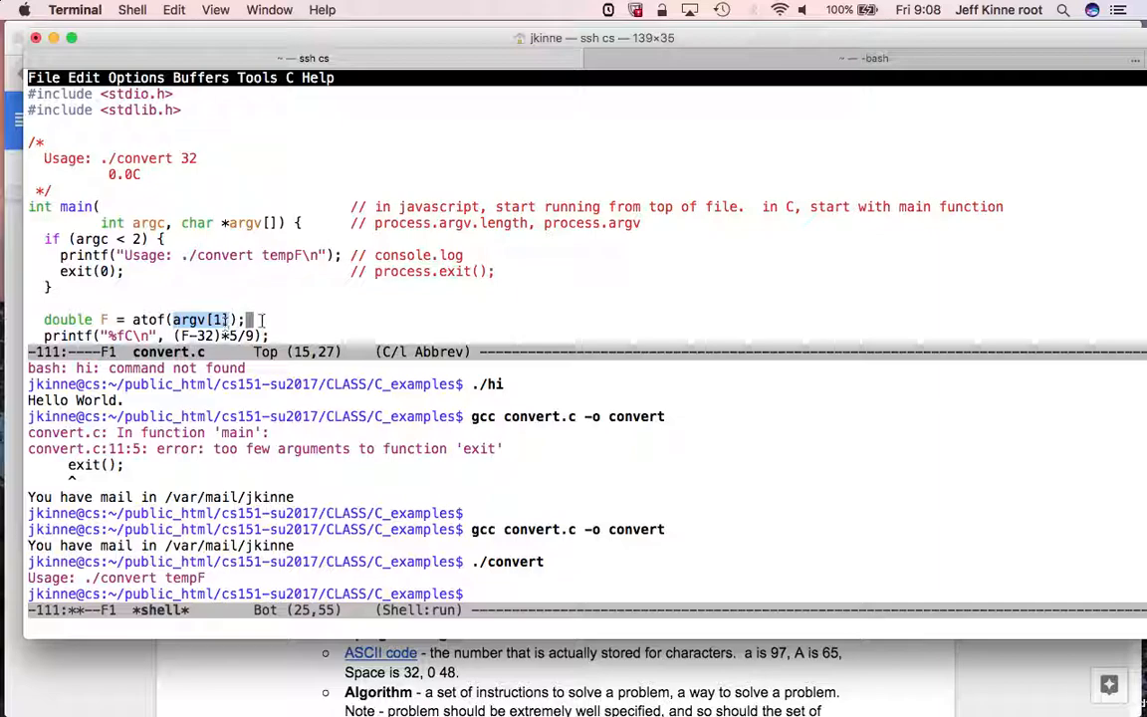
pyautogui.moveTo(136, 159)
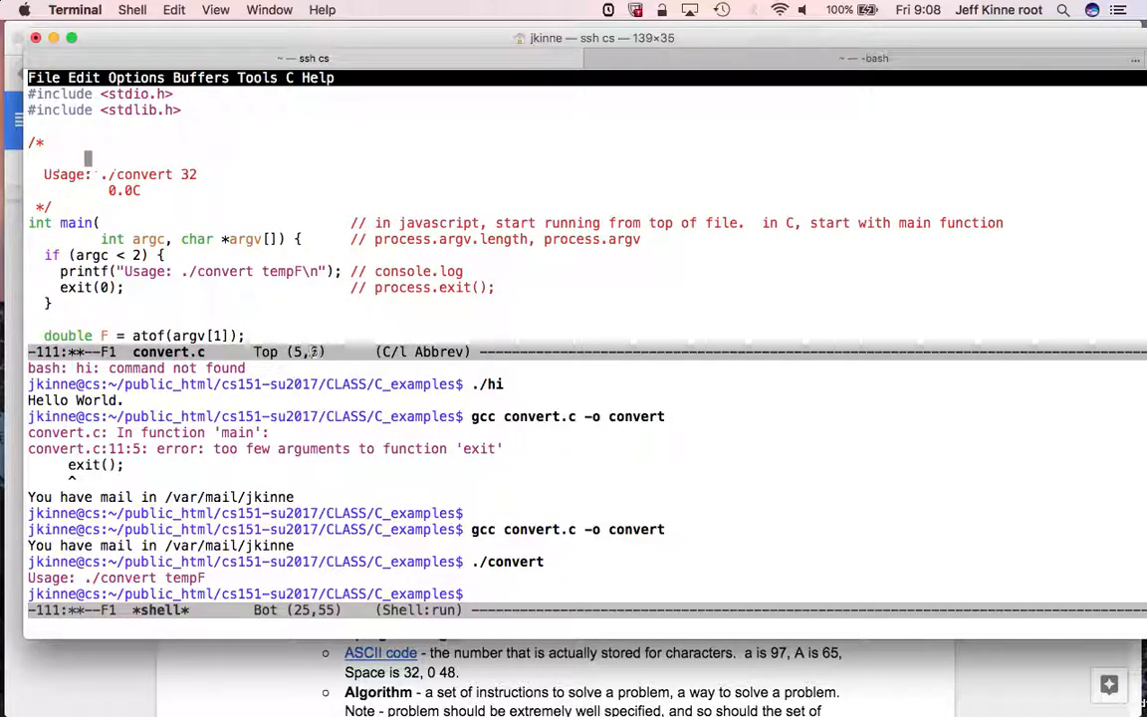
# - Label argv indexes 0 and 1 in the usage comment and add '// var F = ...' to the atof line
pyautogui.write('Index in argv:')
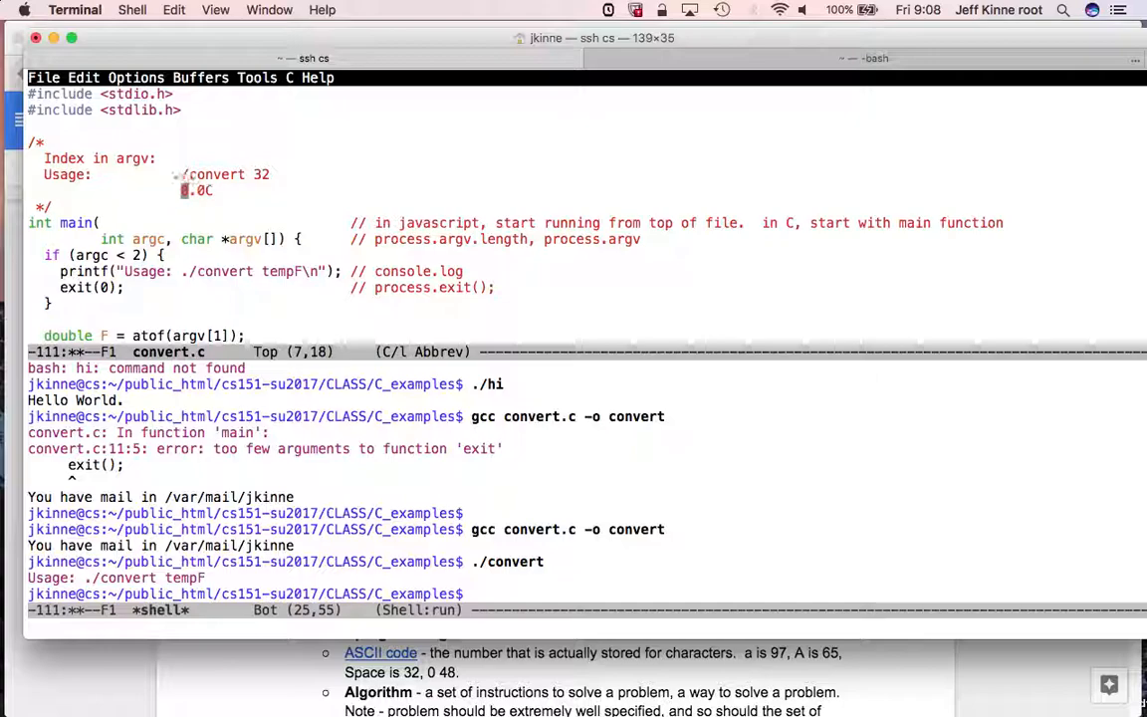
pyautogui.write('0       1')
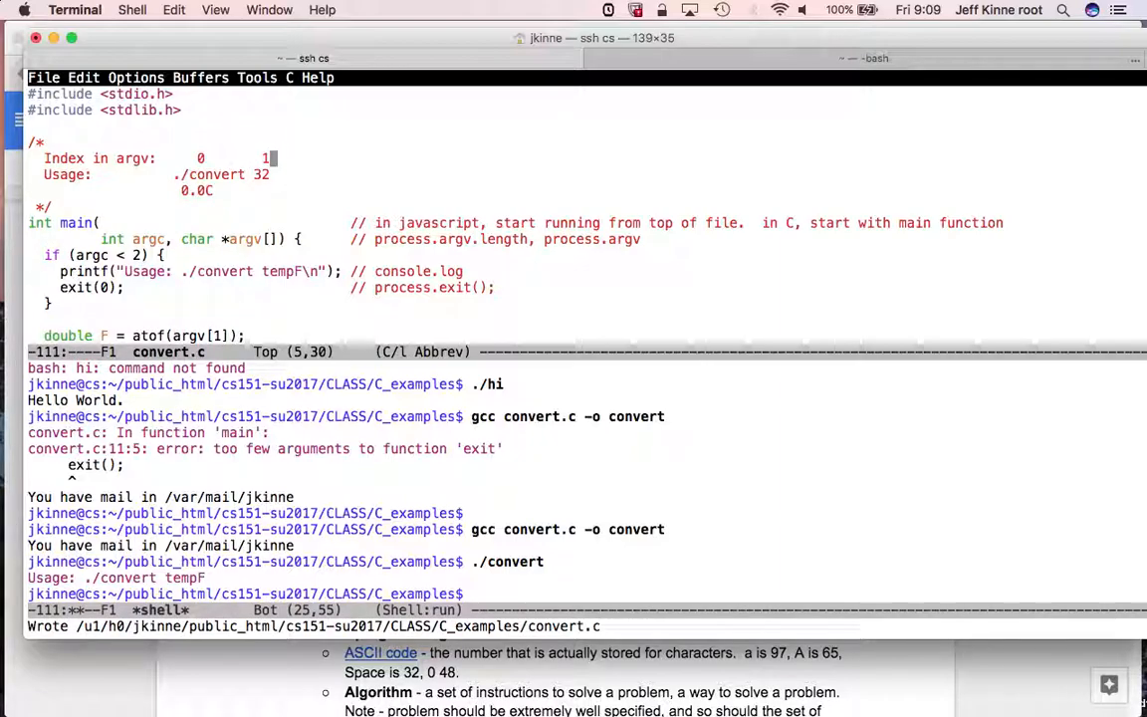
pyautogui.moveTo(150, 182)
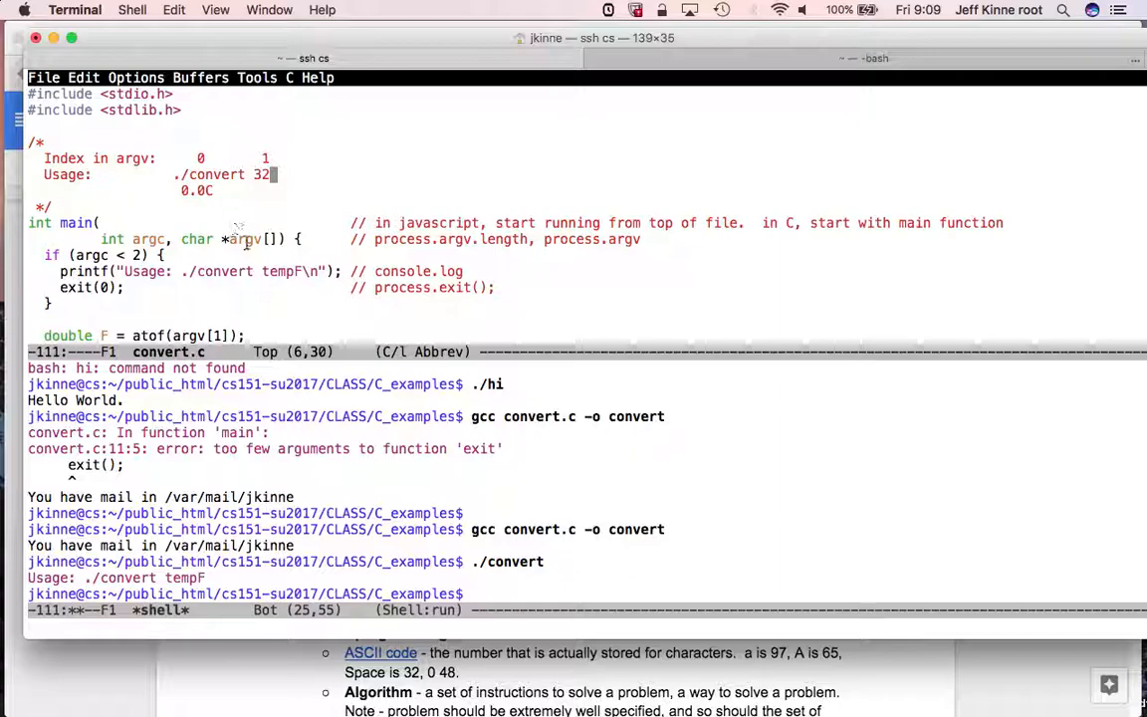
pyautogui.moveTo(209, 330)
pyautogui.write('             // var F =')
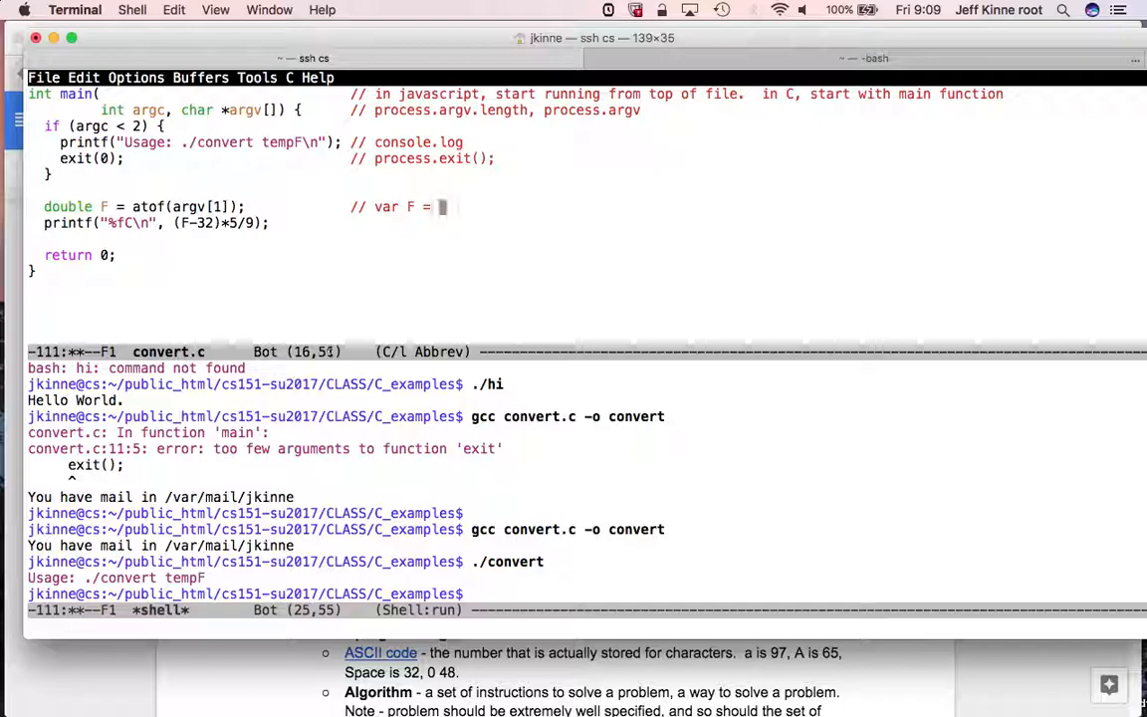
pyautogui.write('...')
pyautogui.click(588, 594)
pyautogui.write('./')
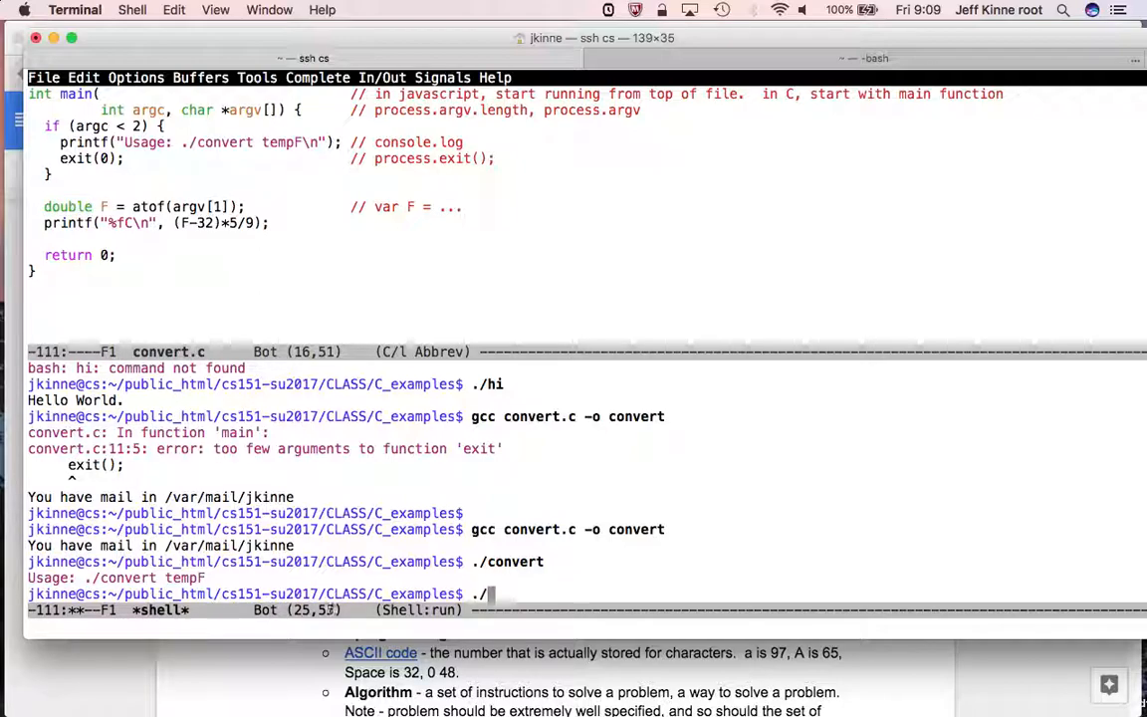
# - In the *shell* buffer, run ./convert 32, 212 and 98.6, printing 0, 100 and 37 Celsius
pyautogui.write('32')
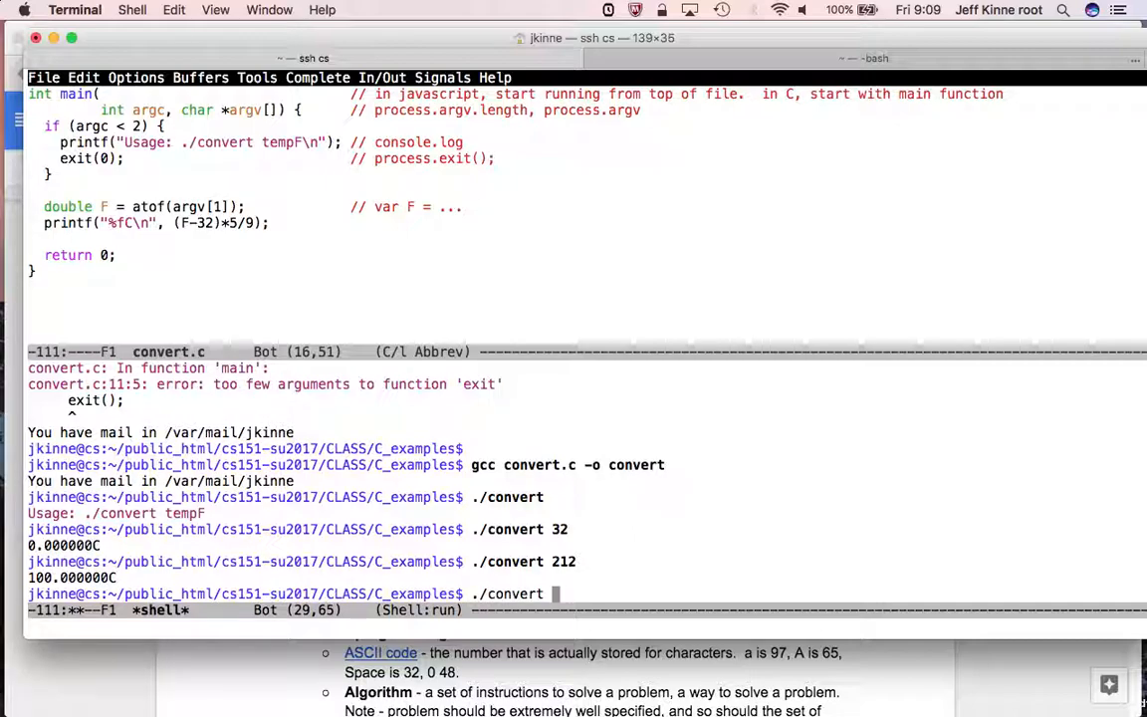
pyautogui.write('98.6')
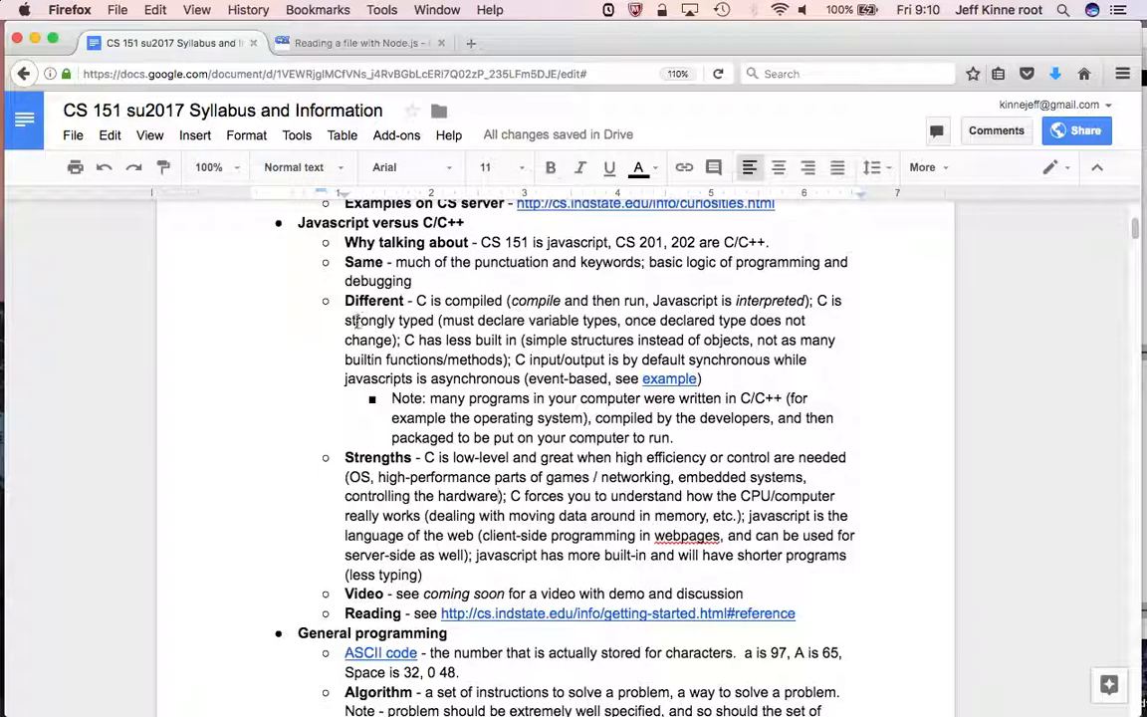
# - Make 'strongly typed' italic in the Different bullet about C
pyautogui.doubleClick(373, 320)
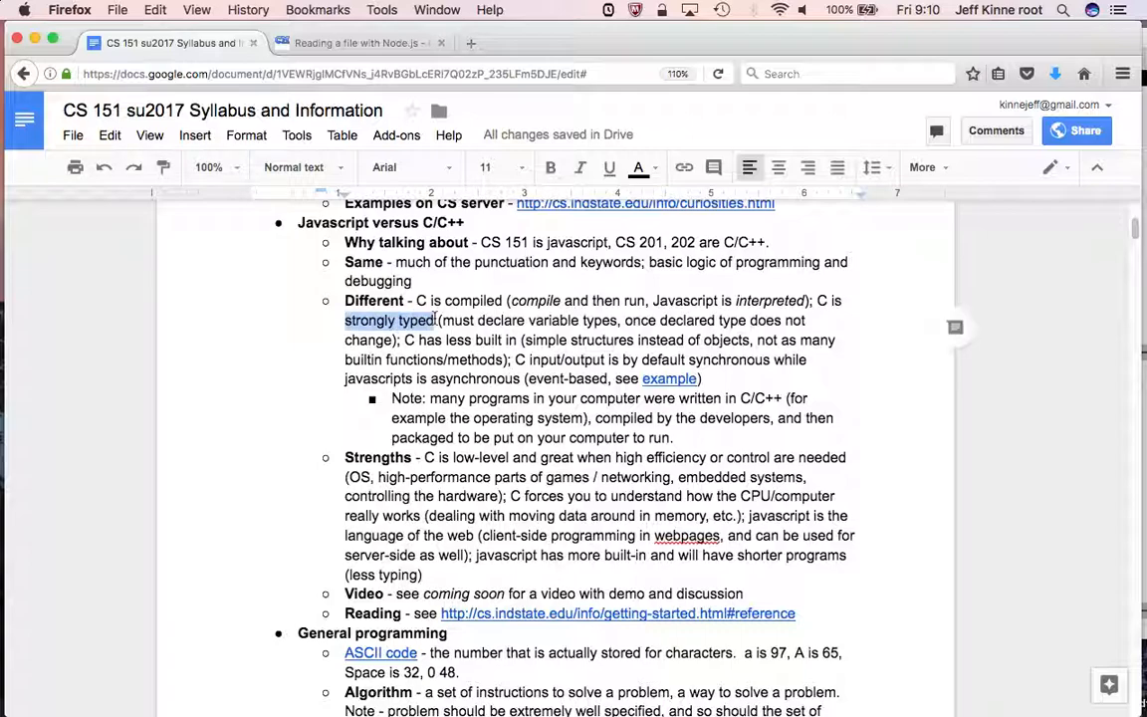
pyautogui.click(580, 167)
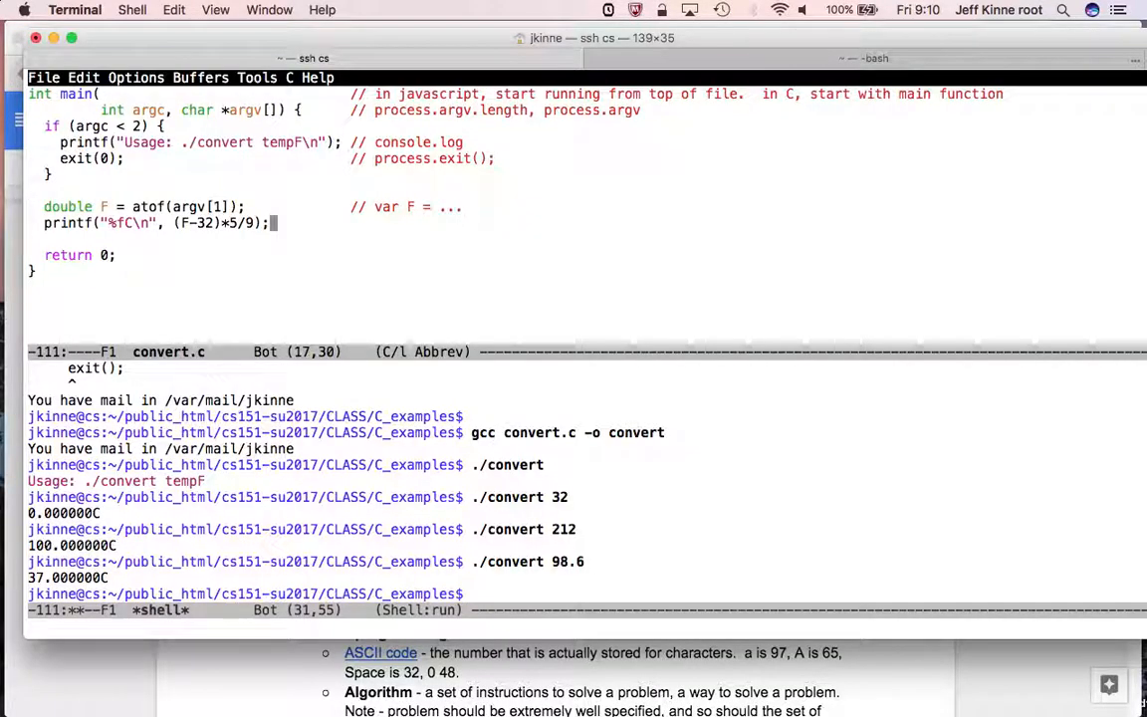
# - Begin the line F = "hello"; below printf to demonstrate a type mismatch
pyautogui.write('F =')
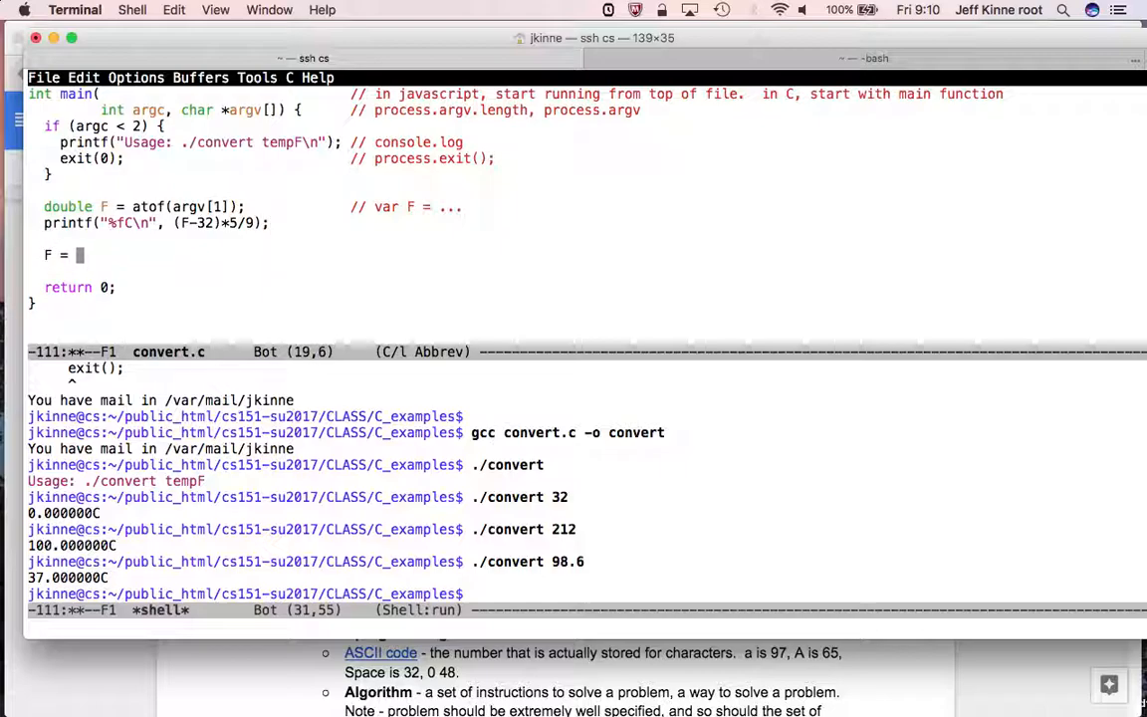
pyautogui.write('"hello";')
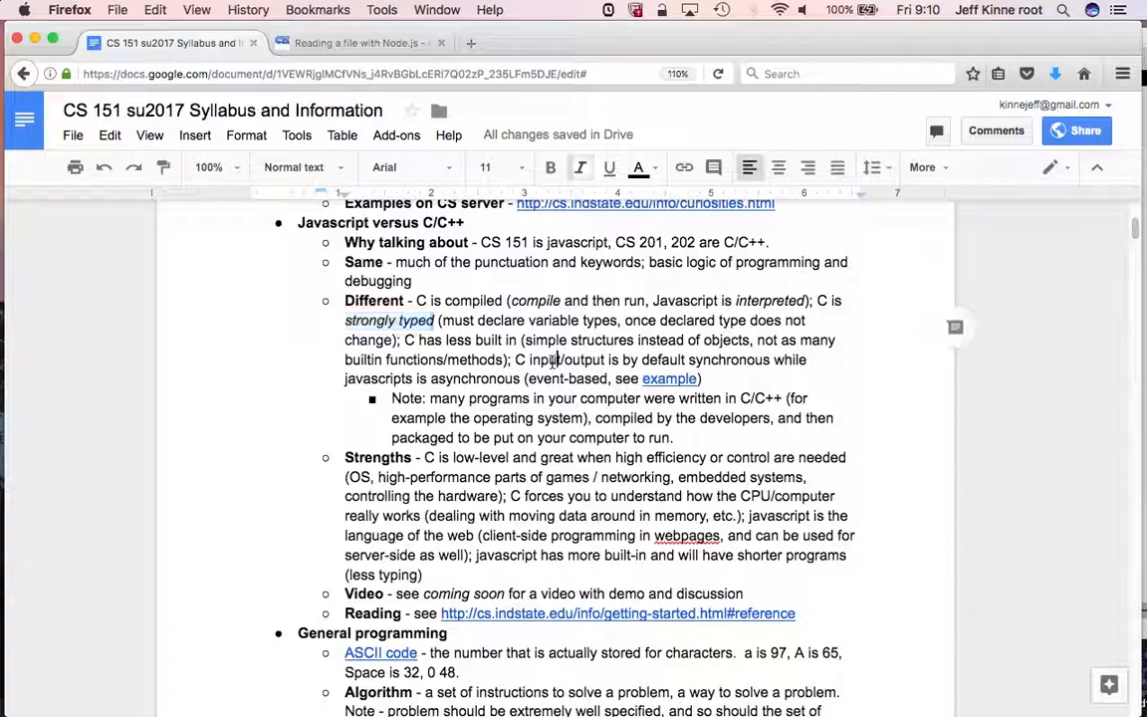
pyautogui.write('file')
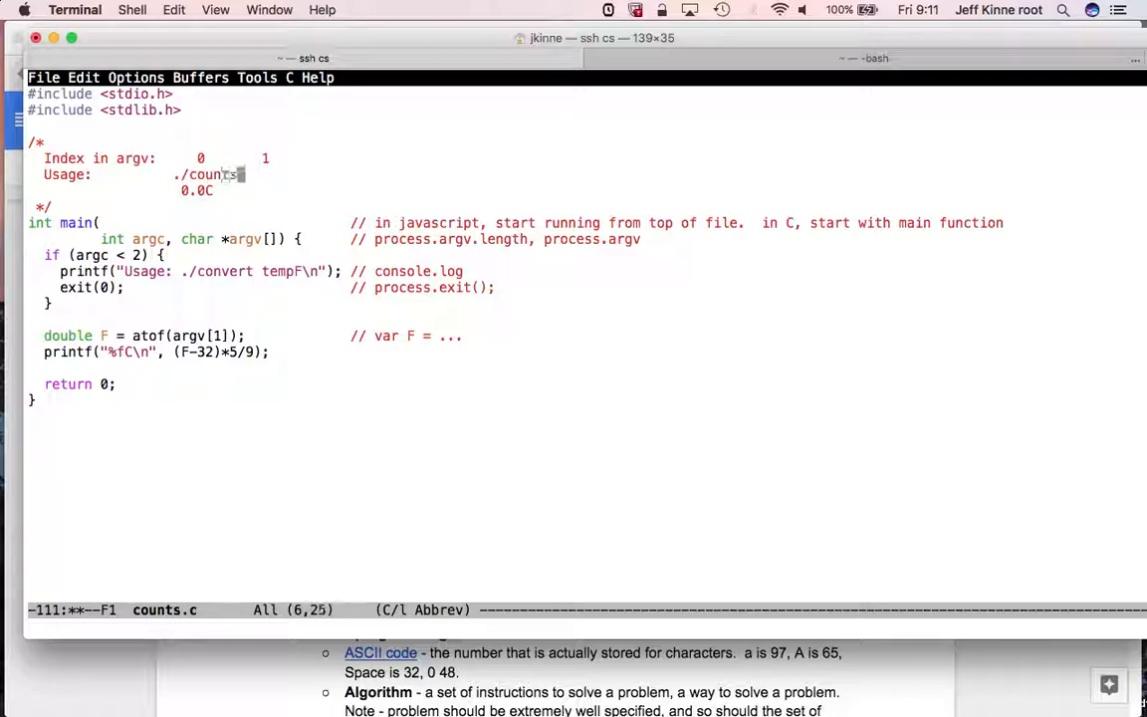
# - Change the usage text to ./counts fileName.txt, remove the conversion code and begin a FILE * declaration
pyautogui.write('file')
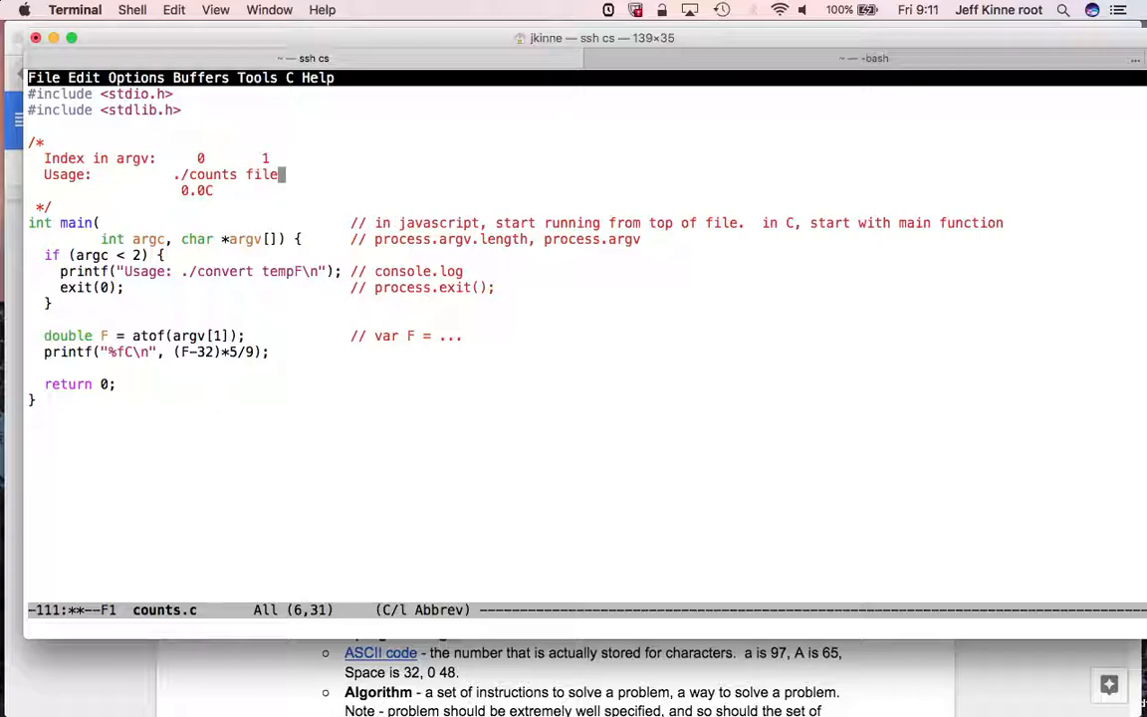
pyautogui.write('Name.txt')
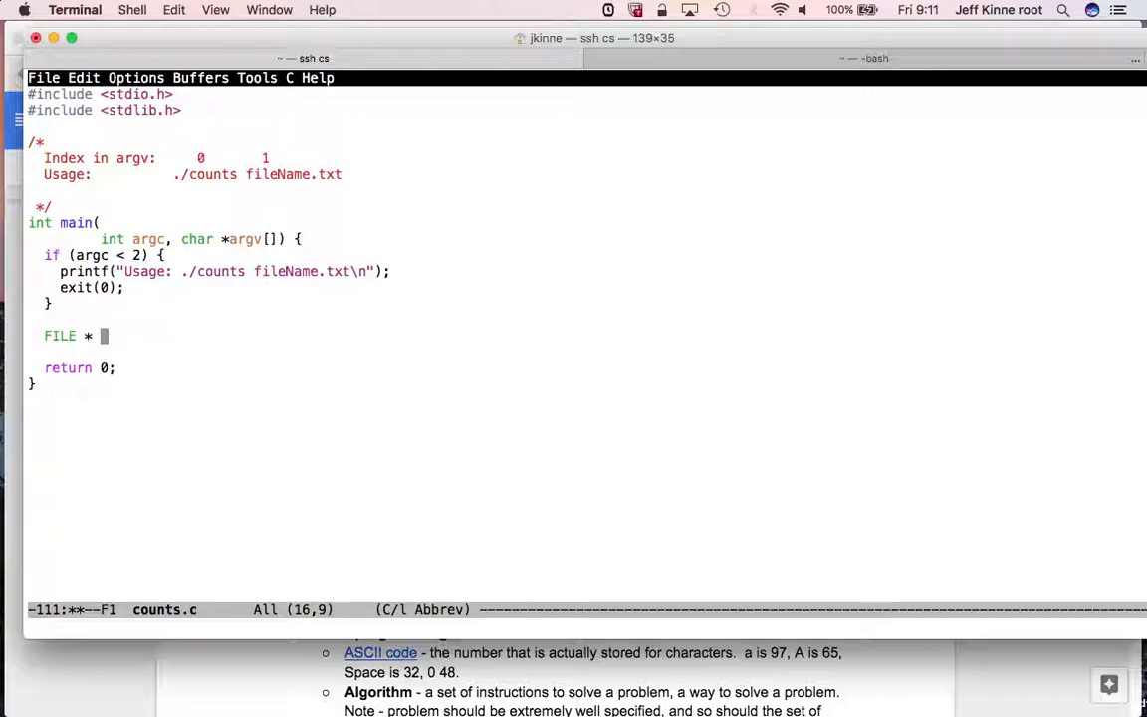
# - Open argv[1] with fopen in read mode and print an error and exit if it is NULL
pyautogui.write('f = fope')
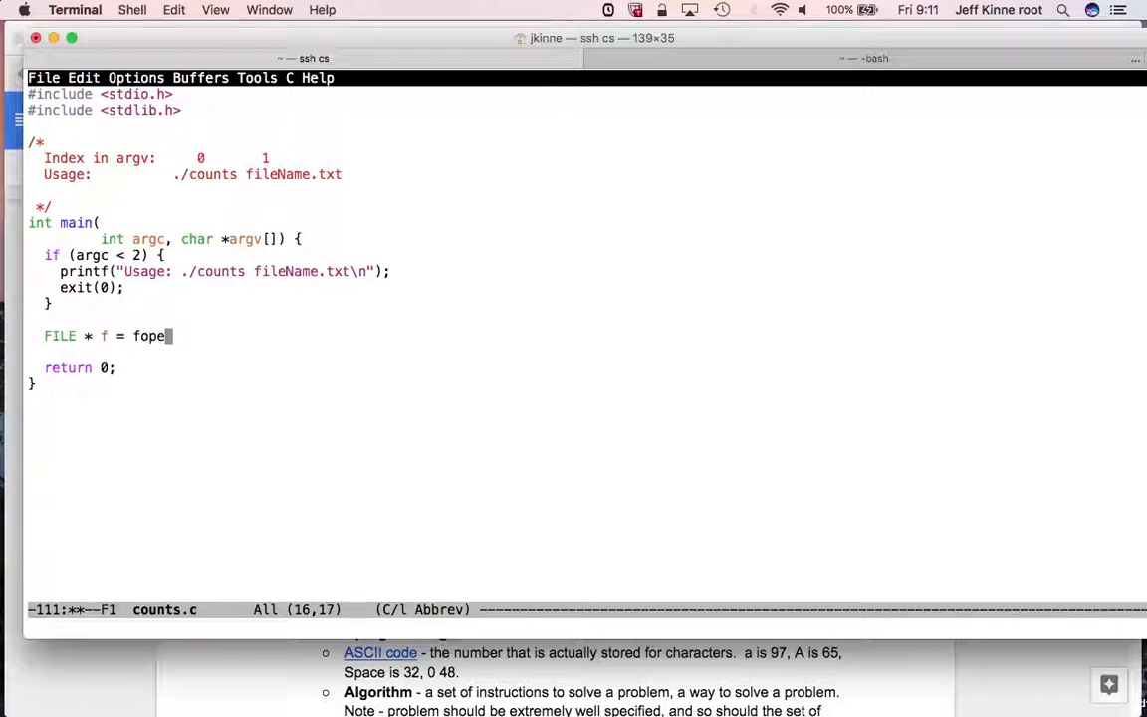
pyautogui.write('n(argv[')
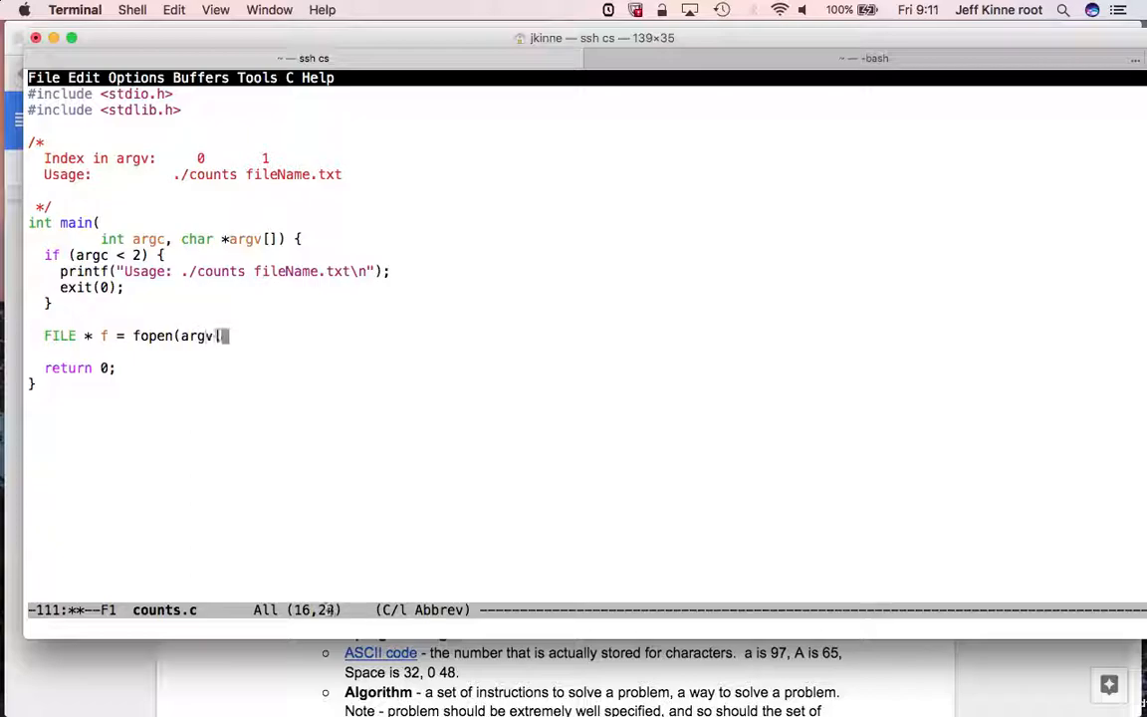
pyautogui.write('1], "r");')
pyautogui.write('if (f ==')
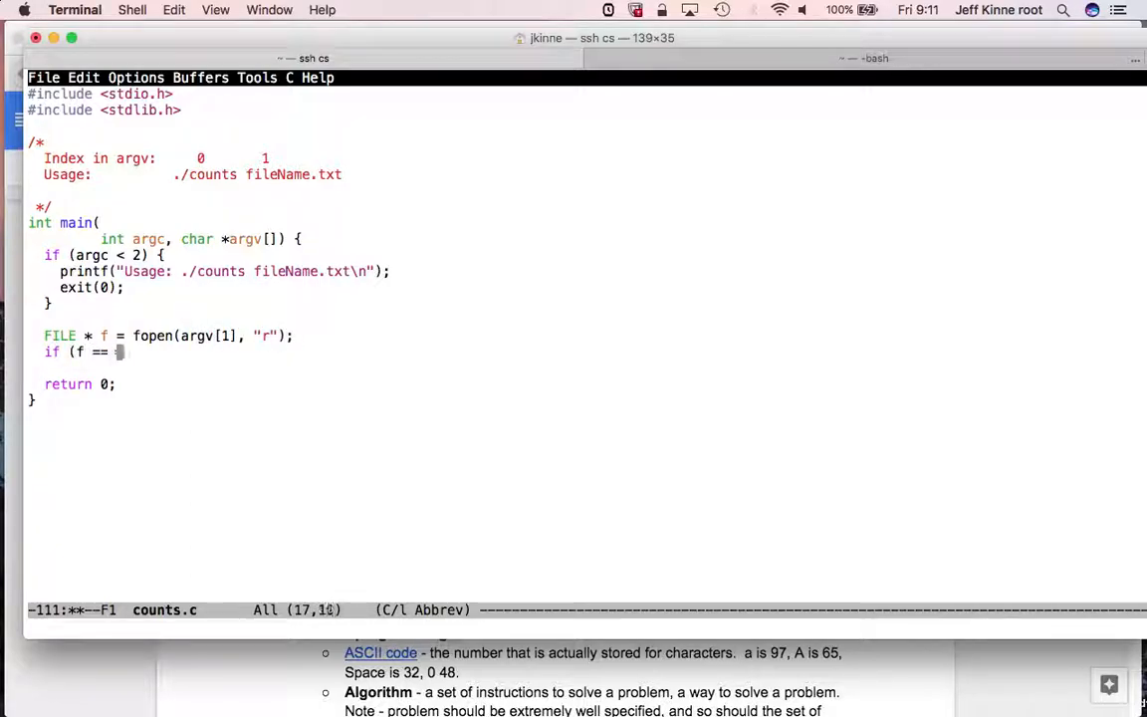
pyautogui.write('NULL) {')
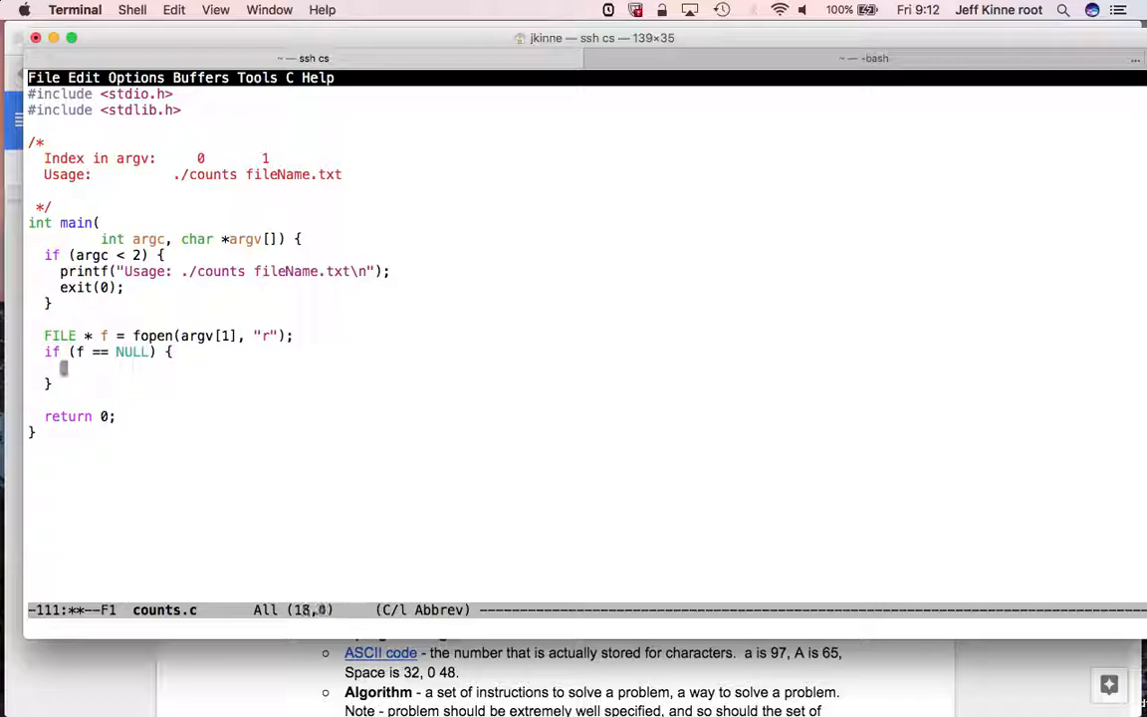
pyautogui.write('printf("Error opening file')
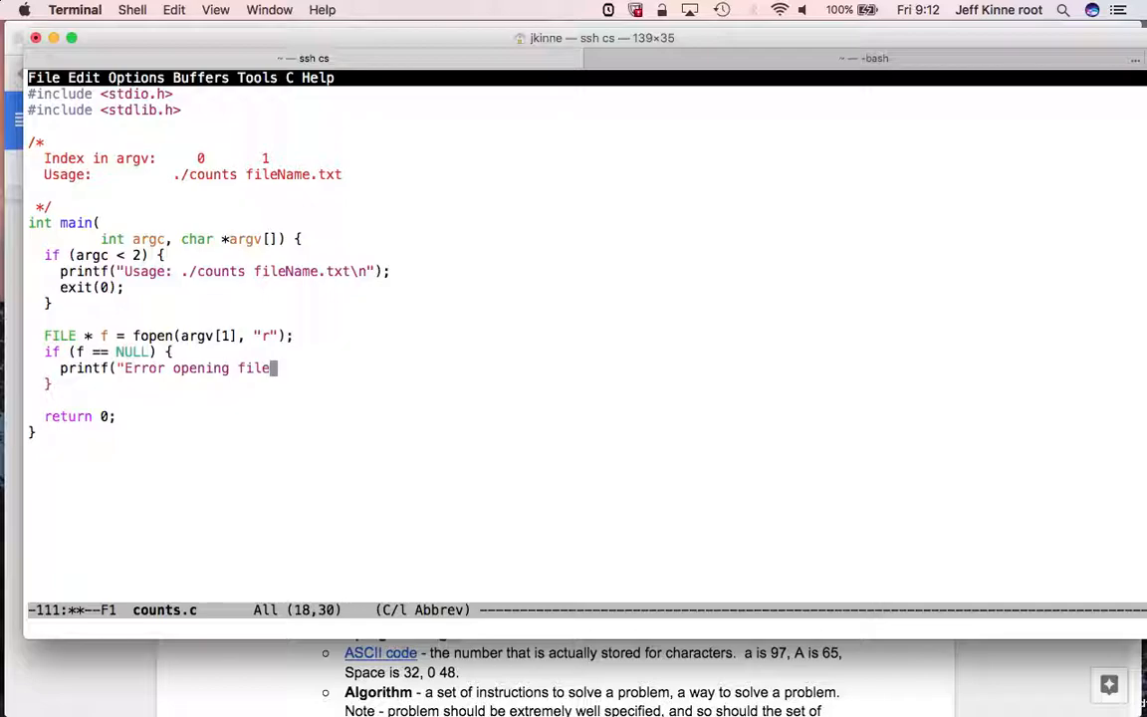
pyautogui.write('%s\\n"')
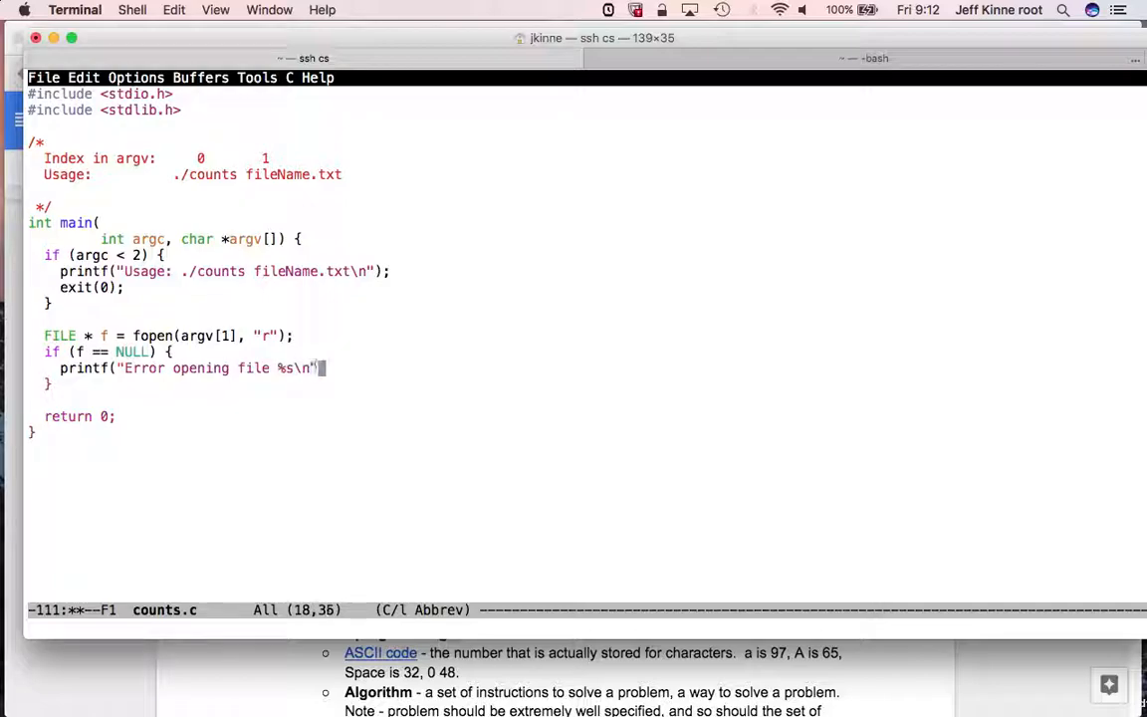
pyautogui.write(', argv[1]);')
pyautogui.write('exit(0);')
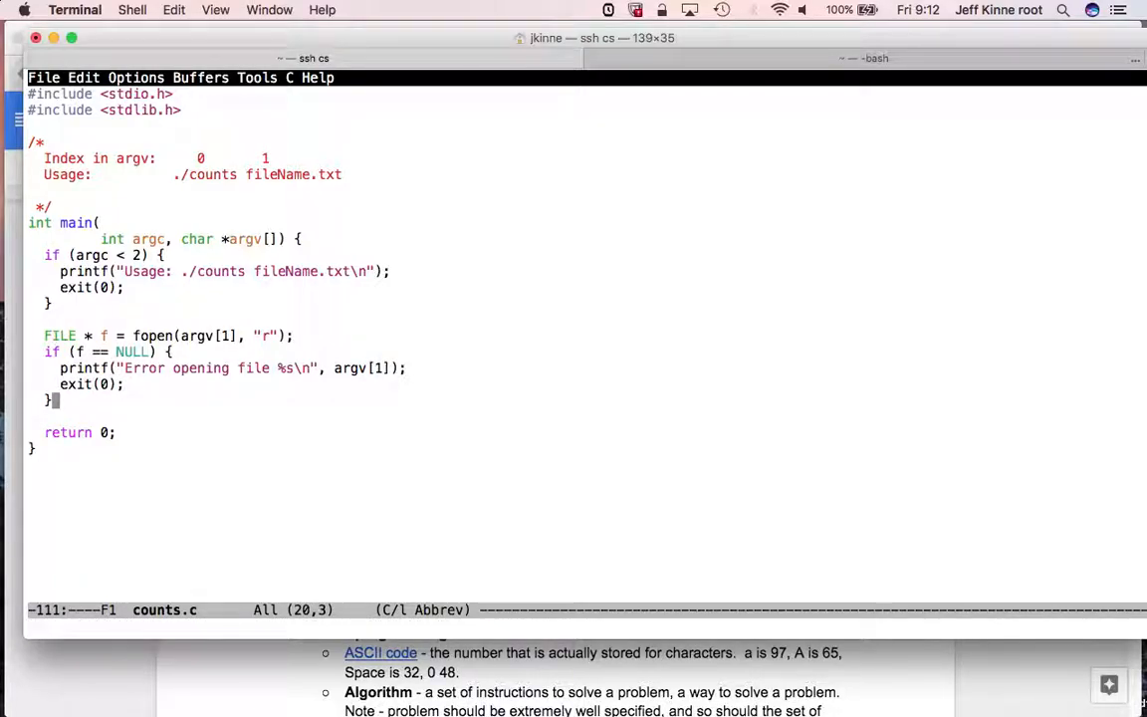
pyautogui.press('Return')
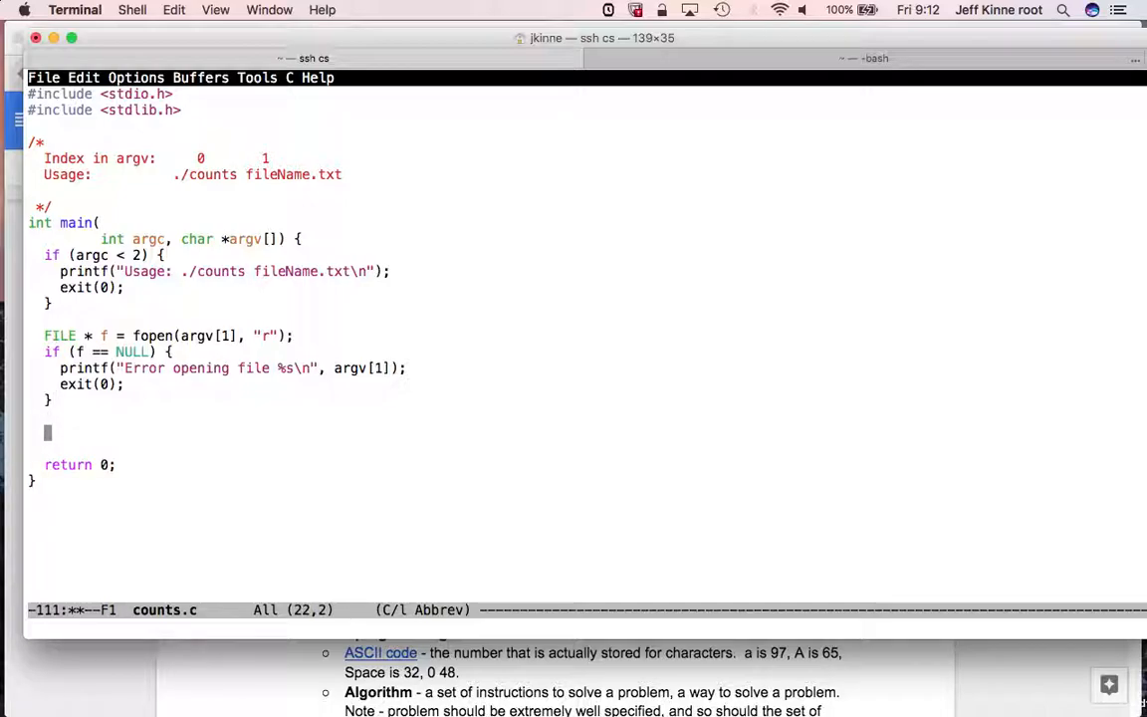
# - Declare int ch, read it with fgetc(f), and start a while loop until EOF
pyautogui.write('int ch;')
pyautogui.click(127, 448)
pyautogui.write('while (ch = ')
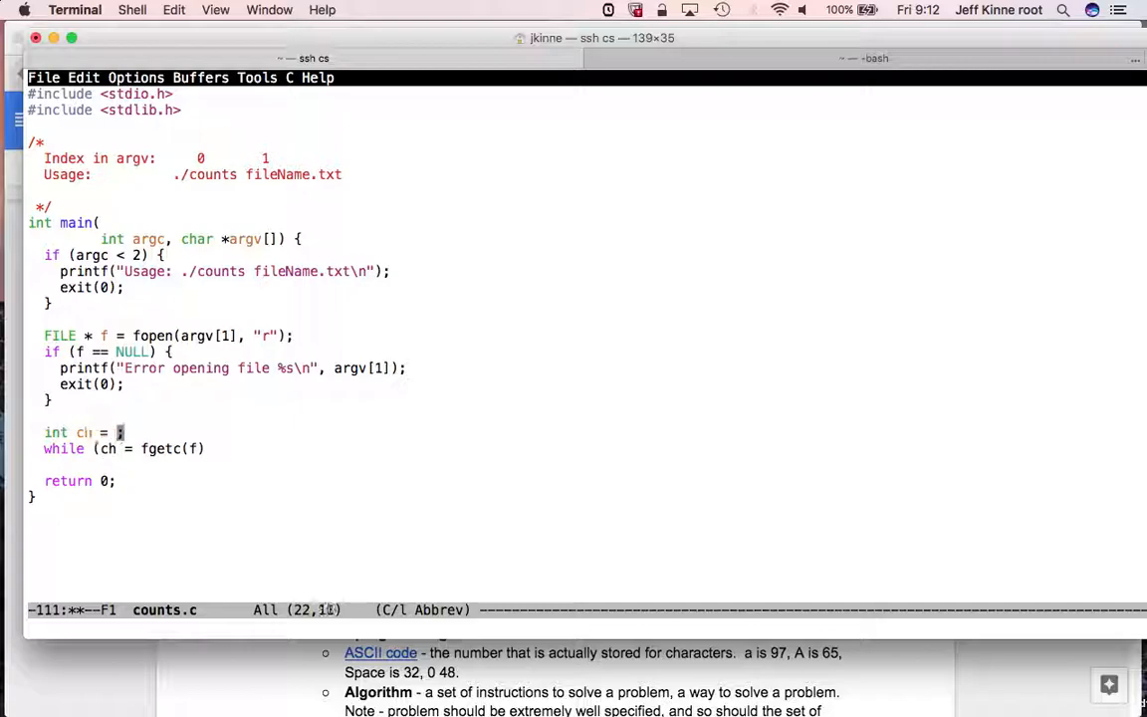
pyautogui.write('fgetc')
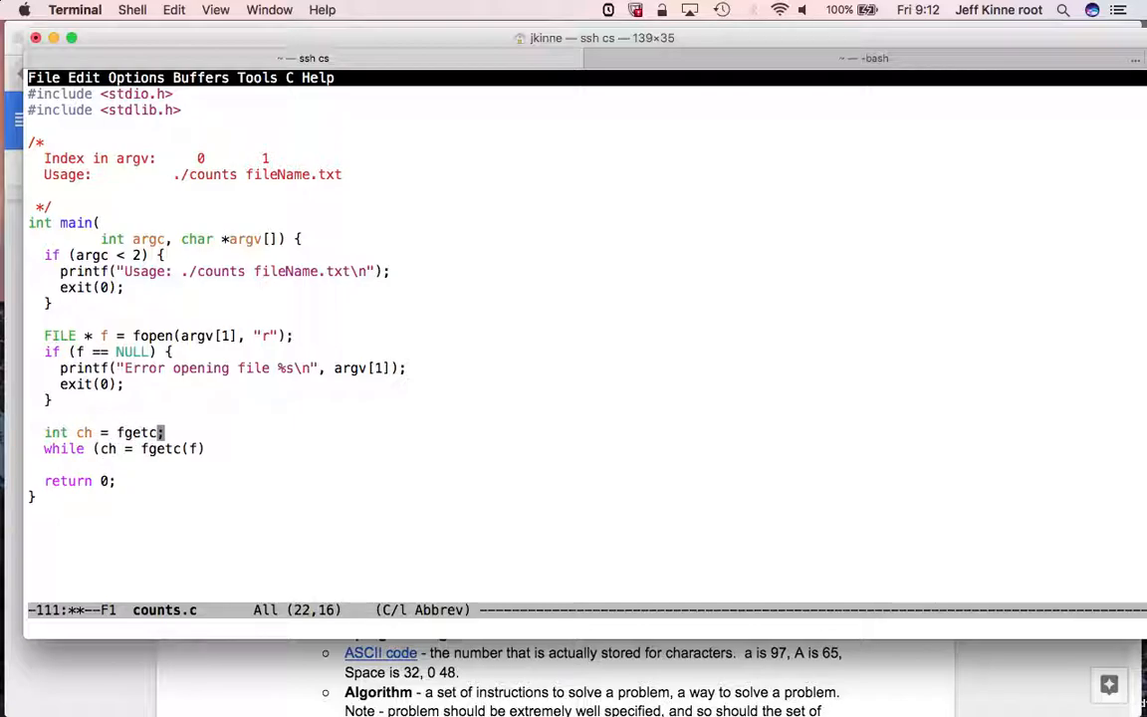
pyautogui.write('(f);')
pyautogui.click(587, 449)
pyautogui.write('!')
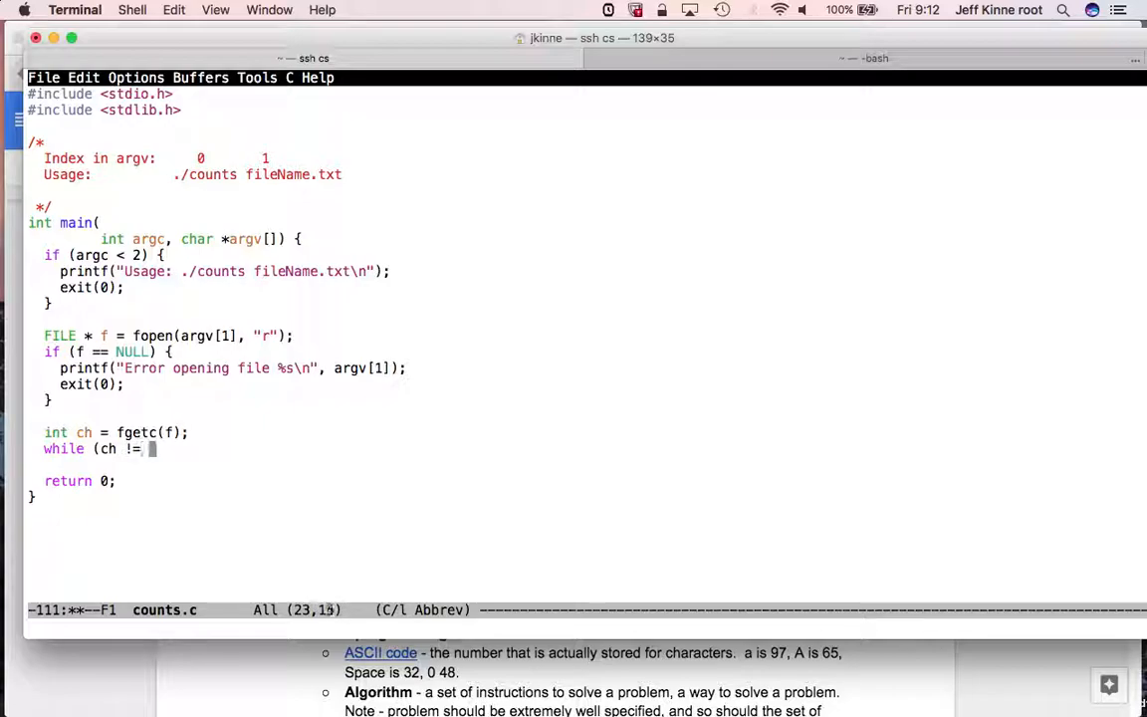
pyautogui.write('EOF) {')
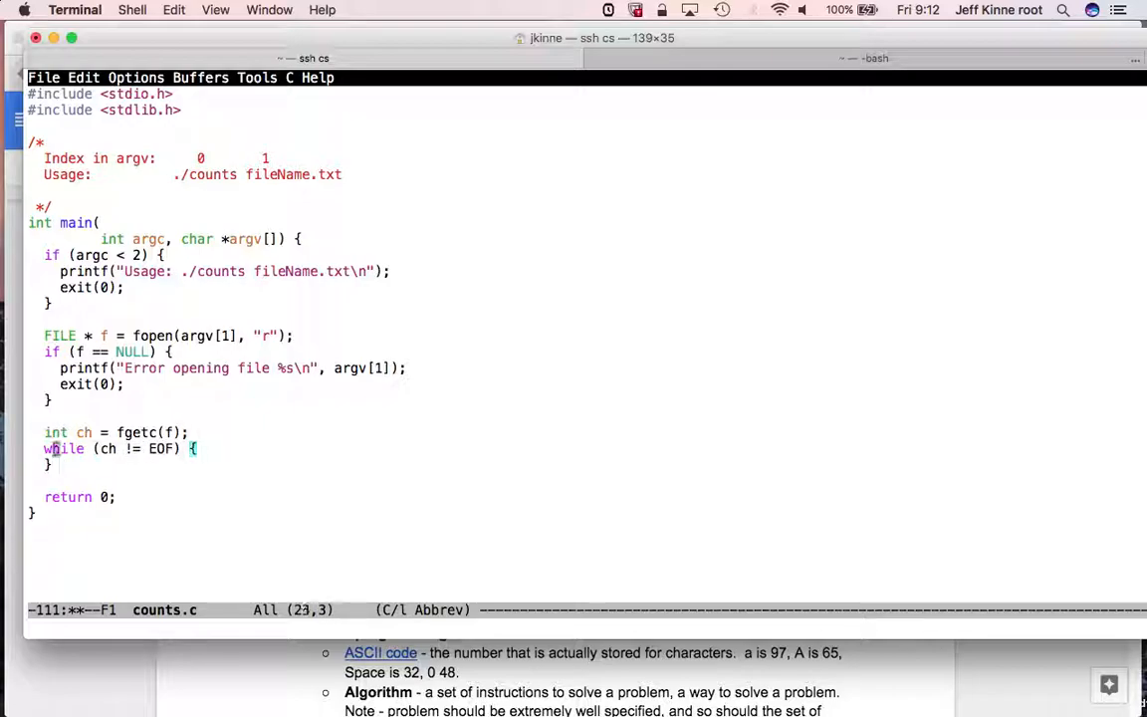
pyautogui.press('Return')
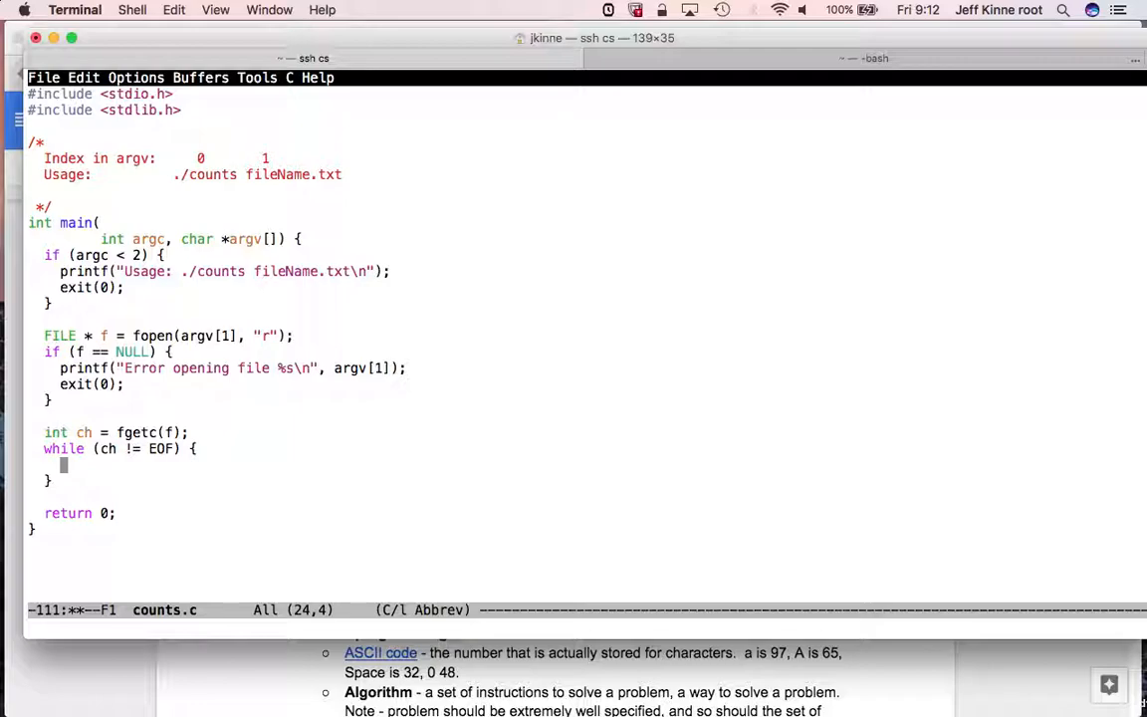
# - Increment a count inside the loop with the next fgetc, and print the result with printf "%d"
pyautogui.write('ch = fgetc(f);')
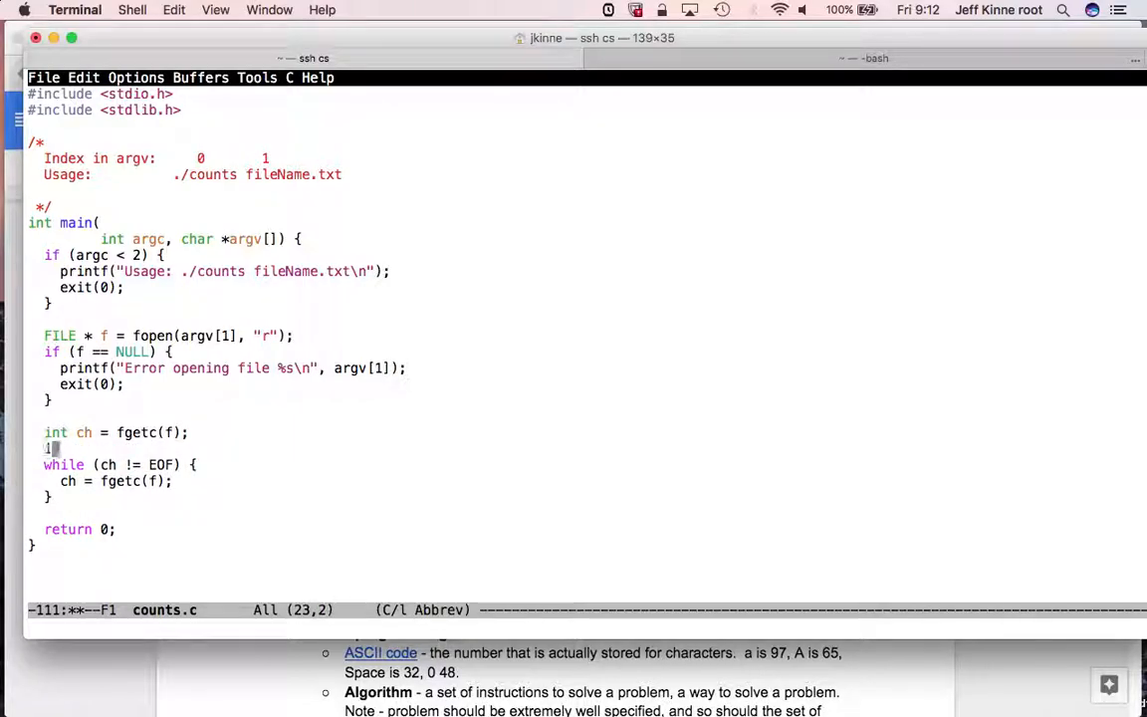
pyautogui.write('int count = 0;')
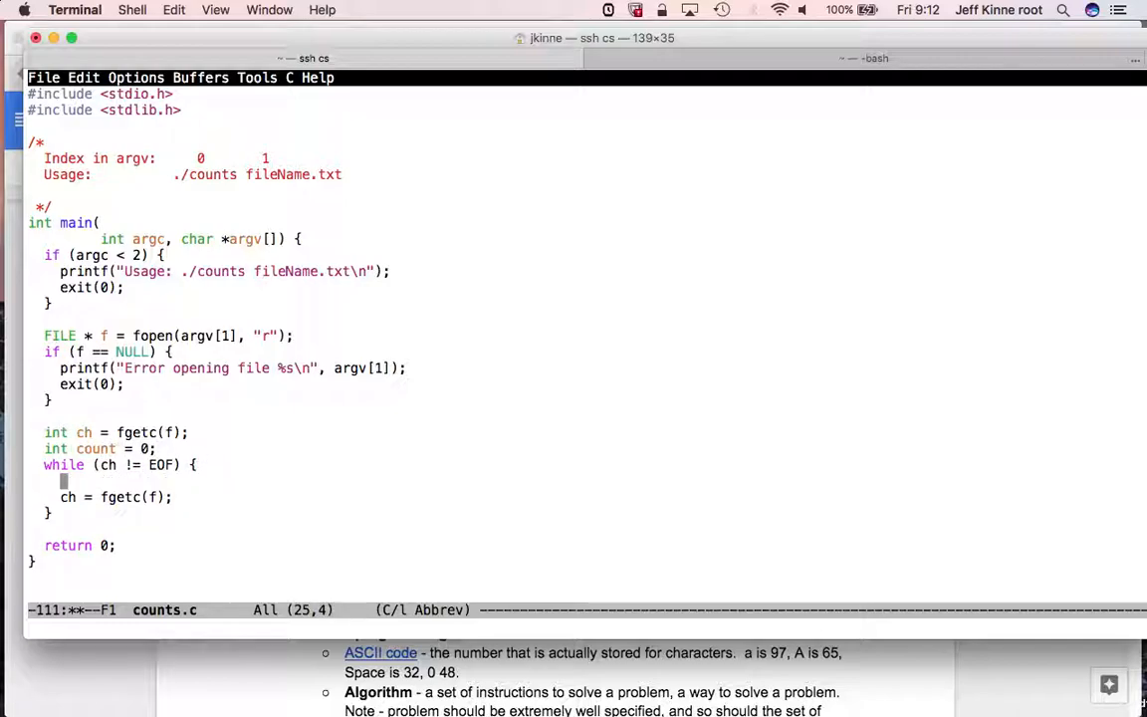
pyautogui.write('count++;')
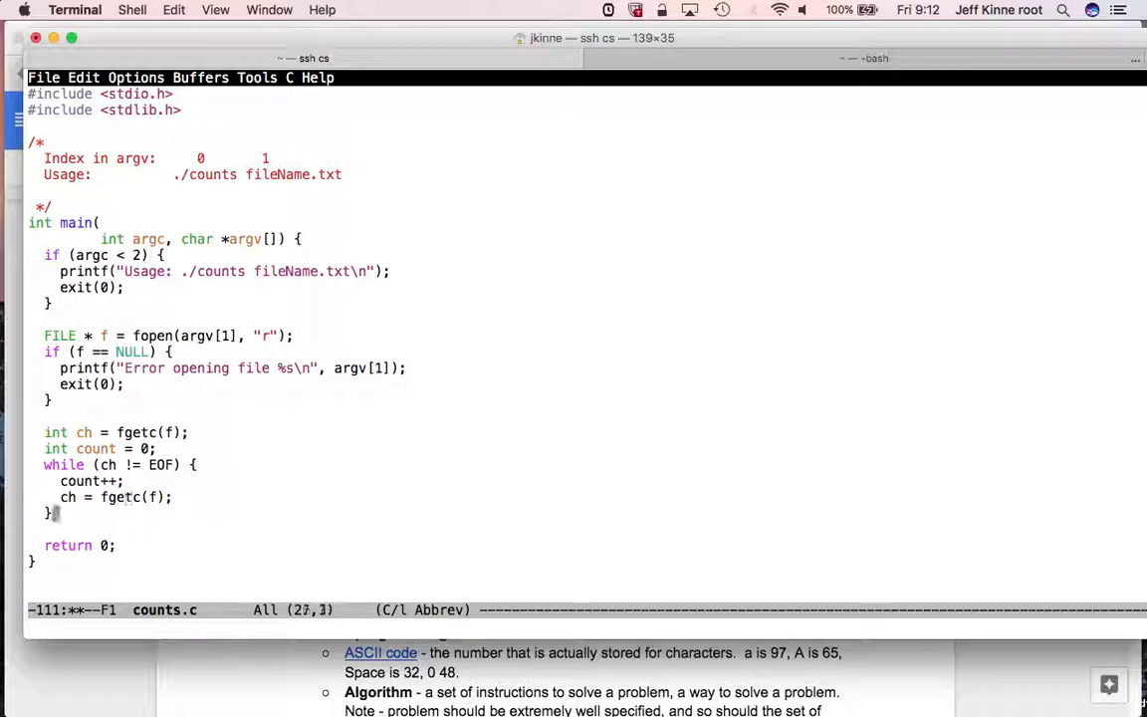
pyautogui.write('printf(')
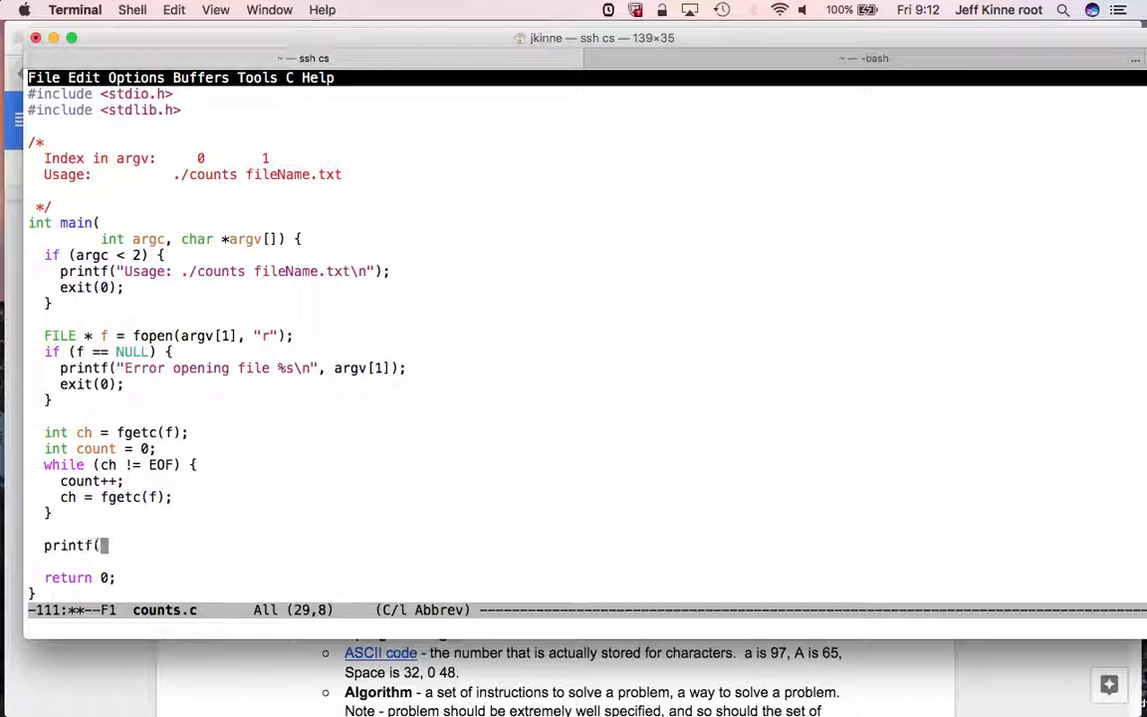
pyautogui.write('"%d characters\\n')
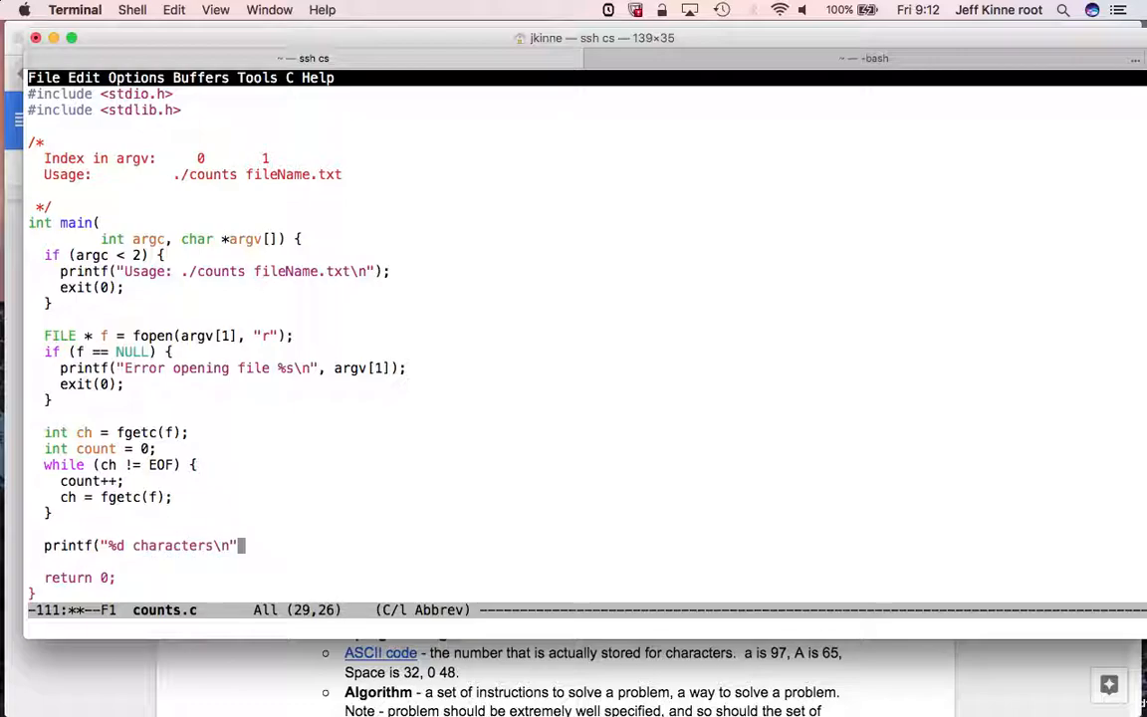
pyautogui.write(', ch);')
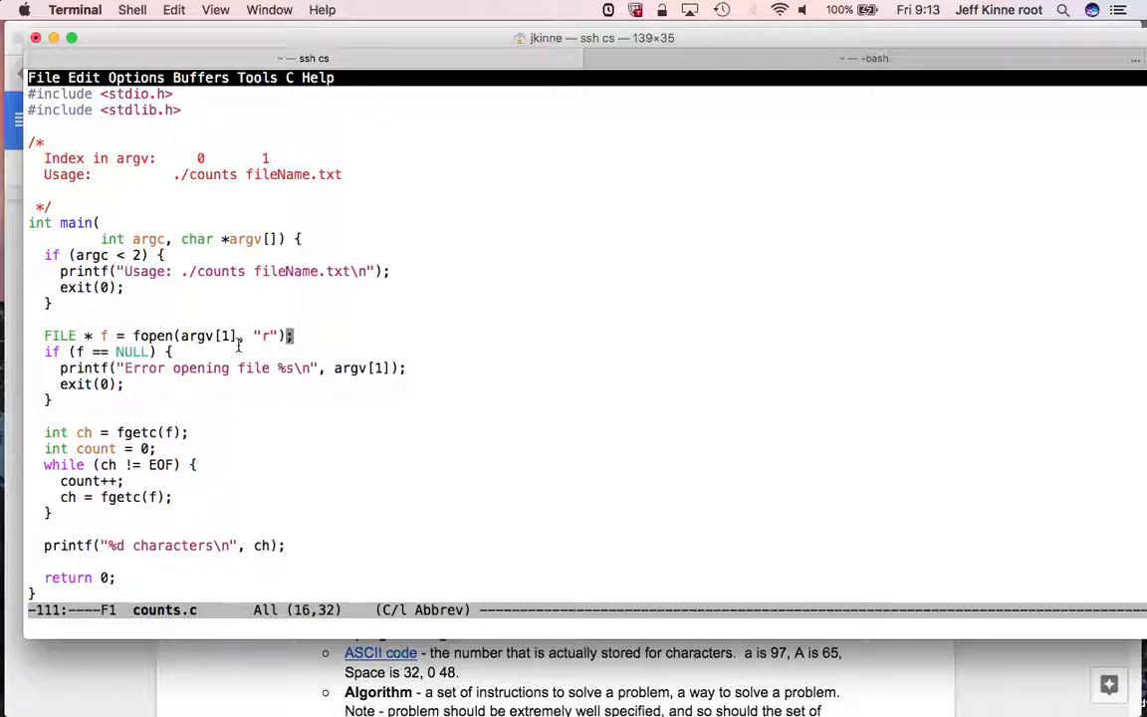
# - Comment fopen as '// open argv[1] file to read' and fgetc as returning EOF when done
pyautogui.write('// open argv[1] file to read')
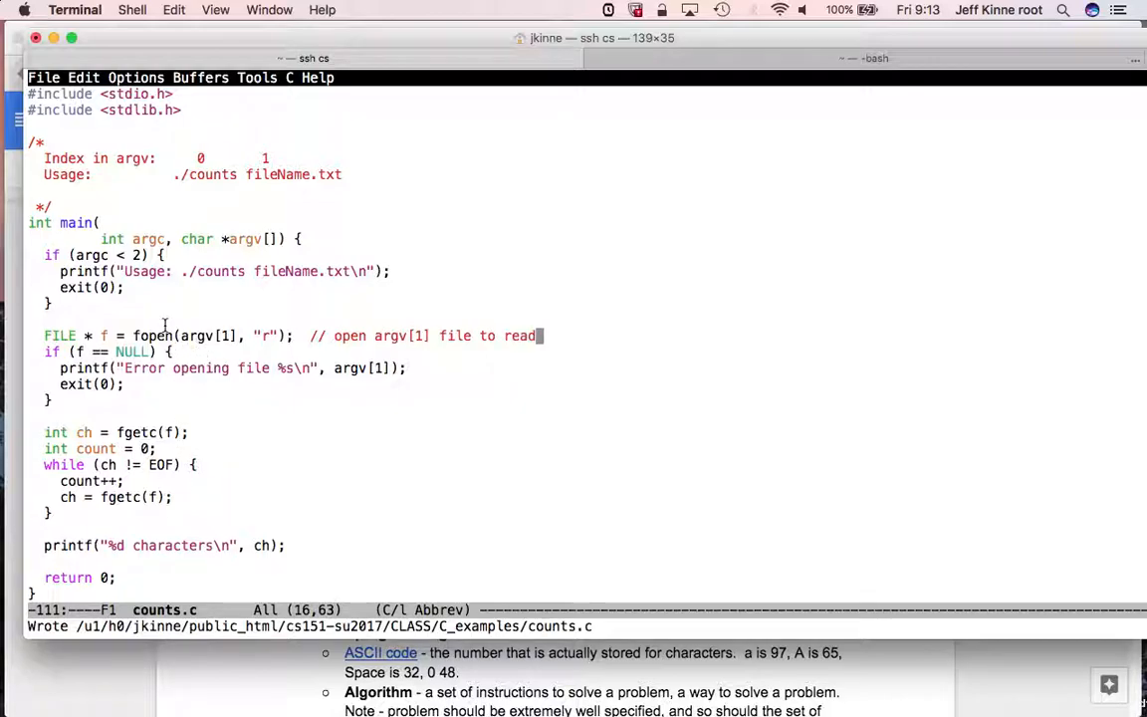
pyautogui.moveTo(185, 336)
pyautogui.write(' // read one characteer, re')
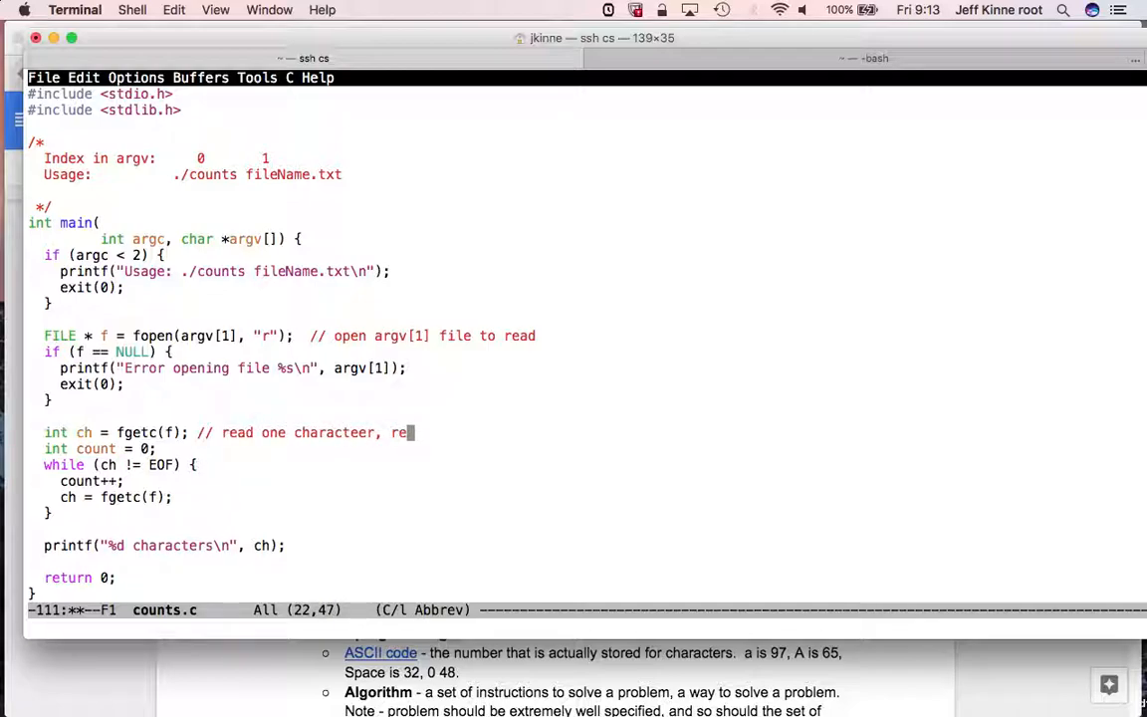
pyautogui.write('turns EOF when file is done')
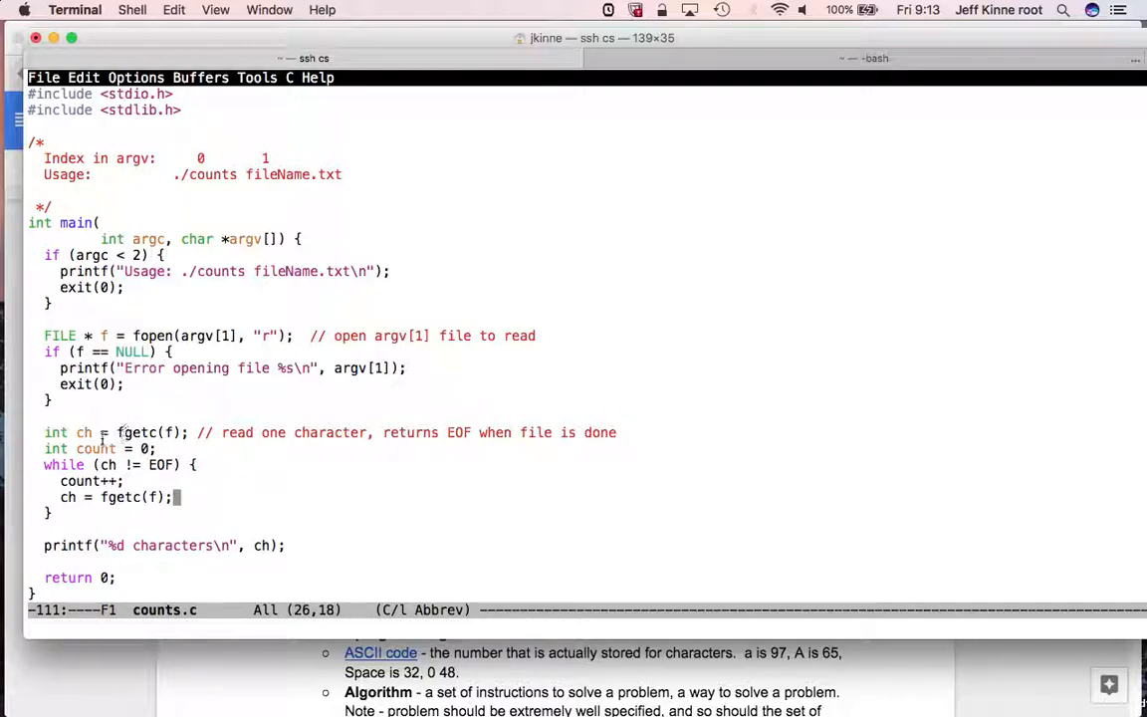
pyautogui.doubleClick(136, 432)
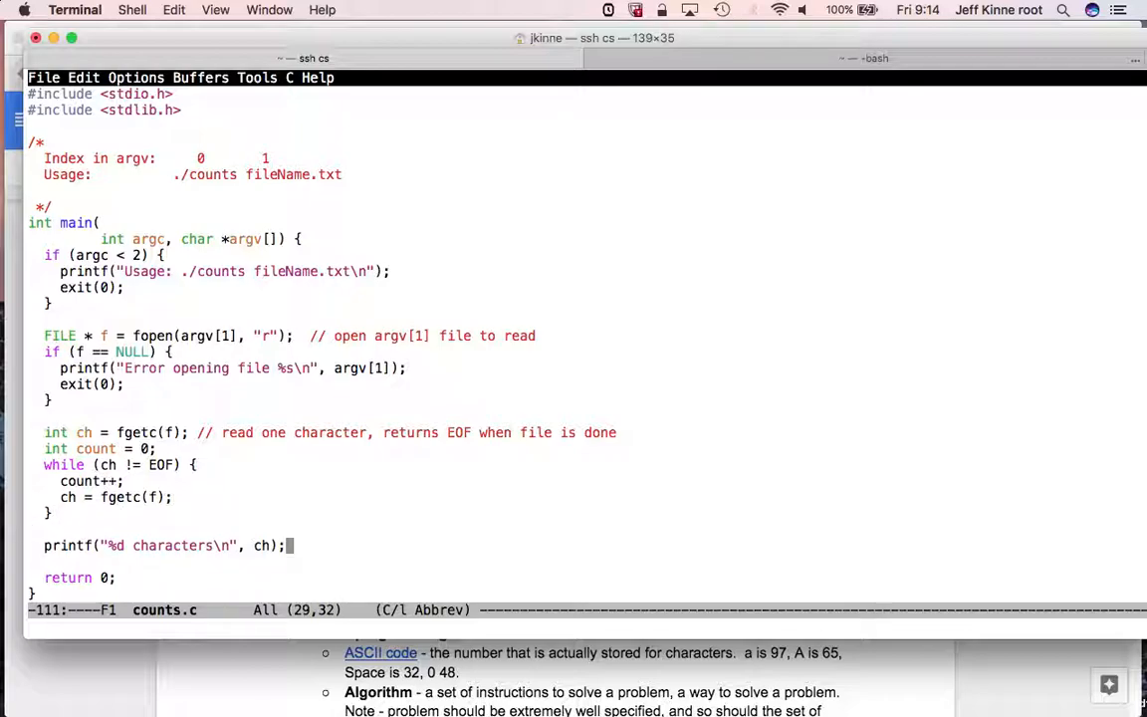
pyautogui.moveTo(247, 479)
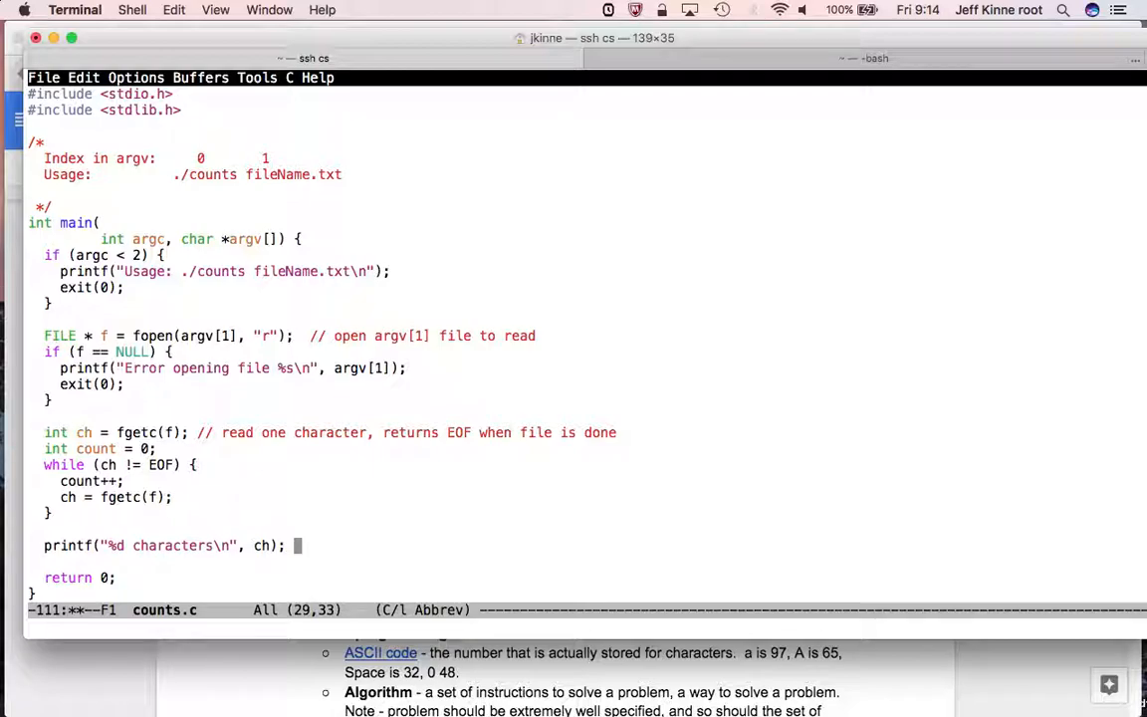
# - Append '// formatted printing, ch is a decimal integer' to the printf line and save
pyautogui.write('// forfor')
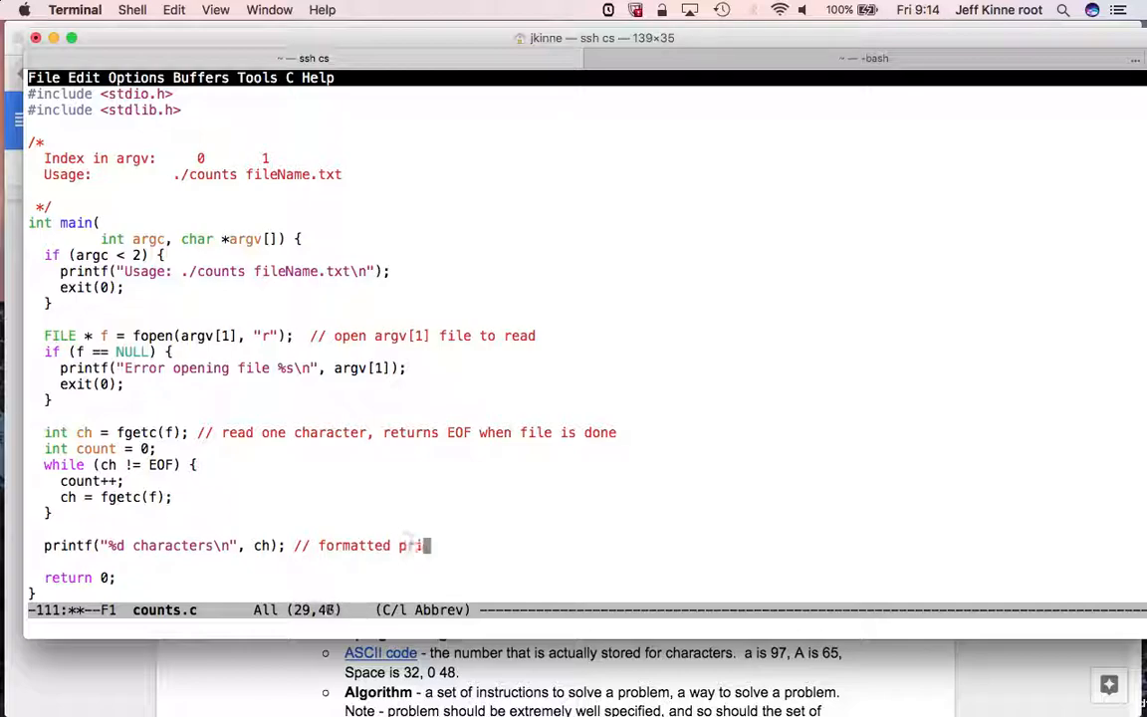
pyautogui.write('nting, pi')
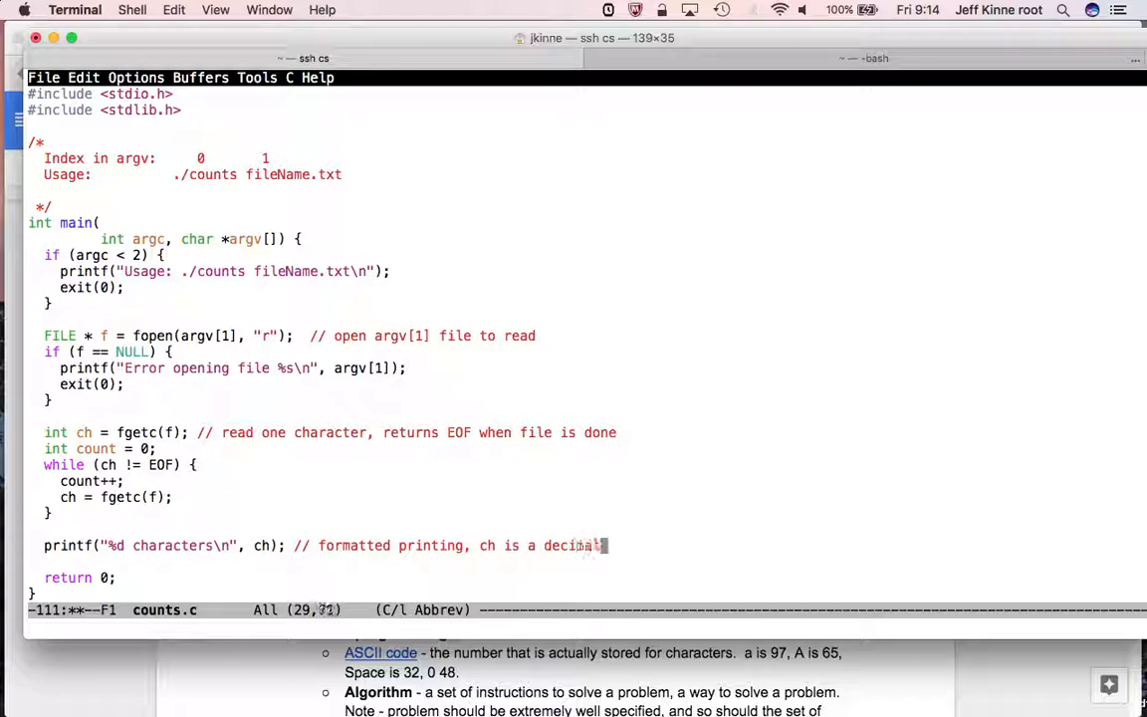
pyautogui.write('integer')
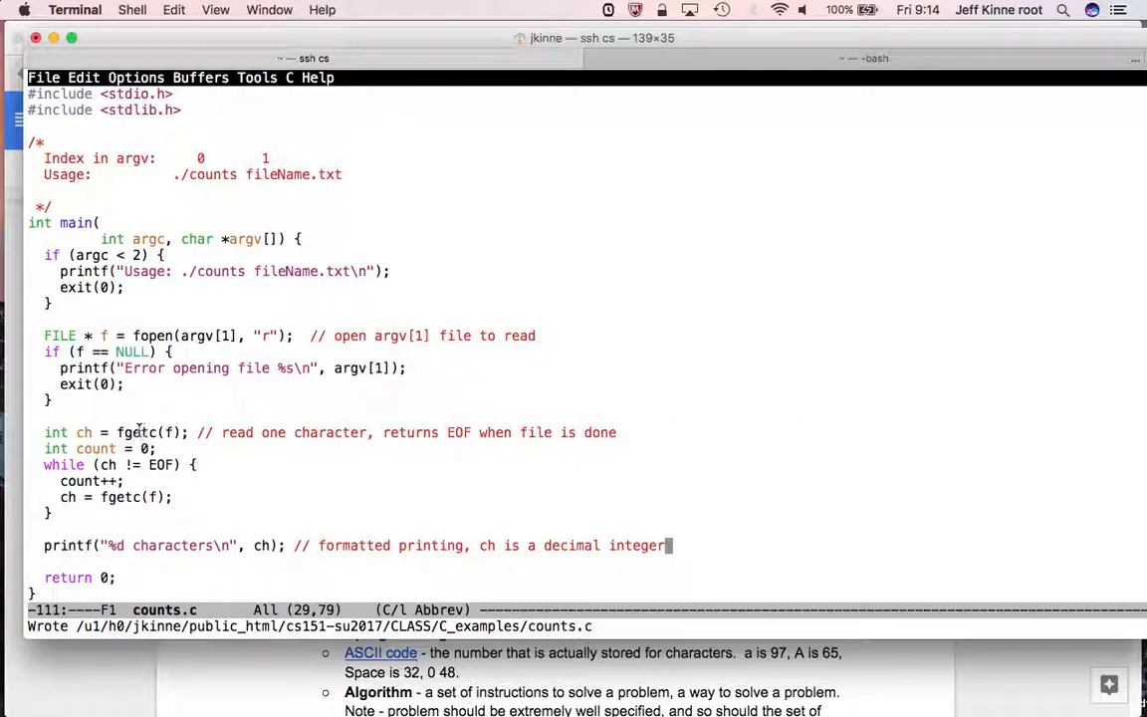
pyautogui.moveTo(149, 503)
pyautogui.write('g')
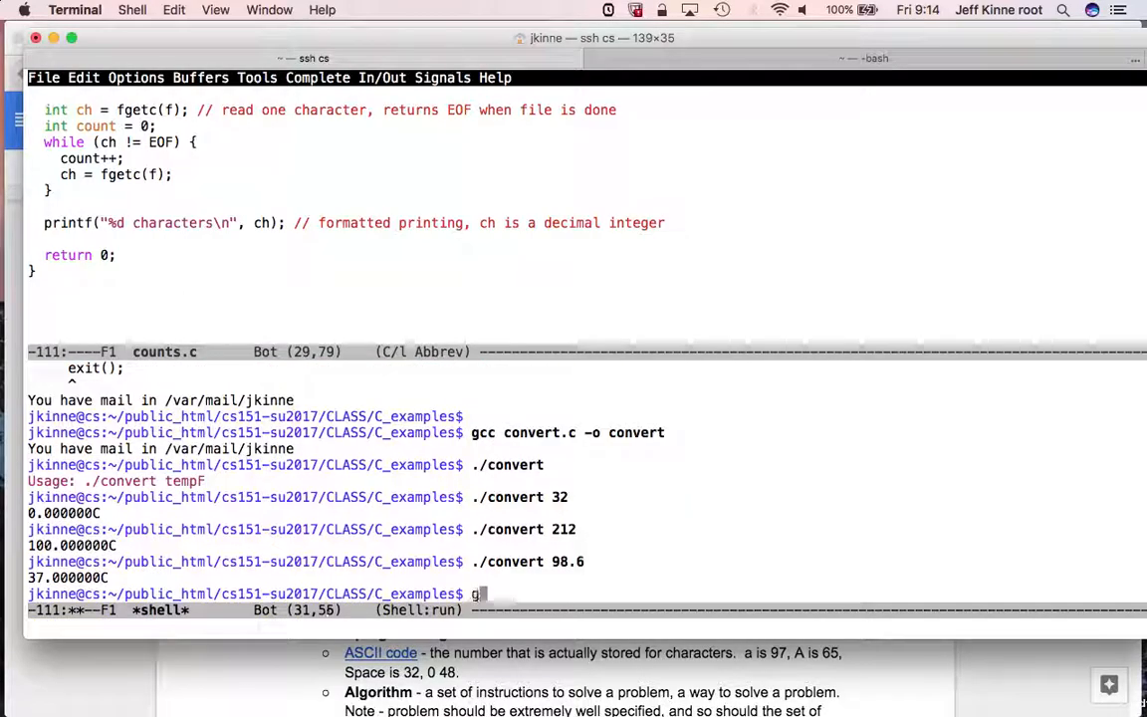
# - Compile counts.c into counts with gcc and run ./counts without a file
pyautogui.write('cc counts.c -o')
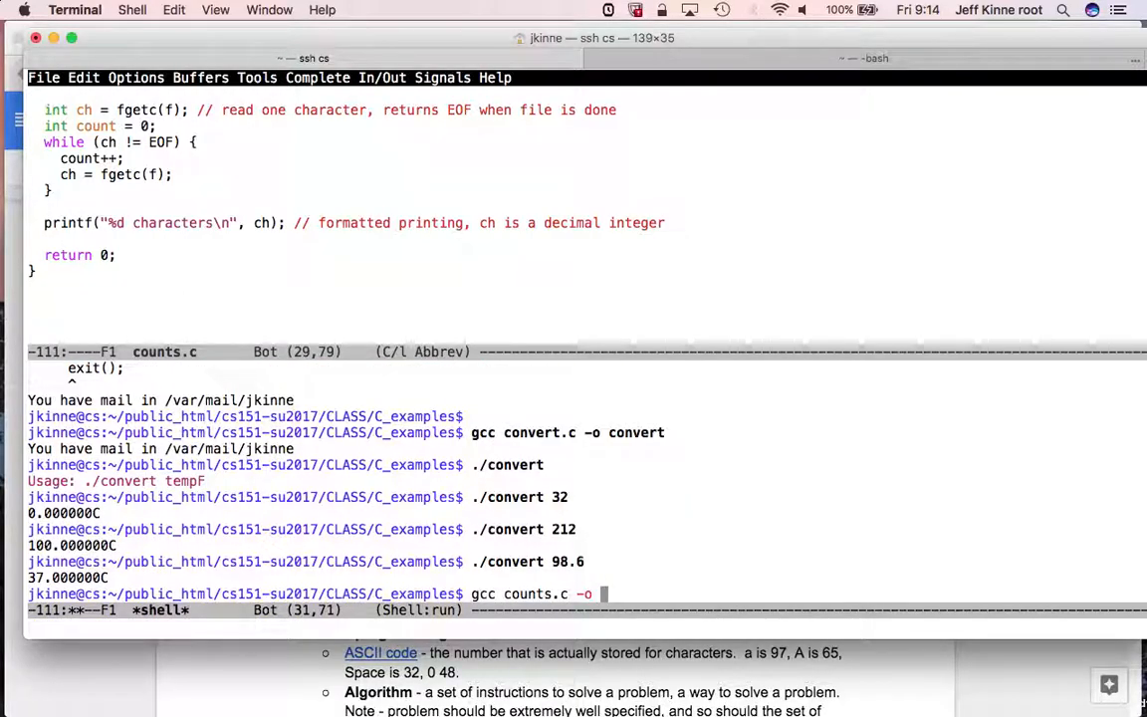
pyautogui.write('counts')
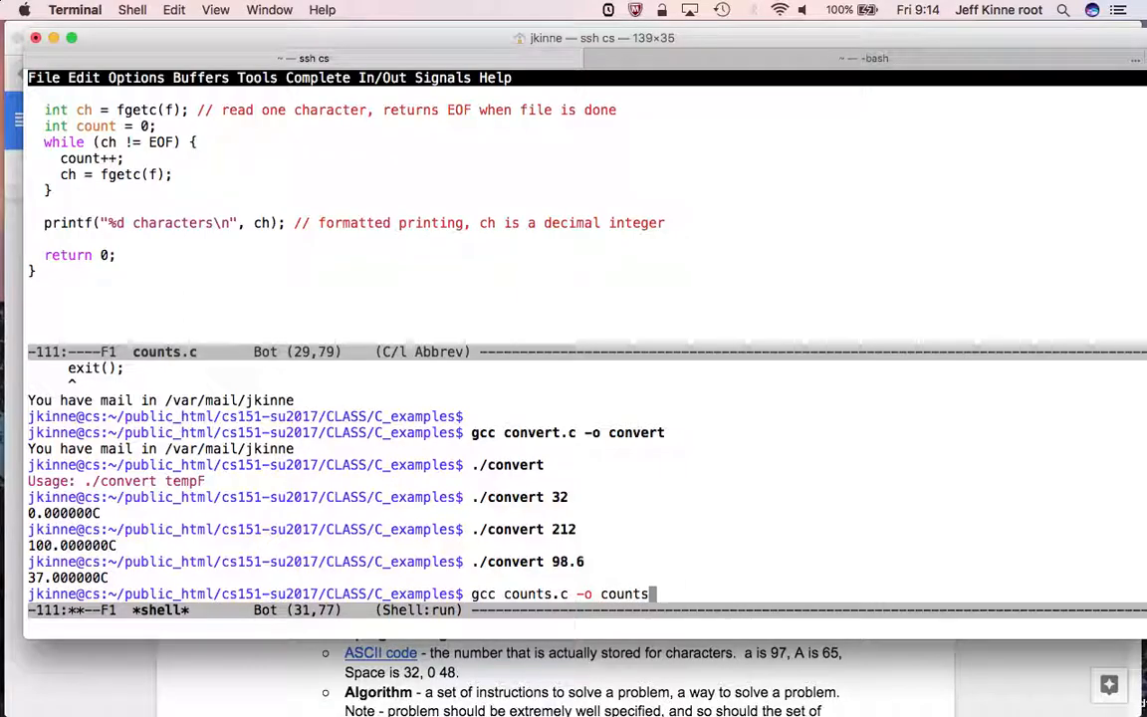
pyautogui.write('./counts')
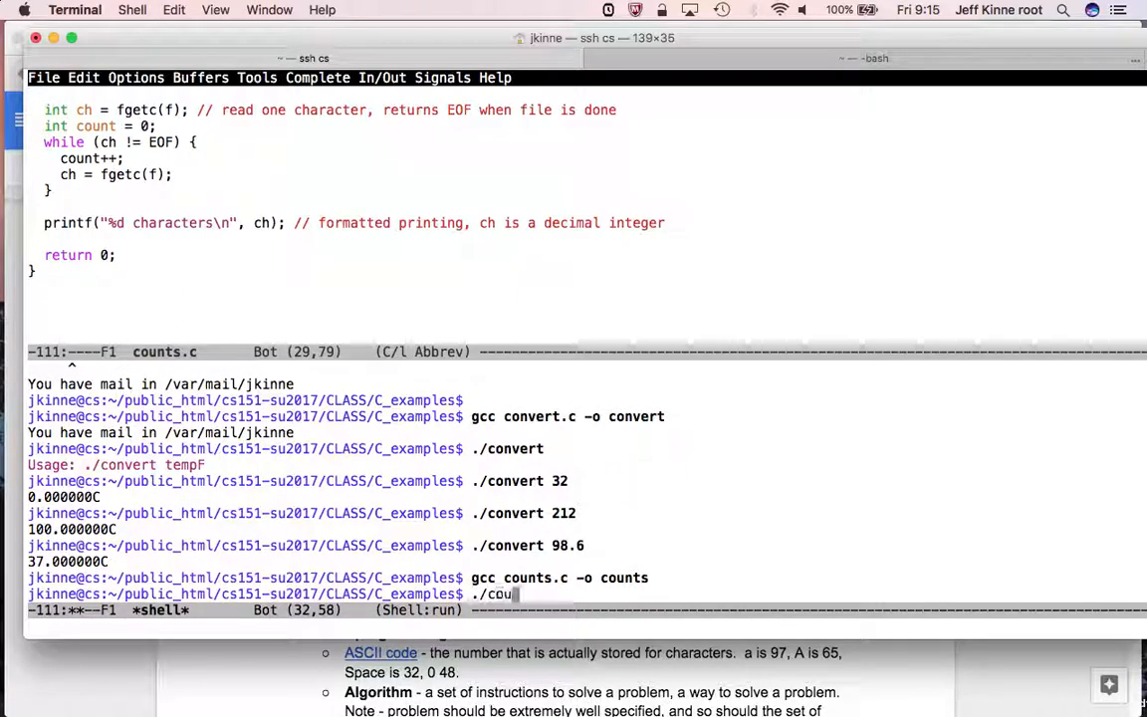
pyautogui.write('nts')
pyautogui.write('./')
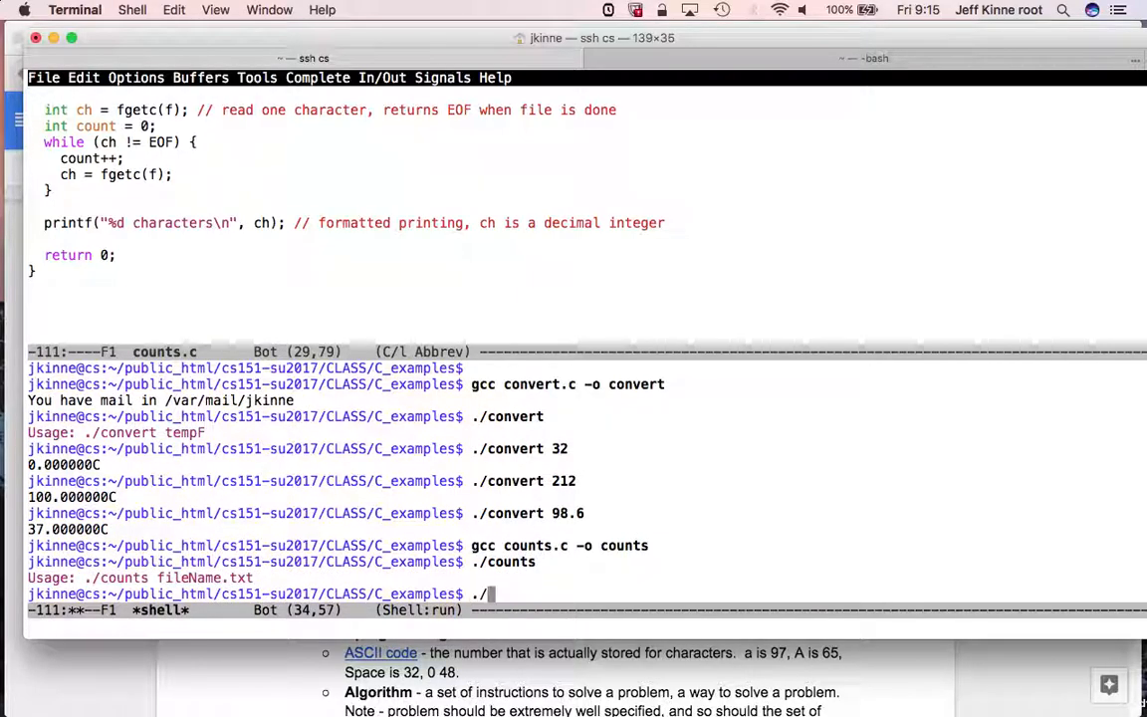
# - Run ./counts on the nonexistent laksdjflkj.txt and then on convert.c
pyautogui.write('laksdjflkj.')
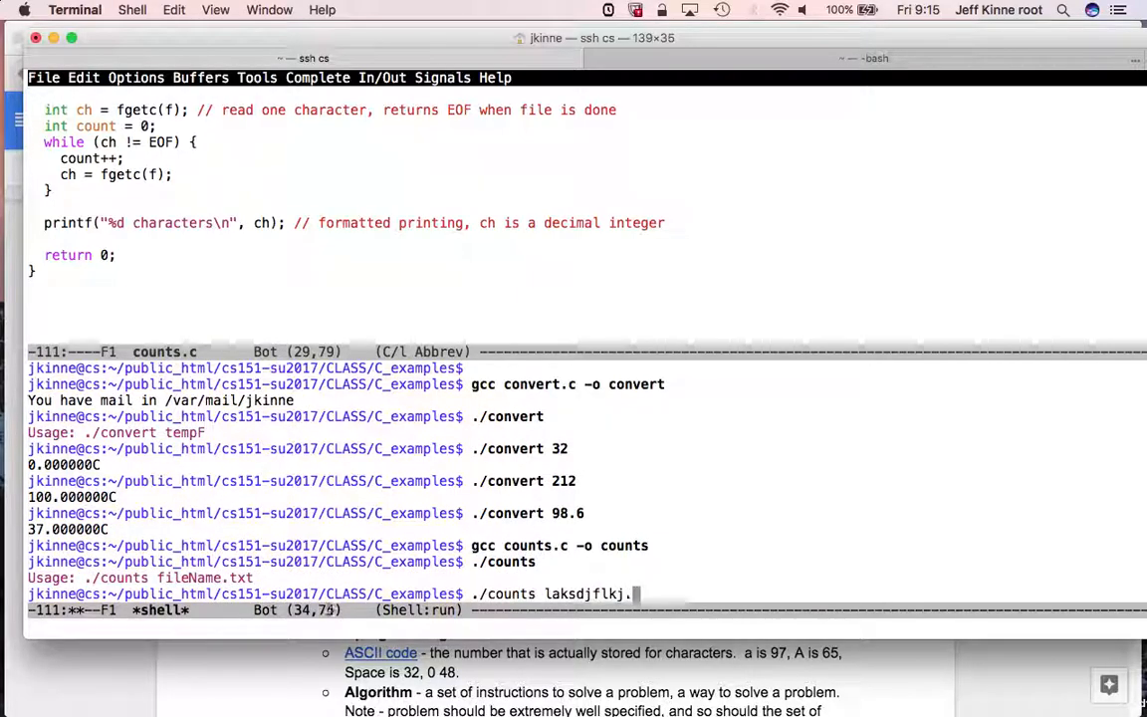
pyautogui.press('Return')
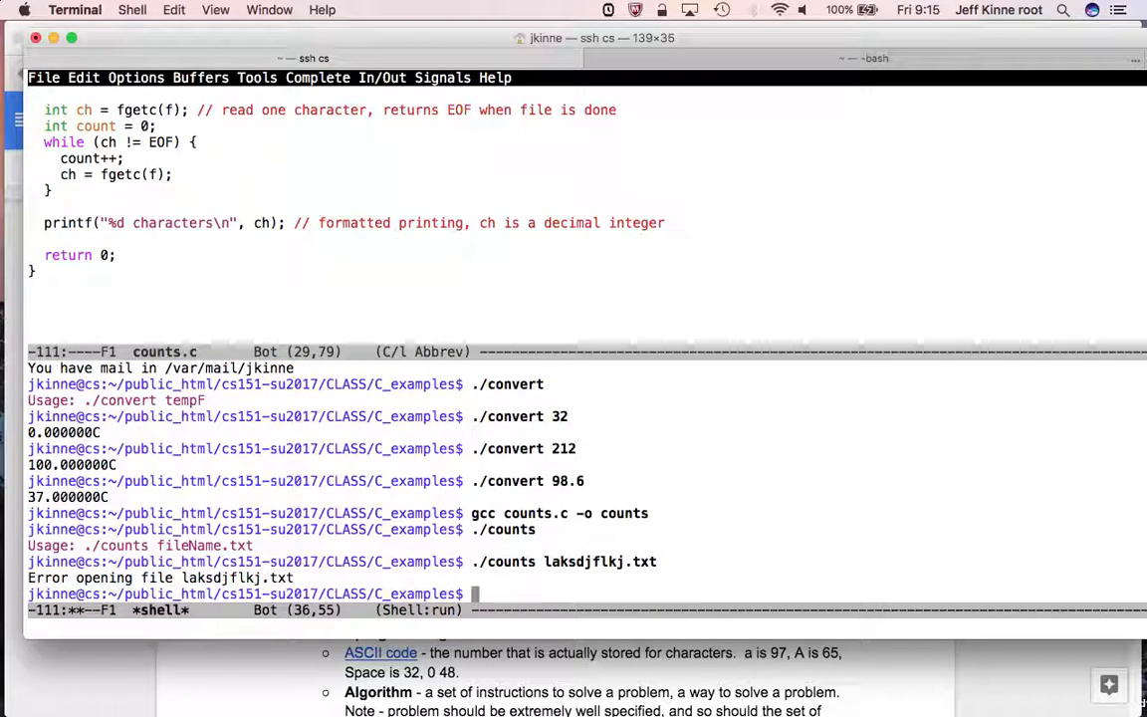
pyautogui.write('conv')
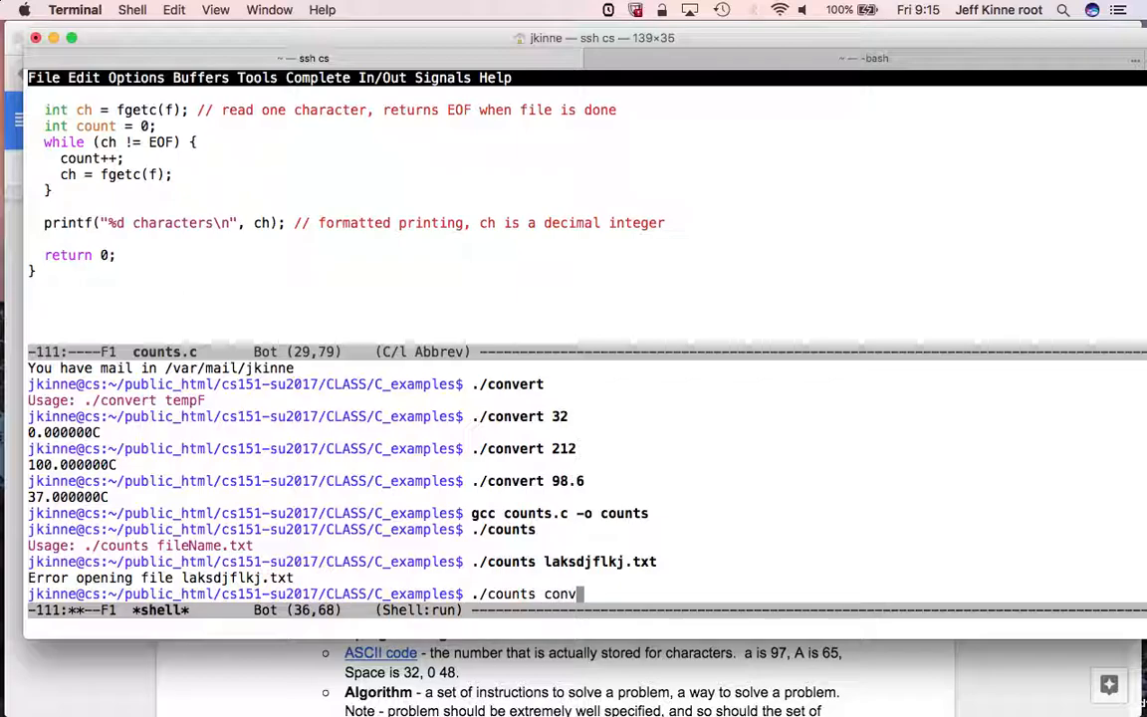
pyautogui.write('ert.c')
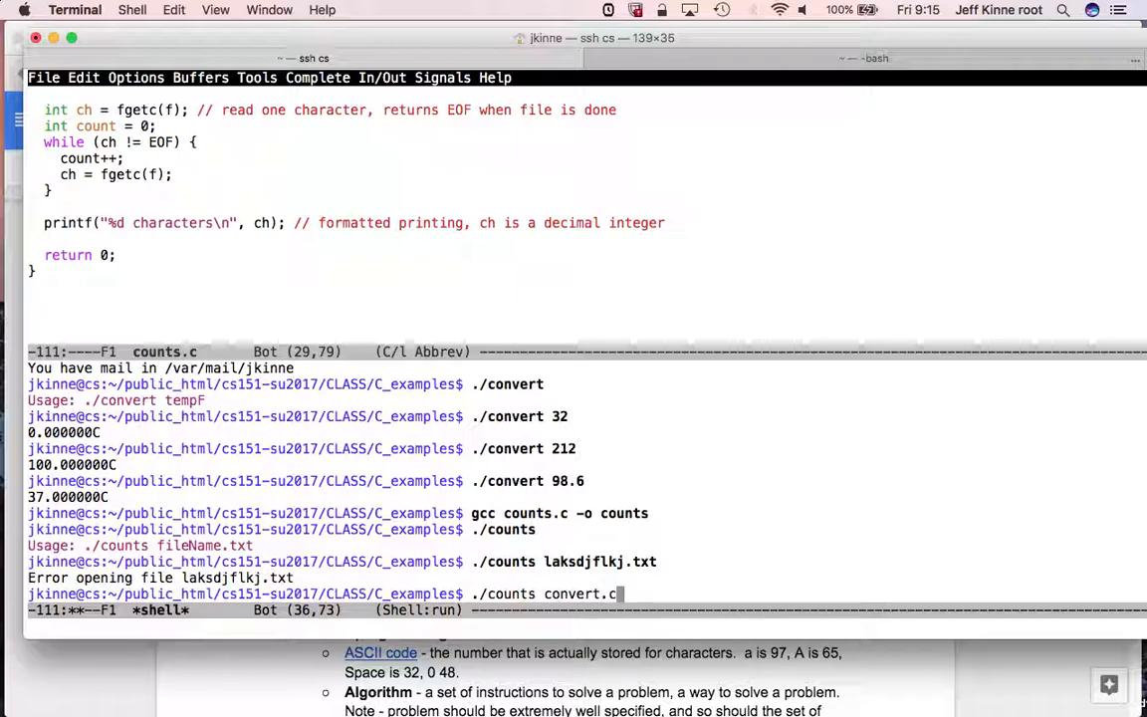
pyautogui.press('Return')
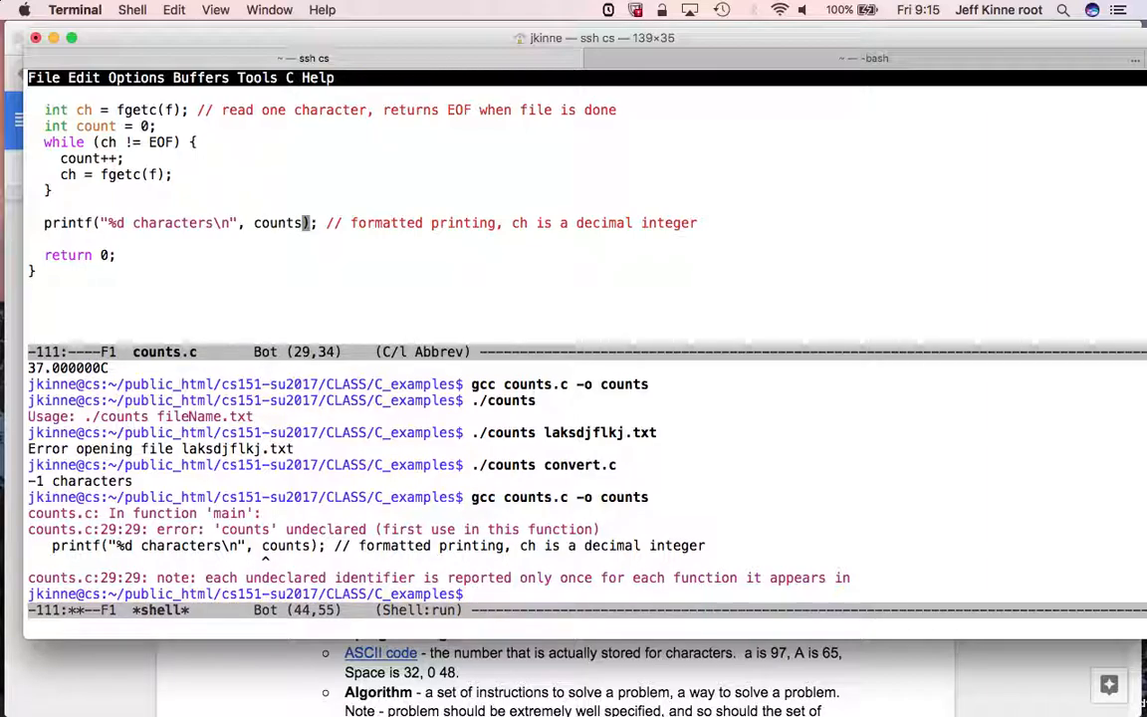
# - Recompile counts, run it on convert.c to get 562 characters, and run ls -l
pyautogui.press('BackSpace')
pyautogui.write('gcc counts.c -o counts')
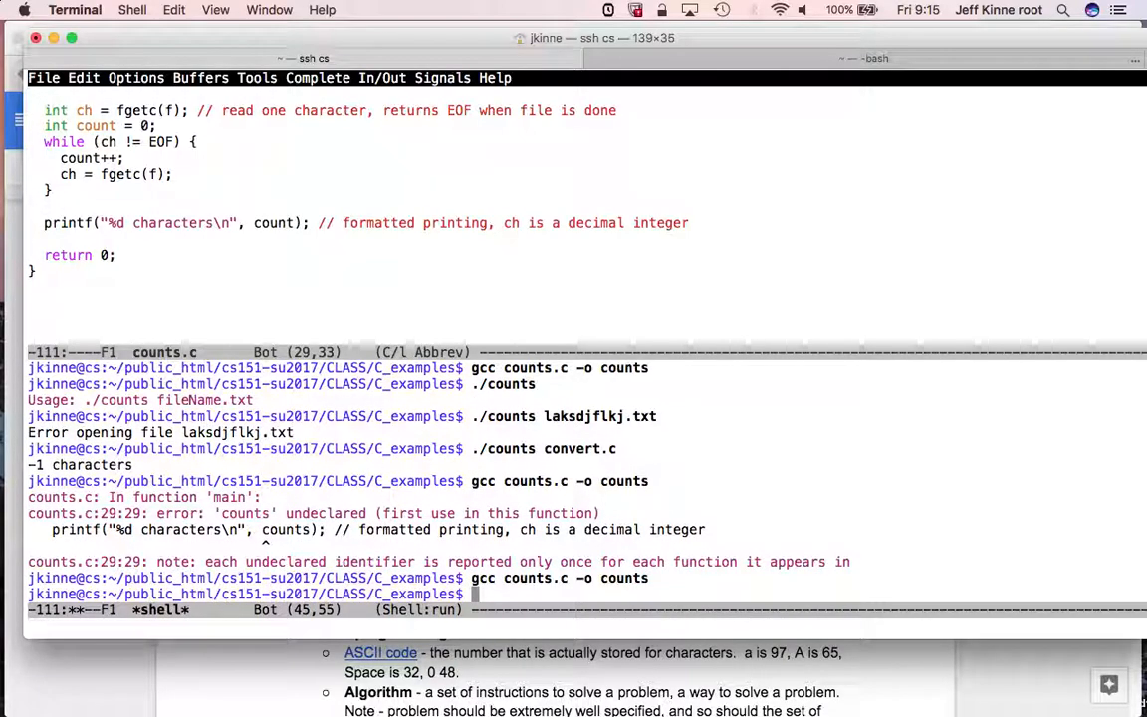
pyautogui.write('./counts')
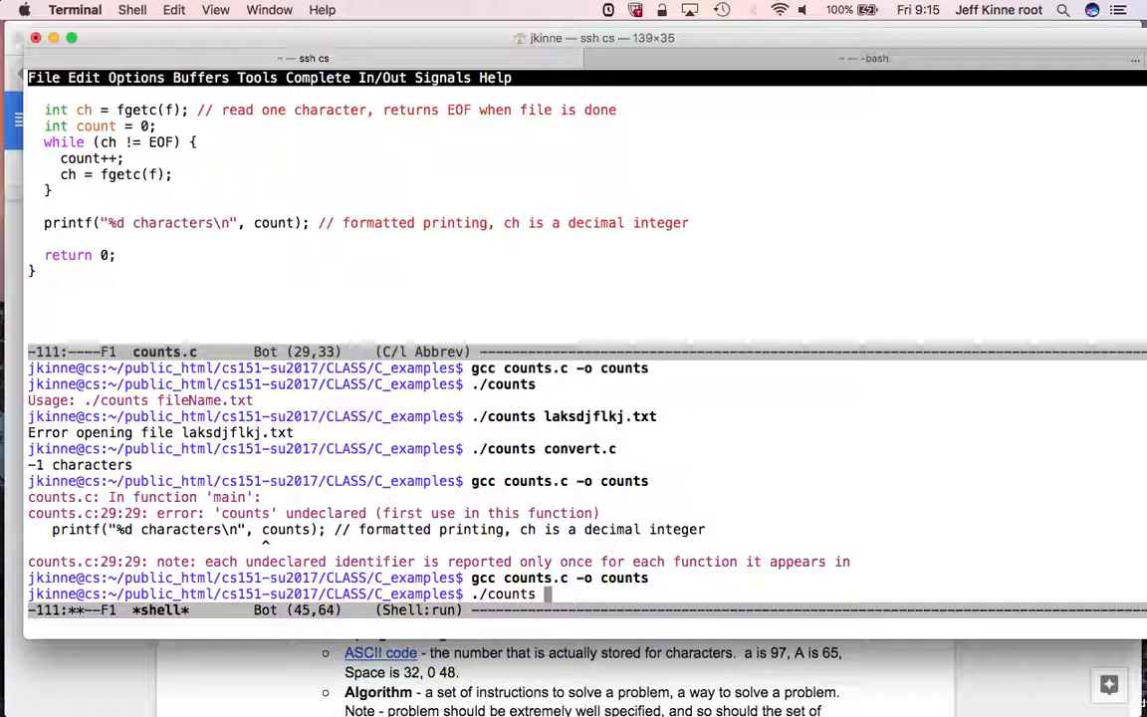
pyautogui.write('convert.c')
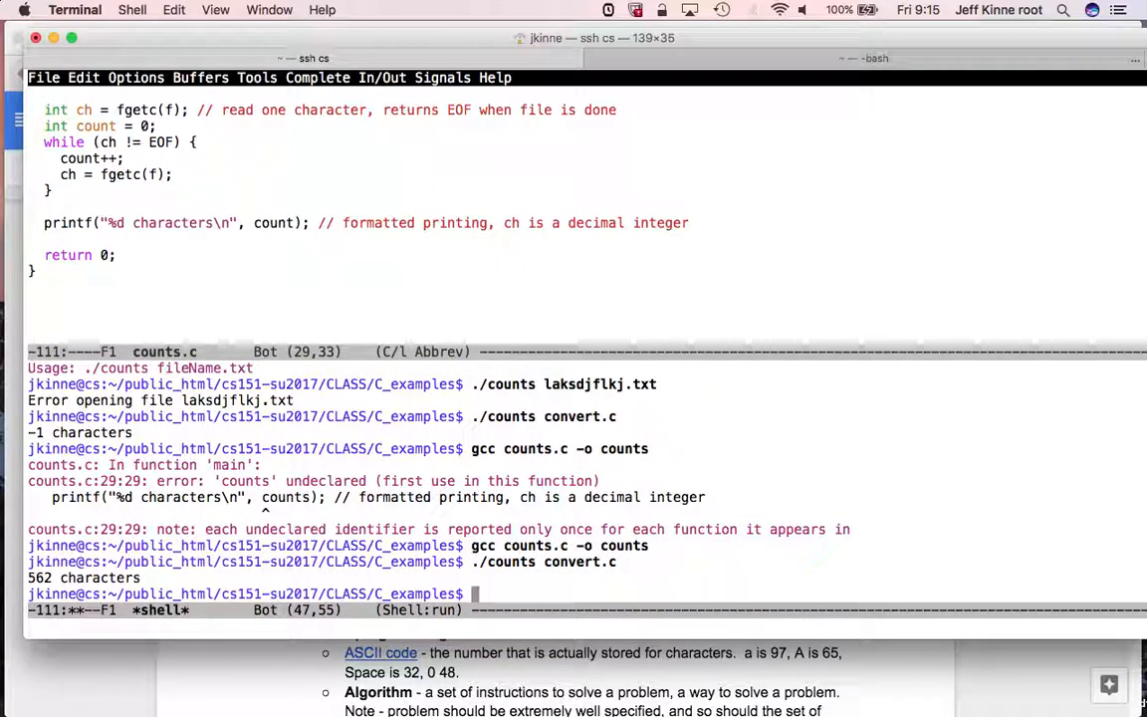
pyautogui.write('ls -l')
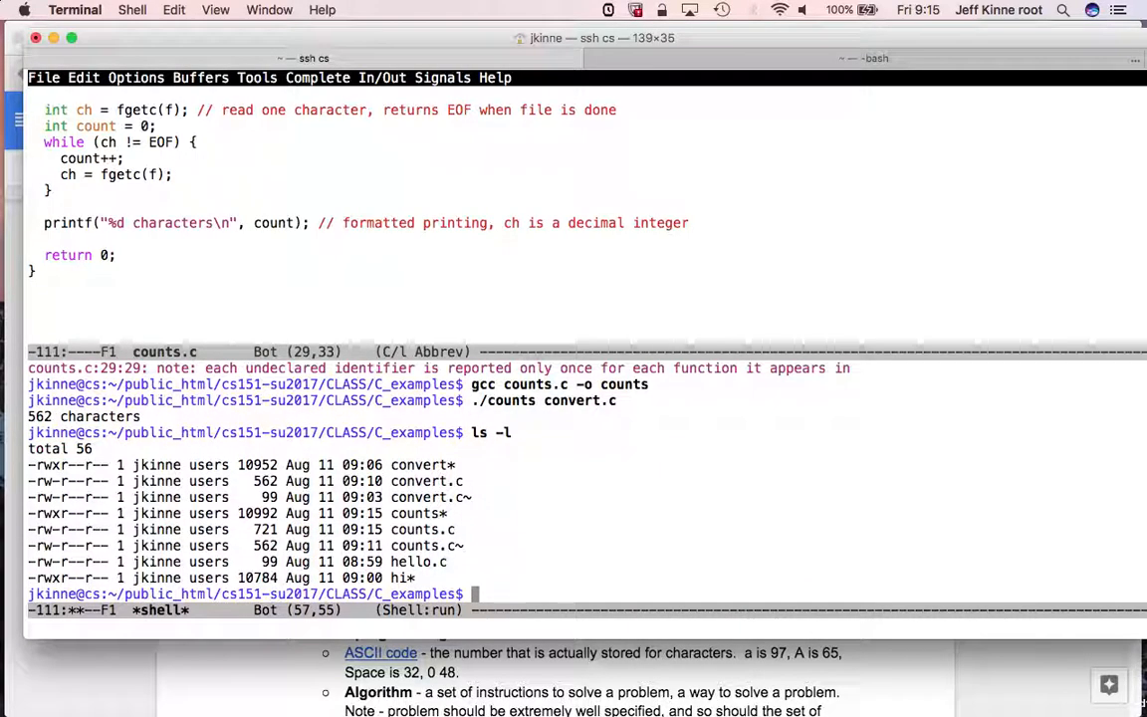
pyautogui.moveTo(548, 418)
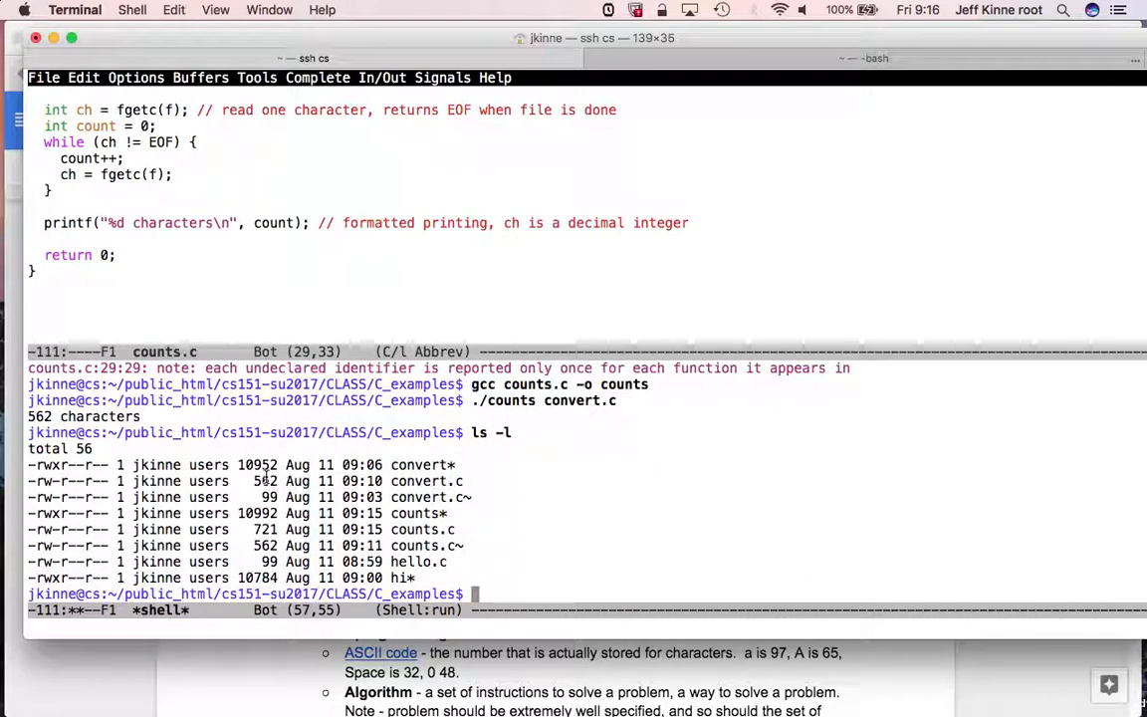
pyautogui.moveTo(453, 557)
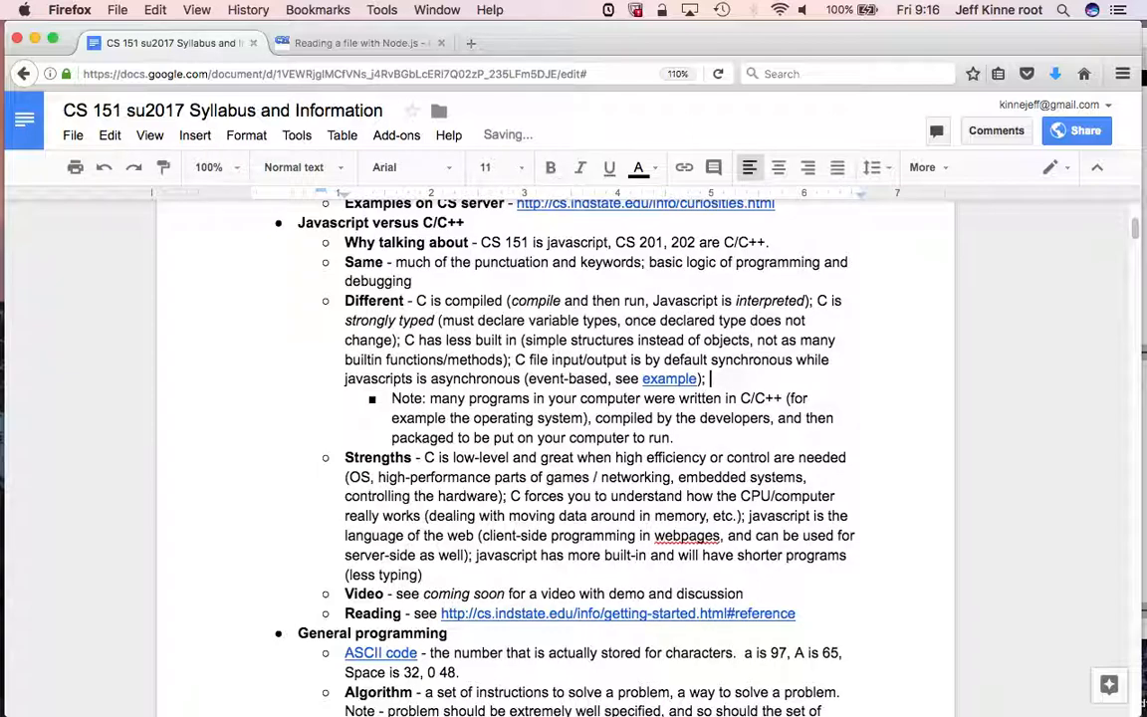
# - Extend the Different bullet with 'printing is different (use for format output, C does not autom…'
pyautogui.write('printing is d')
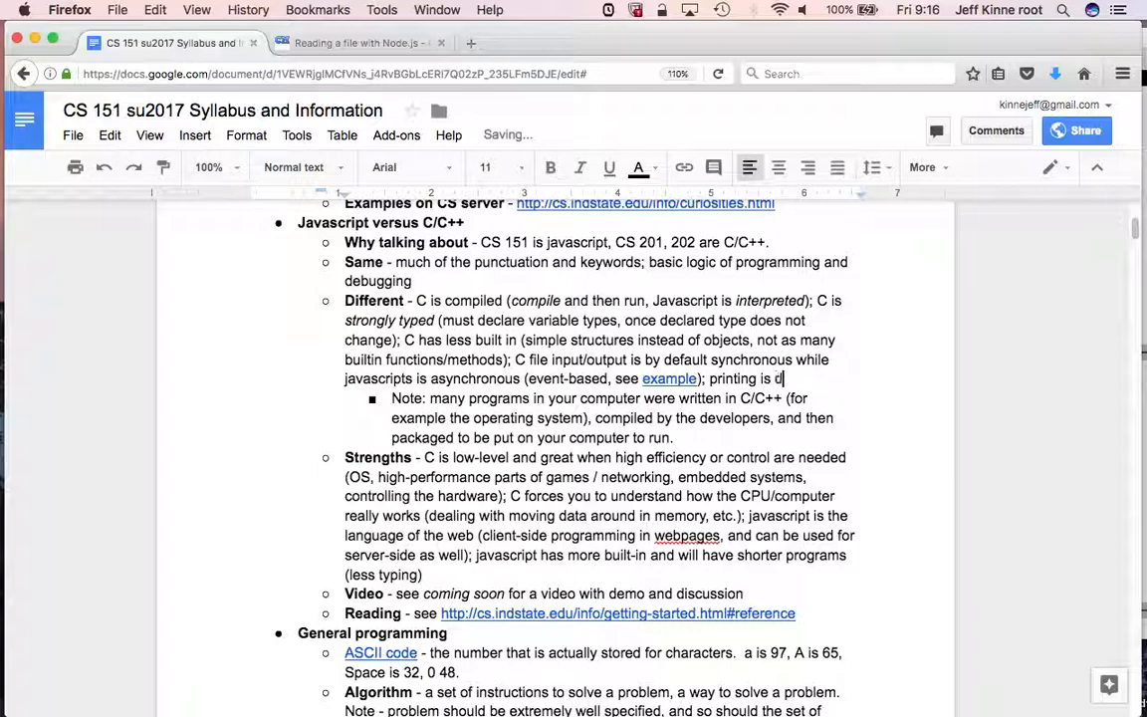
pyautogui.write('ifferent (')
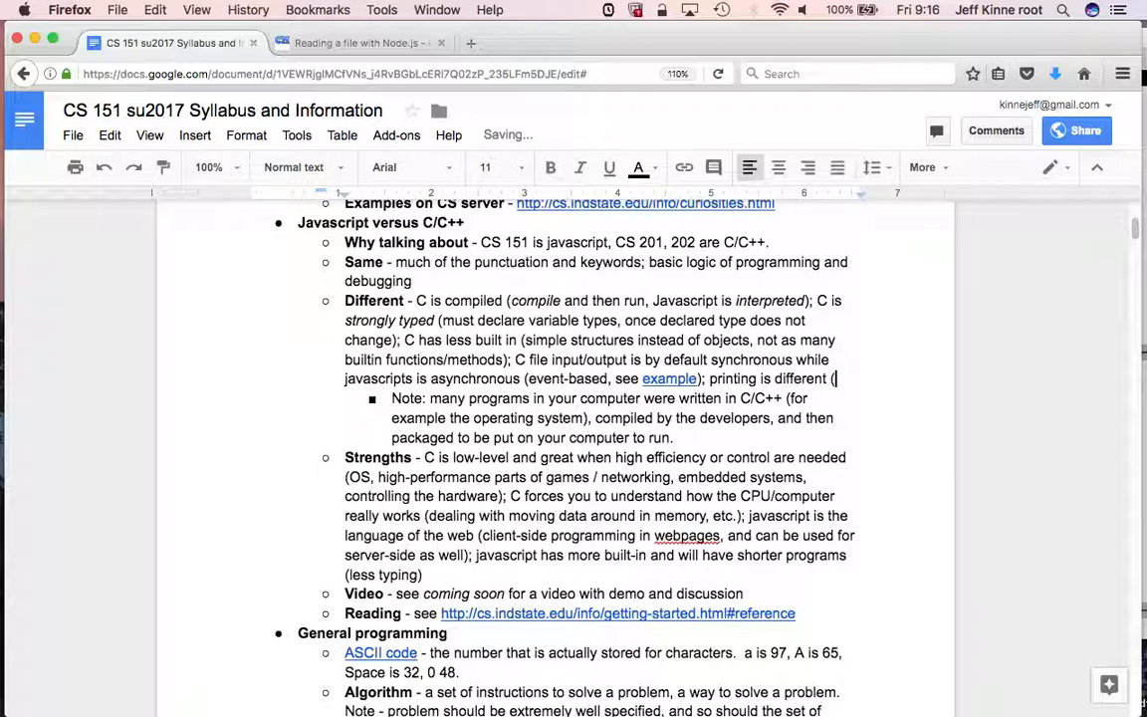
pyautogui.write('use fo')
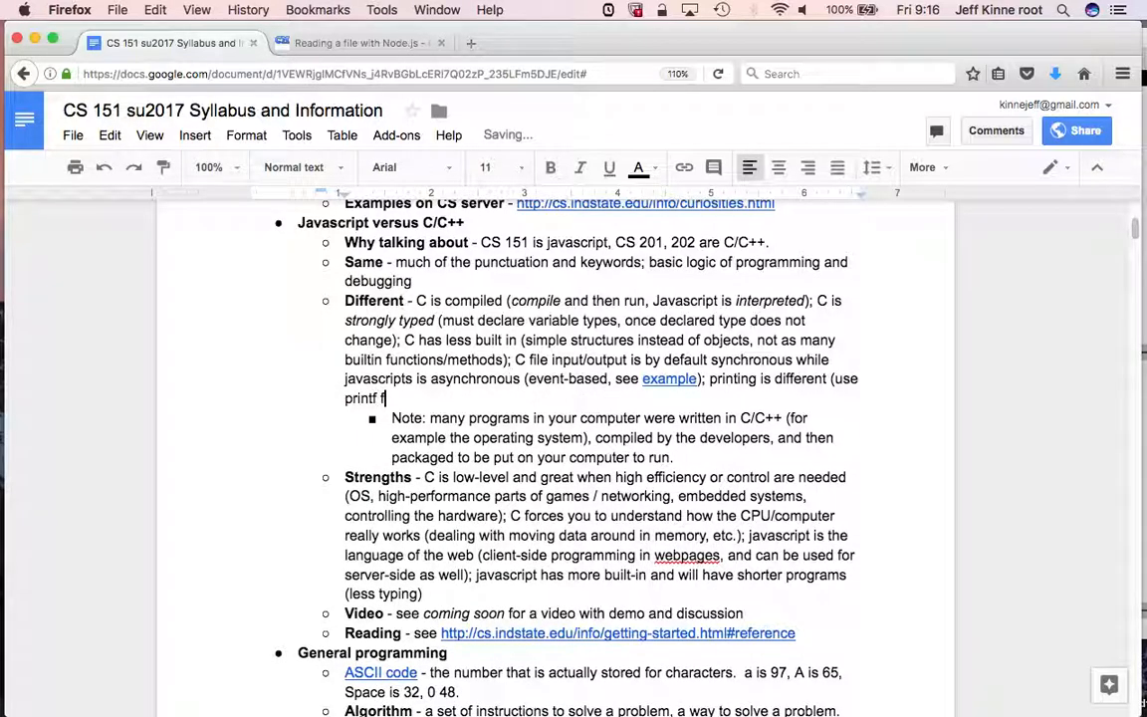
pyautogui.write('or formatting')
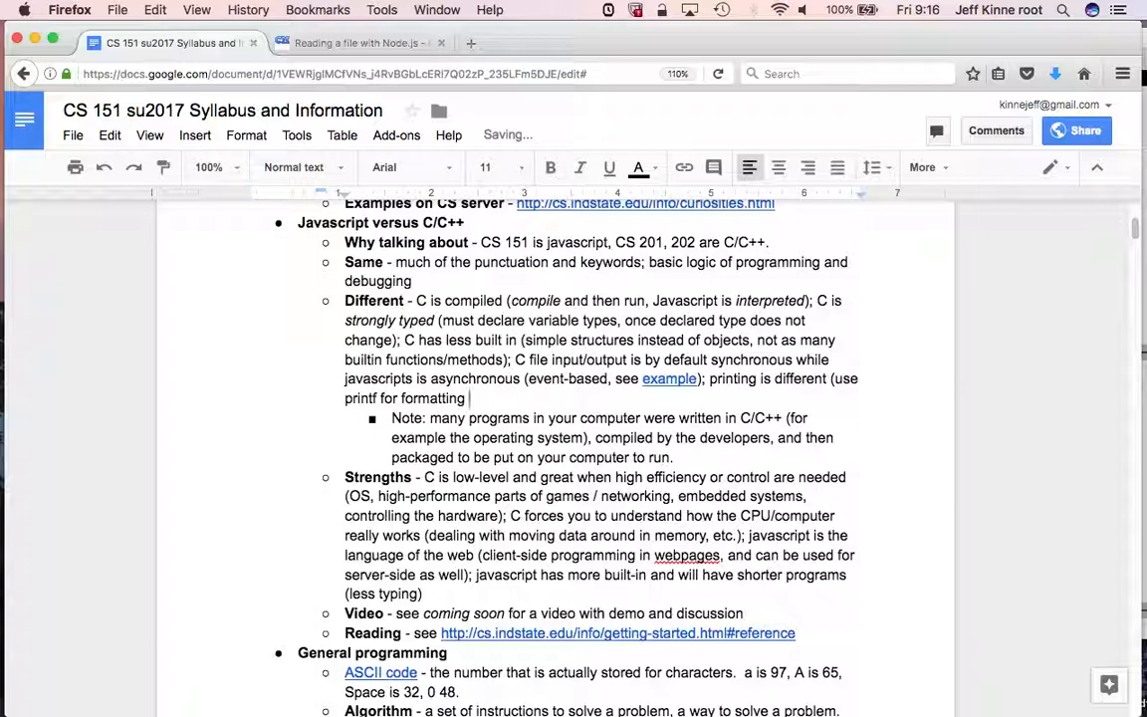
pyautogui.write('output, C do')
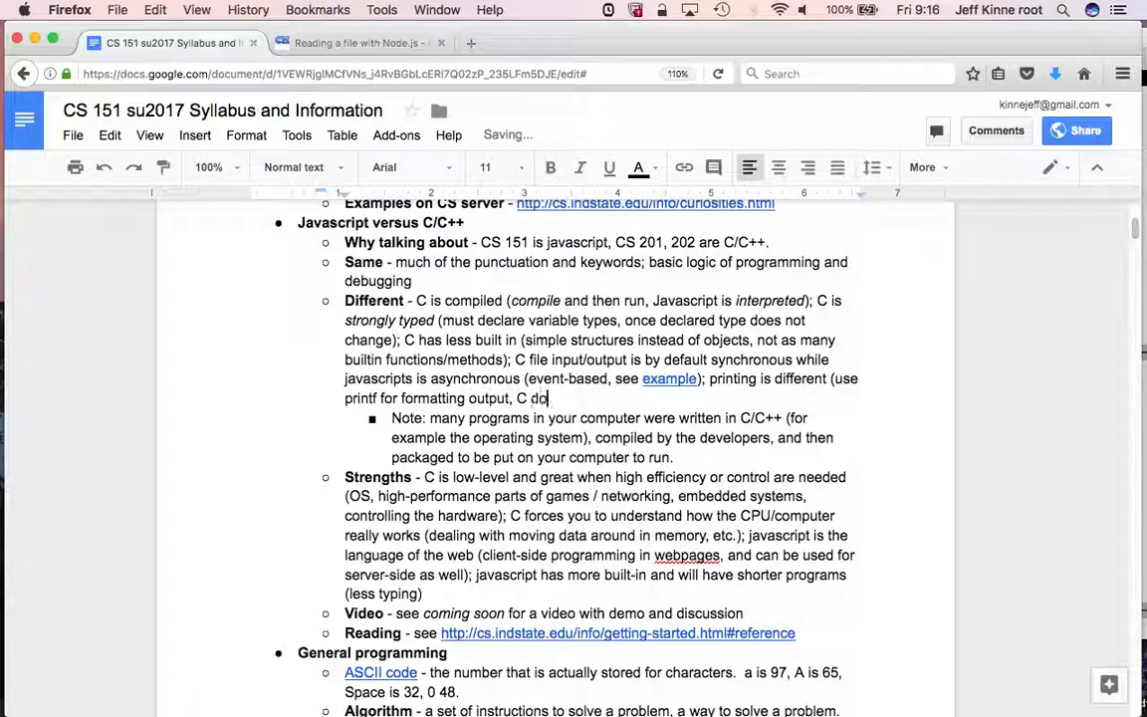
pyautogui.write('es')
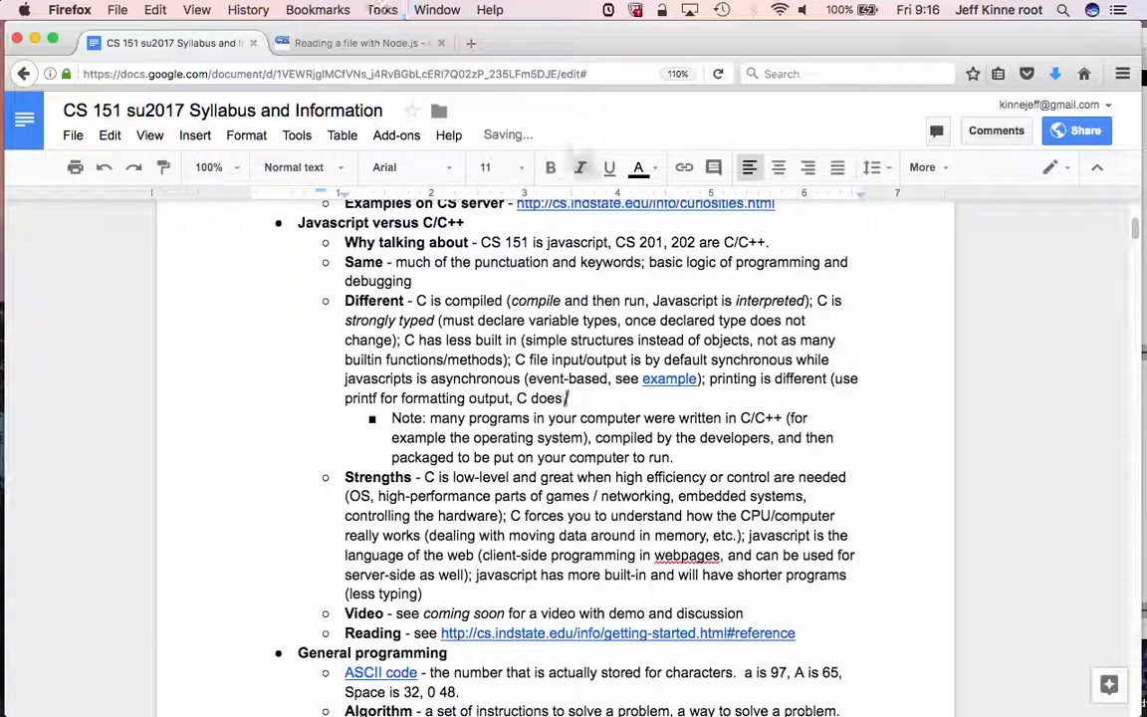
pyautogui.write('not autom')
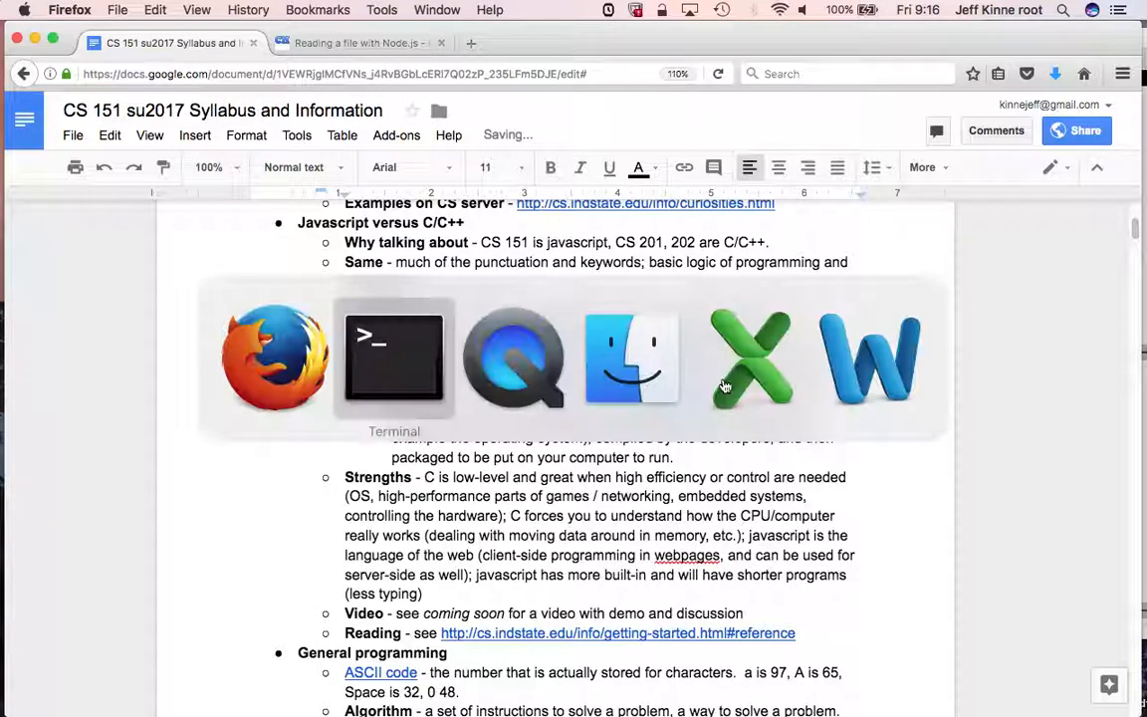
# - Add the comment '// in javascript, console.log(count + " char…' below printf in counts.c
pyautogui.click(395, 358)
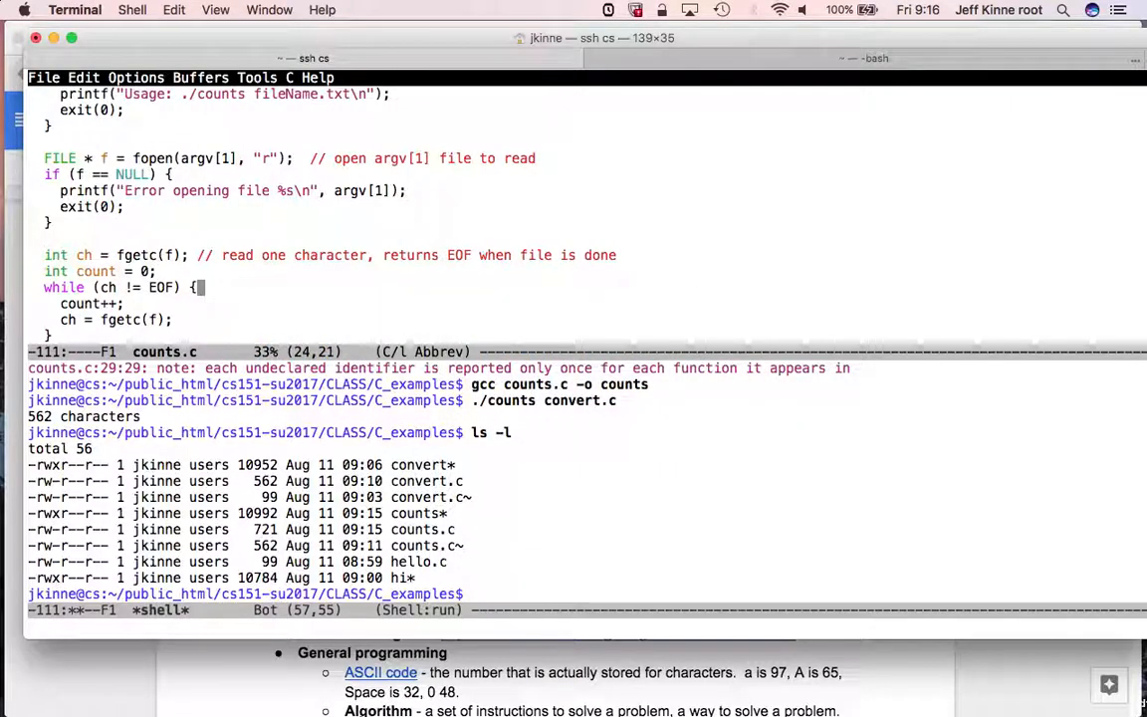
pyautogui.scroll(-3)
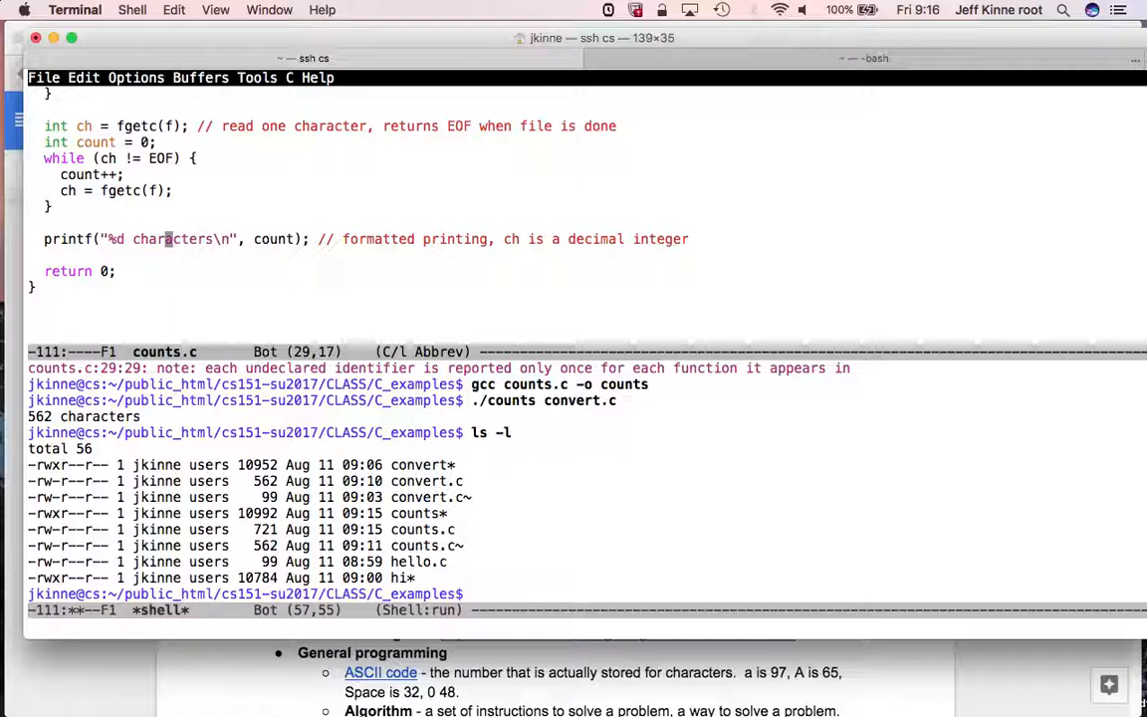
pyautogui.write('// in ja')
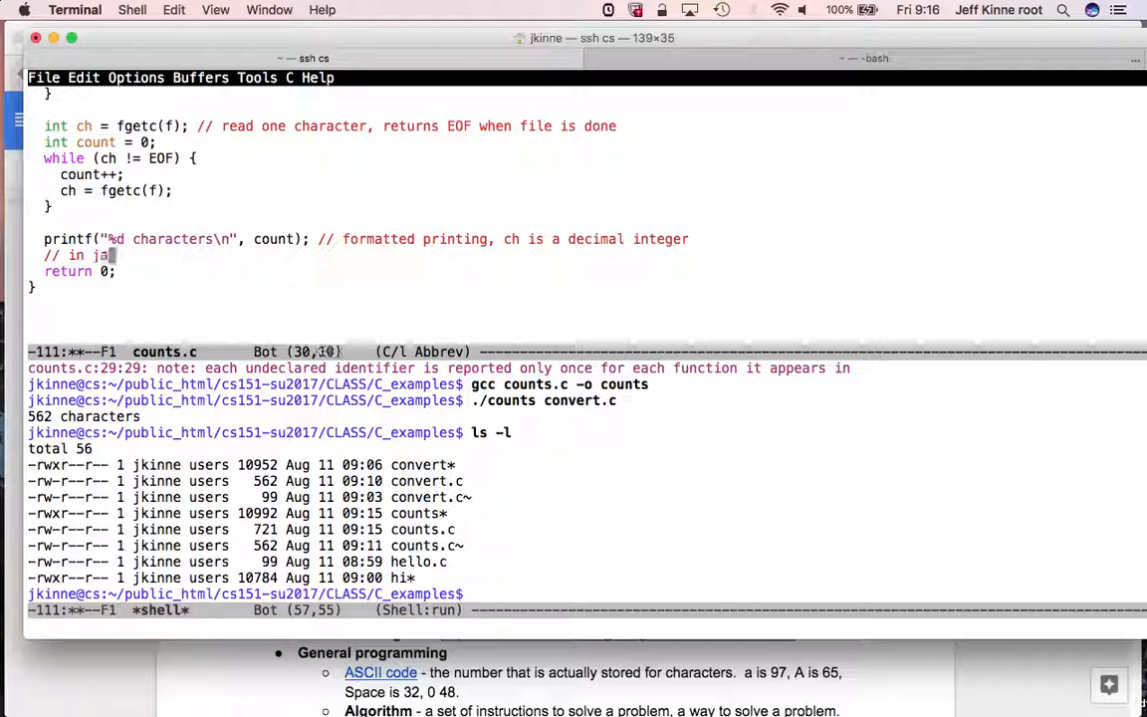
pyautogui.write('vascript,')
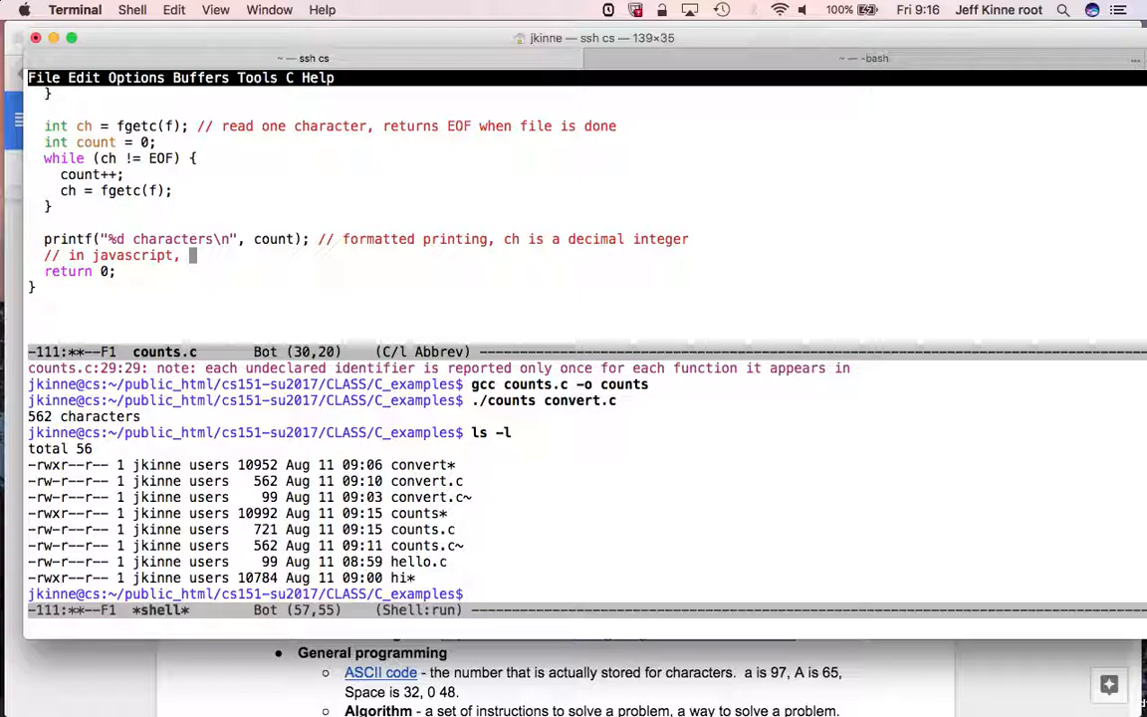
pyautogui.write('console.')
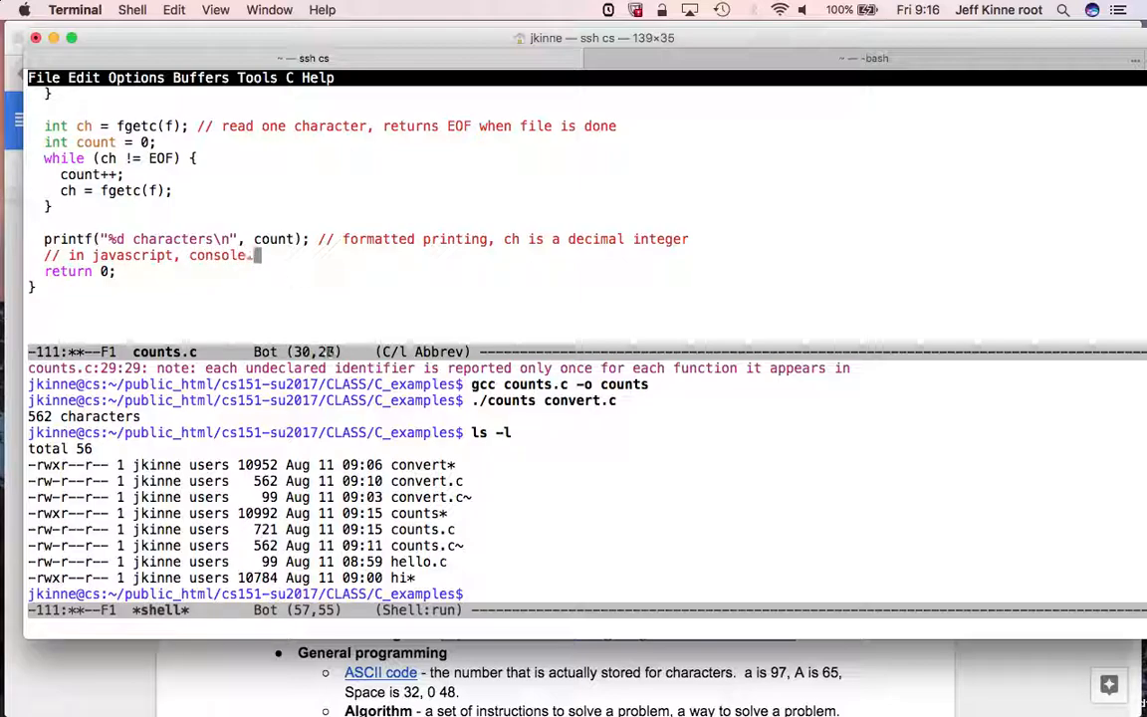
pyautogui.write('log(coutn')
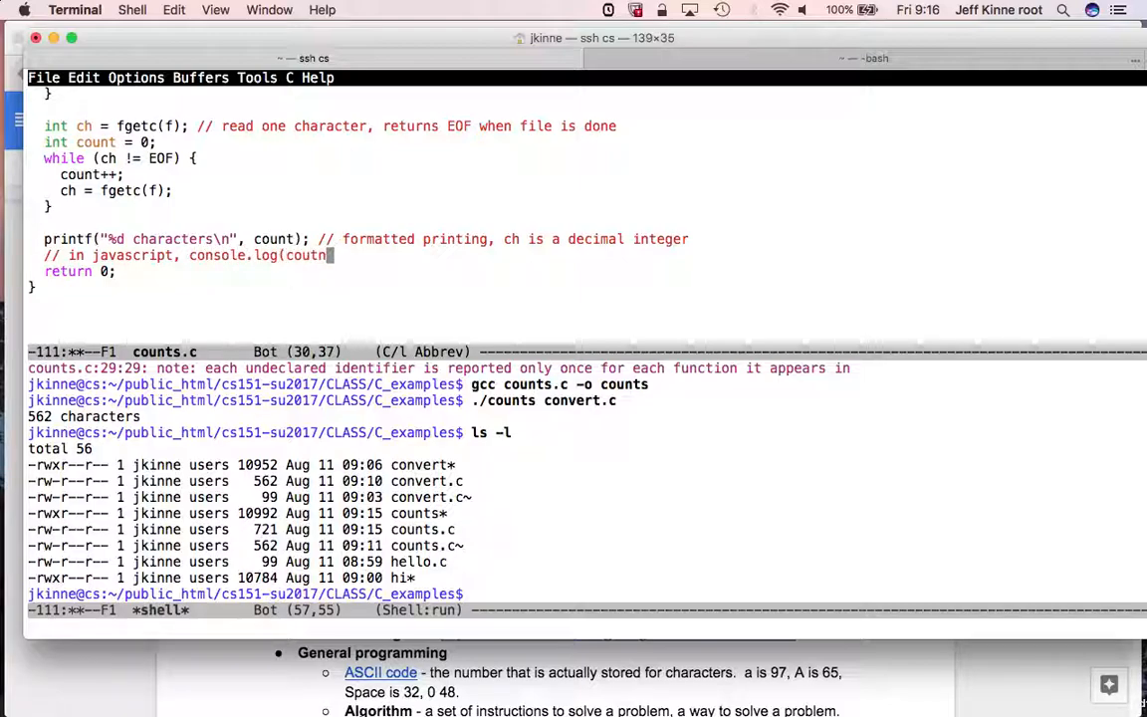
pyautogui.write('+ " char')
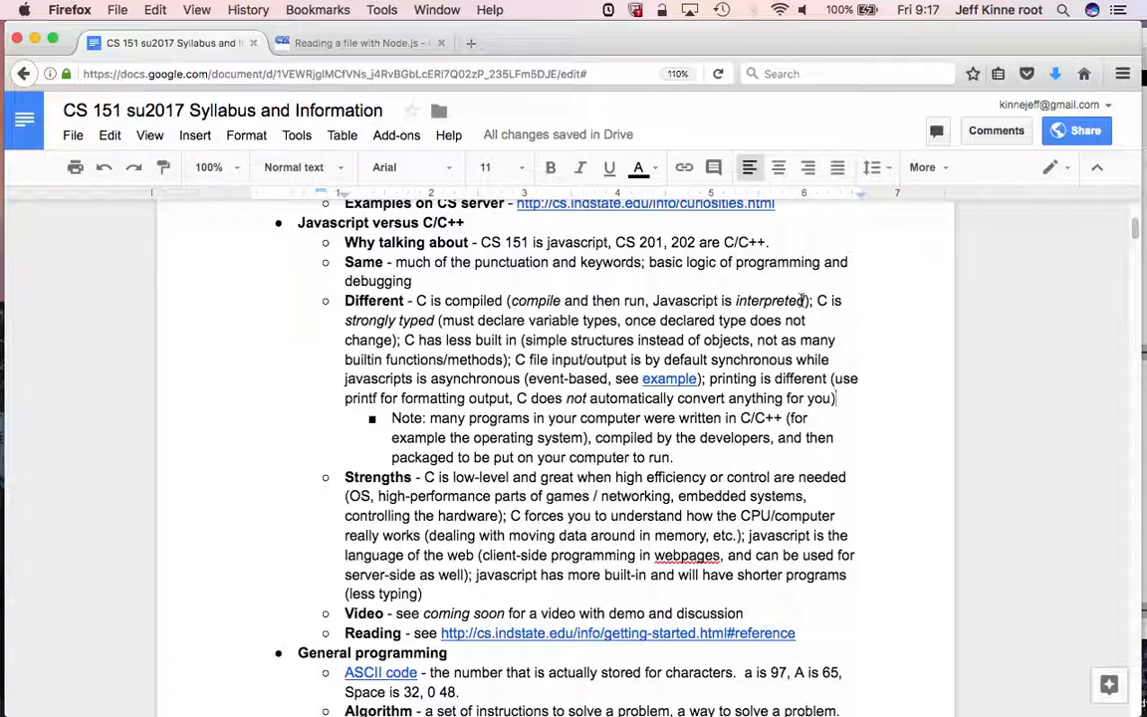
# - Insert '[note - for C, you any time you make' right after 'interpreted' in the Different bullet
pyautogui.click(579, 166)
pyautogui.write(' (')
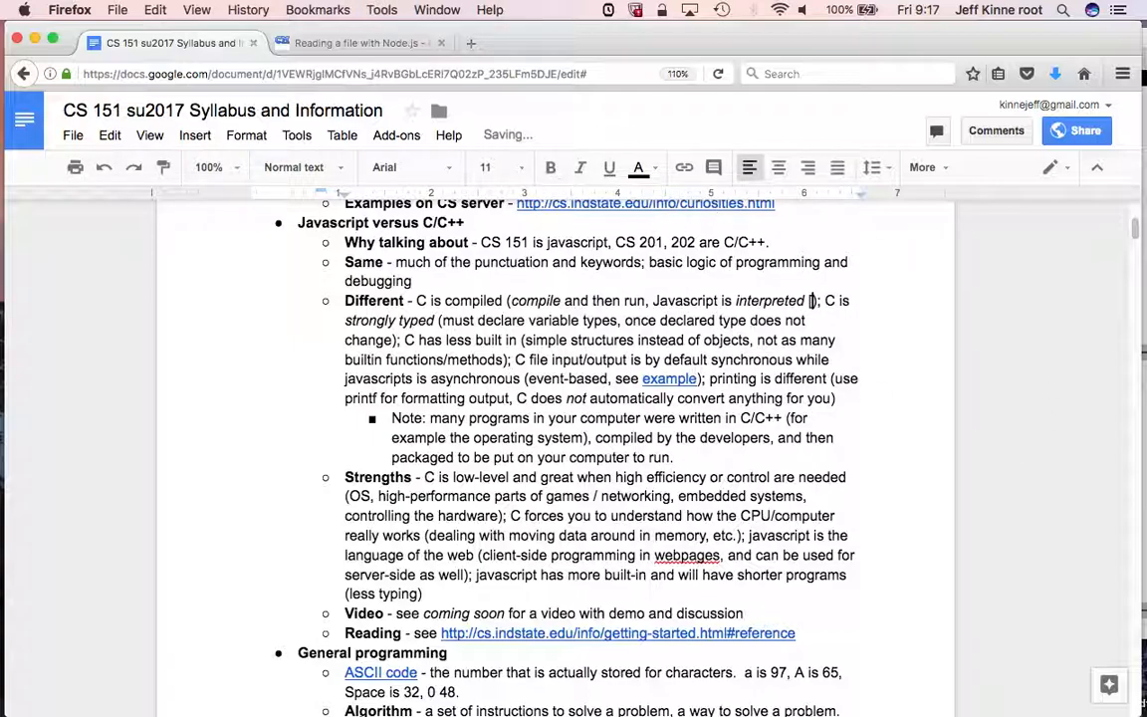
pyautogui.write('[note - for C, you')
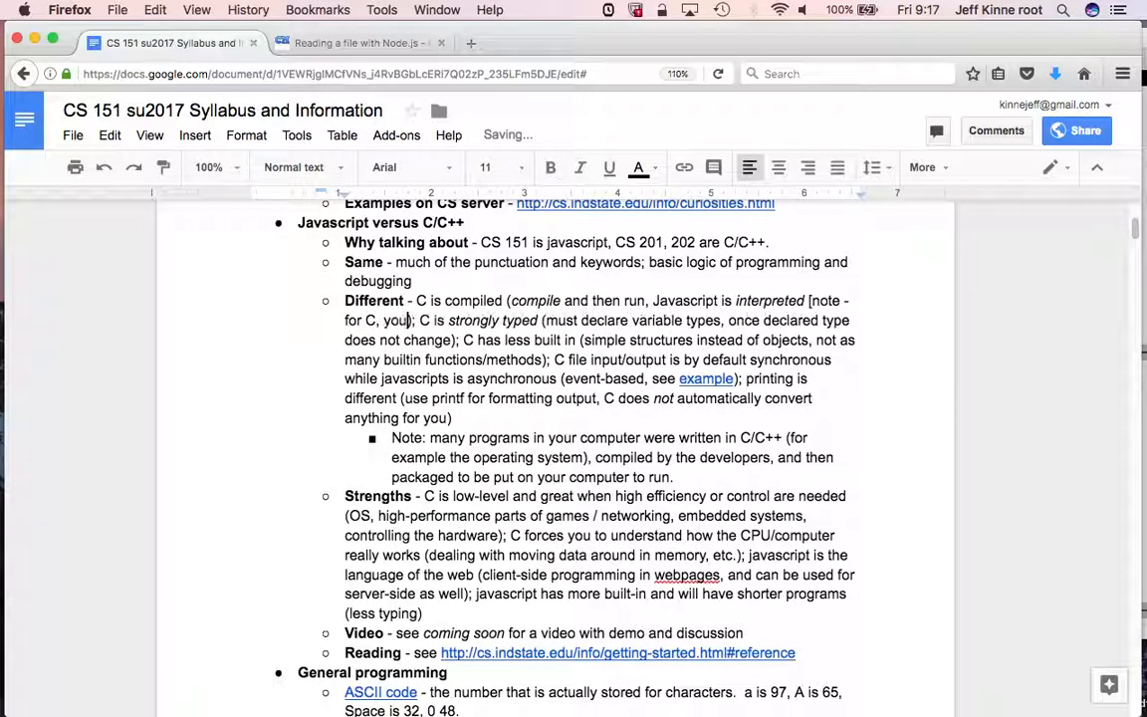
pyautogui.write('any')
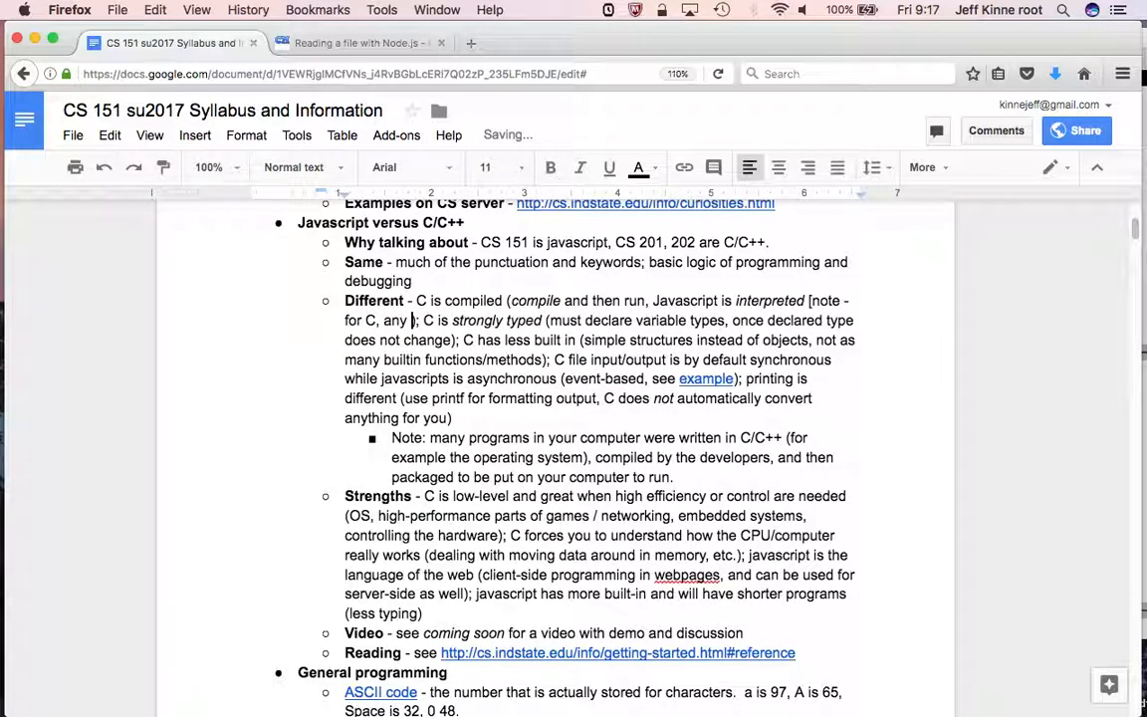
pyautogui.write('time you make')
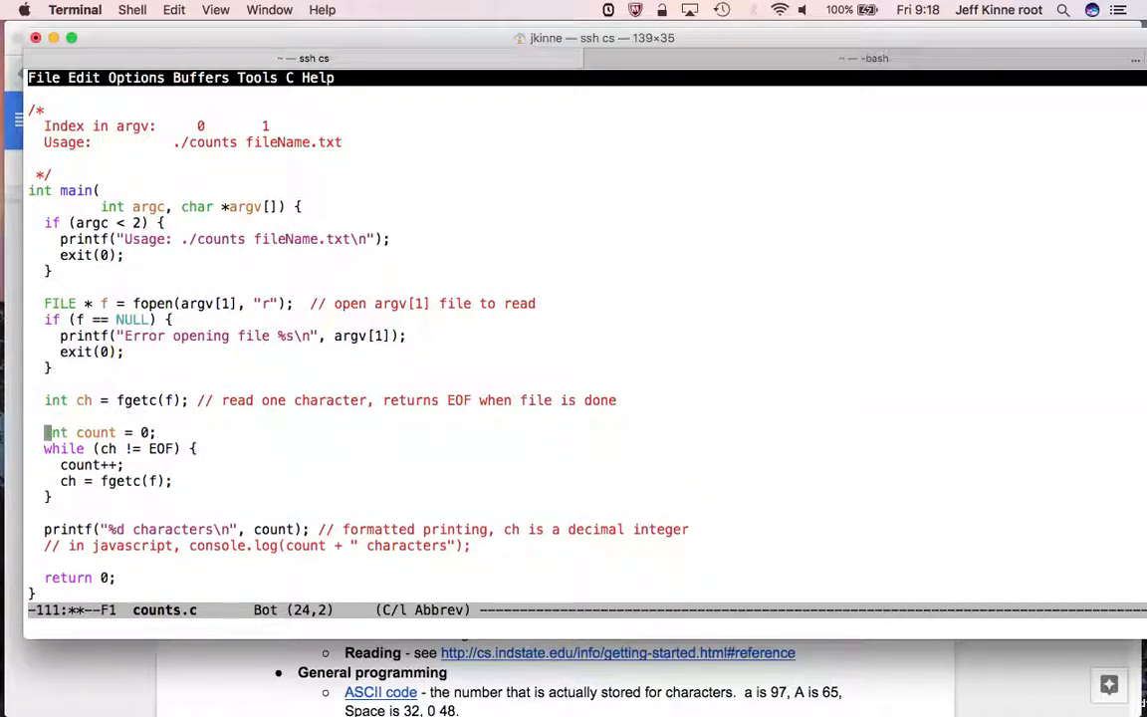
# - Type the comment '// note: fgetc is "synchronous" - doesn't return … file' under fgetc
pyautogui.write('// note:')
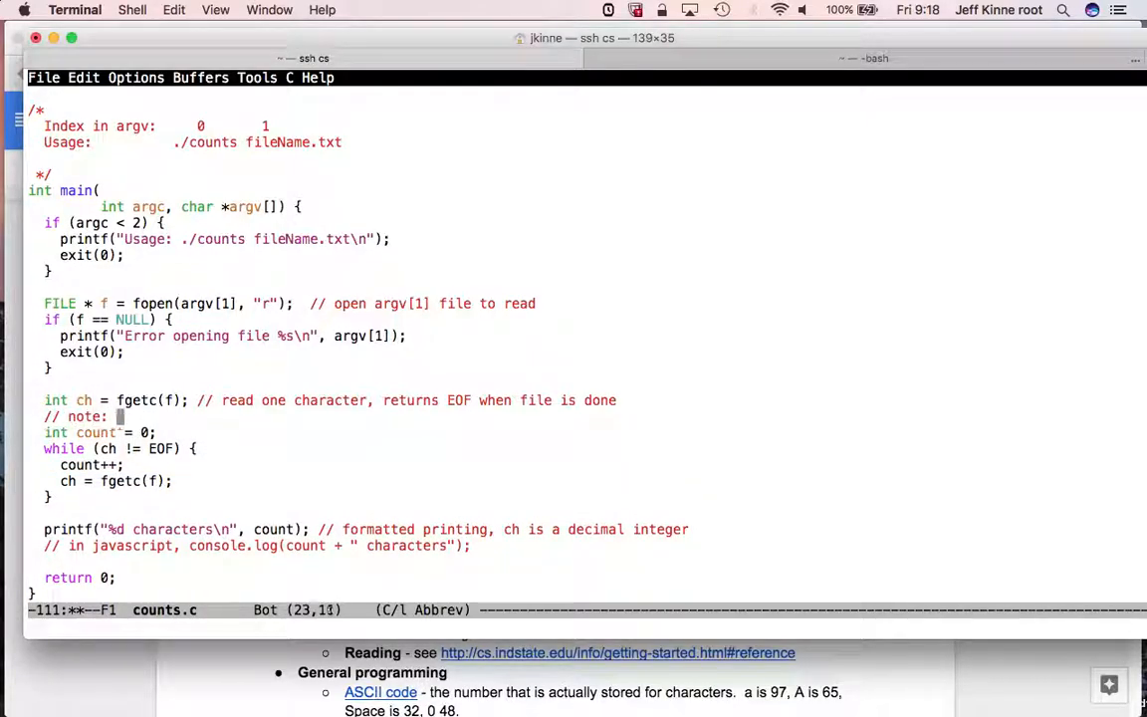
pyautogui.write('fgetc is "')
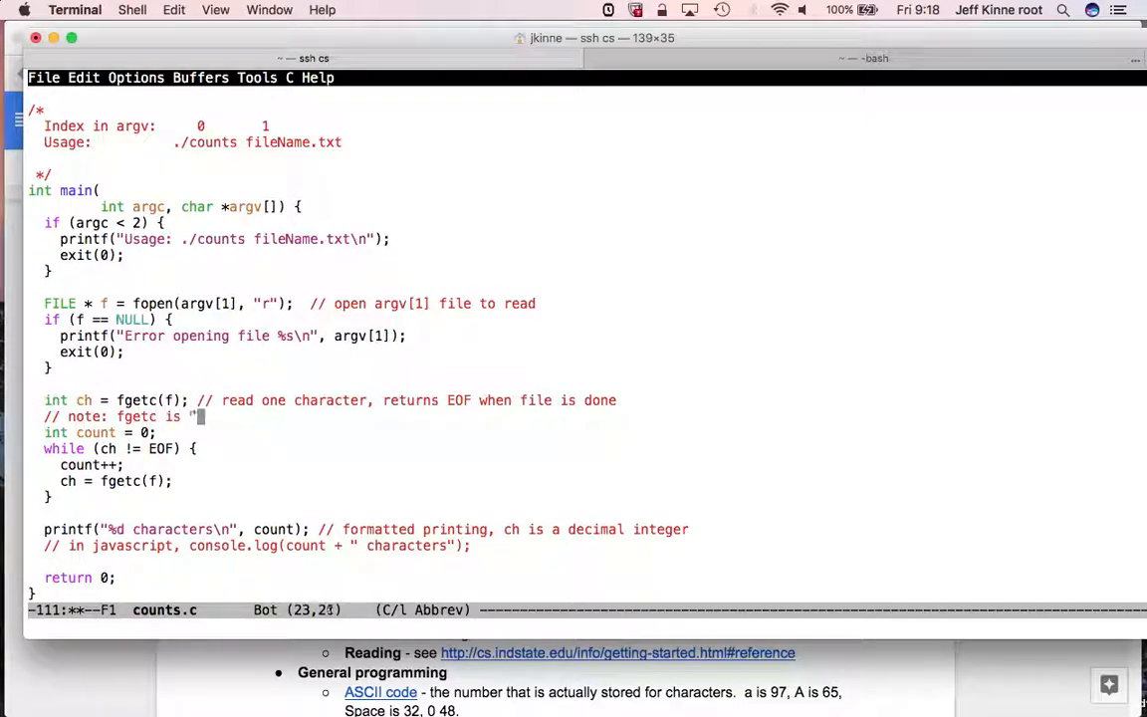
pyautogui.write('synchronous')
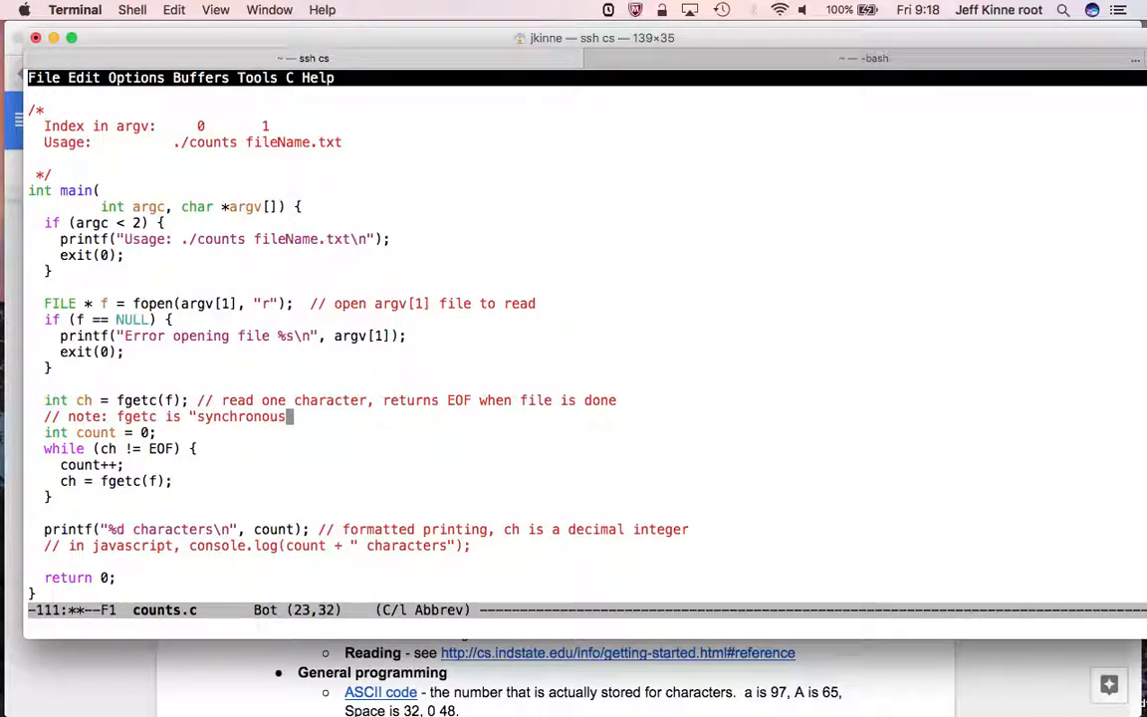
pyautogui.write("- doesn't return until done reading the character from the")
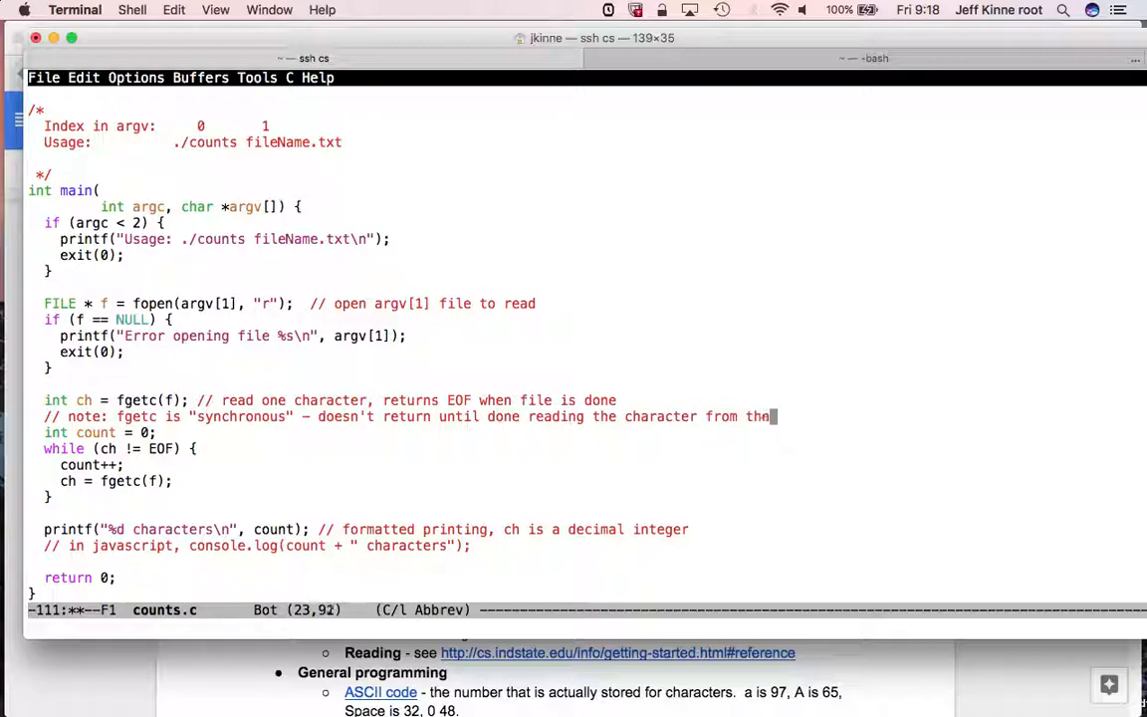
pyautogui.write('file')
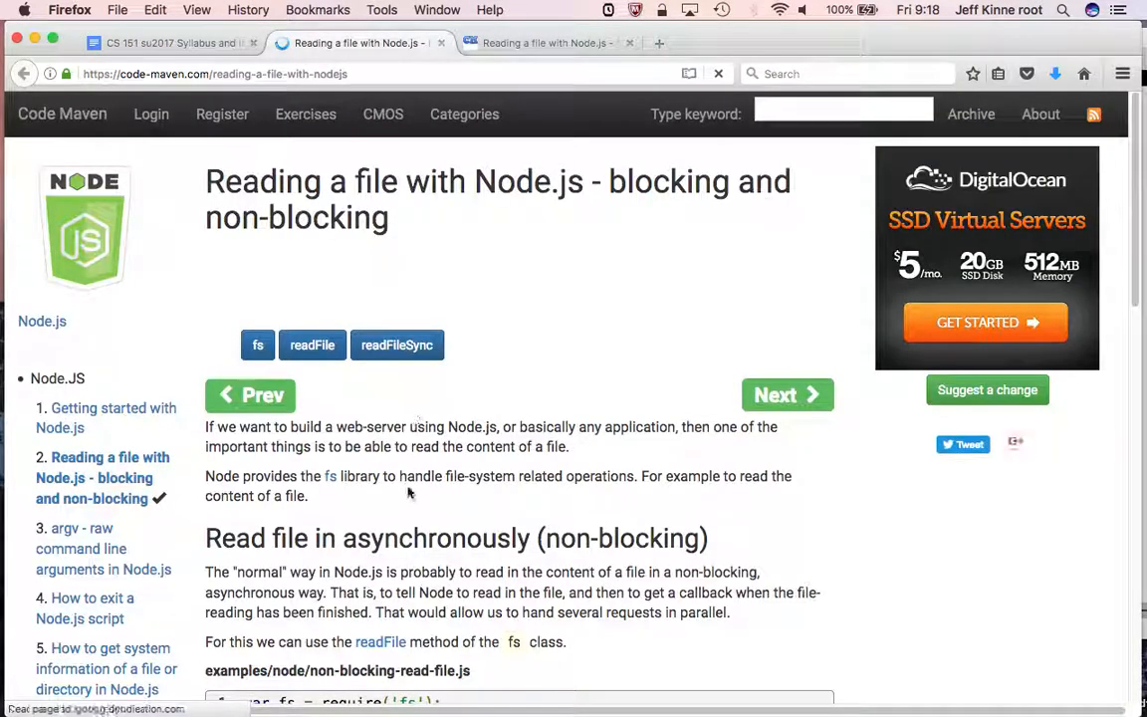
# - Scroll to the non-blocking readFile example and highlight its callback function
pyautogui.scroll(-3)
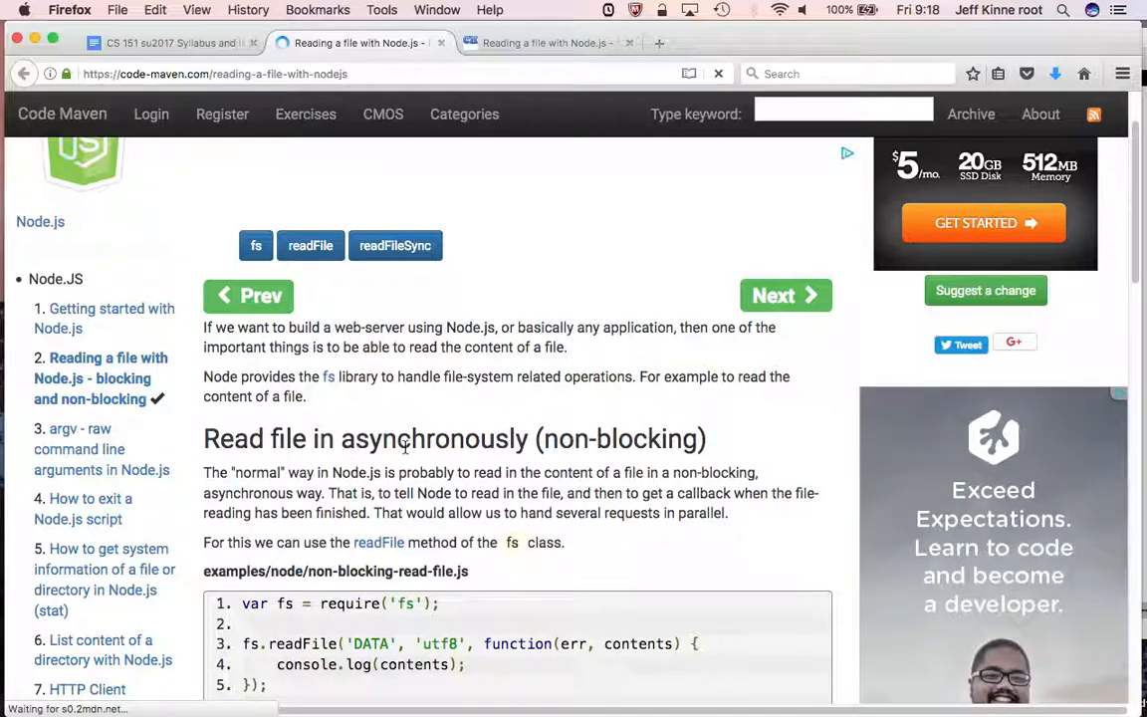
pyautogui.scroll(-3)
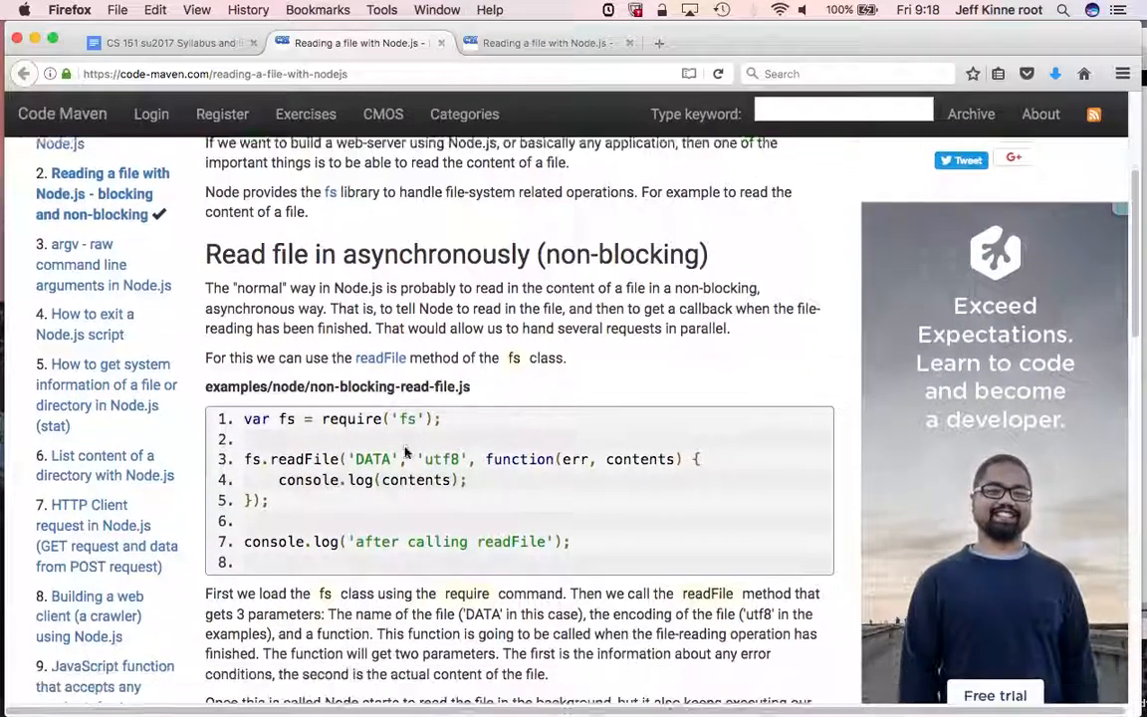
pyautogui.scroll(-3)
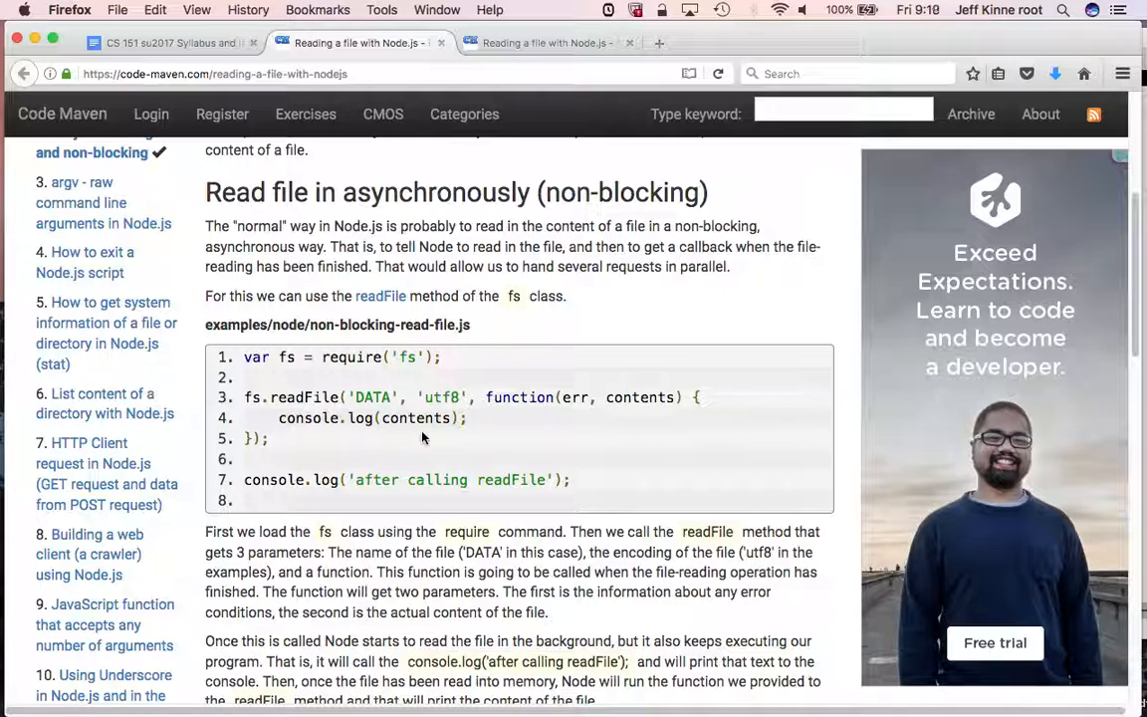
pyautogui.moveTo(316, 361)
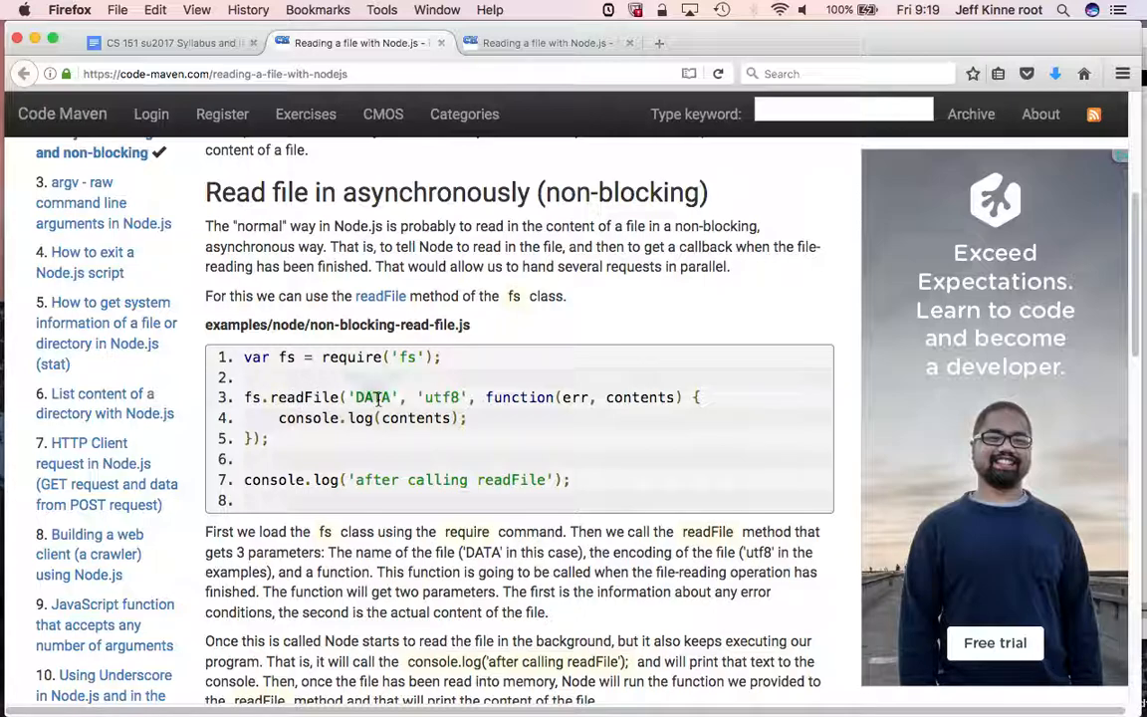
pyautogui.doubleClick(441, 397)
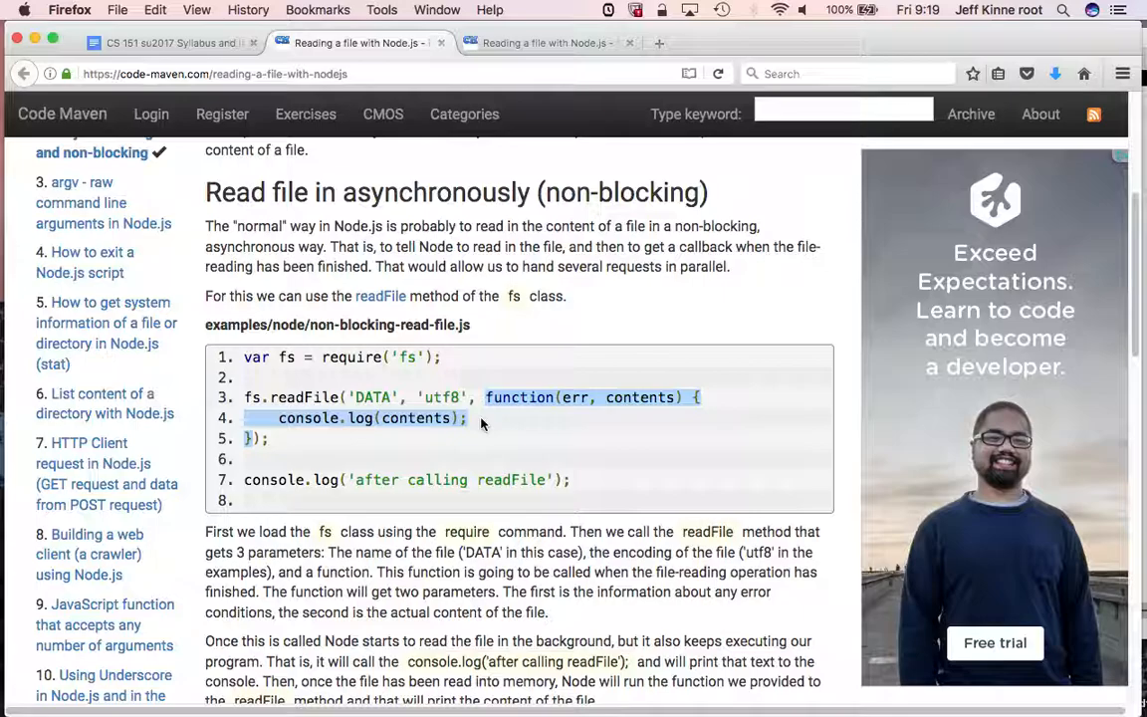
pyautogui.scroll(-3)
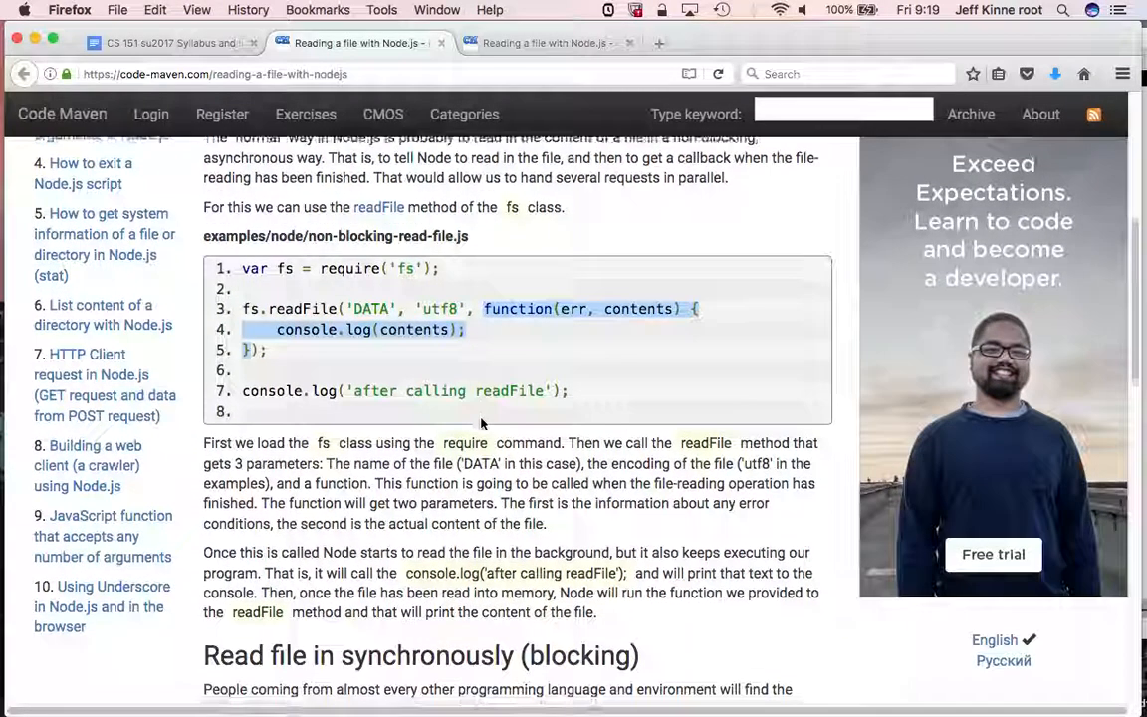
pyautogui.scroll(-3)
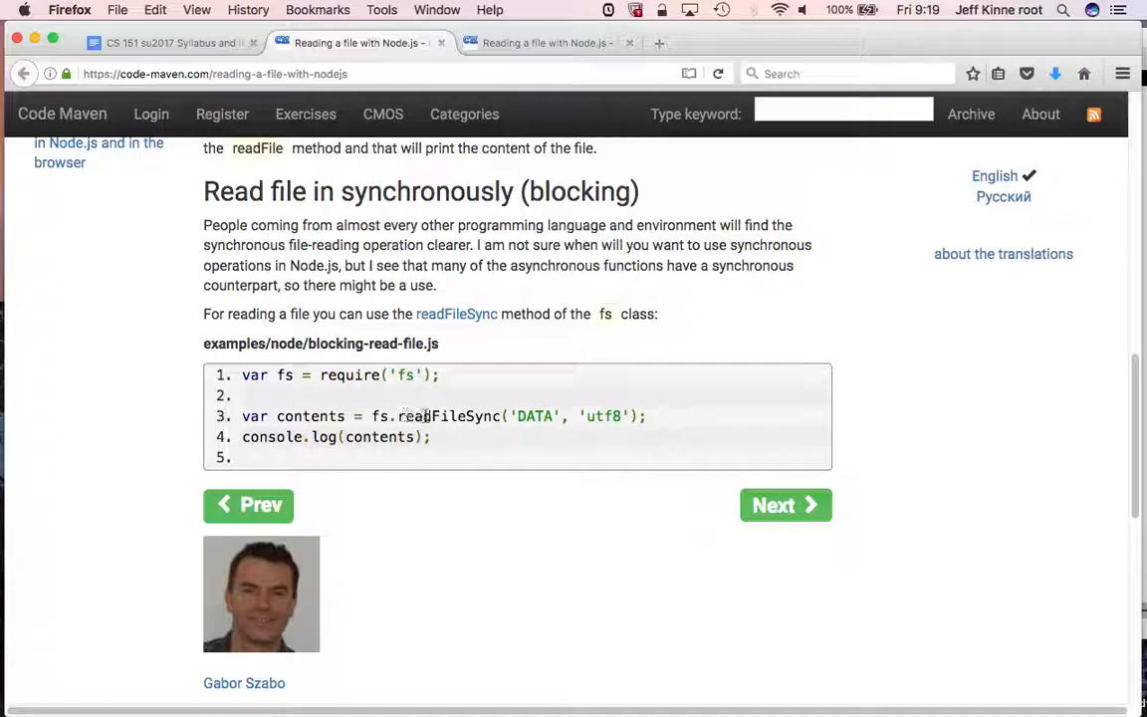
pyautogui.doubleClick(448, 417)
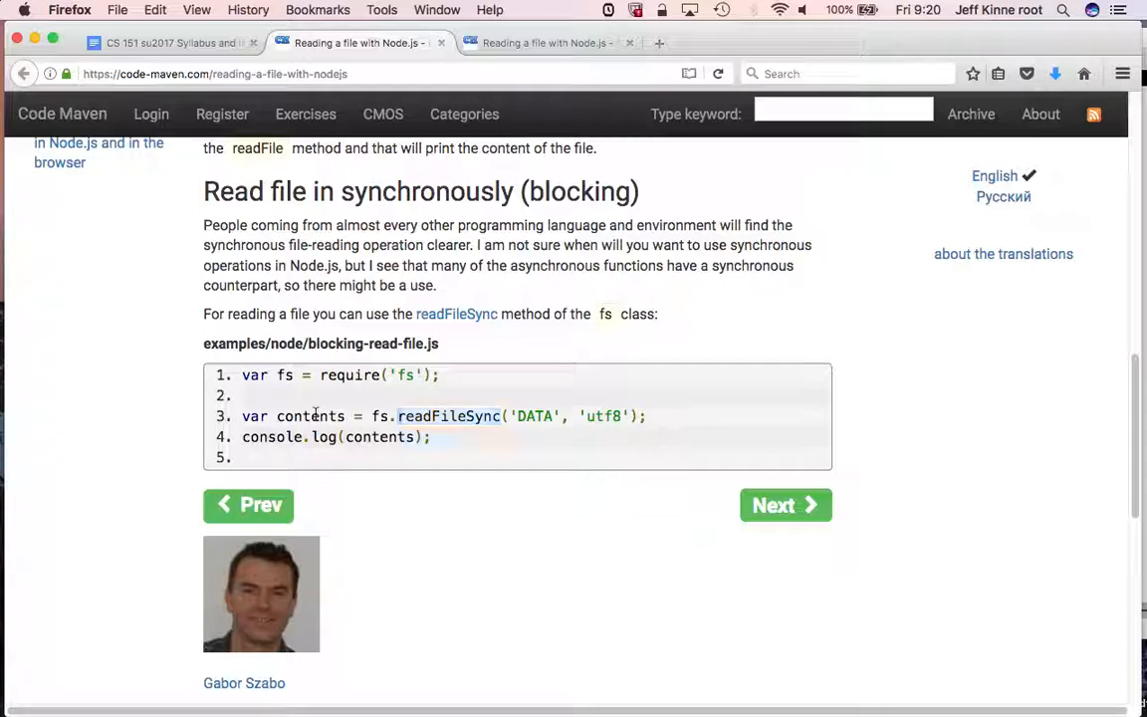
pyautogui.doubleClick(310, 416)
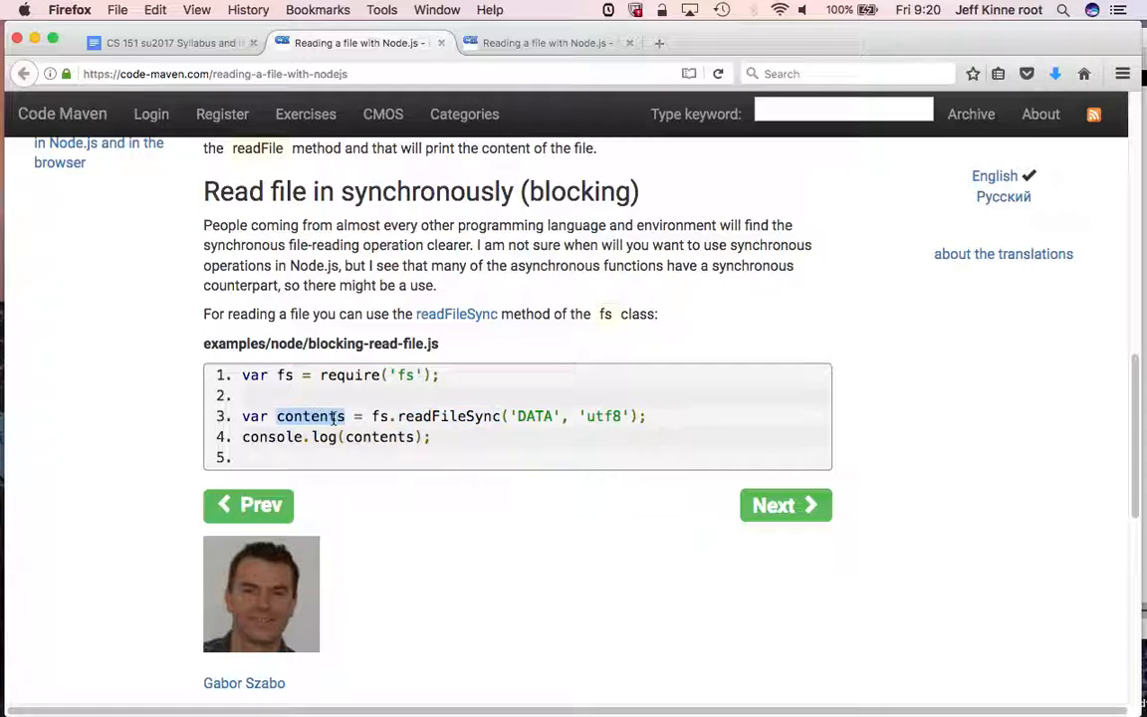
pyautogui.press('cmd+tab')
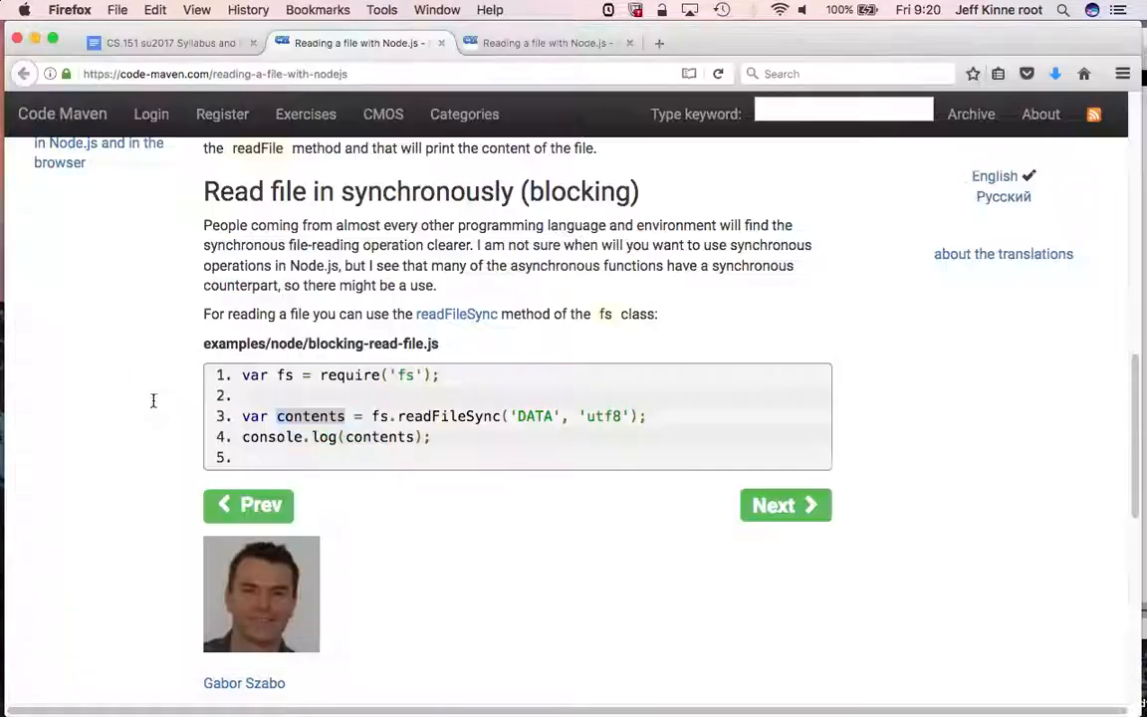
pyautogui.moveTo(457, 314)
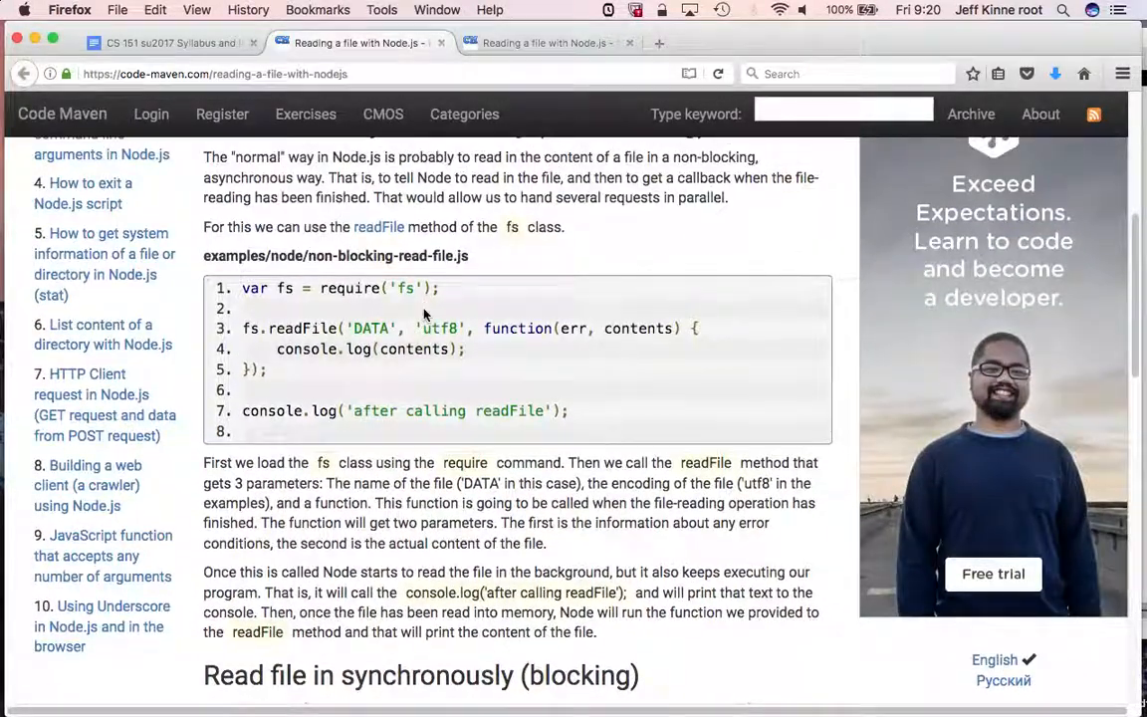
pyautogui.scroll(-3)
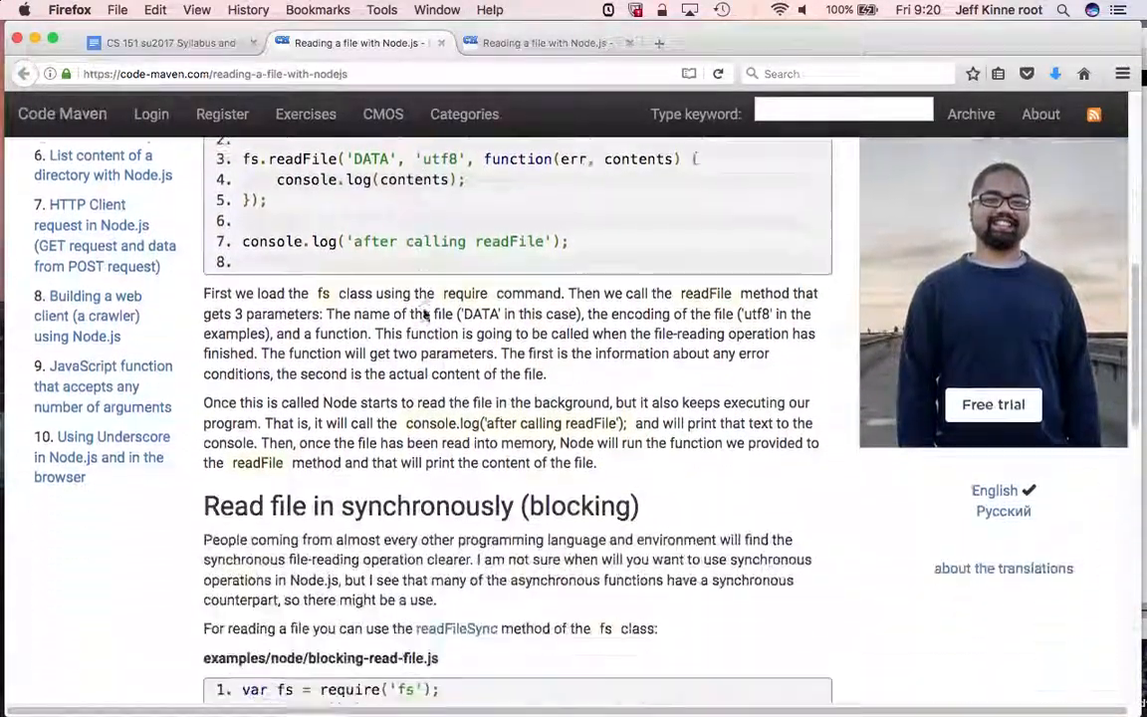
pyautogui.scroll(-3)
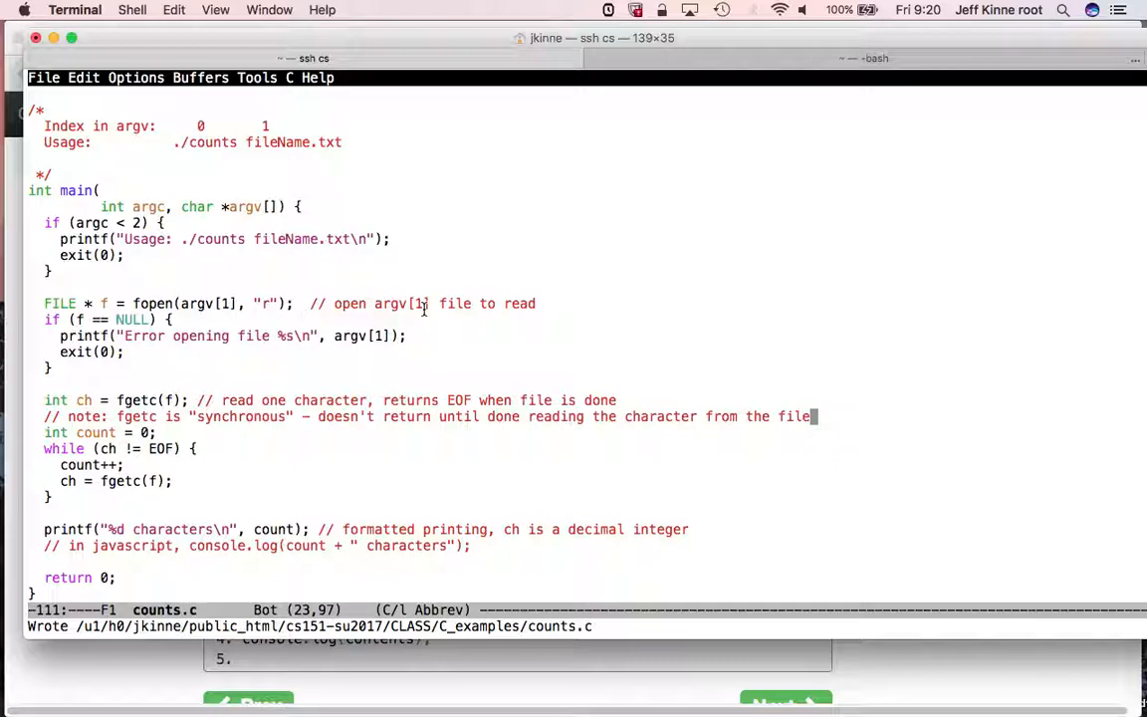
pyautogui.moveTo(217, 399)
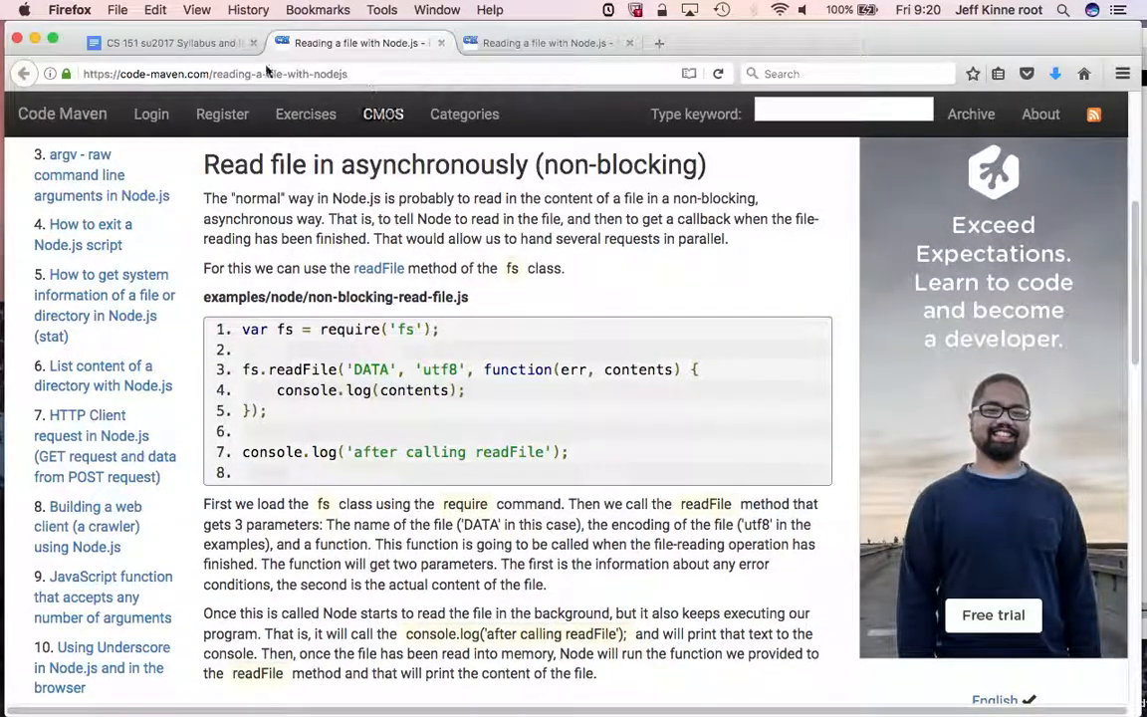
# - Return to the course syllabus tab and scroll down to the example link
pyautogui.click(170, 43)
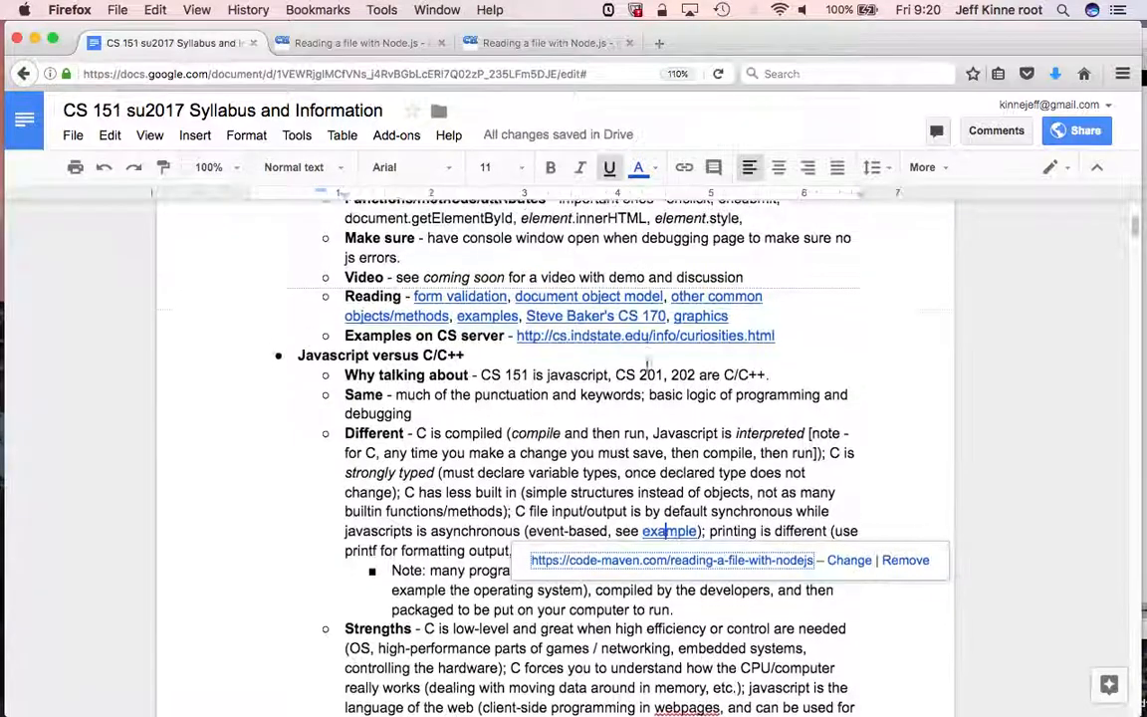
pyautogui.scroll(-3)
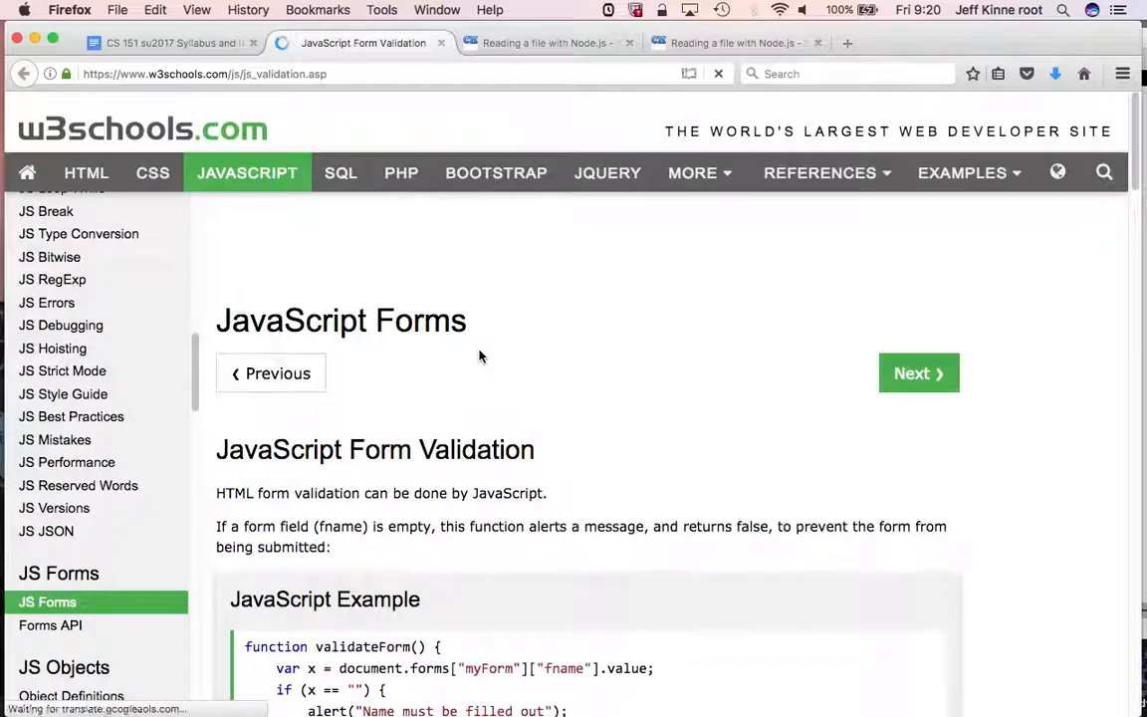
# - Open the form example in Try it Yourself, submit a name (fname=asdf), then rerun it
pyautogui.scroll(-3)
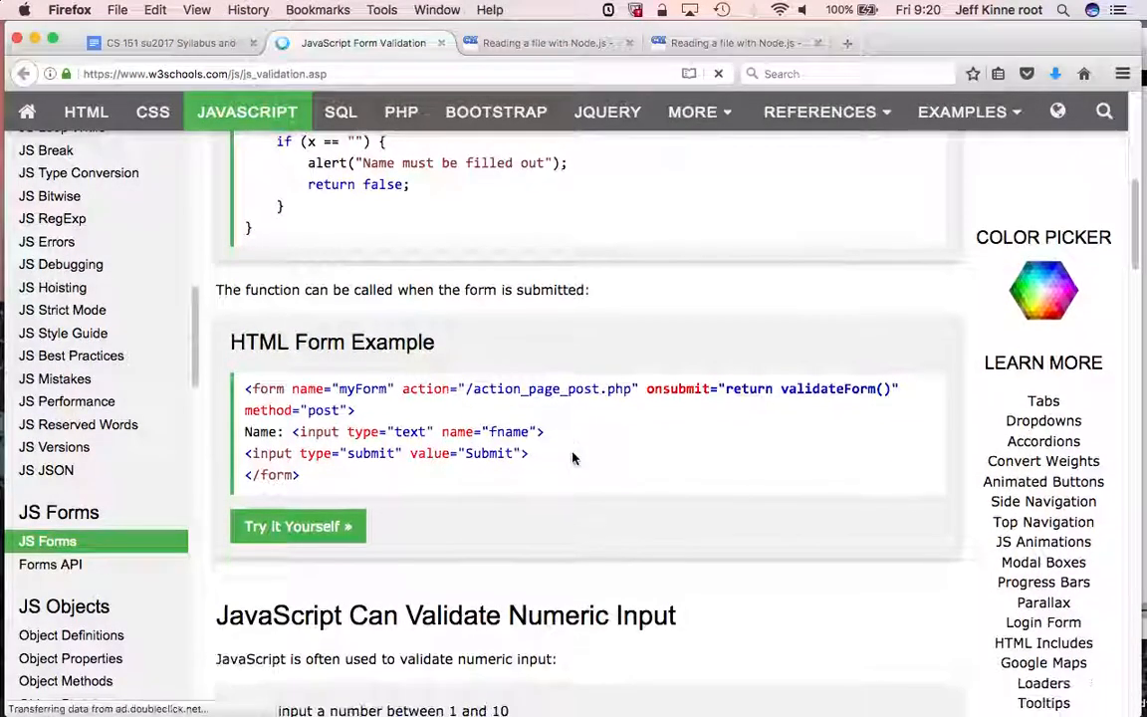
pyautogui.click(298, 526)
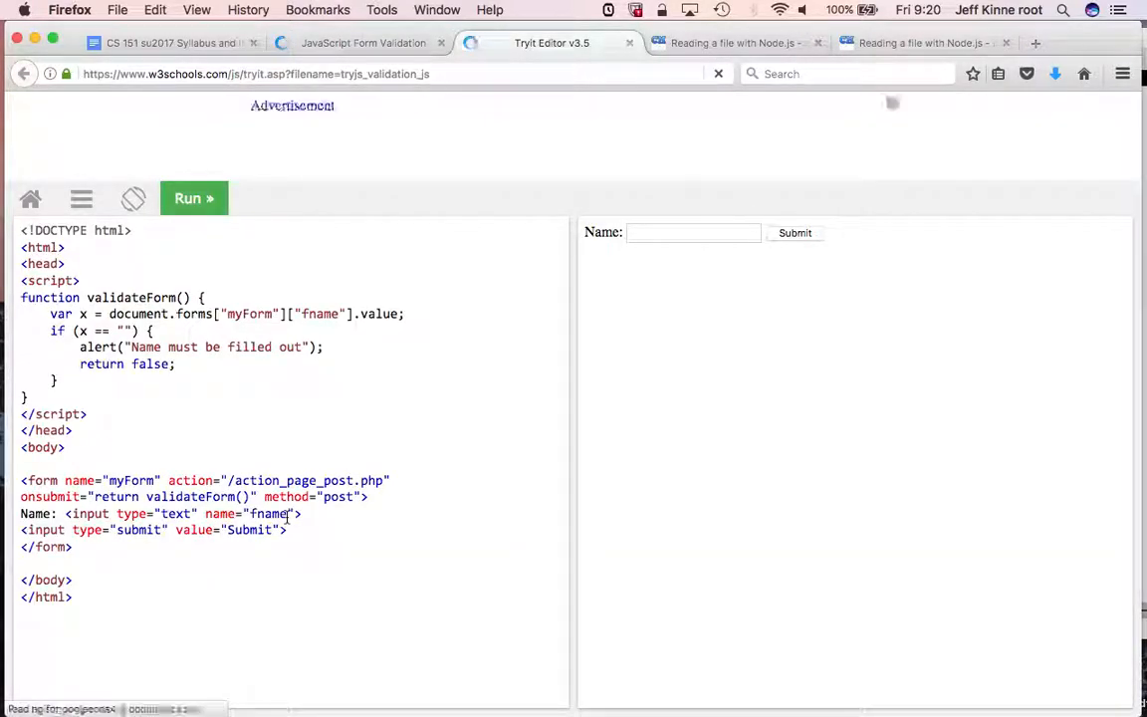
pyautogui.click(194, 199)
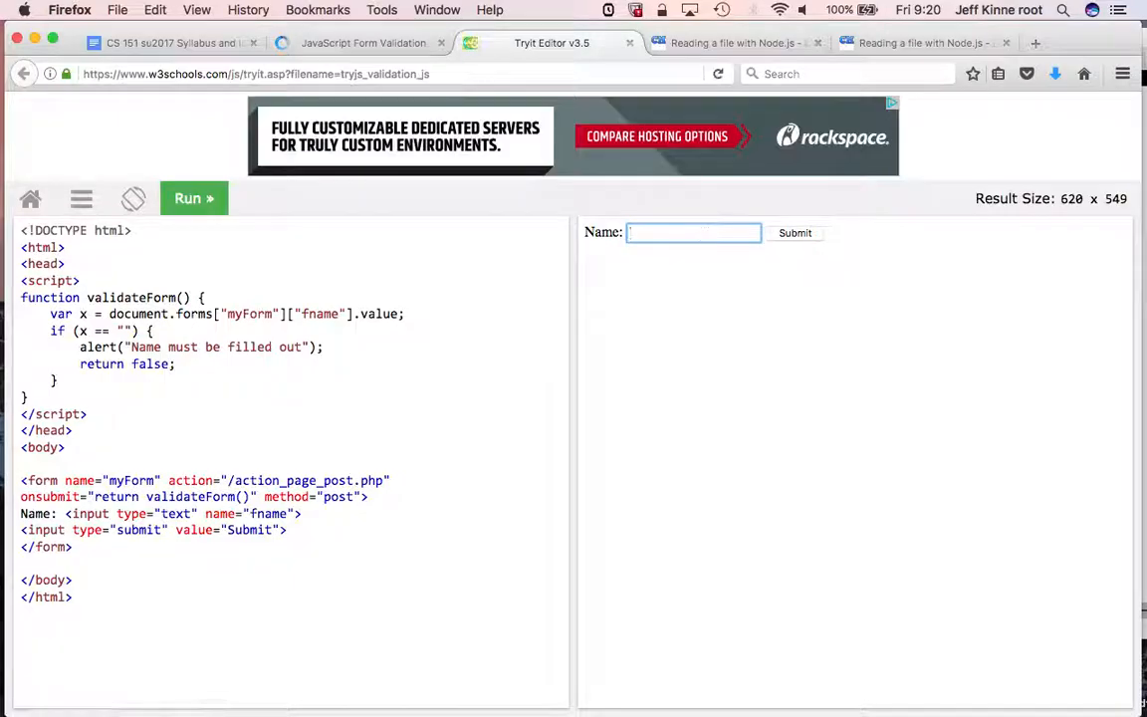
pyautogui.click(795, 232)
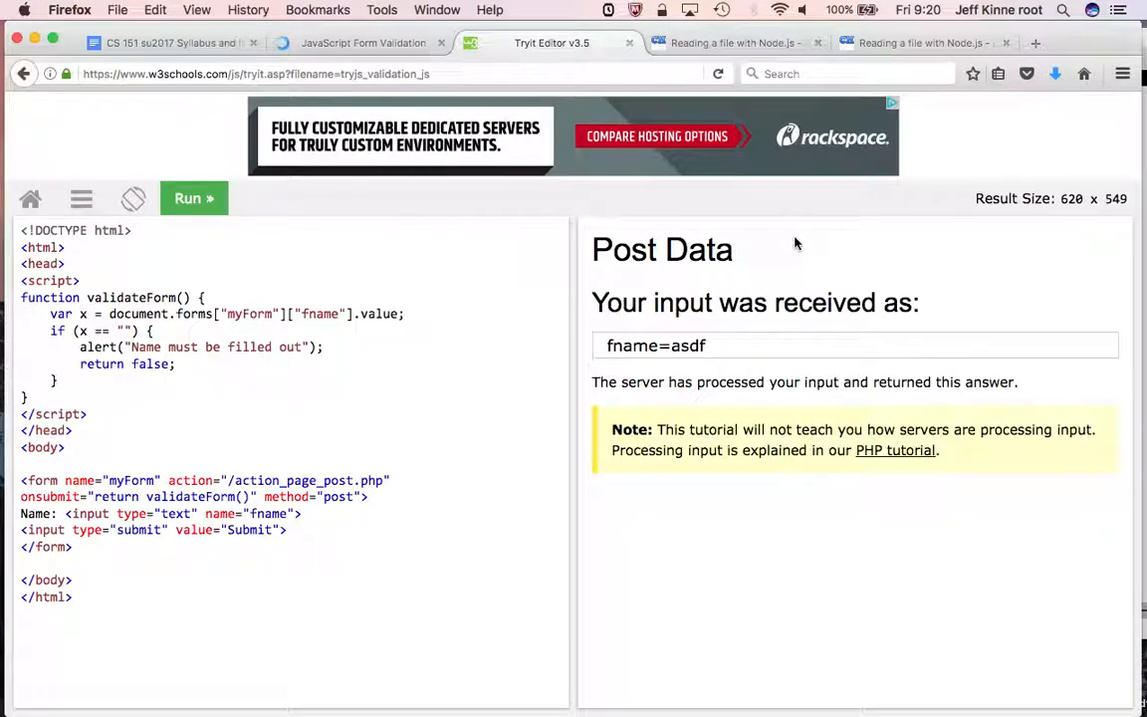
pyautogui.moveTo(742, 411)
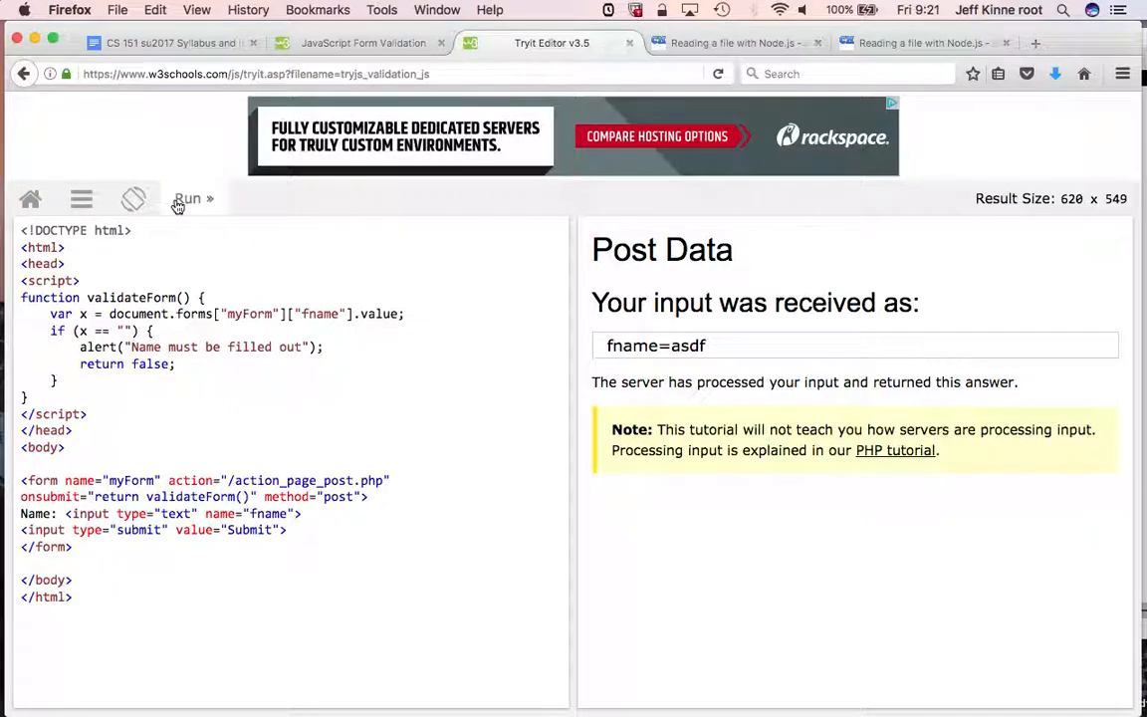
pyautogui.click(194, 198)
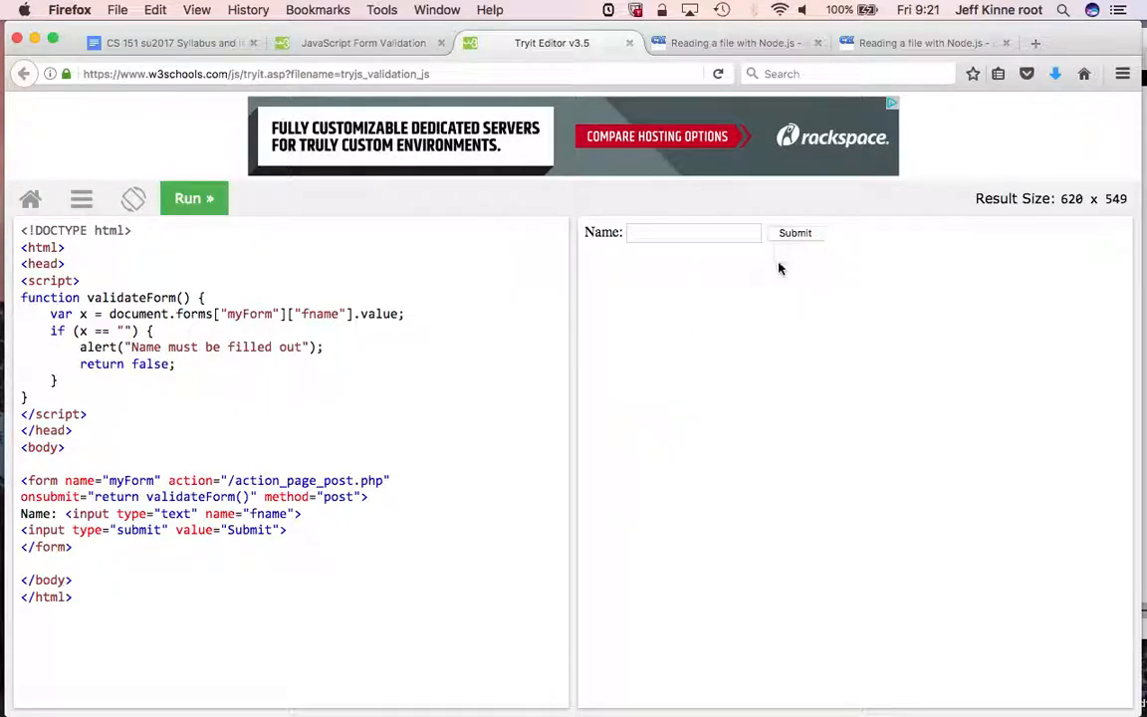
pyautogui.moveTo(790, 244)
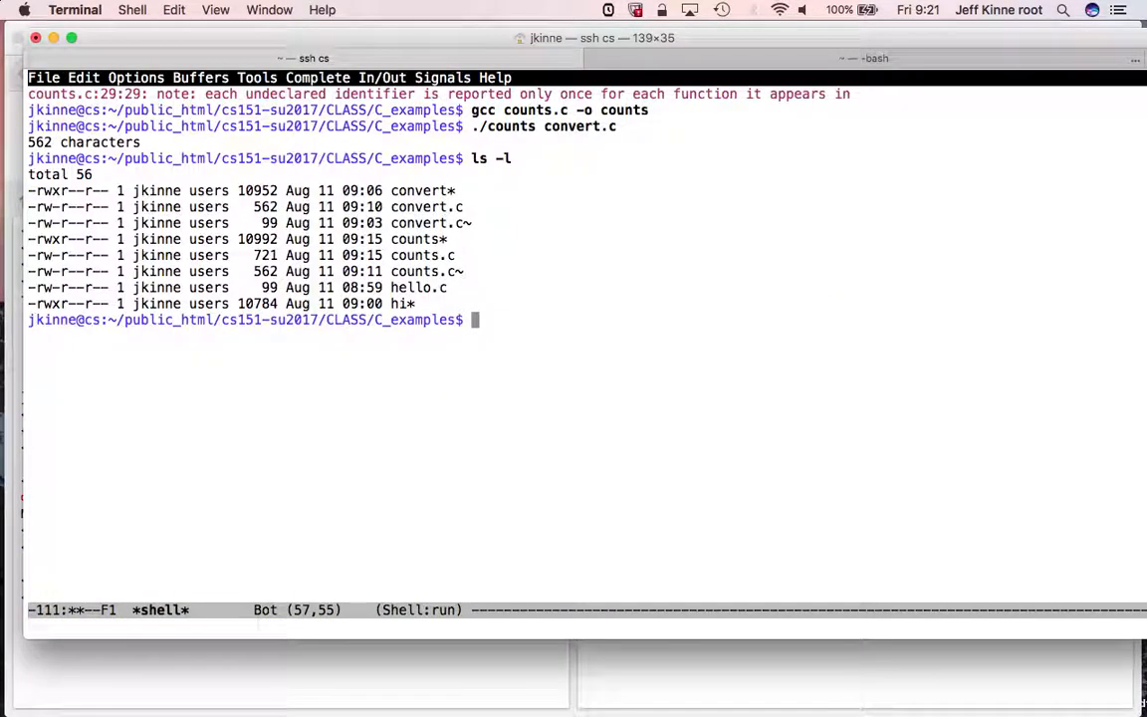
# - Type 'node hello.js' at the C_examples shell prompt
pyautogui.write('node hello.js')
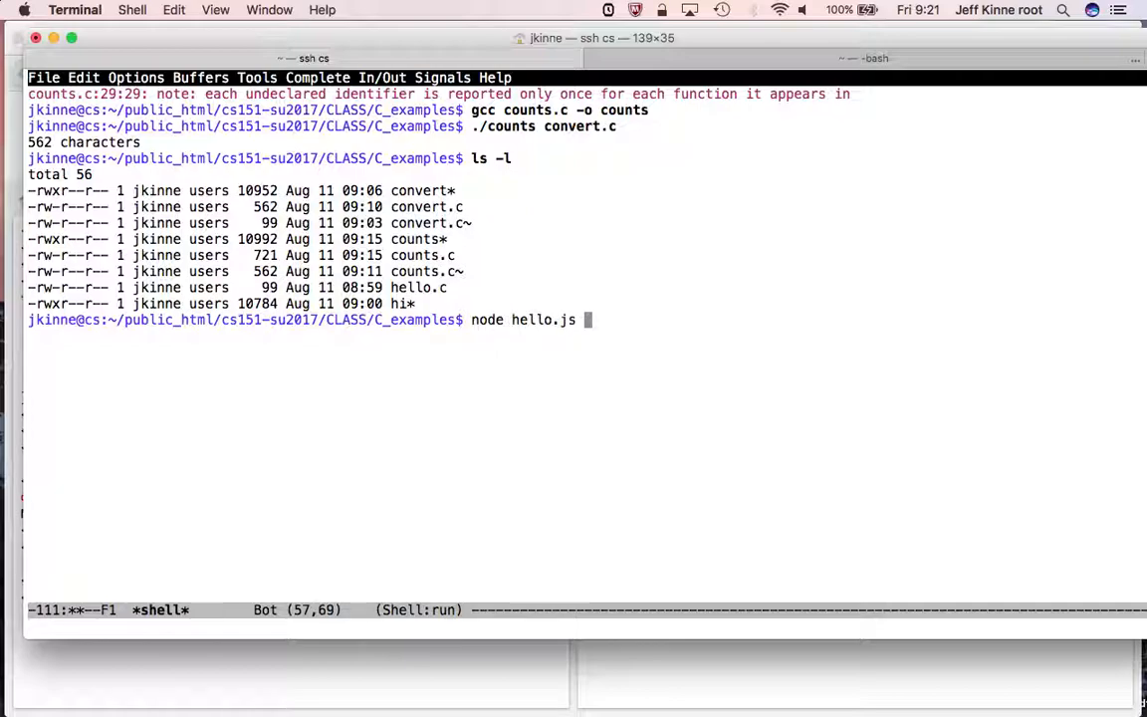
pyautogui.moveTo(365, 398)
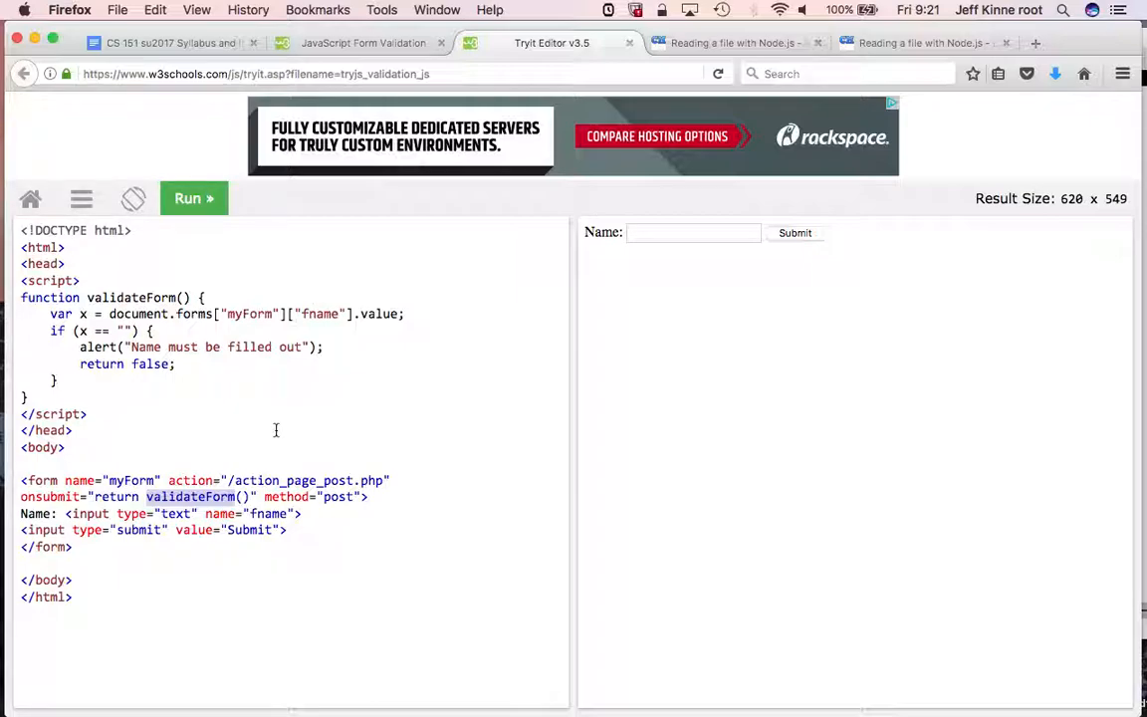
pyautogui.moveTo(171, 299)
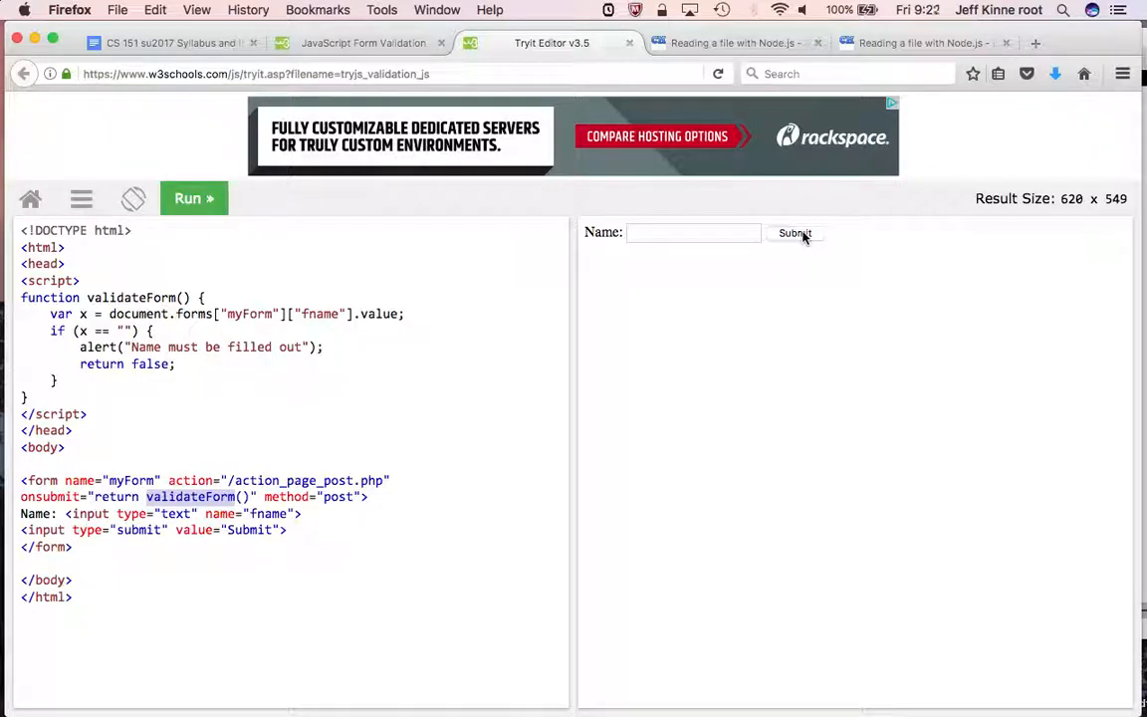
pyautogui.click(170, 42)
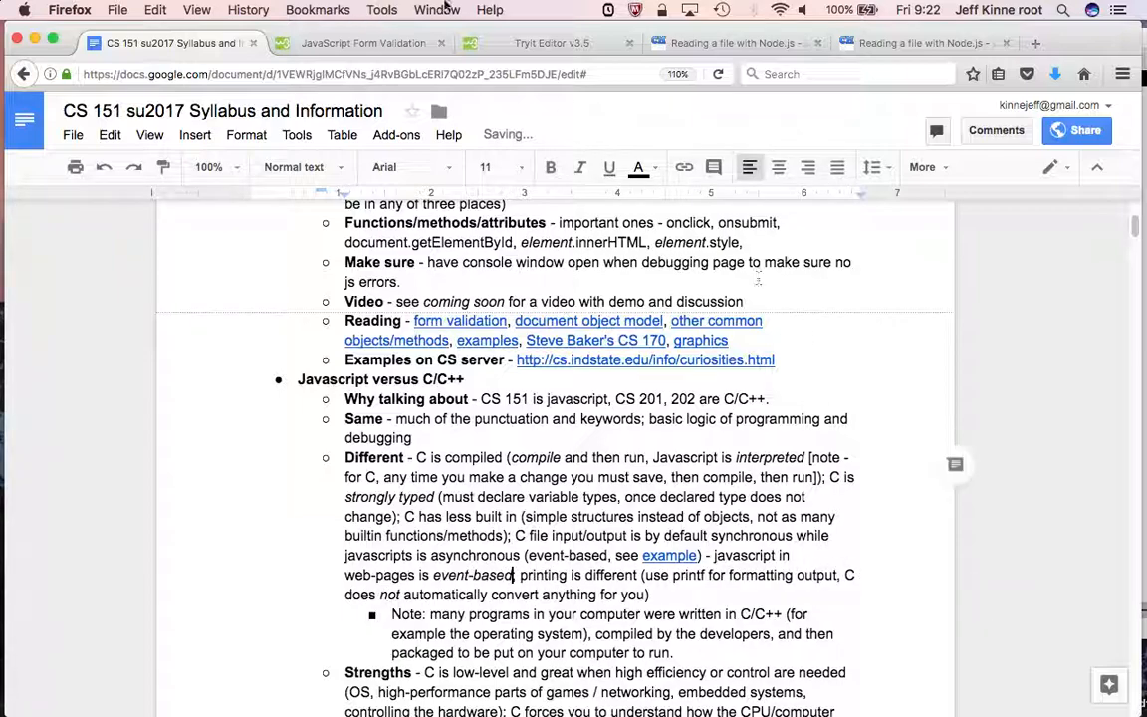
# - Review the w3schools form pages and Node.js article, then scroll down the syllabus
pyautogui.click(364, 43)
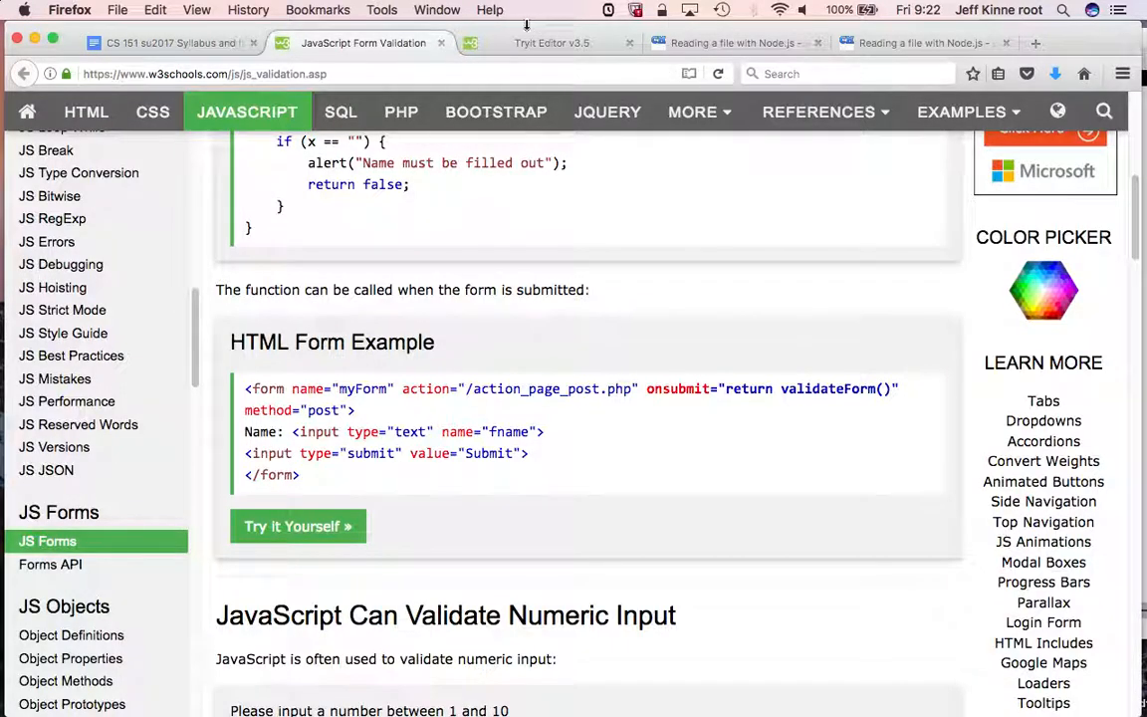
pyautogui.click(297, 525)
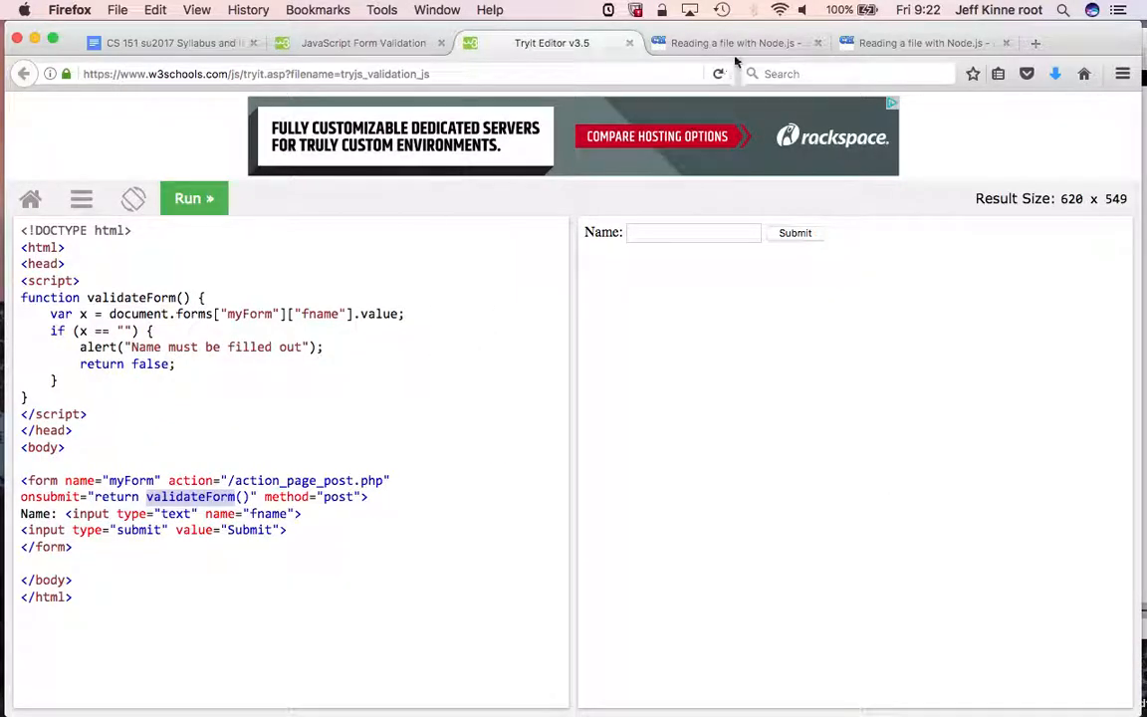
pyautogui.click(731, 43)
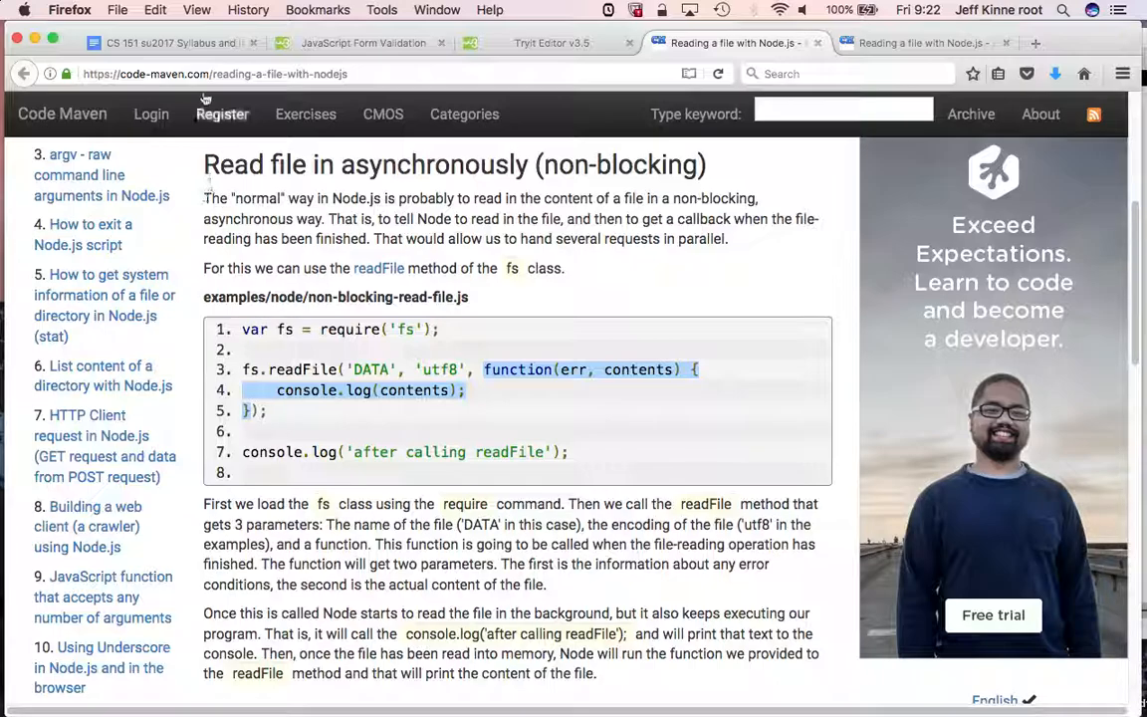
pyautogui.click(170, 43)
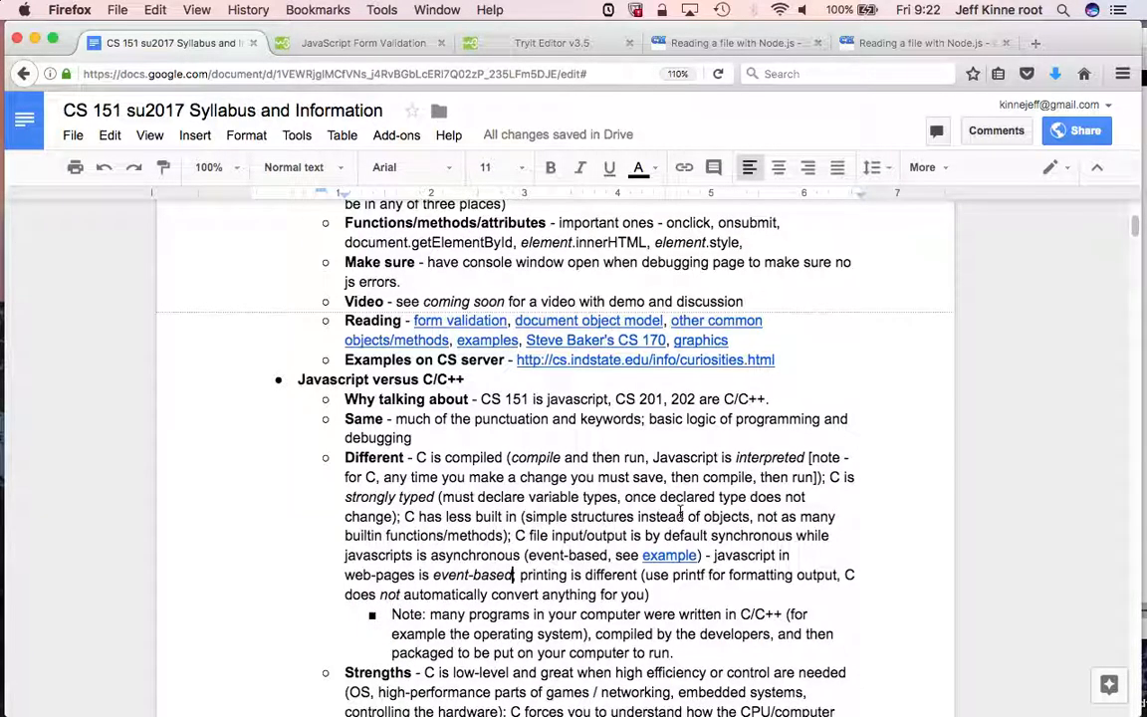
pyautogui.scroll(-3)
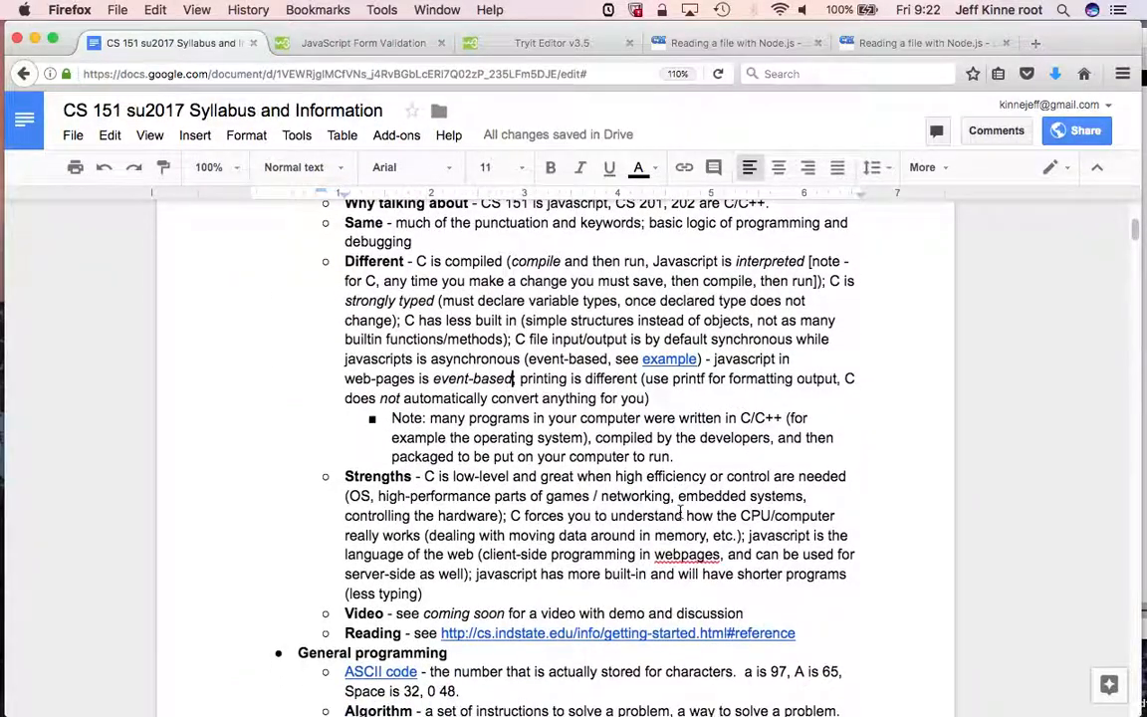
pyautogui.scroll(-3)
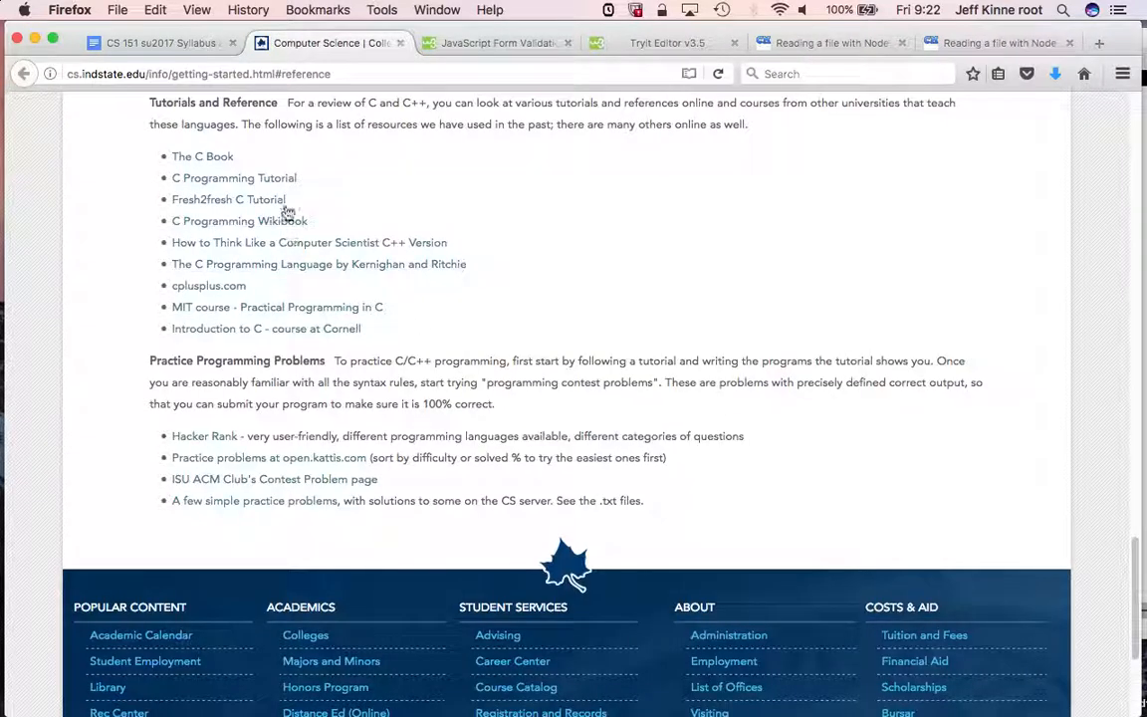
pyautogui.moveTo(378, 284)
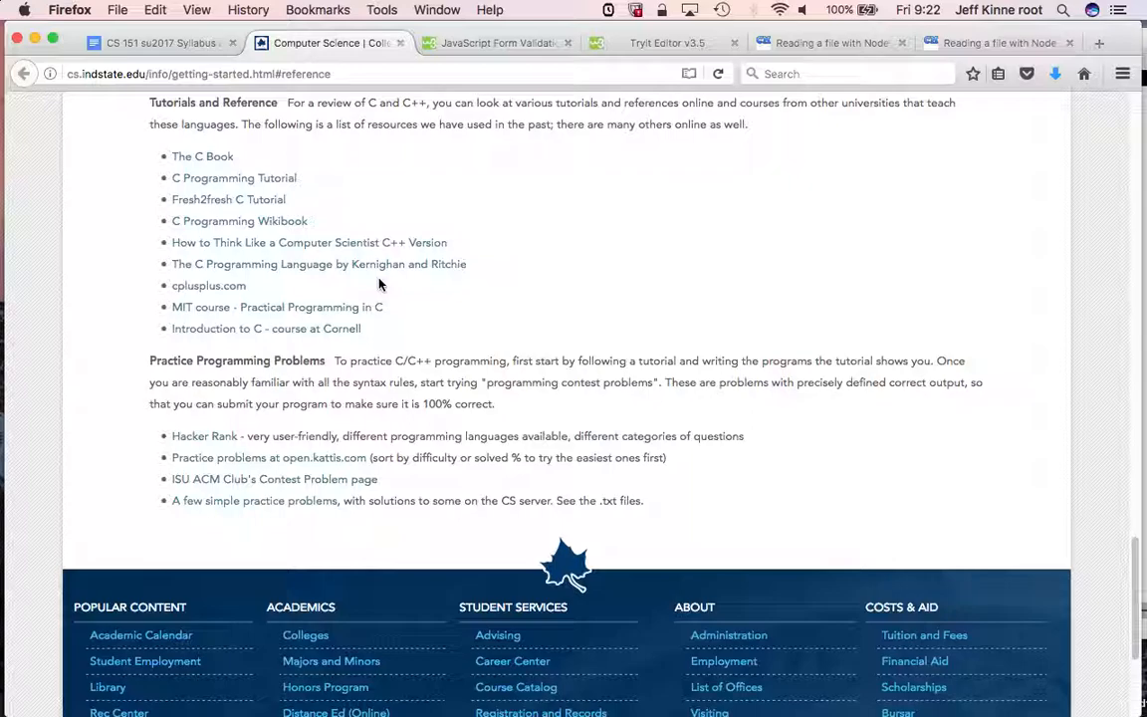
pyautogui.moveTo(365, 267)
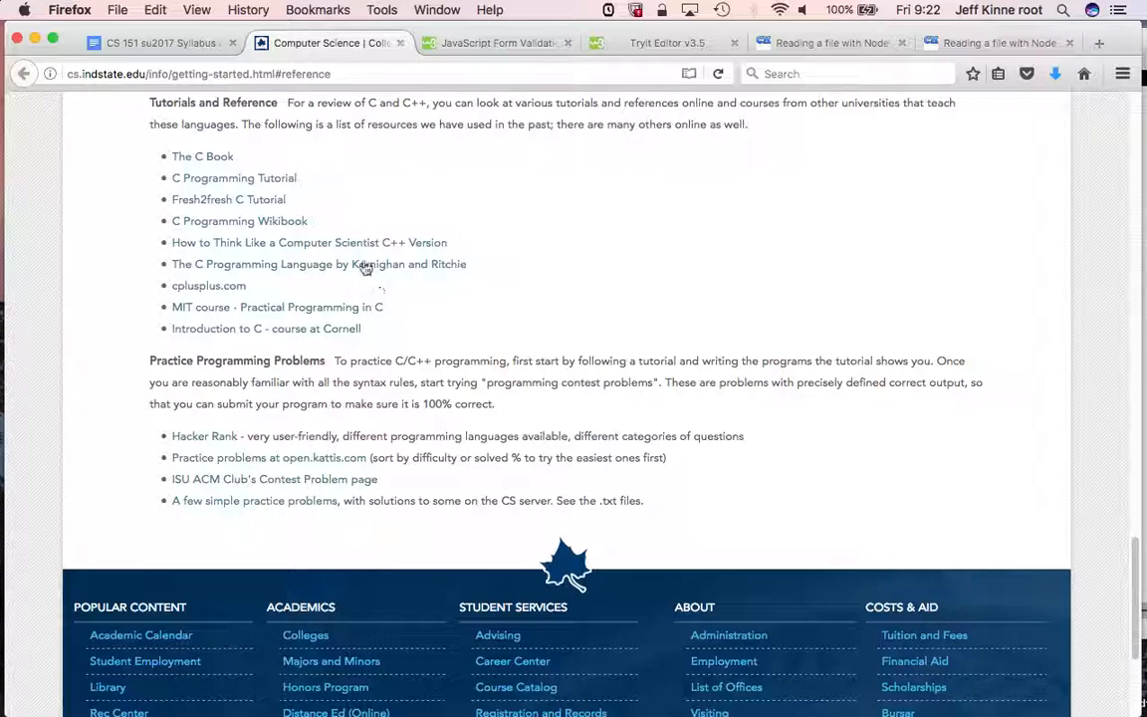
pyautogui.moveTo(228, 148)
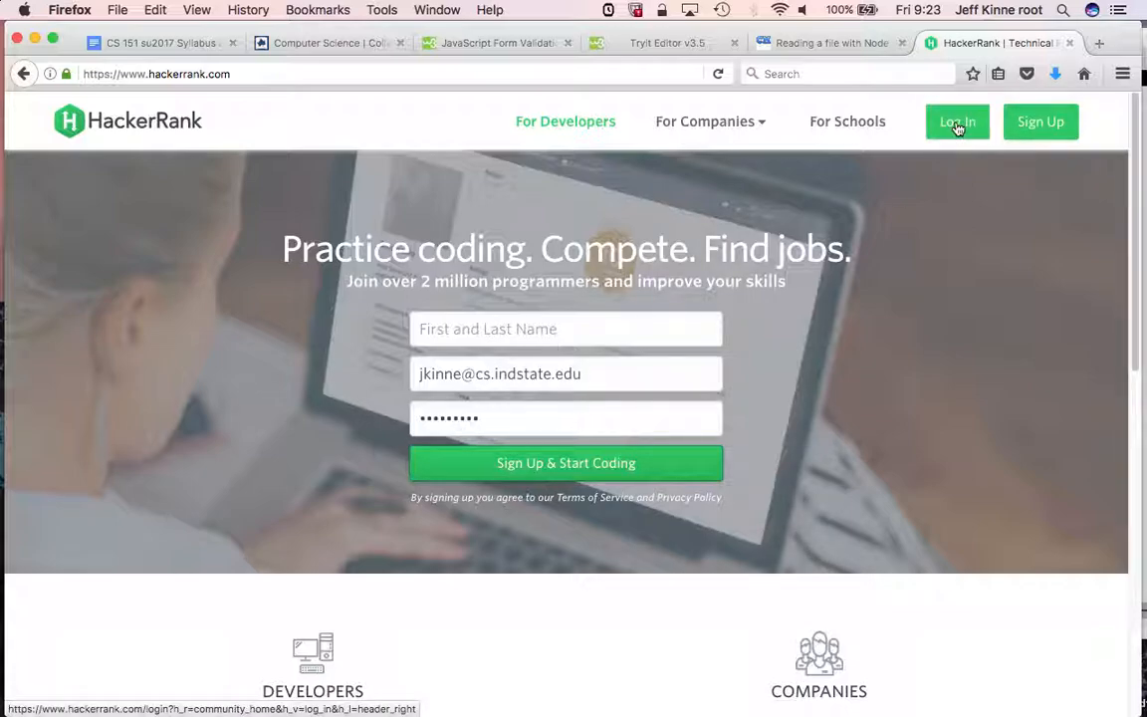
# - Log into HackerRank with the filled-in credentials
pyautogui.click(955, 121)
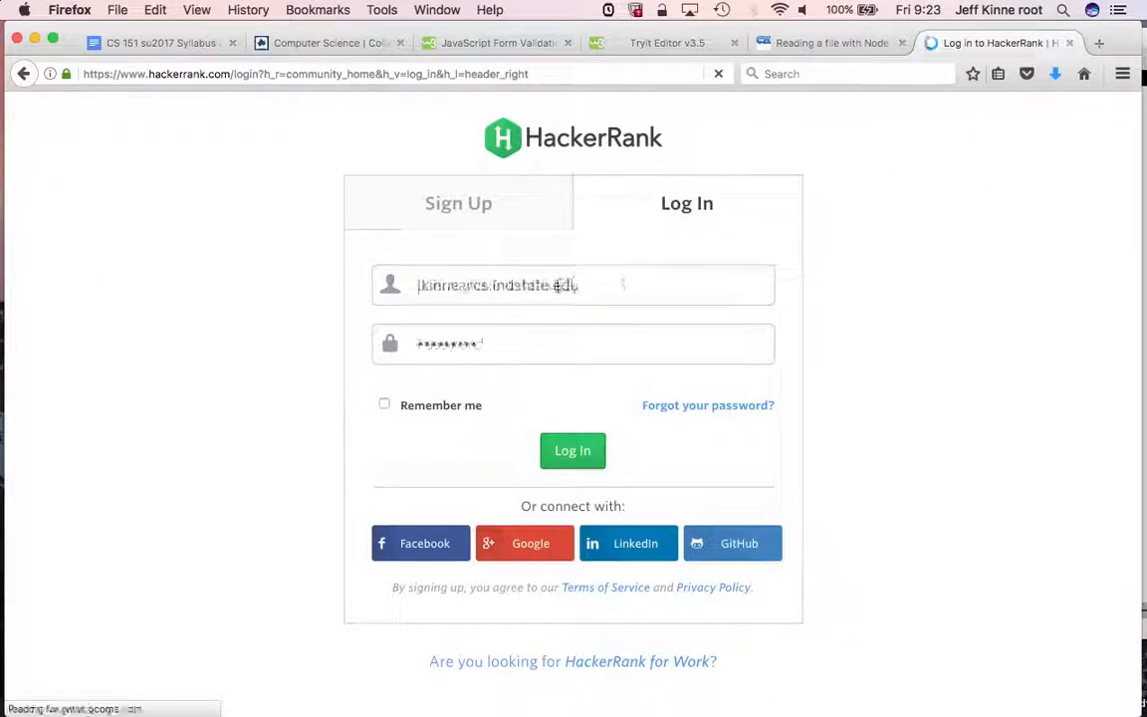
pyautogui.click(573, 450)
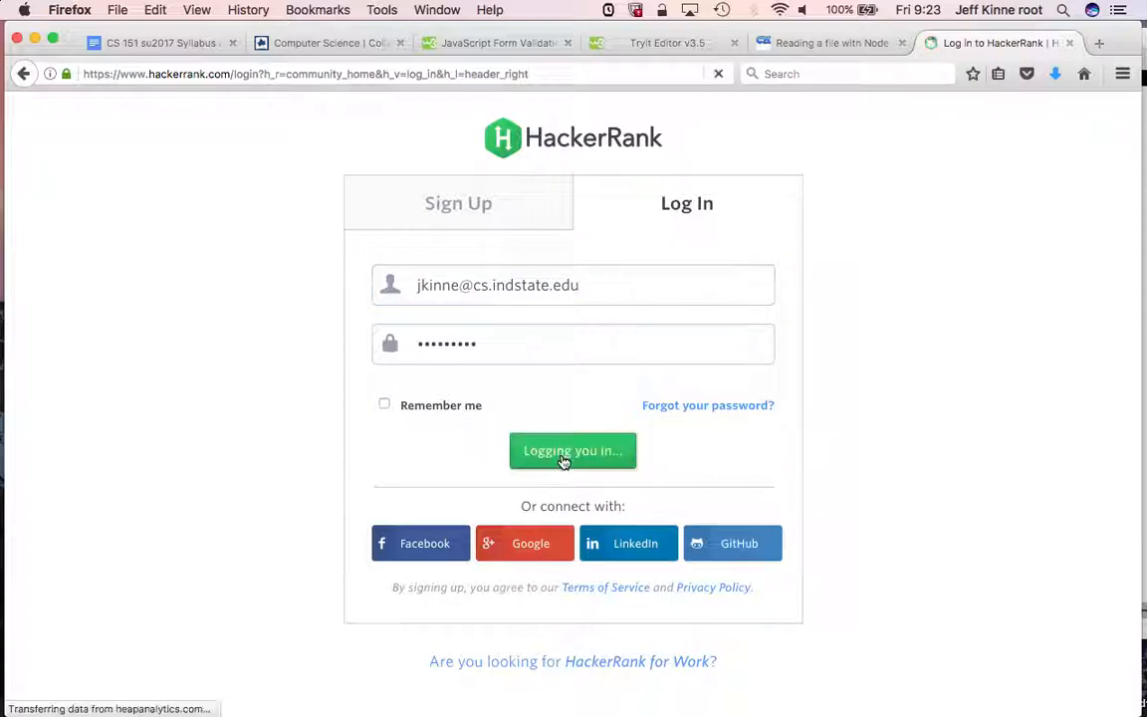
pyautogui.click(572, 450)
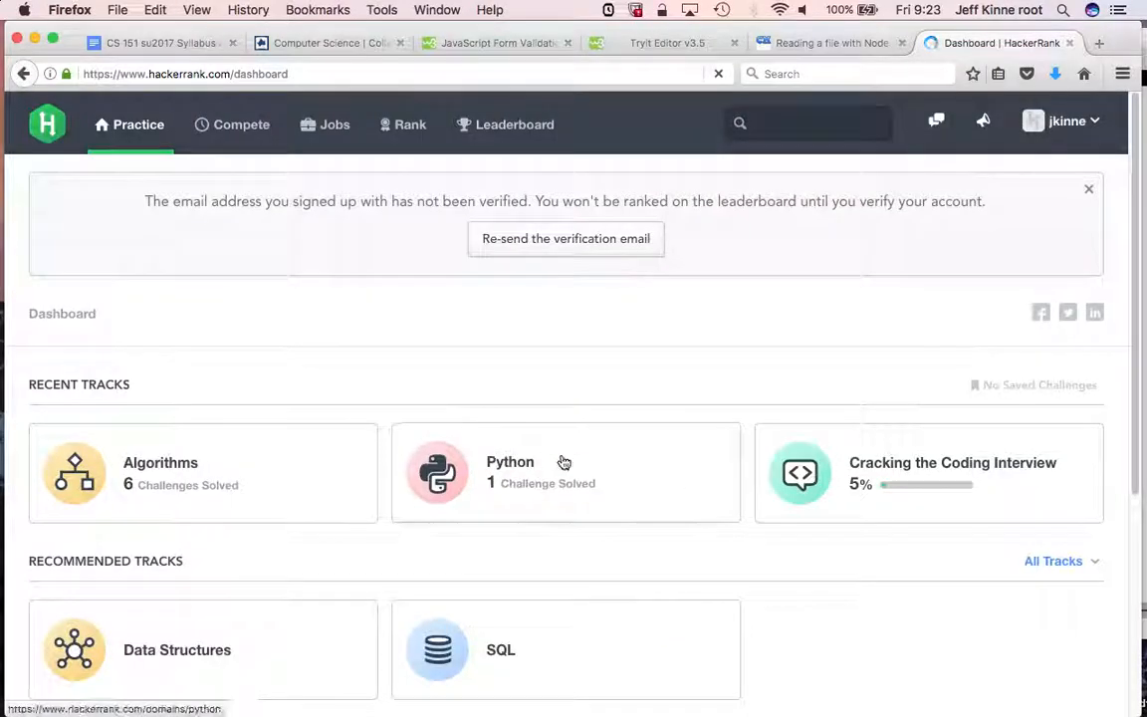
# - Go to the Algorithms warmup list and open Solve Me First
pyautogui.scroll(-3)
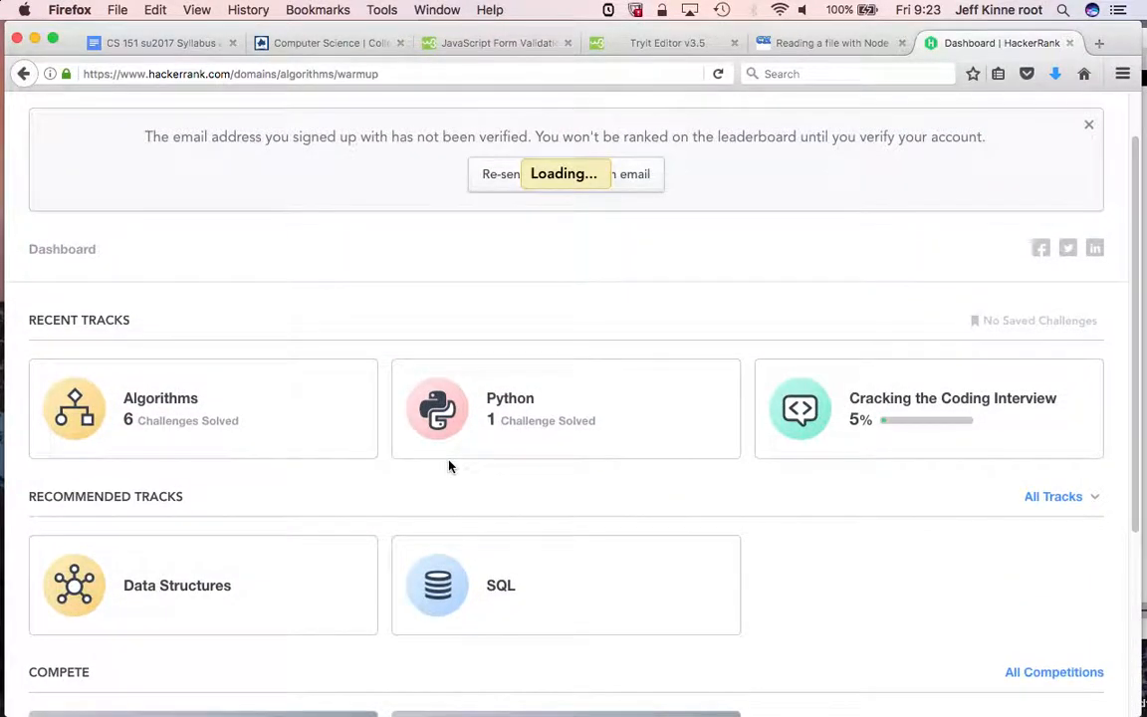
pyautogui.click(160, 398)
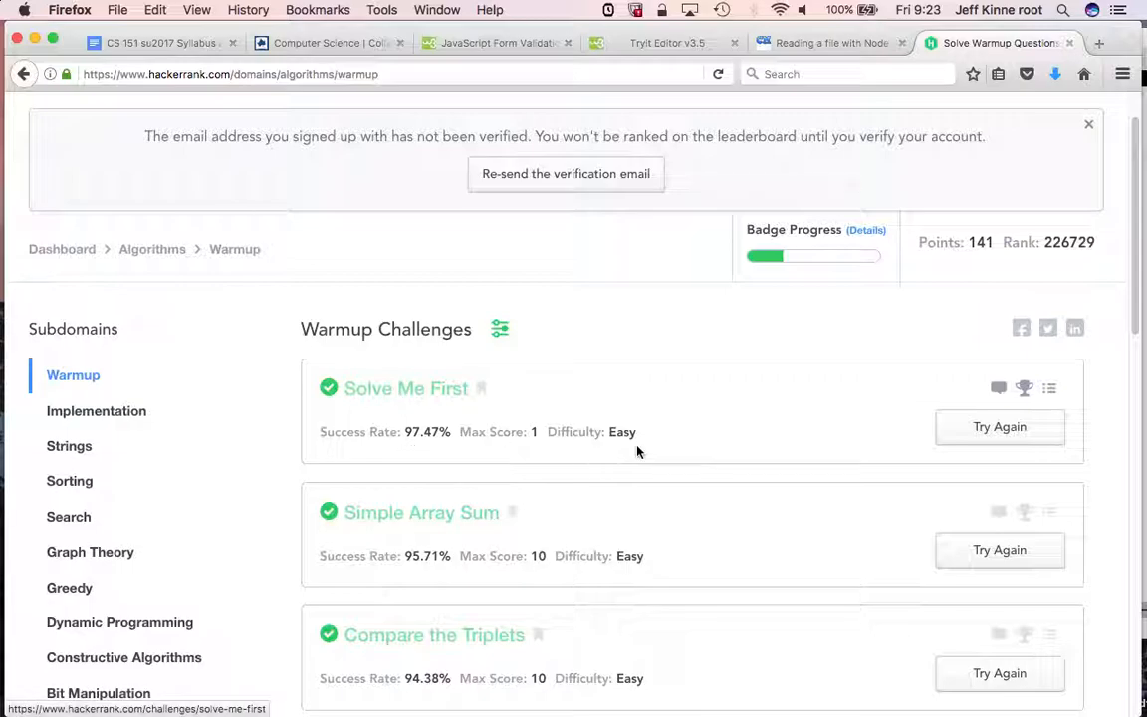
pyautogui.click(998, 426)
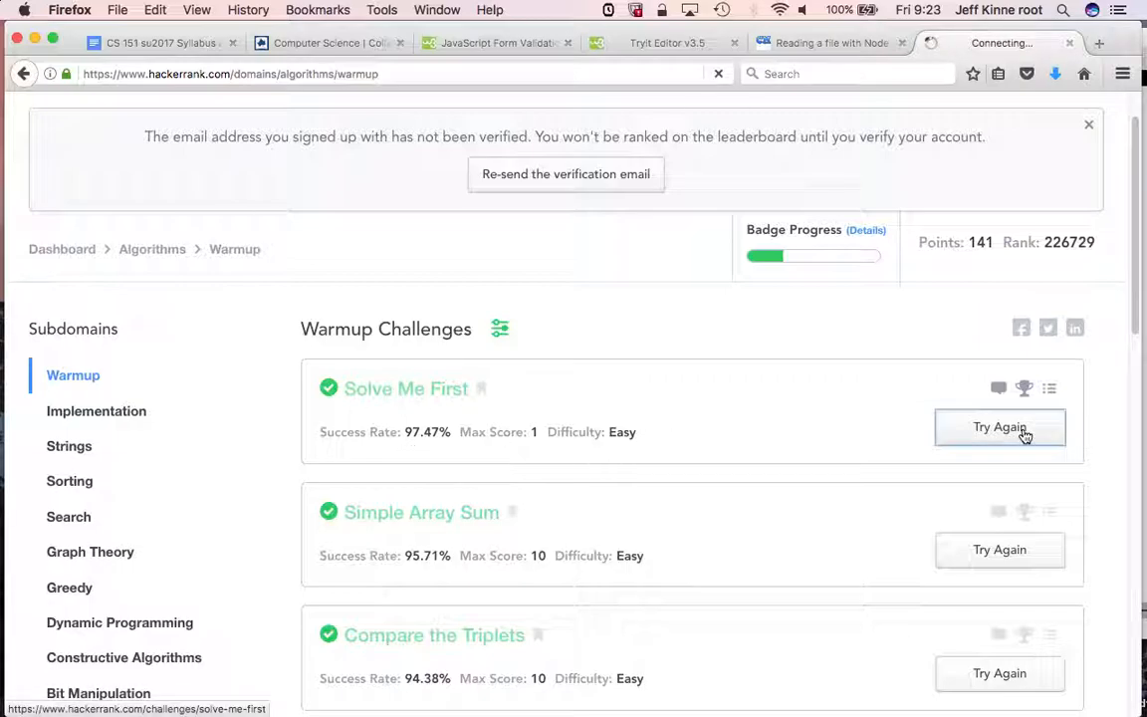
pyautogui.click(999, 426)
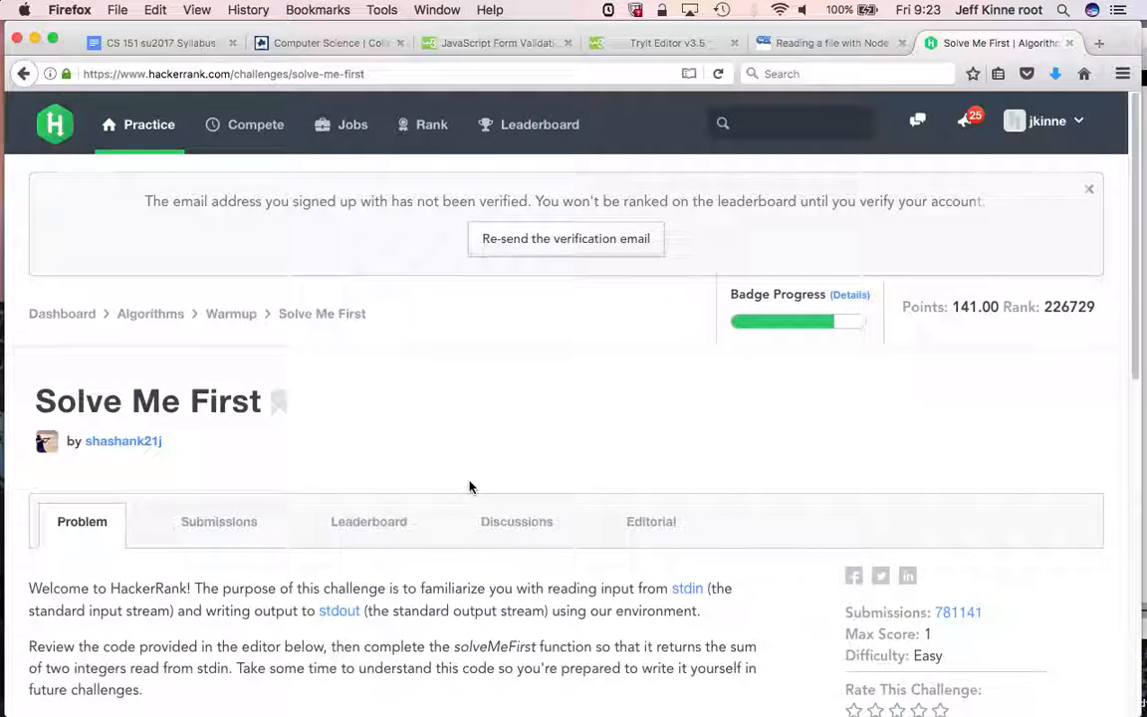
# - Scroll down to the code editor and switch the solution language to C
pyautogui.scroll(-3)
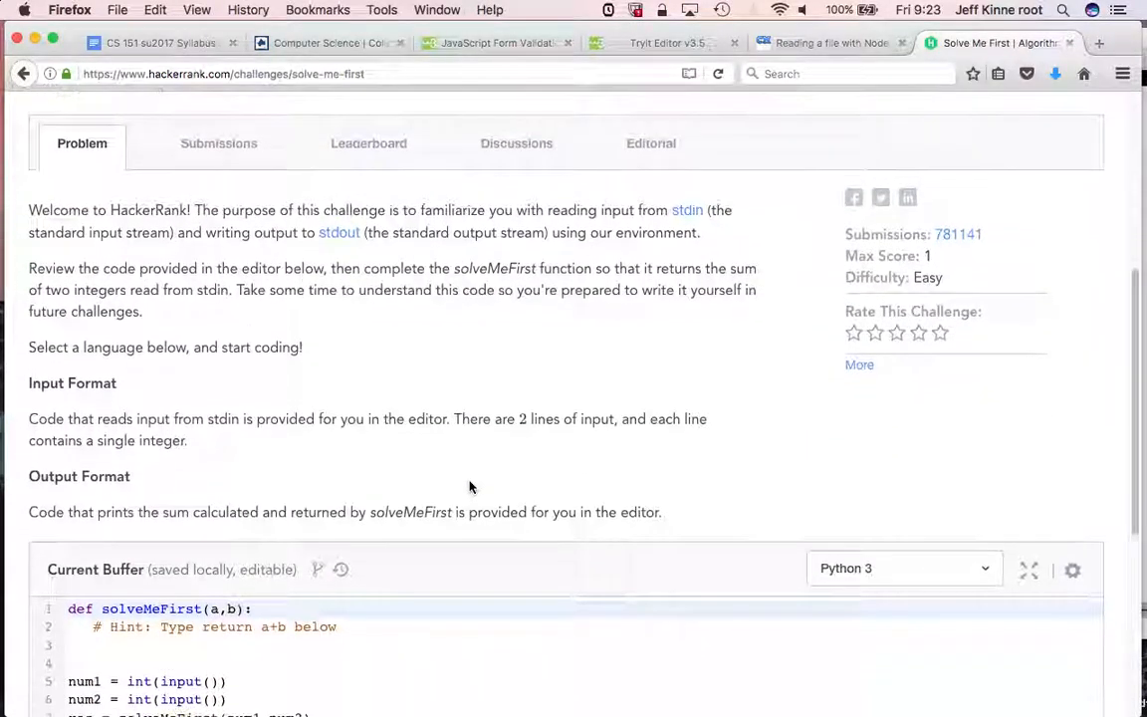
pyautogui.scroll(-3)
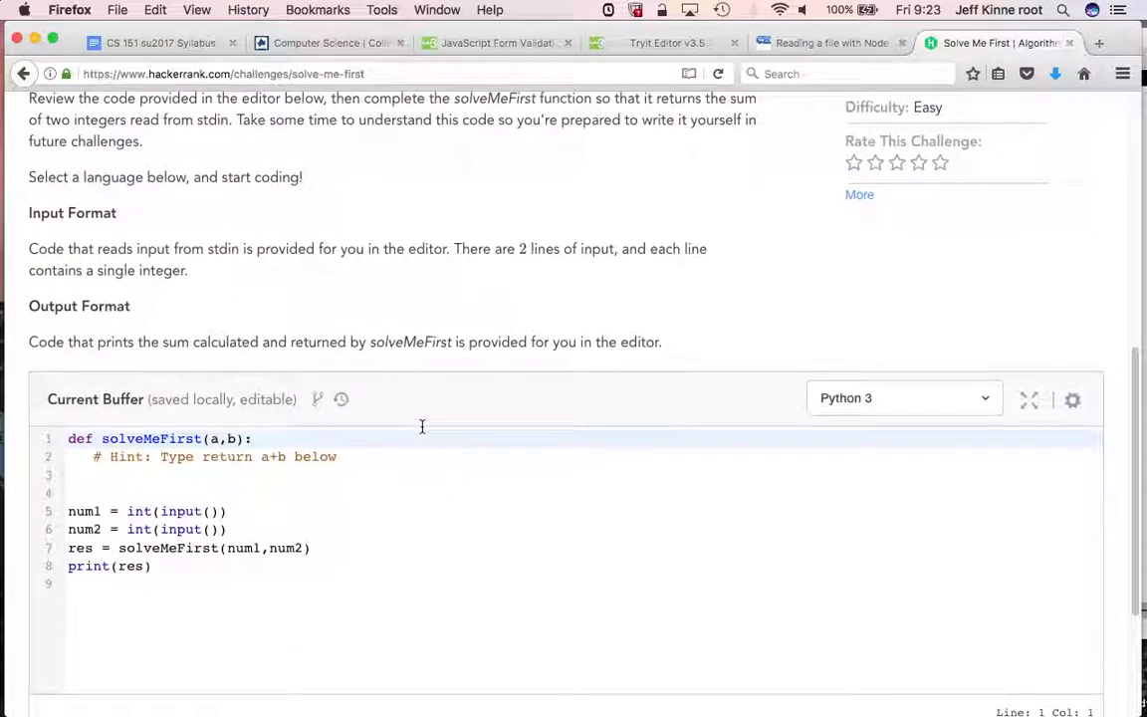
pyautogui.scroll(-3)
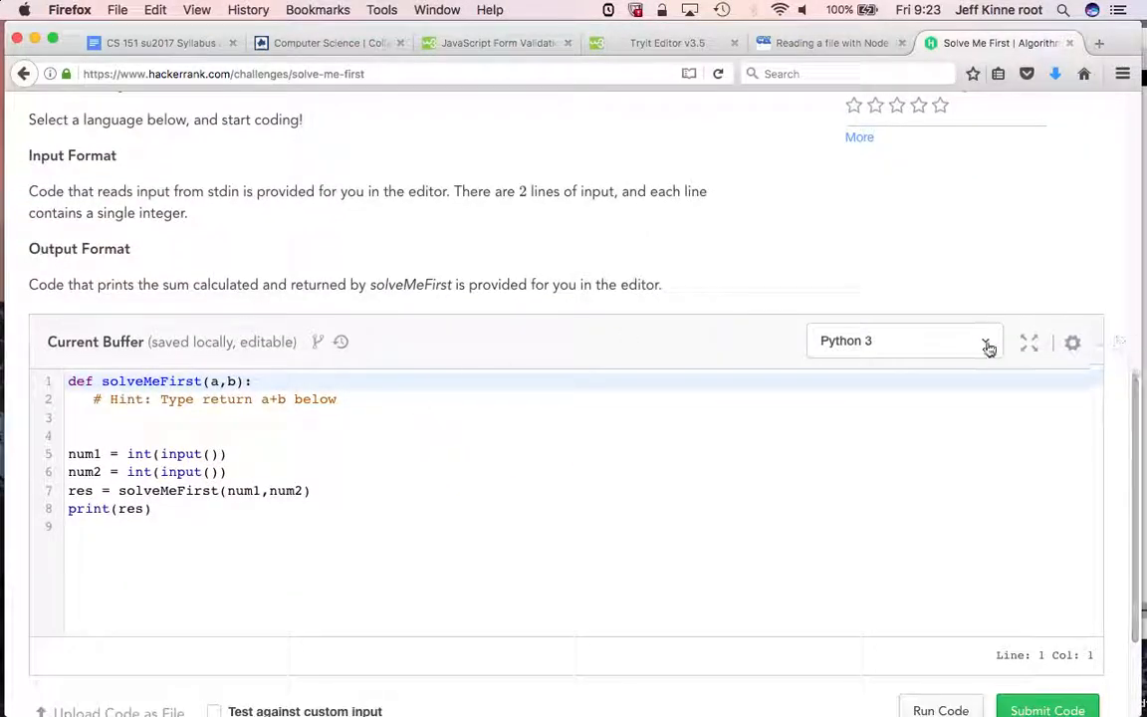
pyautogui.click(901, 341)
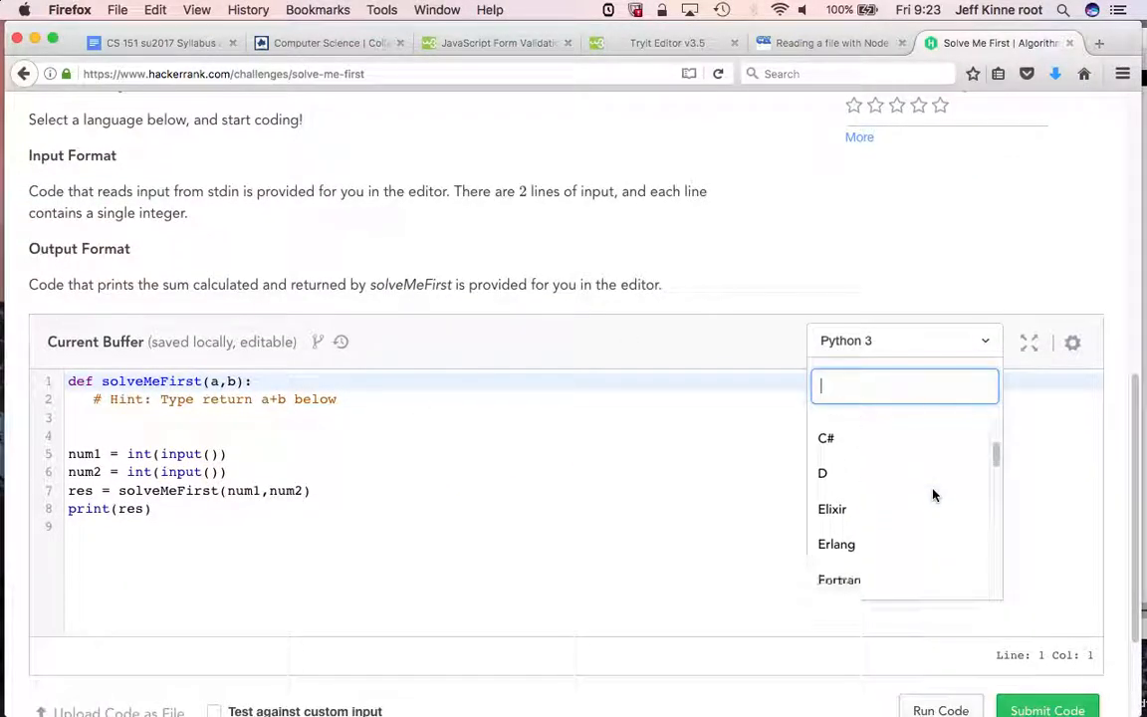
pyautogui.scroll(-3)
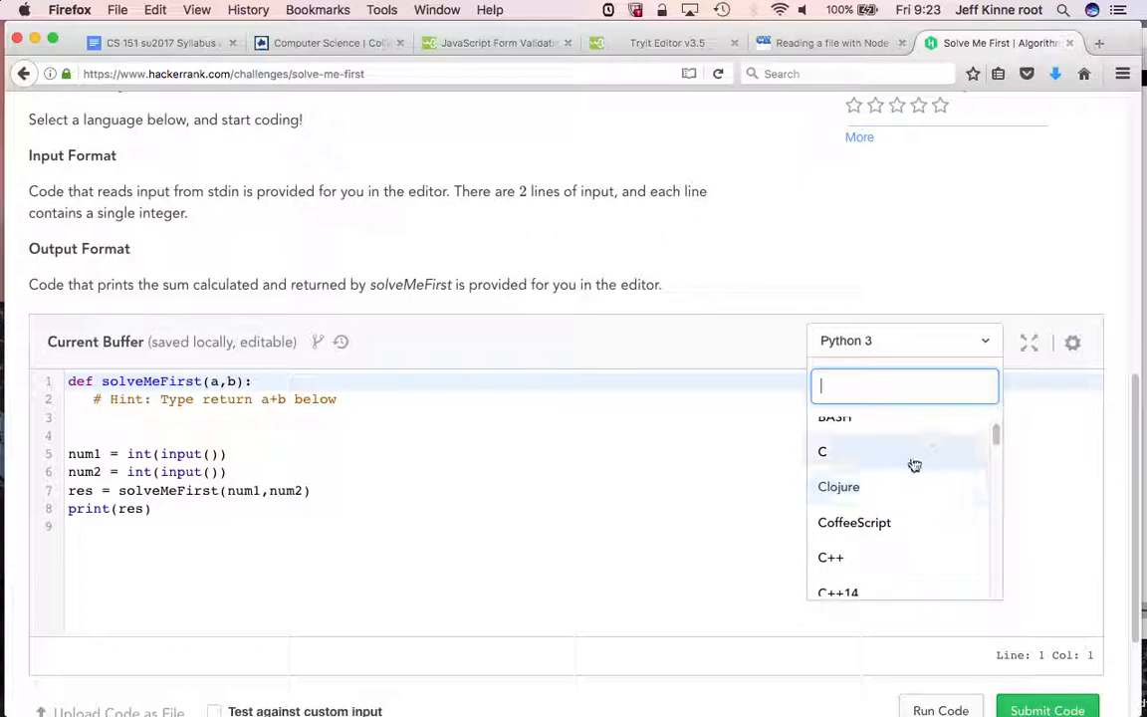
pyautogui.click(822, 451)
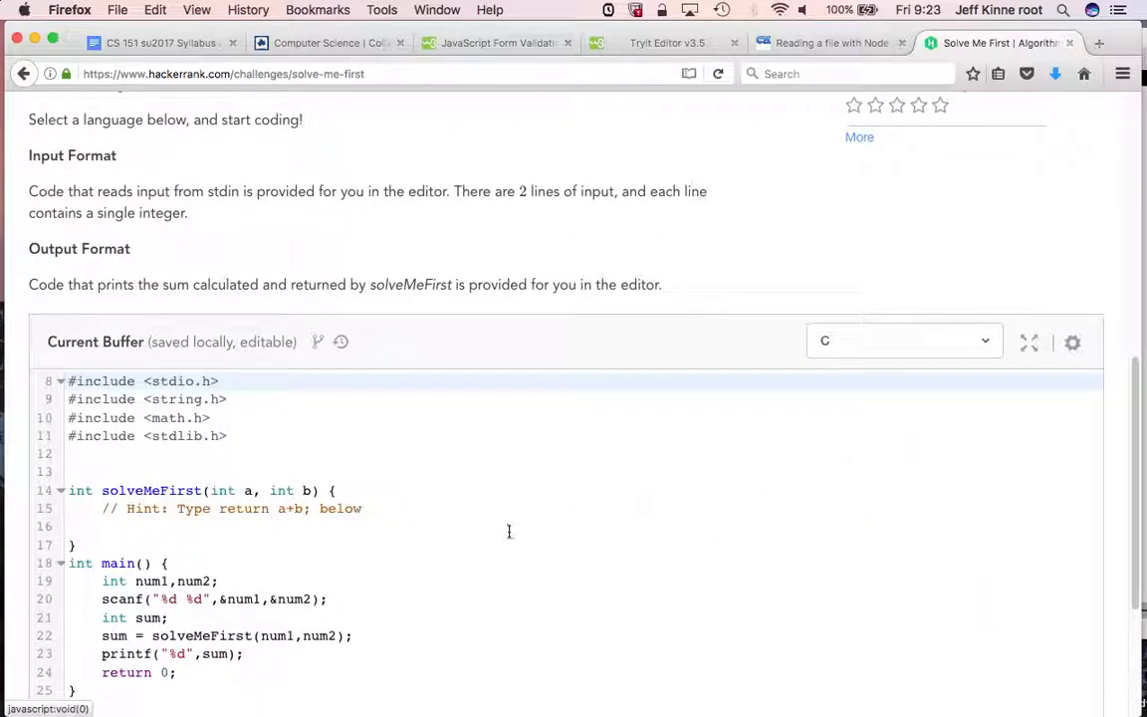
# - Make solveMeFirst return a+b and run it against the sample test case
pyautogui.scroll(-3)
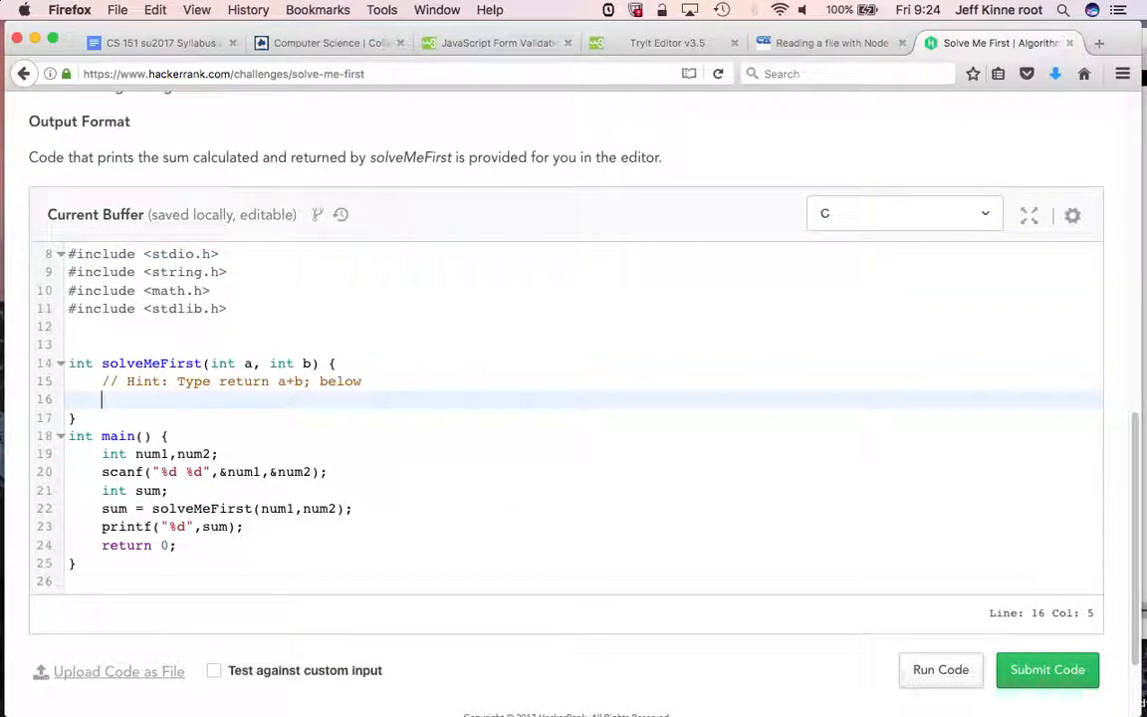
pyautogui.write('return a+a;')
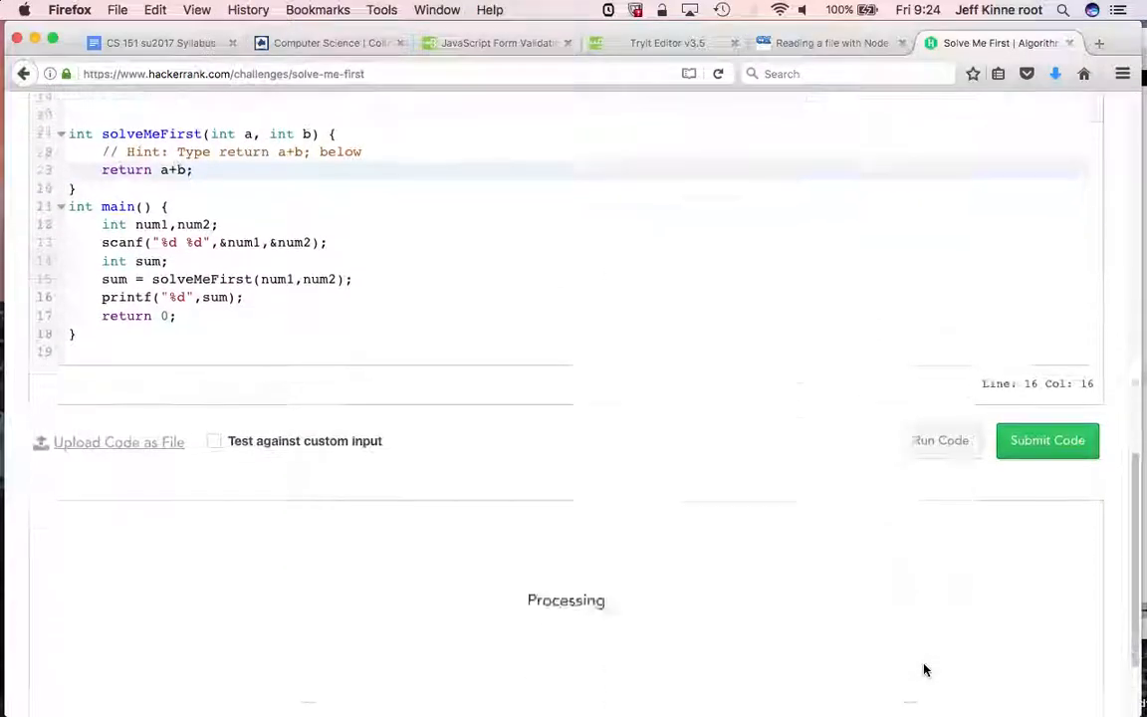
pyautogui.click(938, 439)
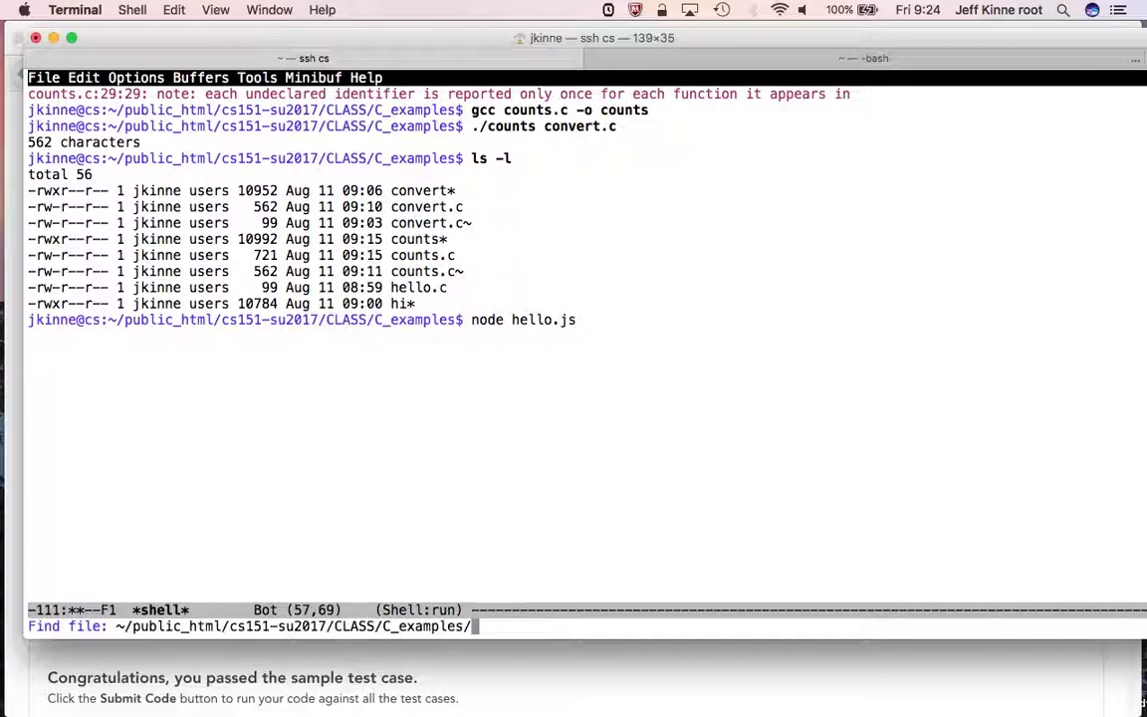
# - Start an Emacs shell and compile solveMeFirst.c with gcc into solve
pyautogui.write('solve')
pyautogui.write('sh')
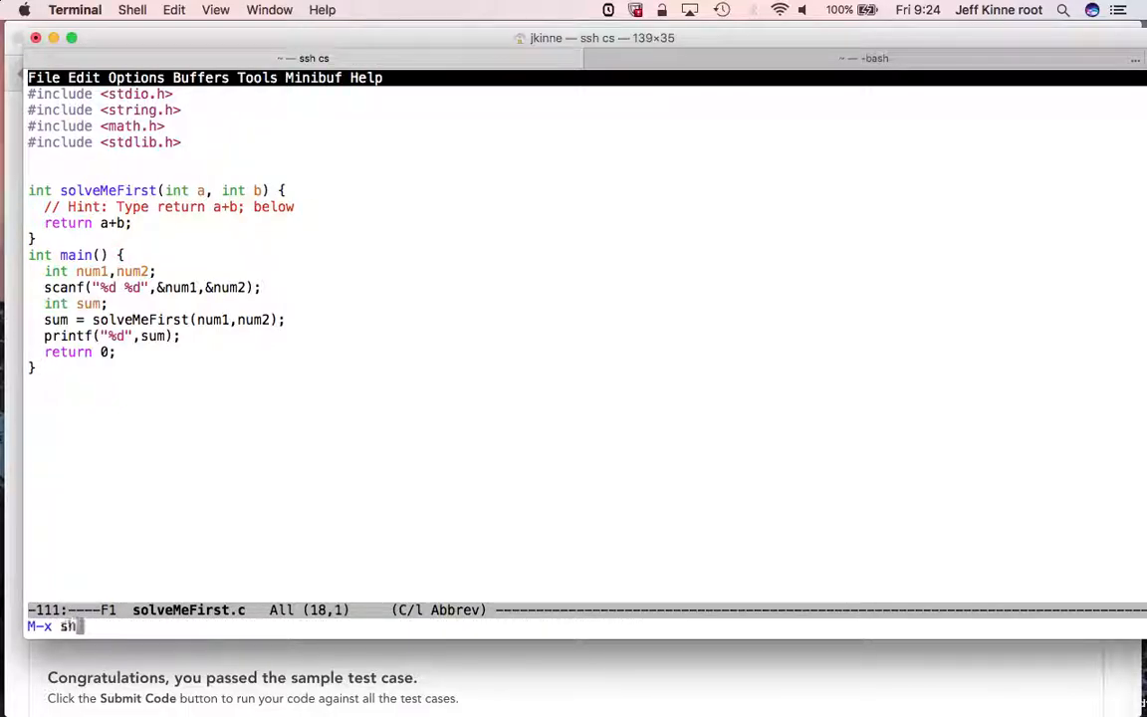
pyautogui.press('Return')
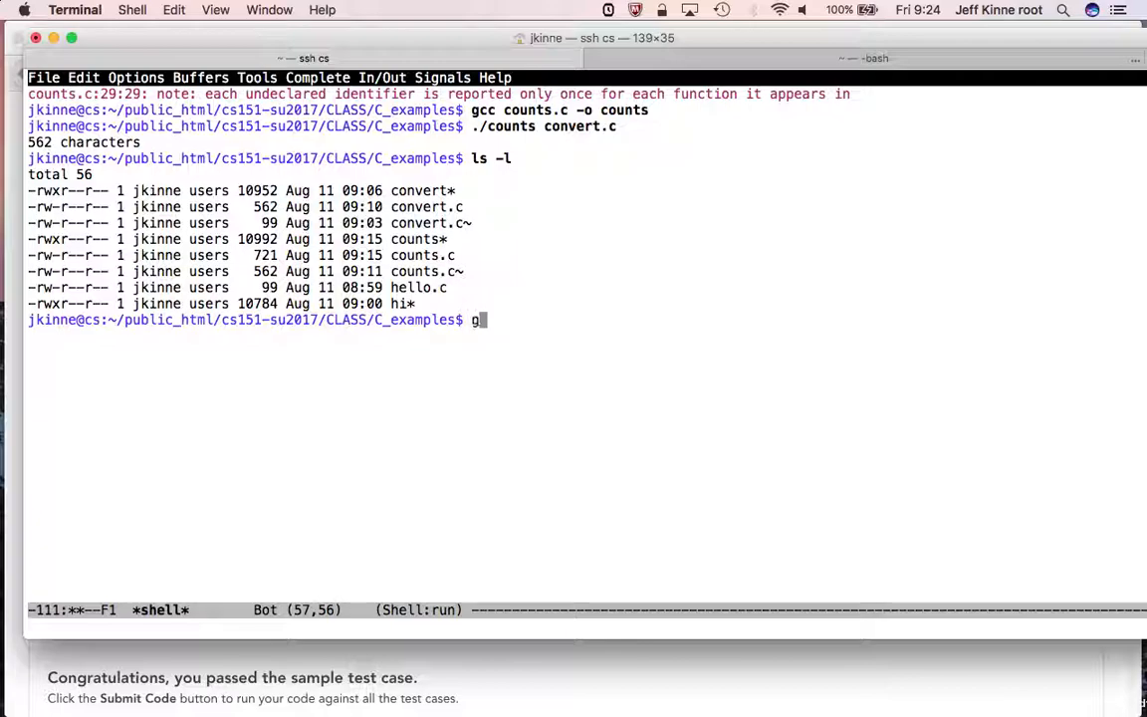
pyautogui.write('cc solveMeFirst.c -o solve')
pyautogui.write('./solve')
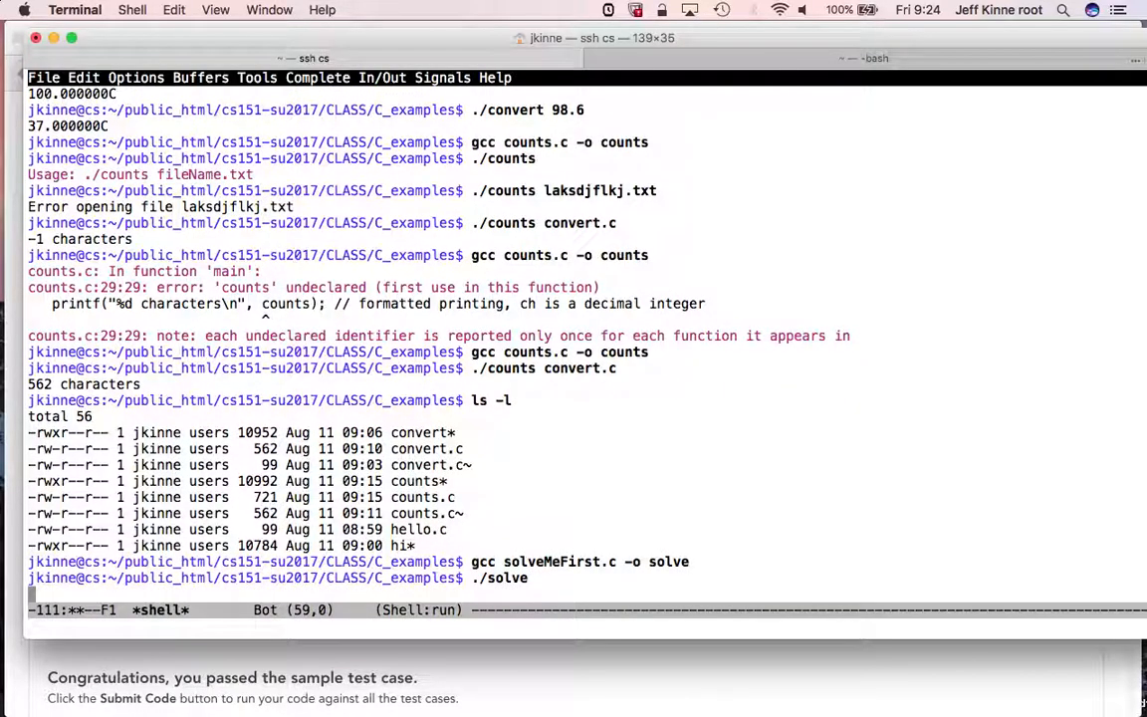
pyautogui.press('Return')
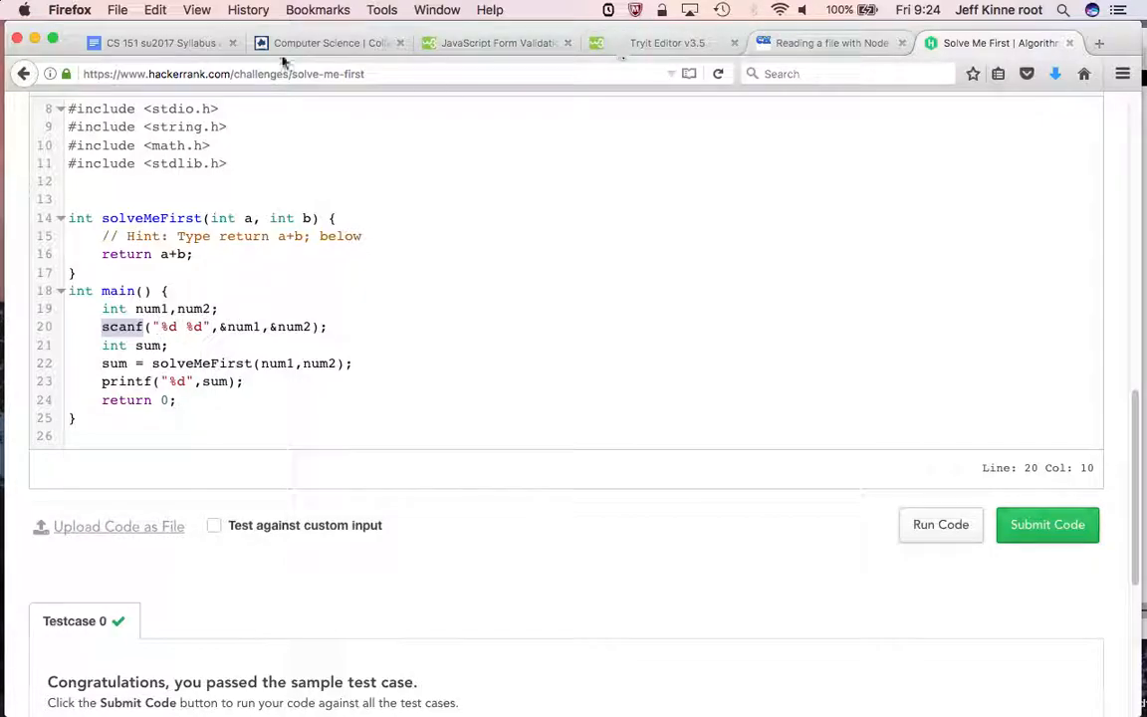
# - Search for a C tutorial in a new browser tab
pyautogui.click(159, 43)
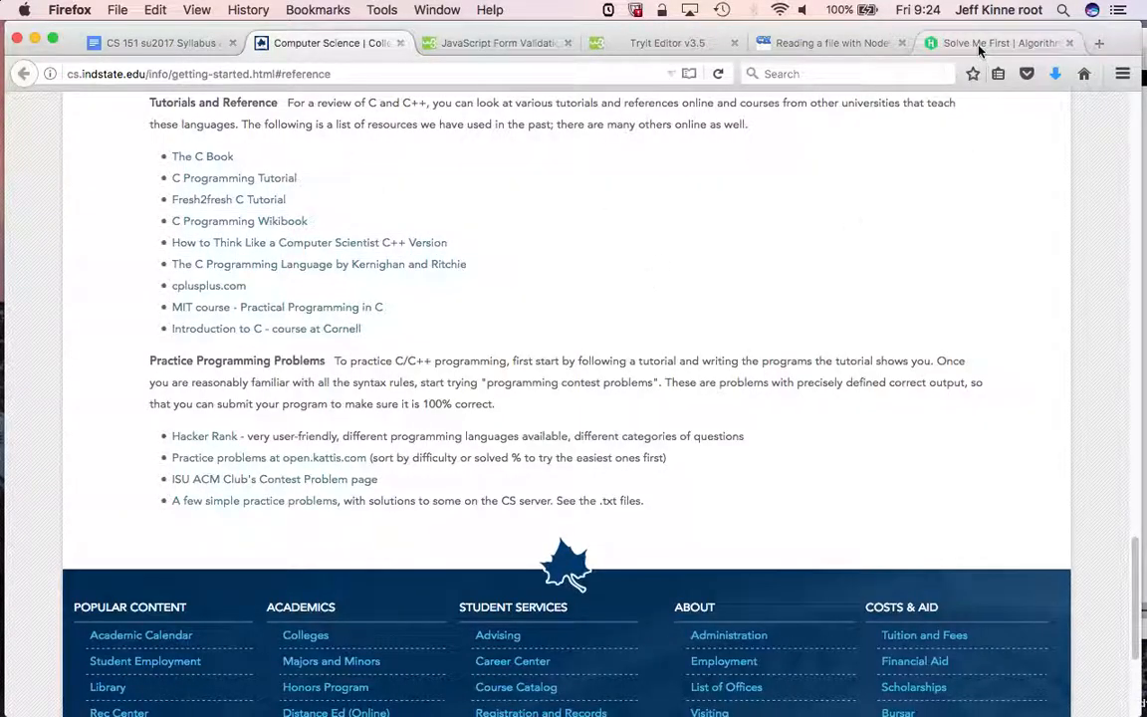
pyautogui.click(1094, 43)
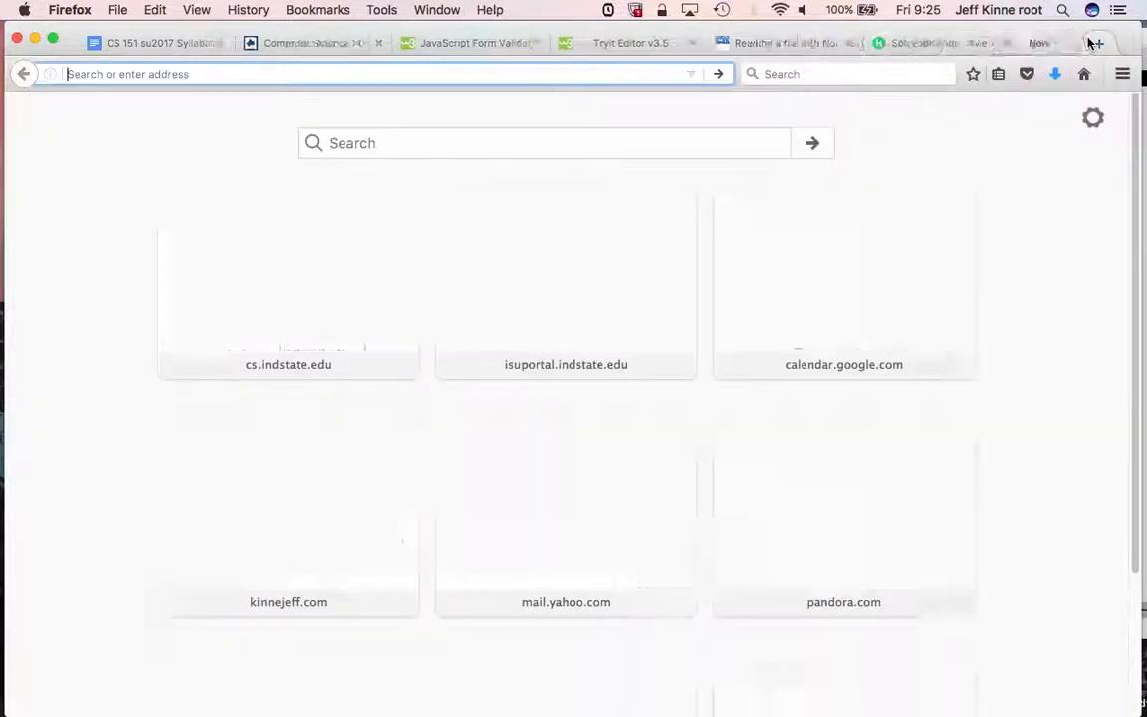
pyautogui.write('c tutorial scanf exmaple')
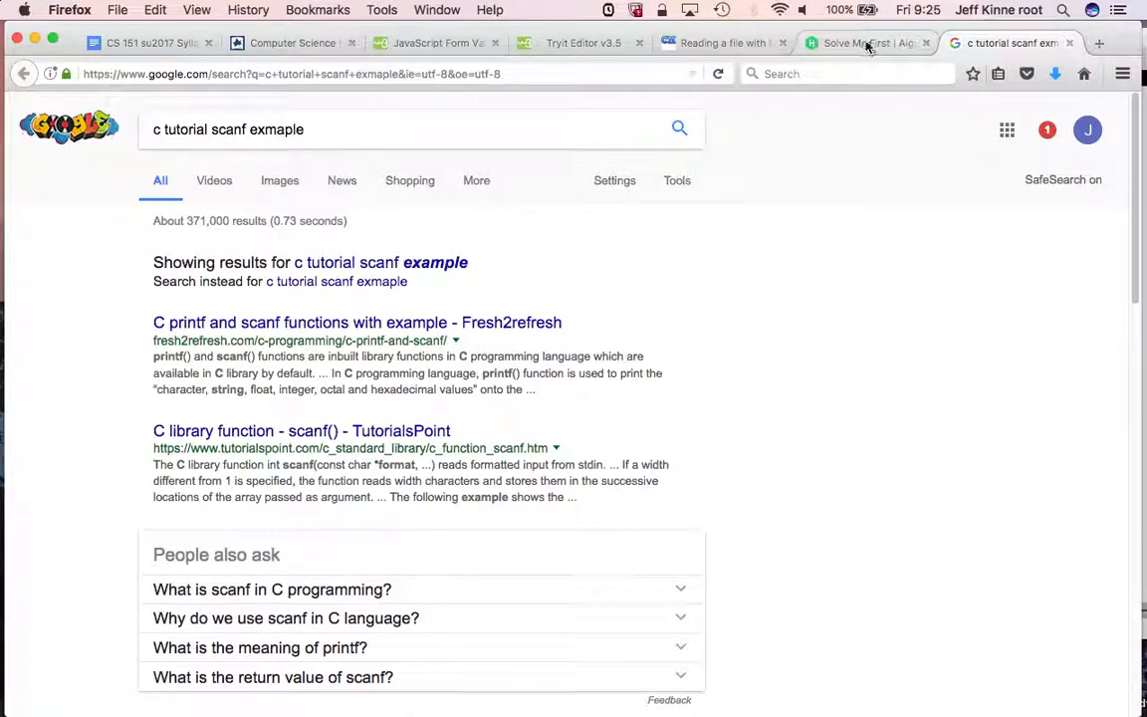
# - Check the Testcase 0 output on Solve Me First, then close the tab
pyautogui.click(866, 42)
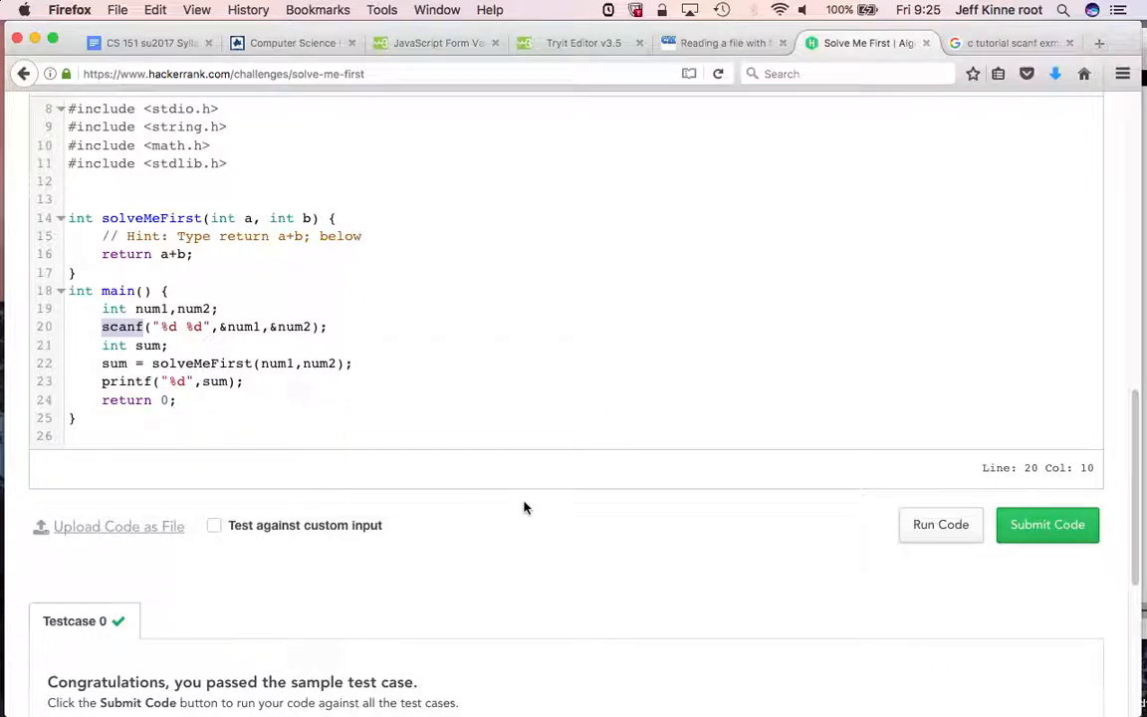
pyautogui.moveTo(455, 438)
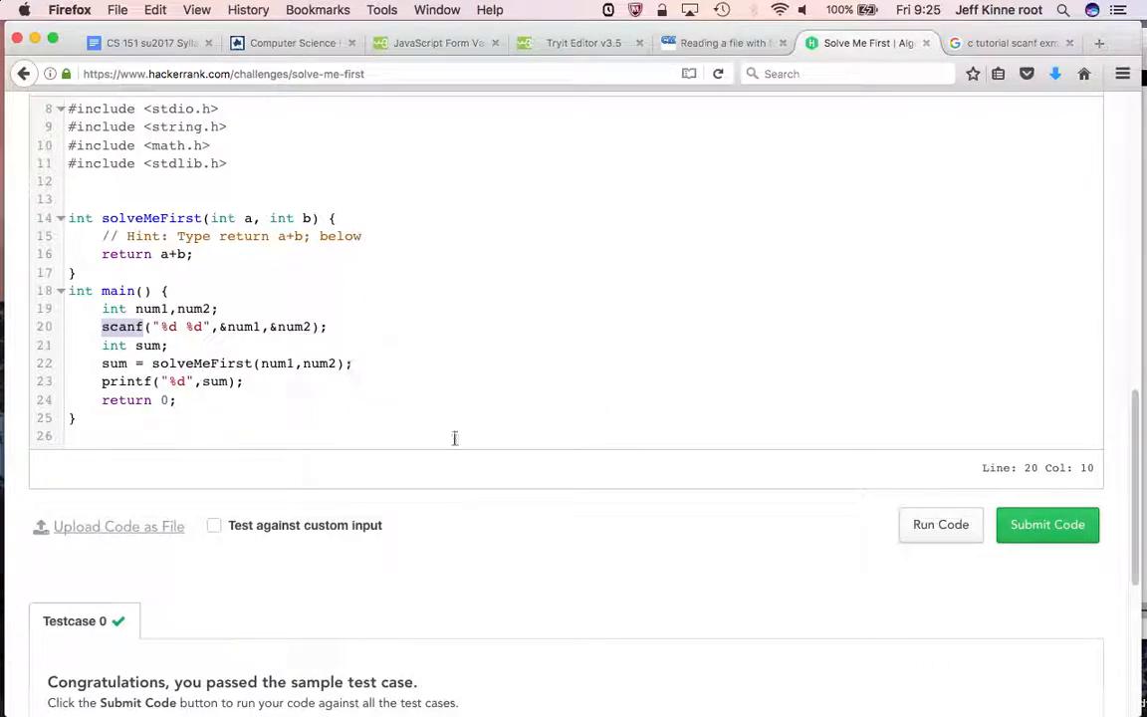
pyautogui.moveTo(685, 464)
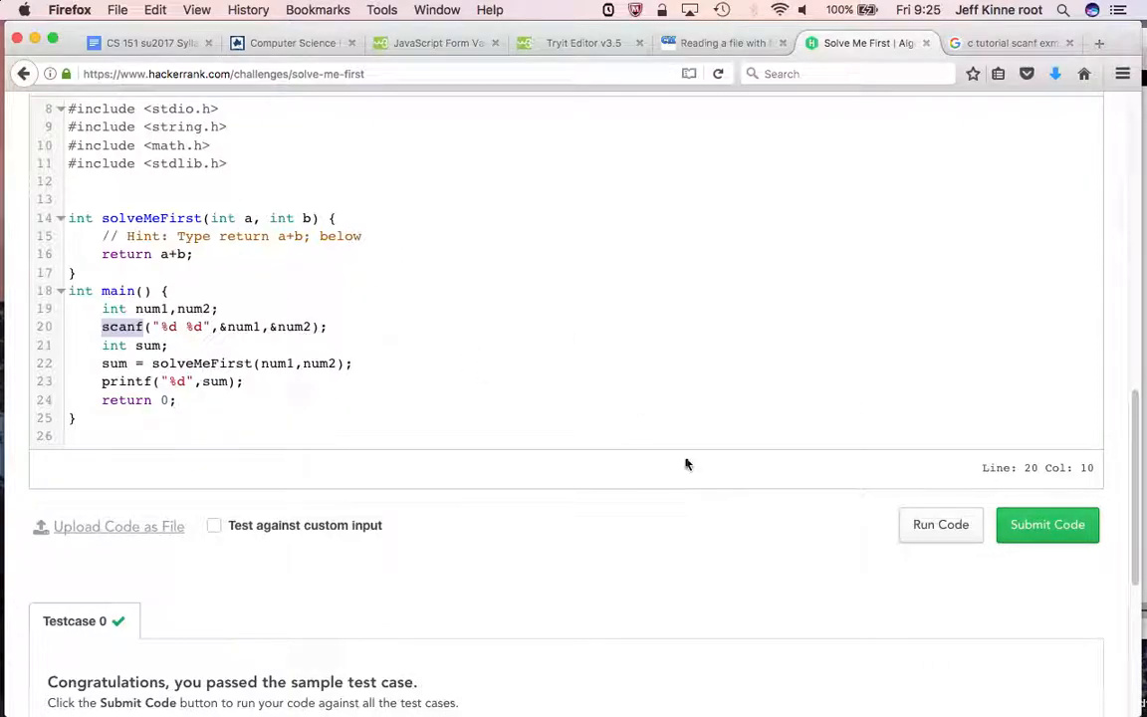
pyautogui.scroll(-3)
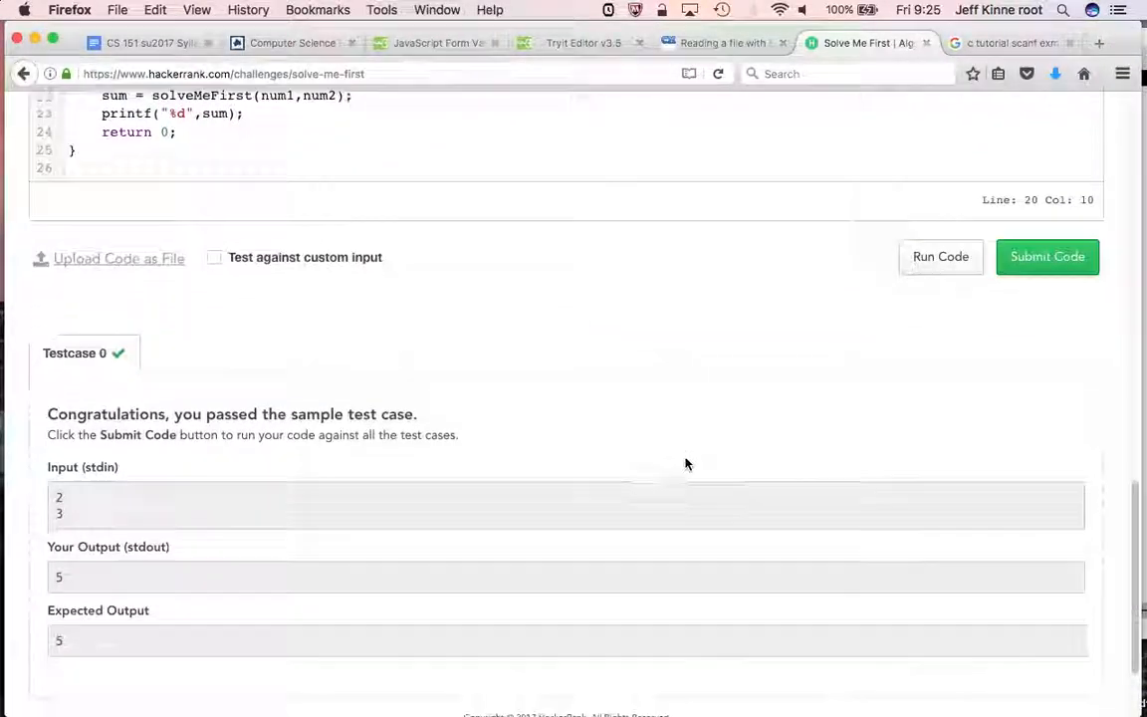
pyautogui.scroll(-3)
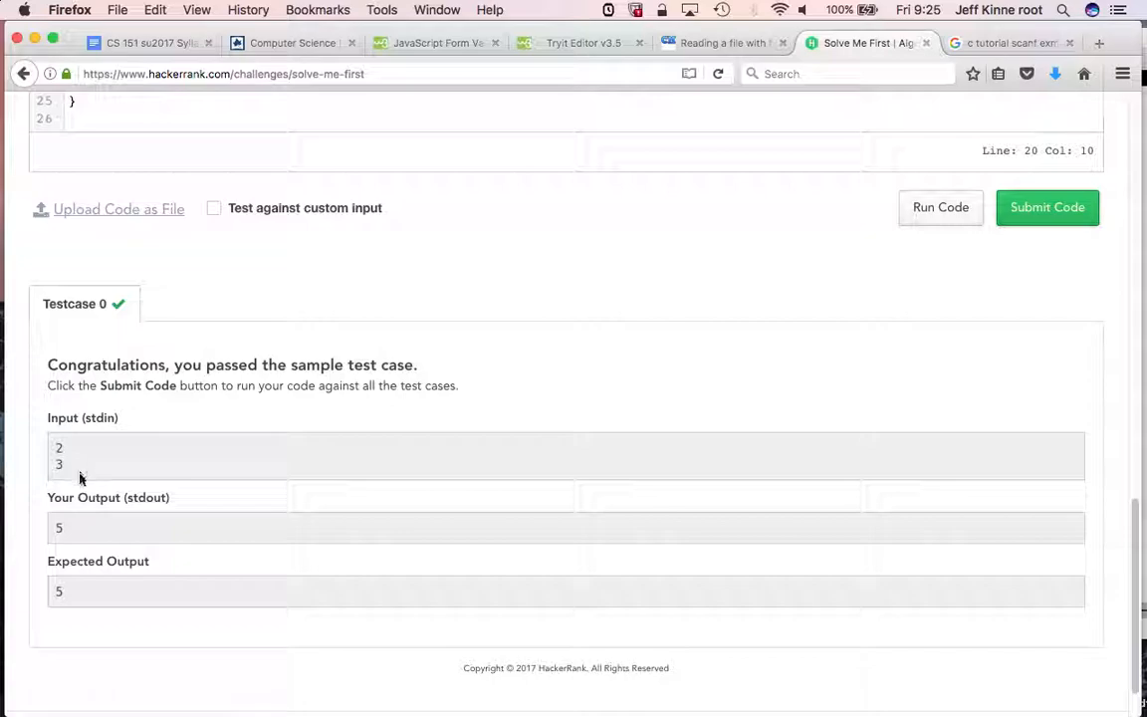
pyautogui.moveTo(194, 439)
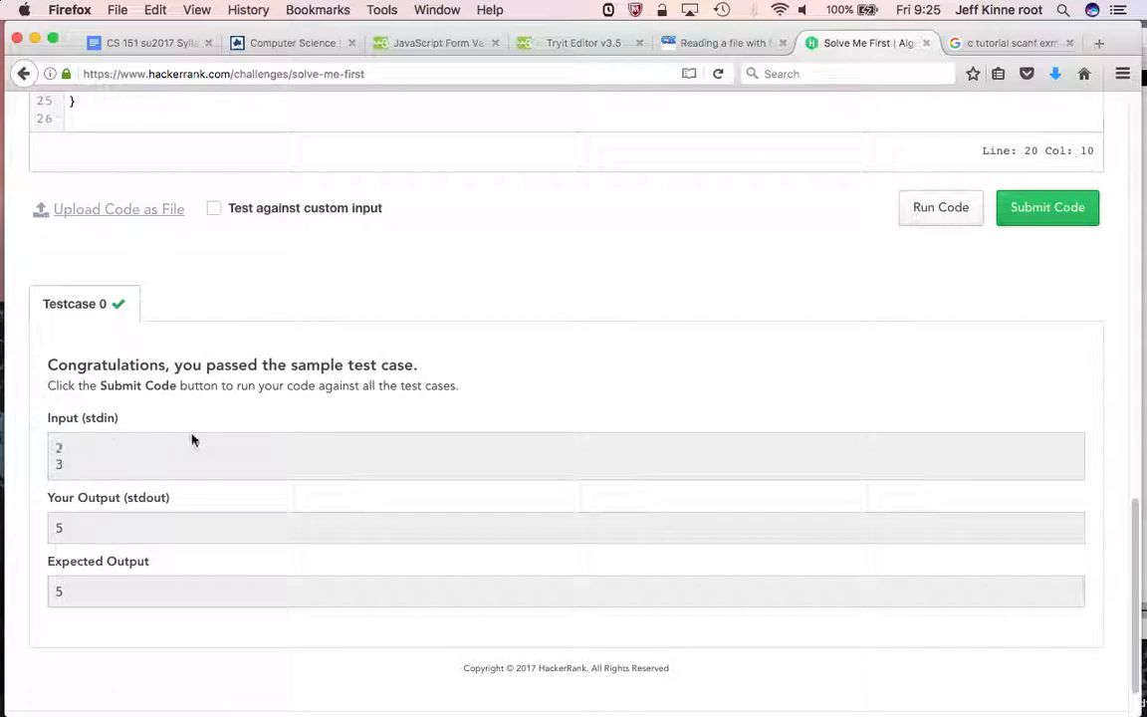
pyautogui.moveTo(91, 528)
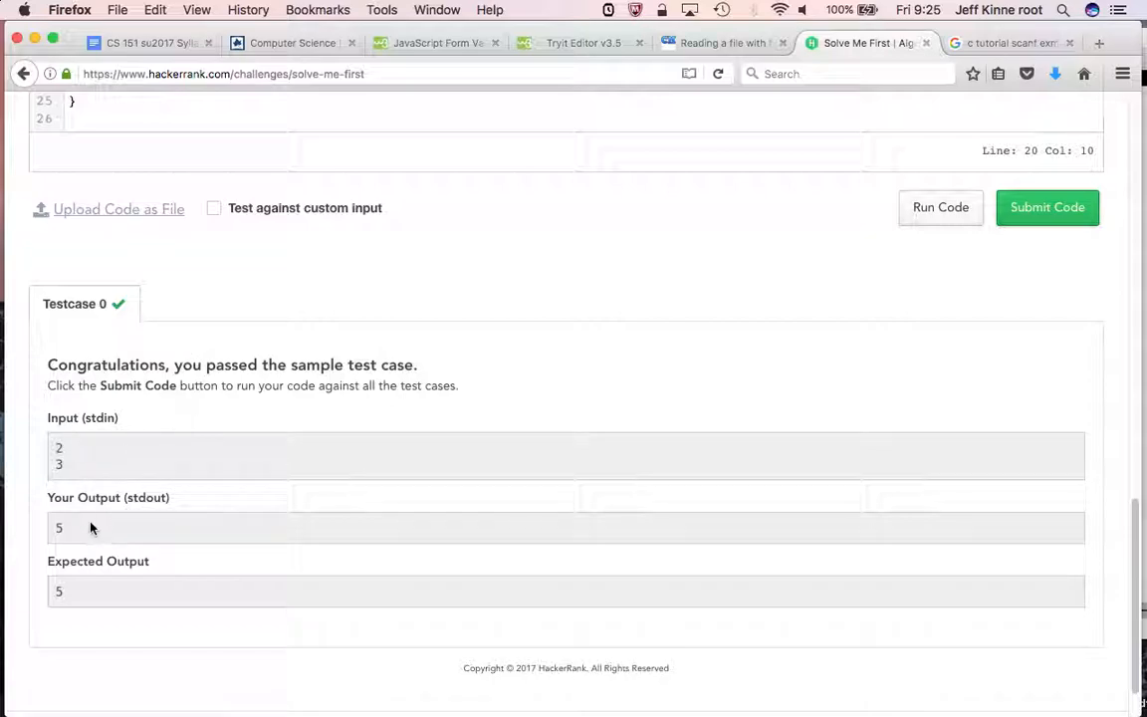
pyautogui.moveTo(522, 147)
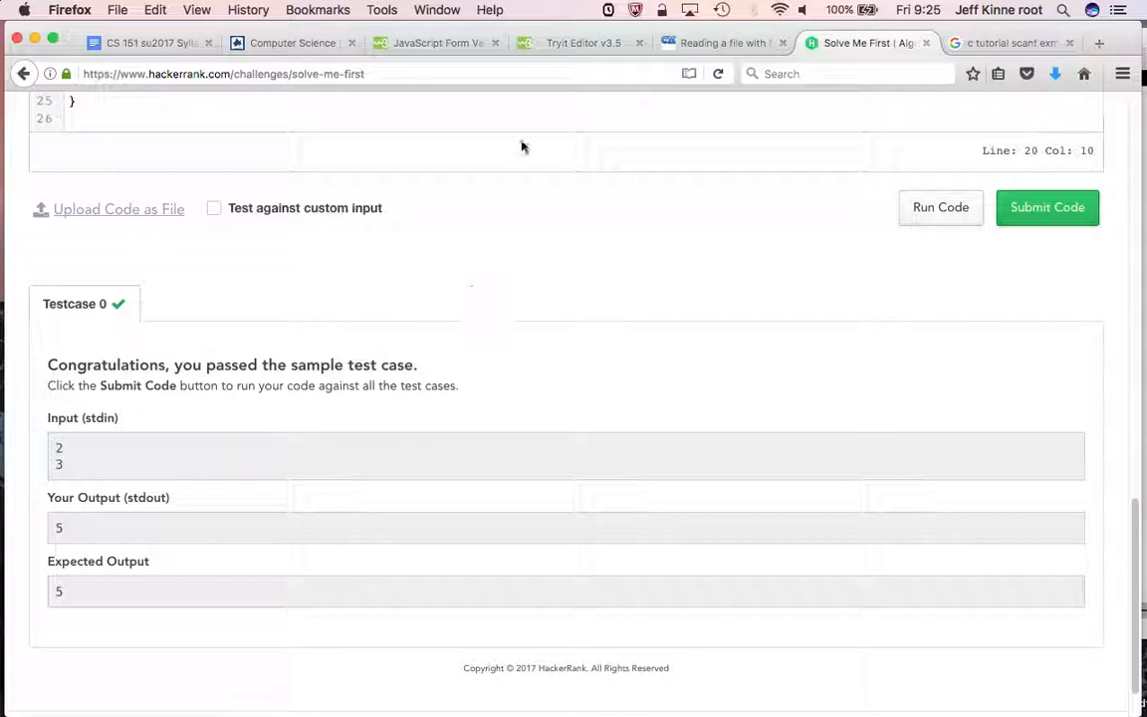
pyautogui.scroll(3)
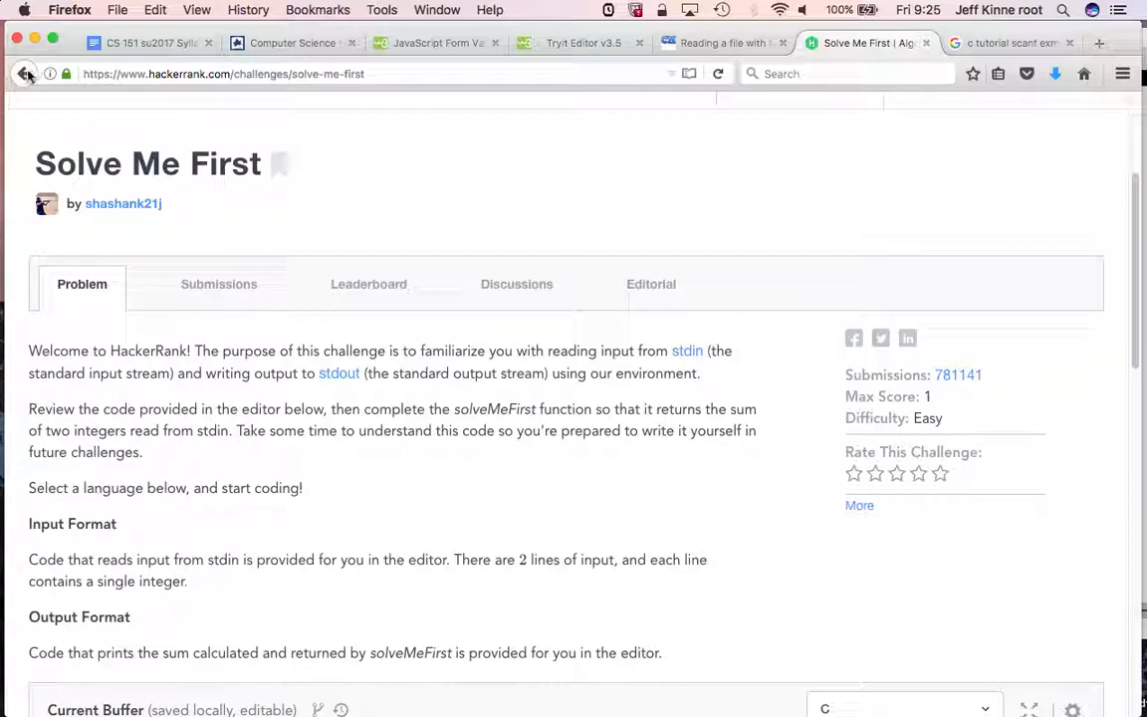
pyautogui.click(23, 74)
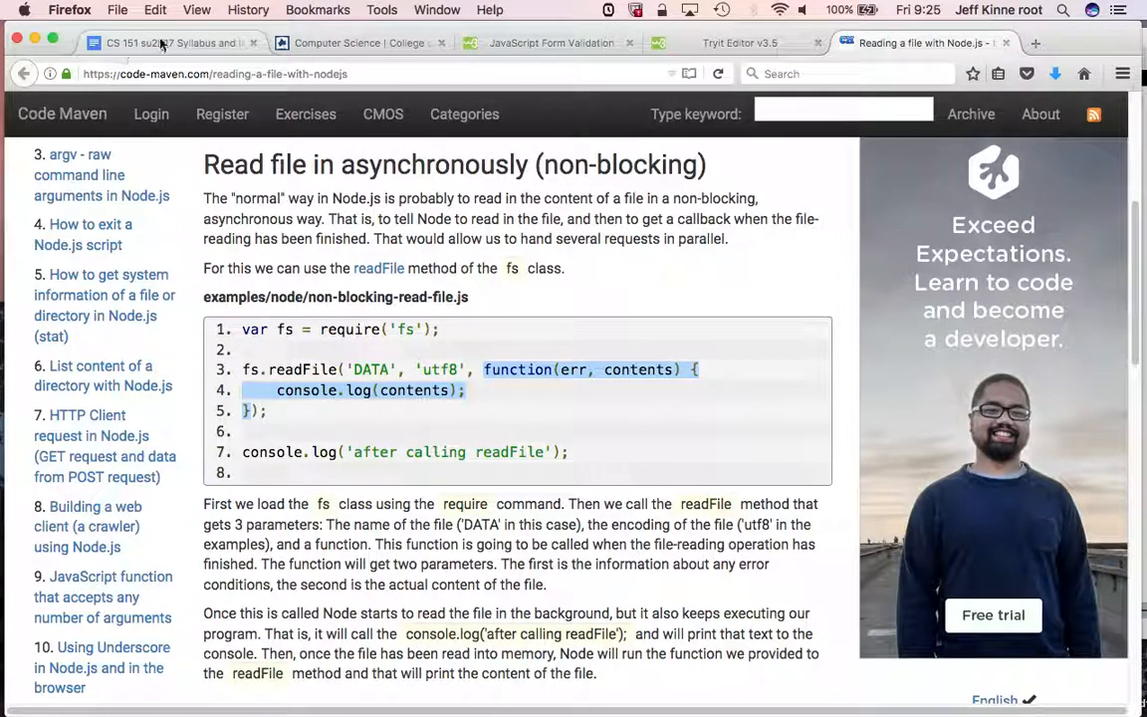
# - Pass through the Computer Science page back to the CS 151 su2017 syllabus
pyautogui.click(358, 43)
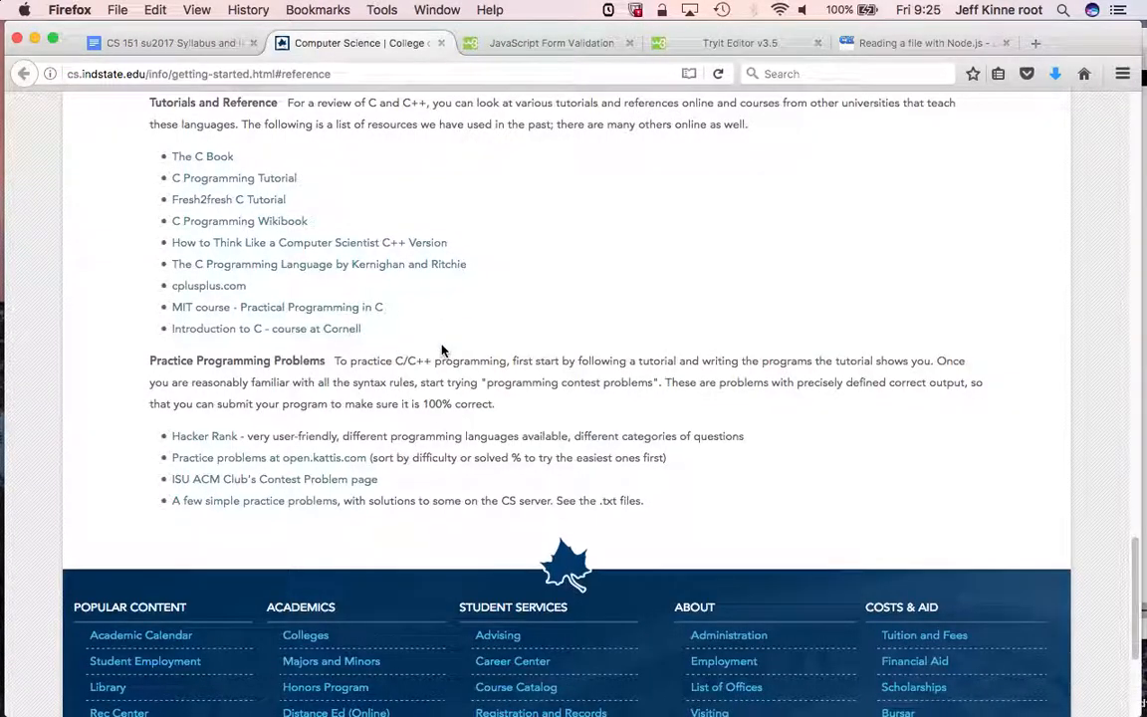
pyautogui.scroll(-3)
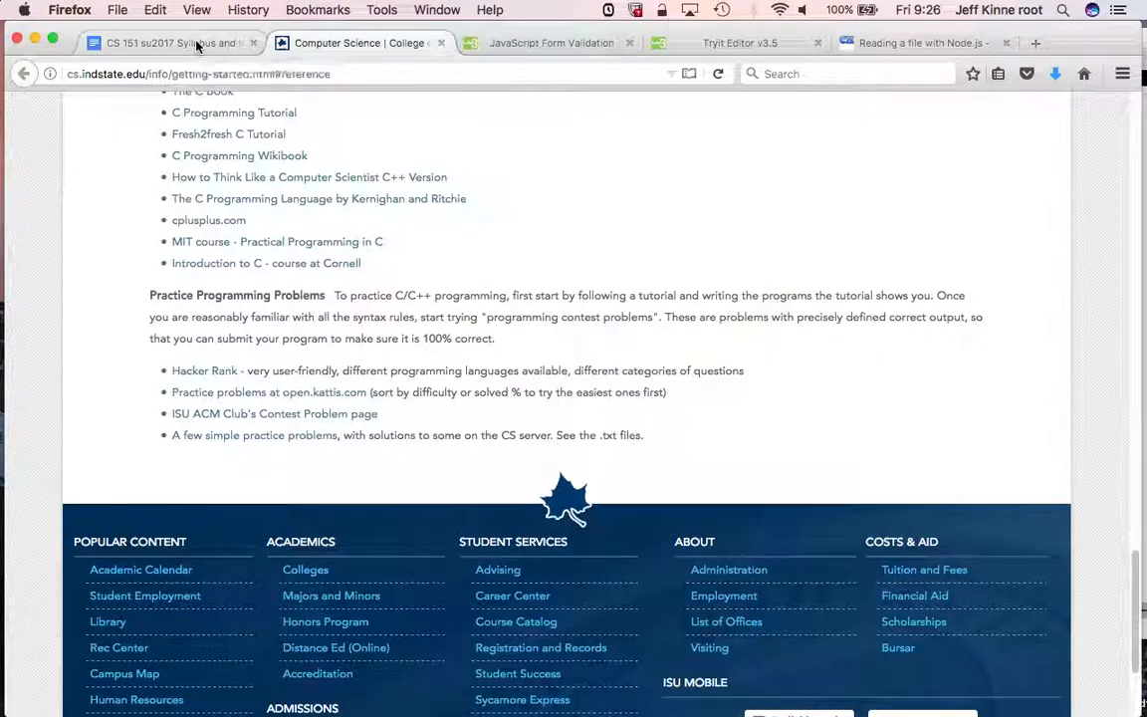
pyautogui.click(165, 43)
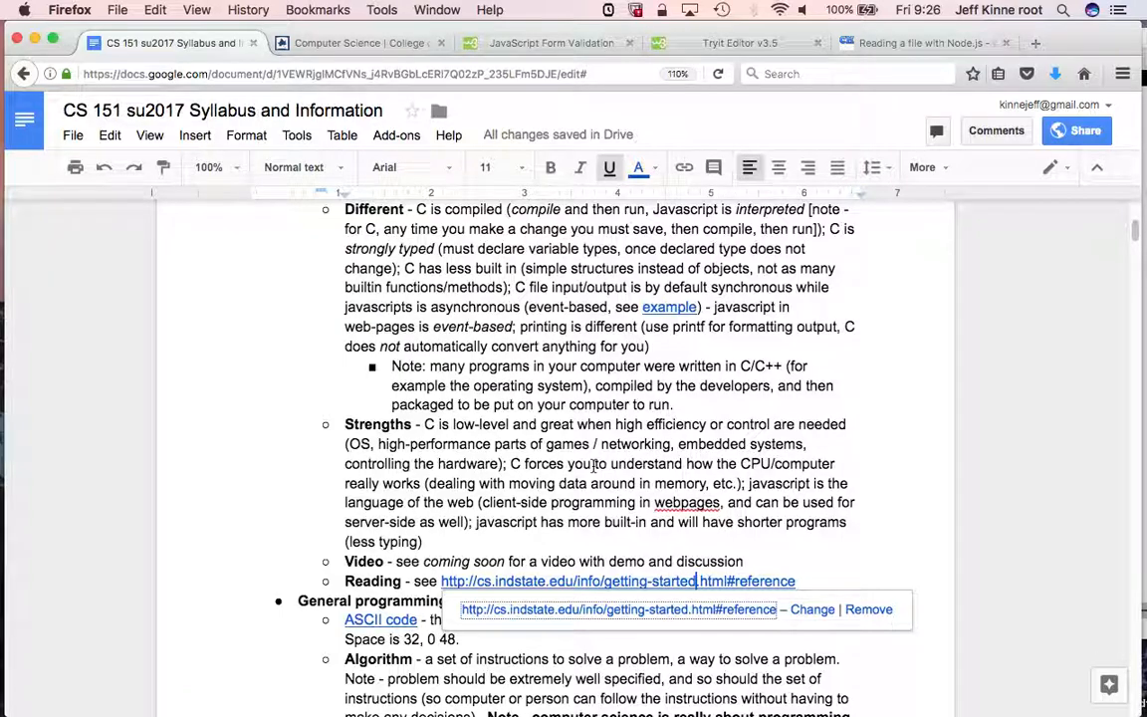